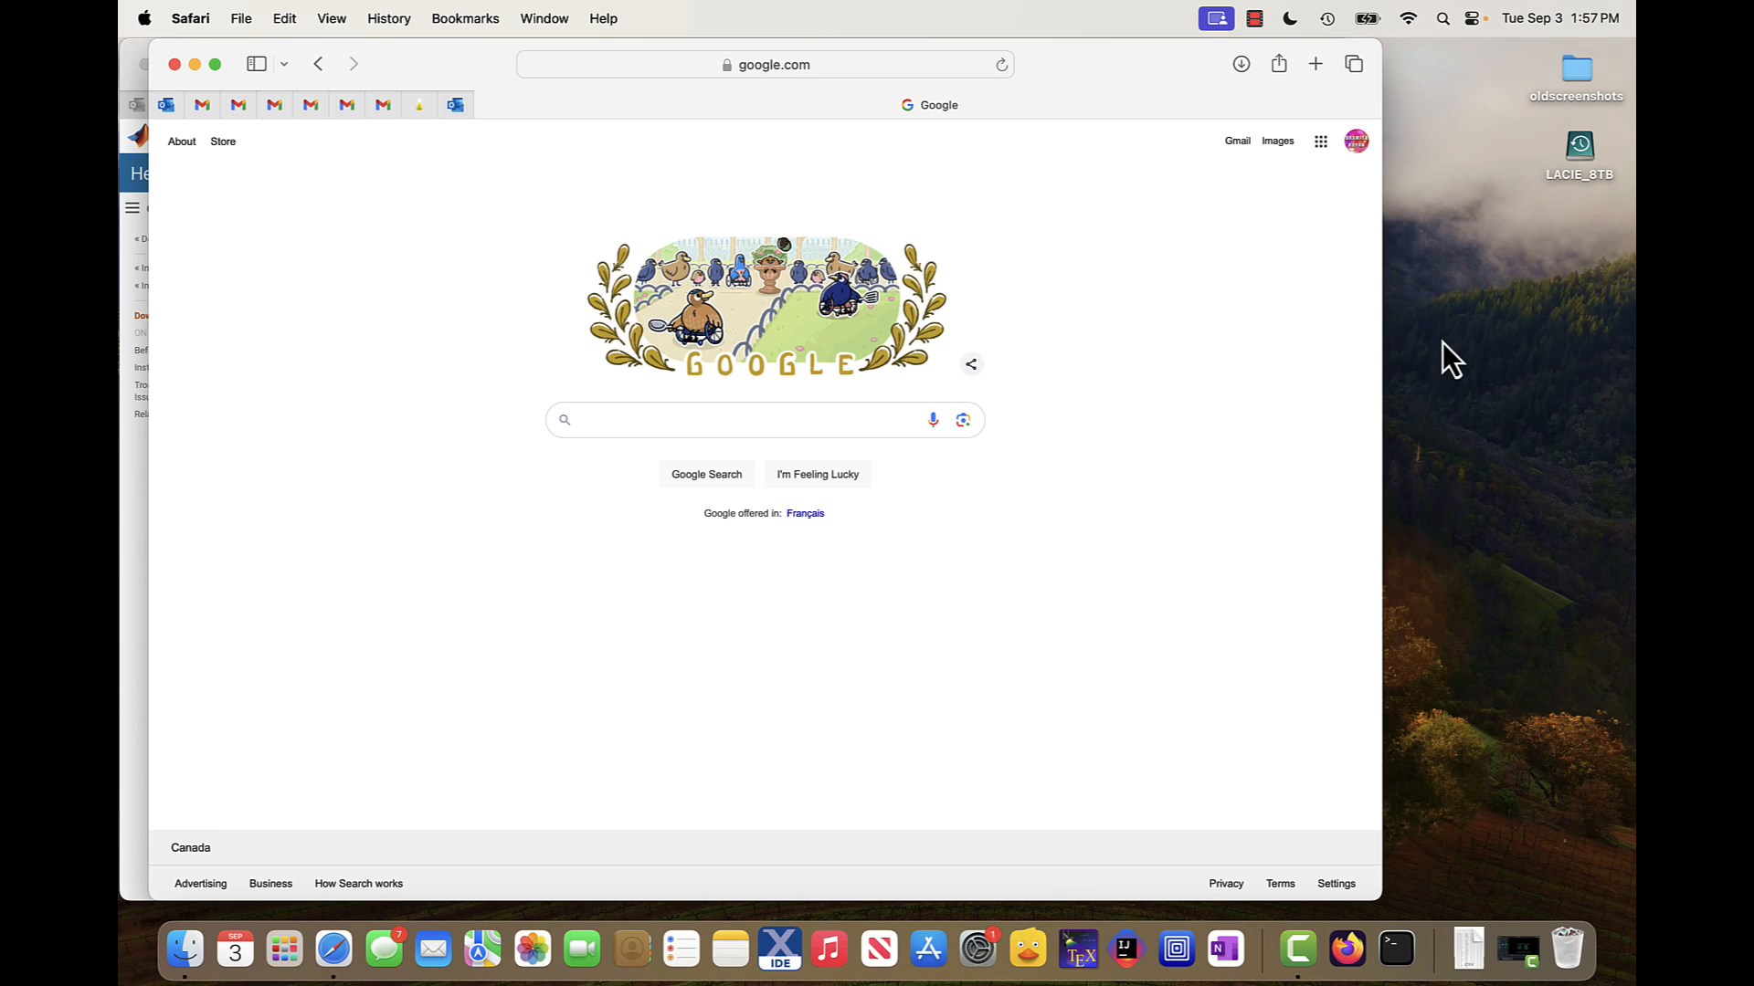
# Search 'matlab install', open the MathWorks Install Products guide, then the MathWorks home page
pyautogui.write('ma')
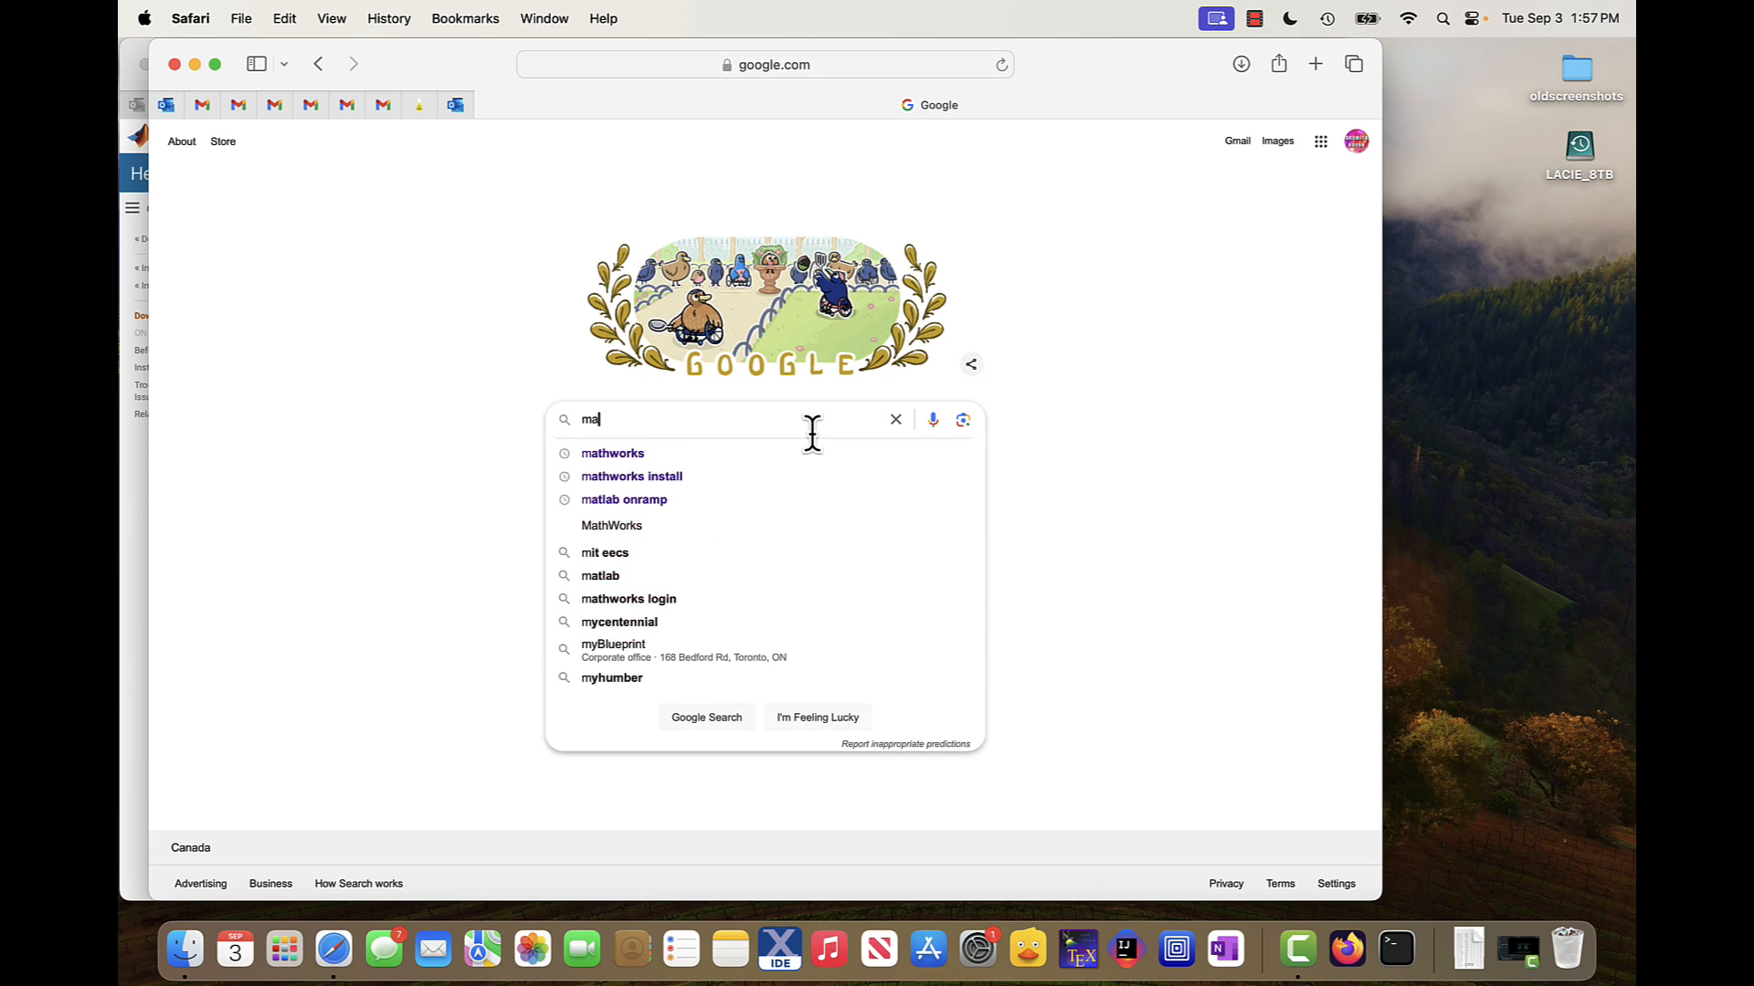
pyautogui.click(623, 498)
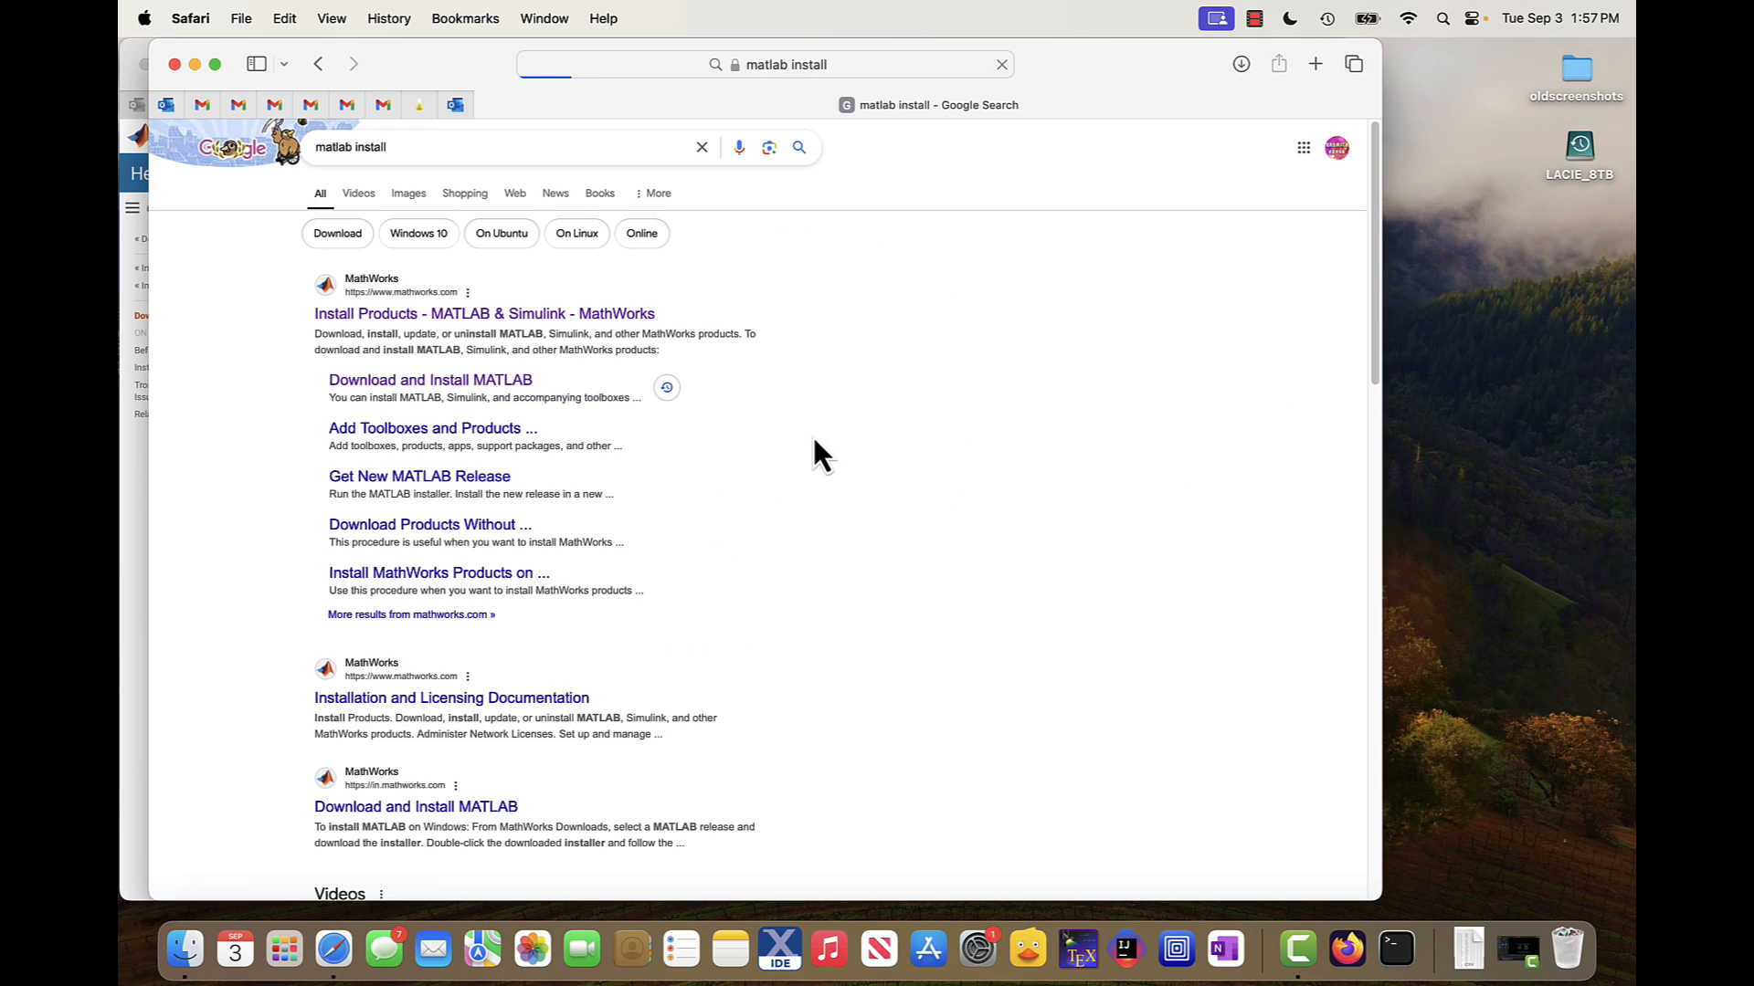
pyautogui.click(485, 313)
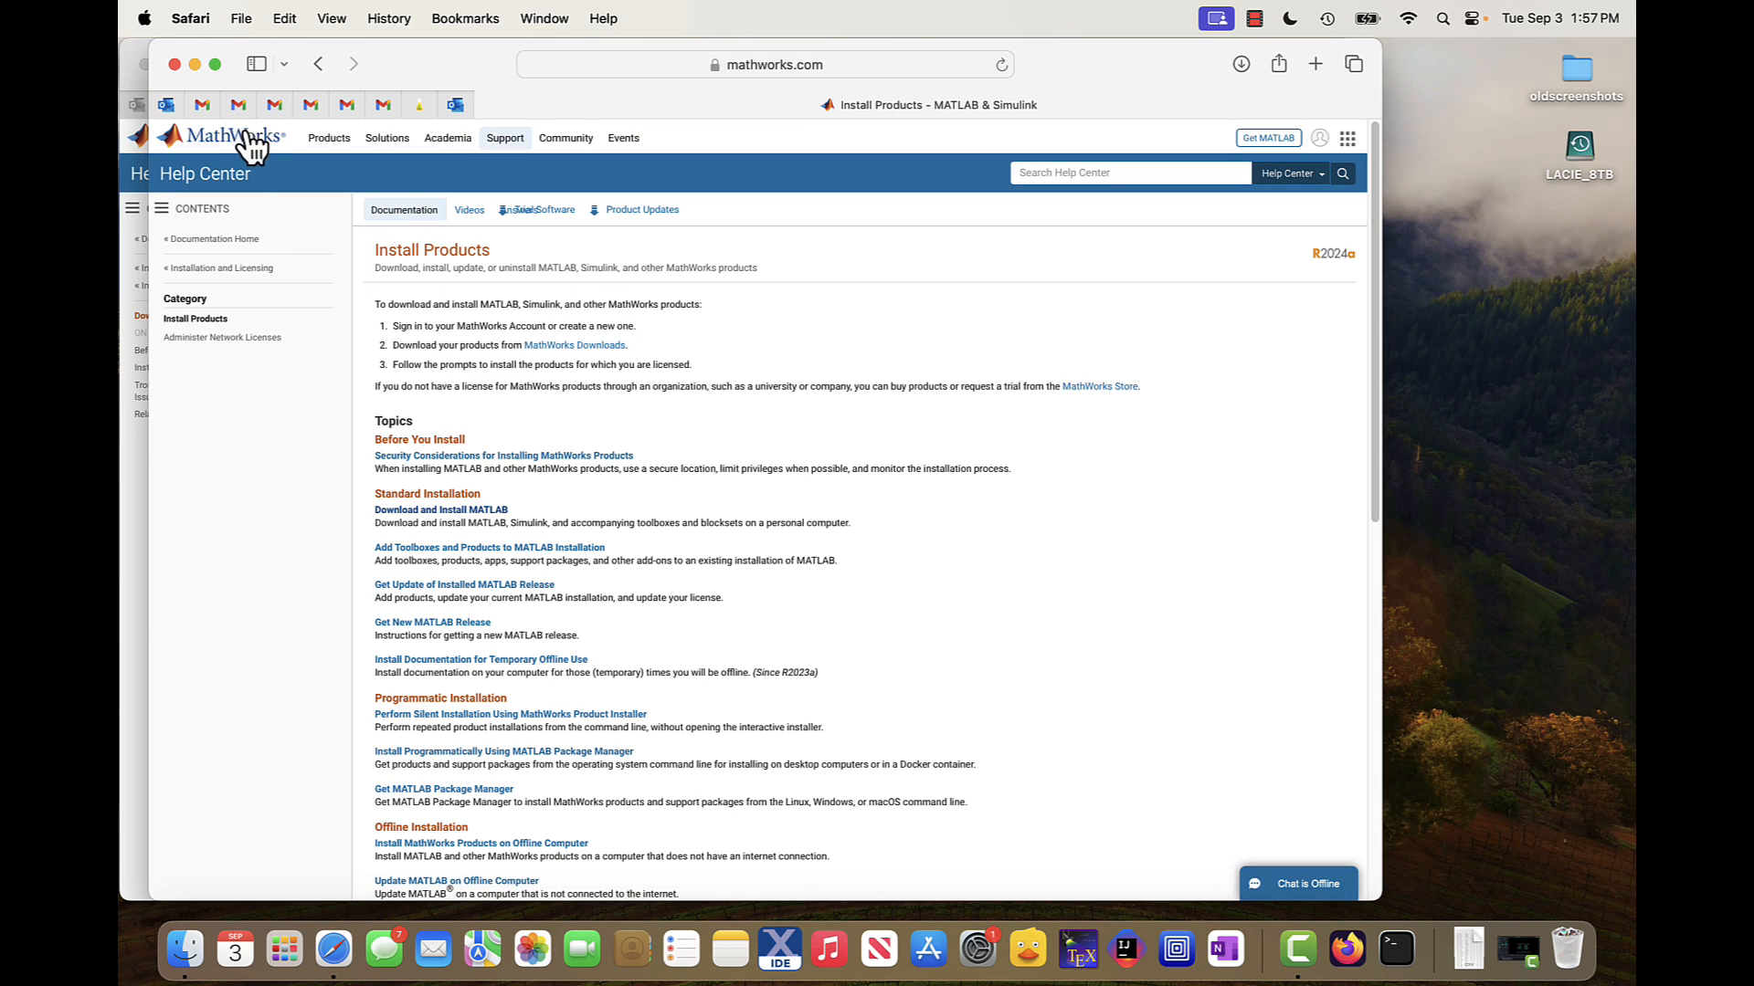
pyautogui.click(226, 136)
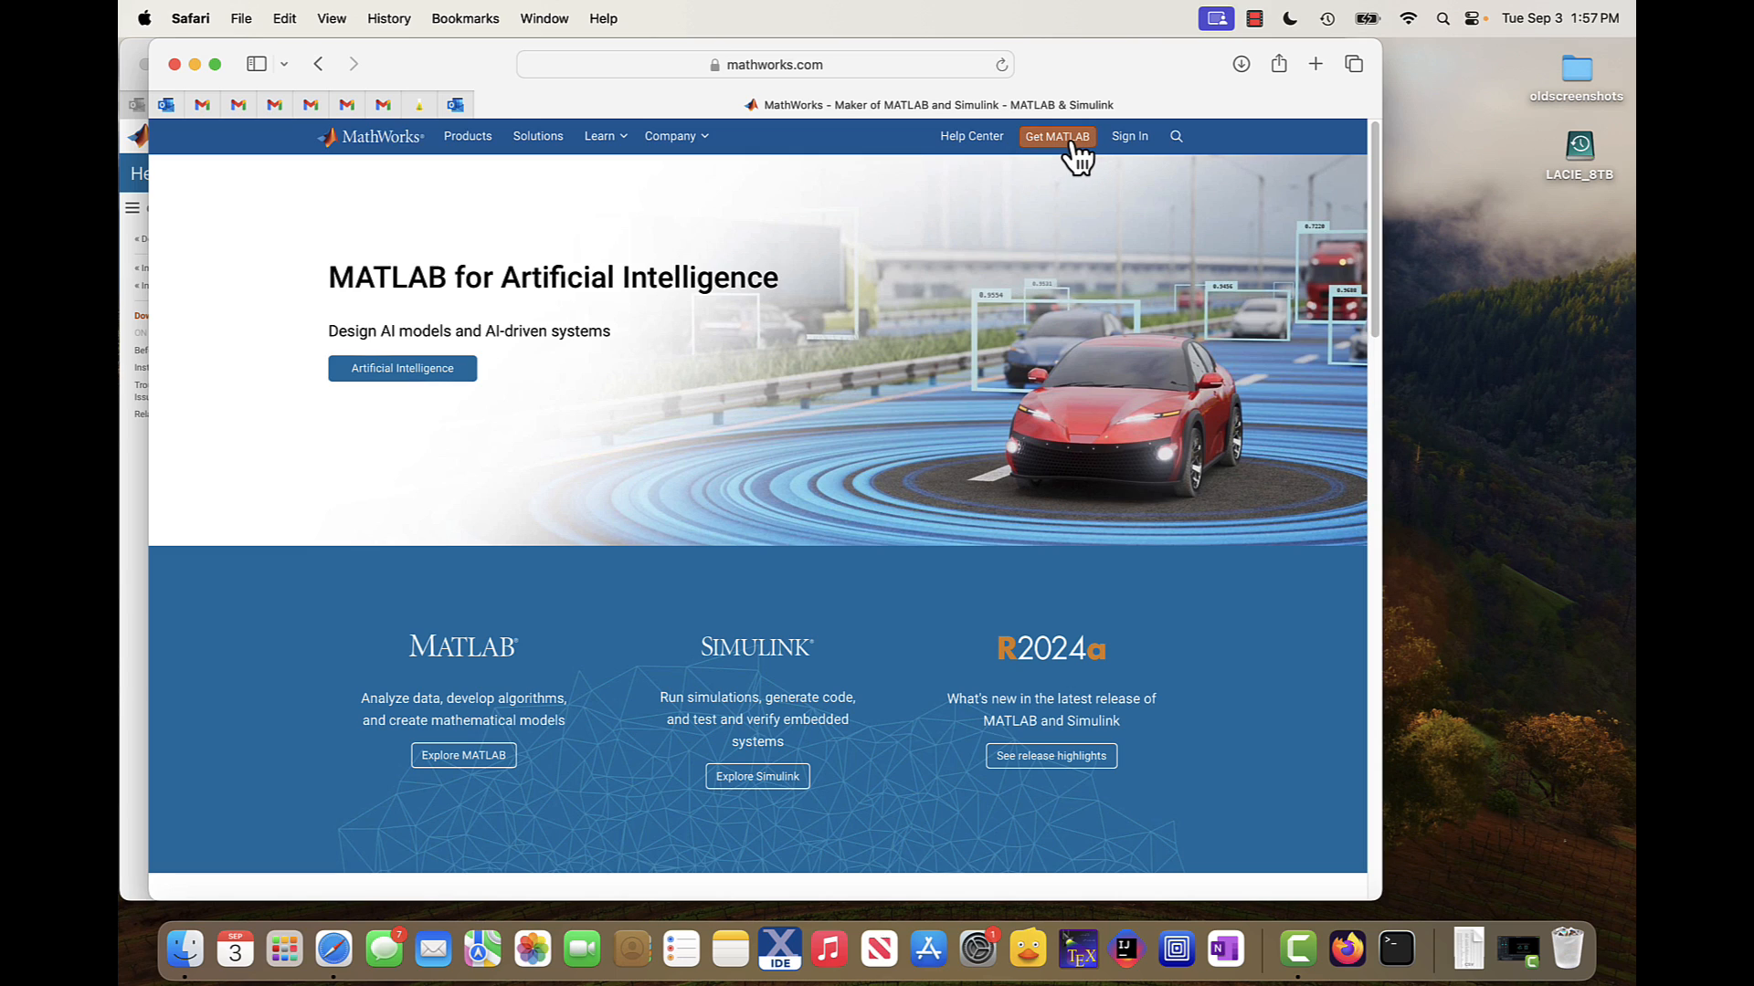
pyautogui.click(1056, 135)
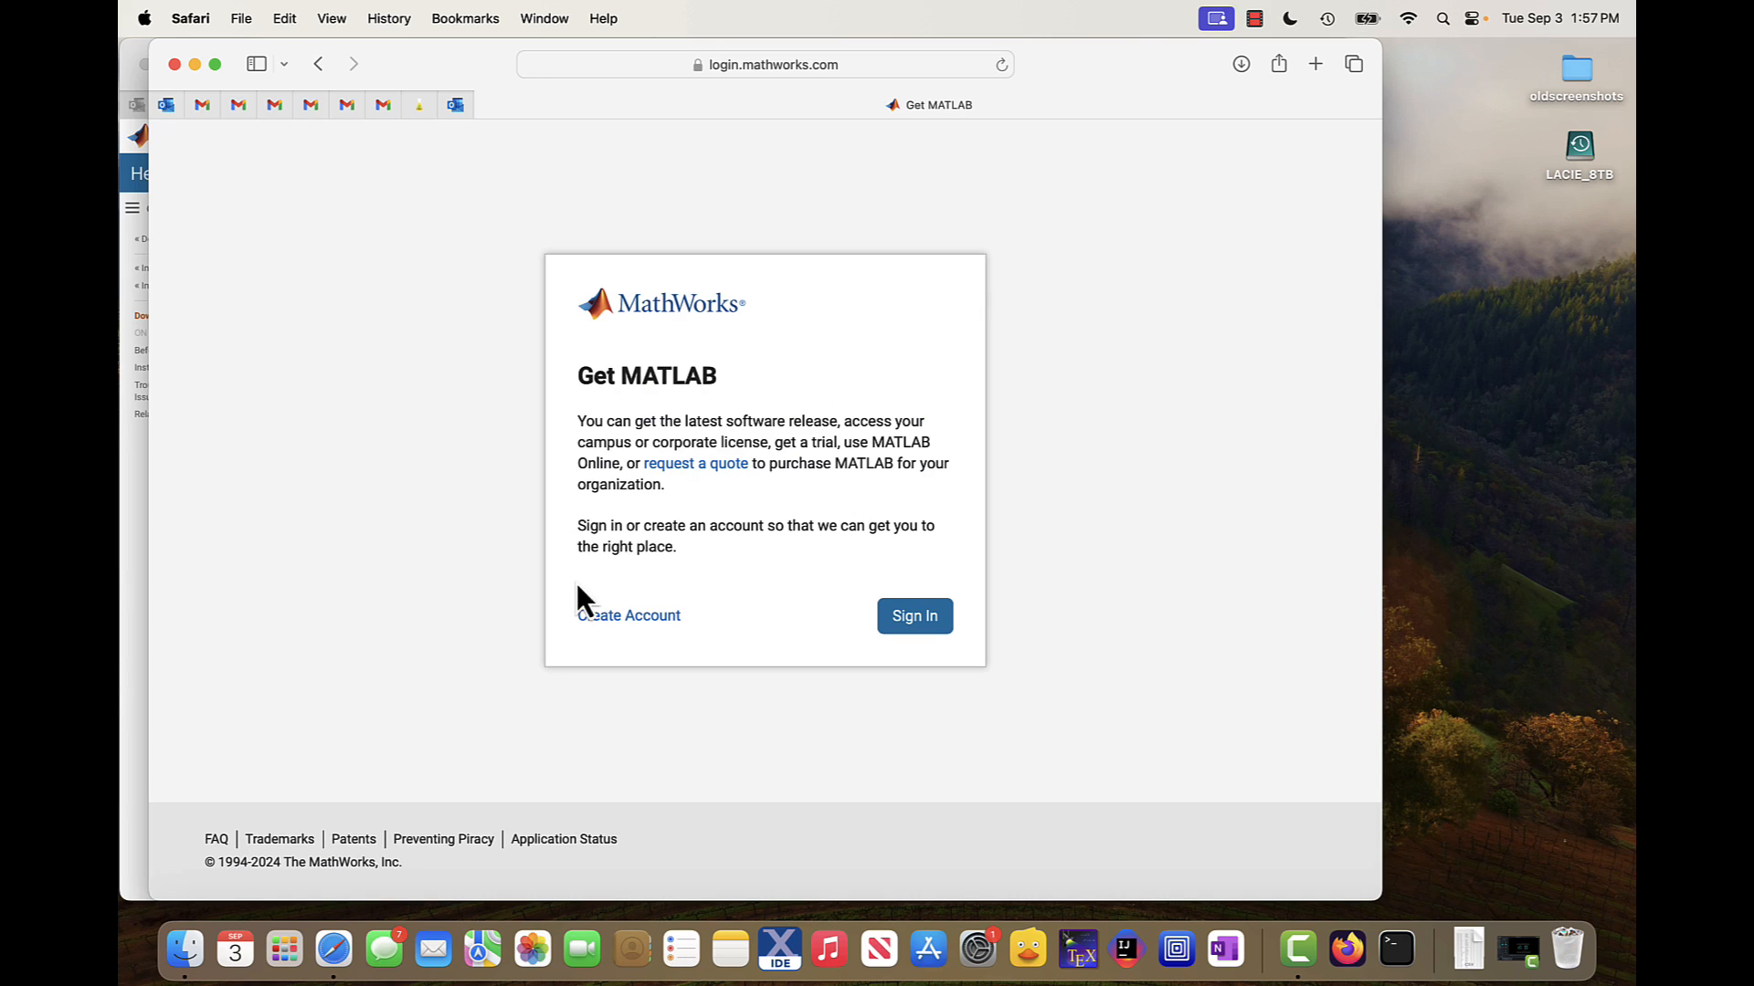
pyautogui.moveTo(914, 617)
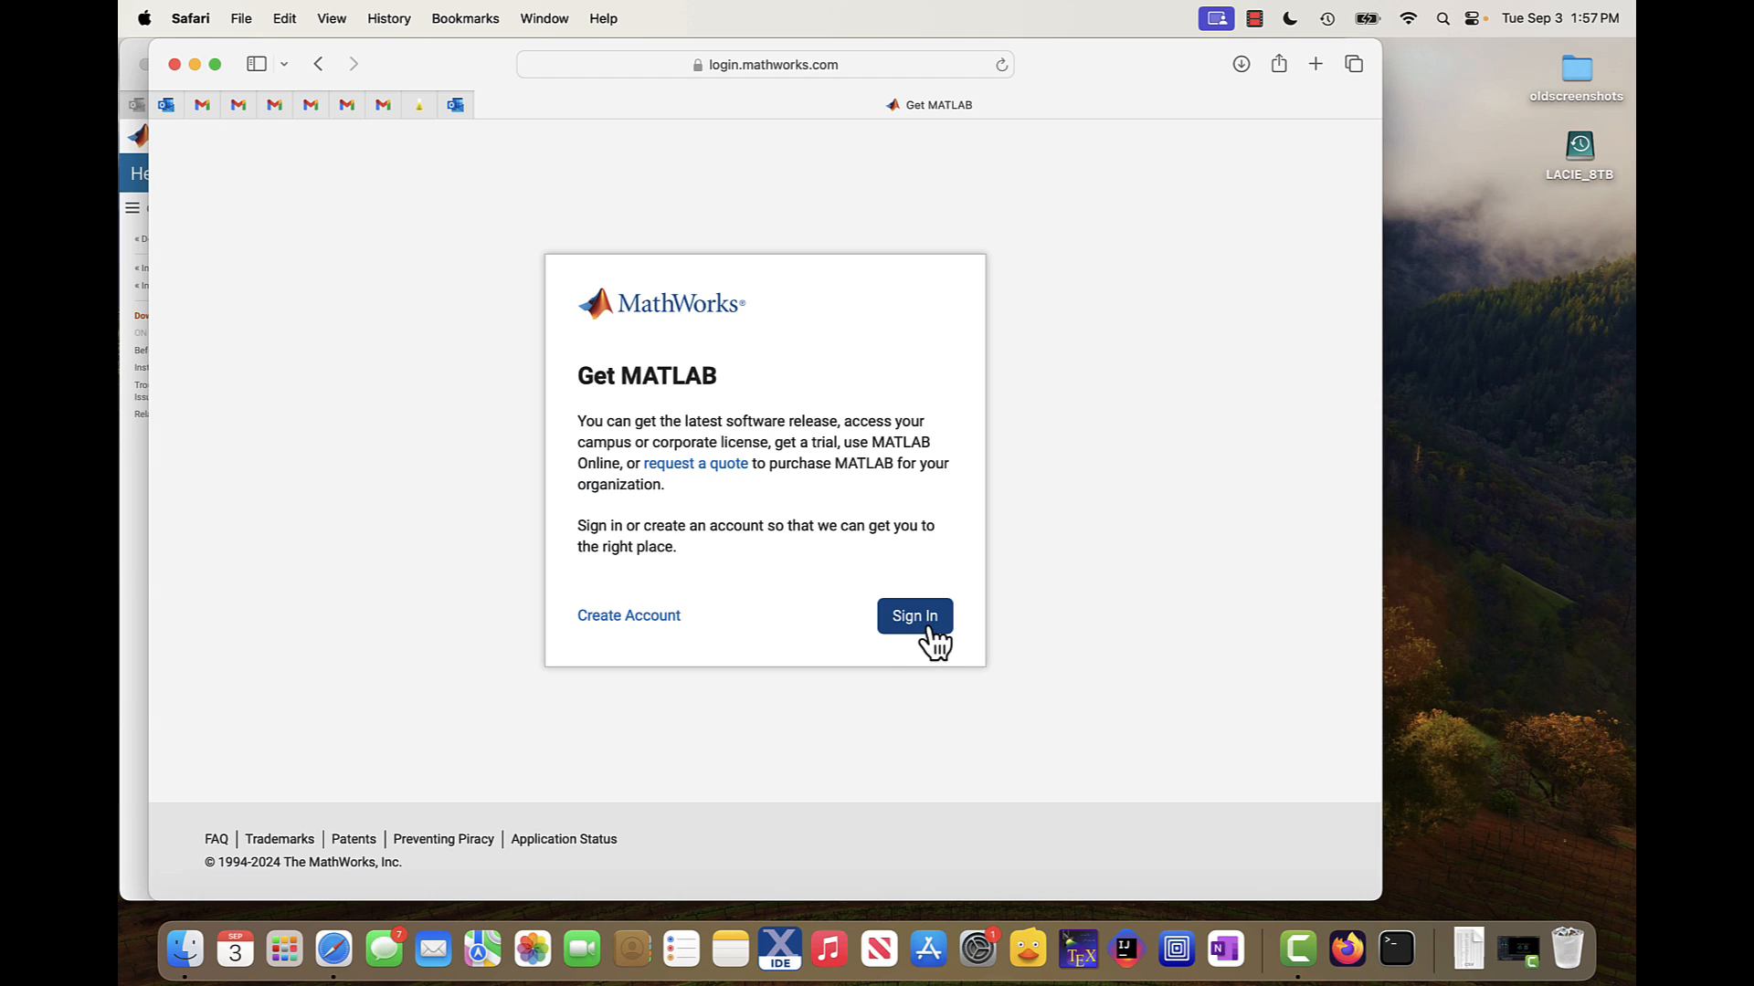
pyautogui.moveTo(746, 596)
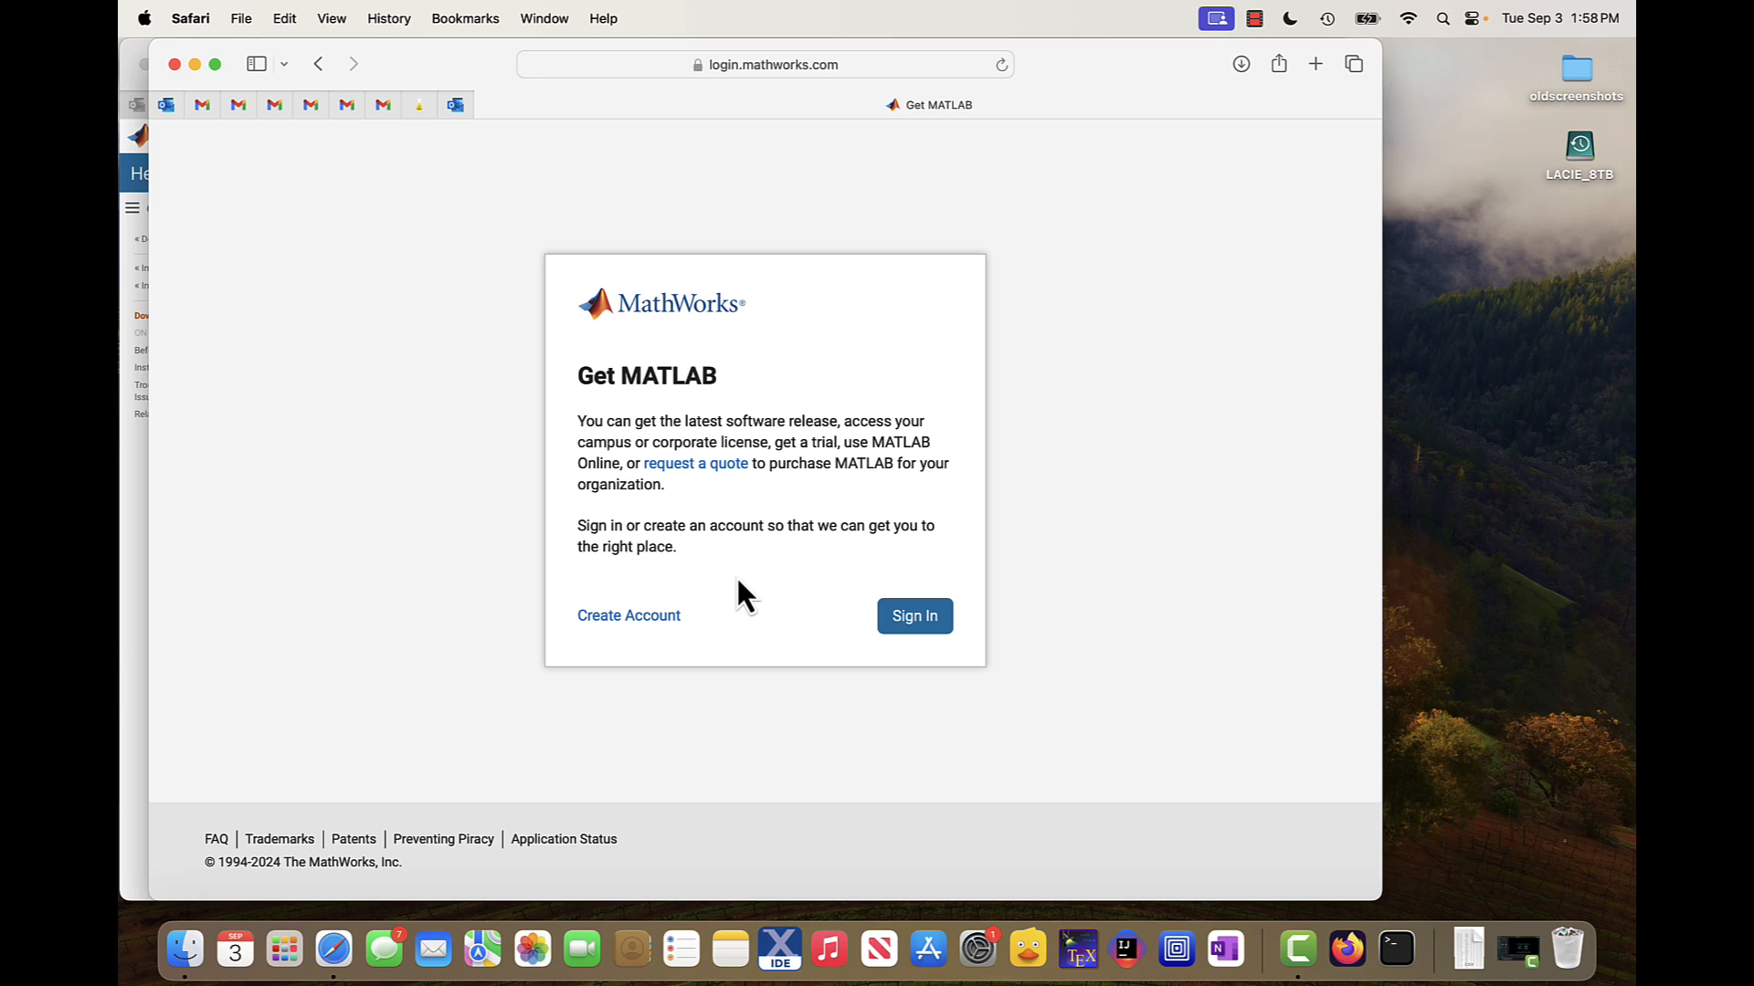
pyautogui.click(913, 615)
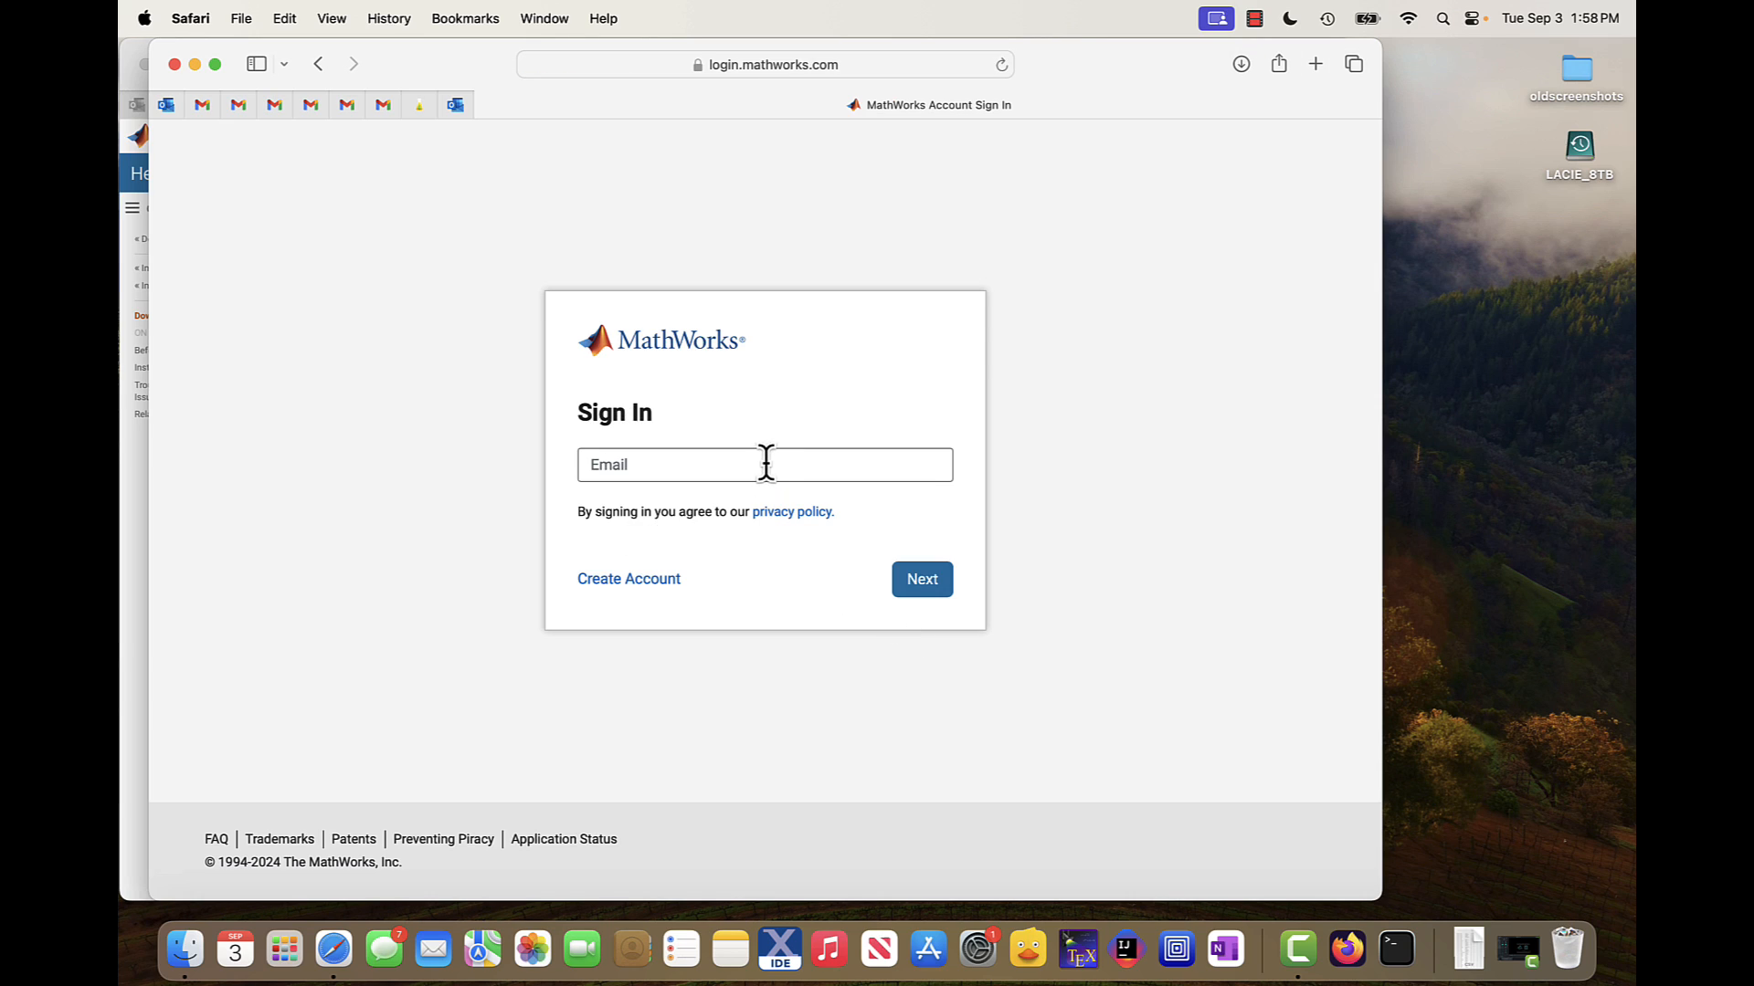
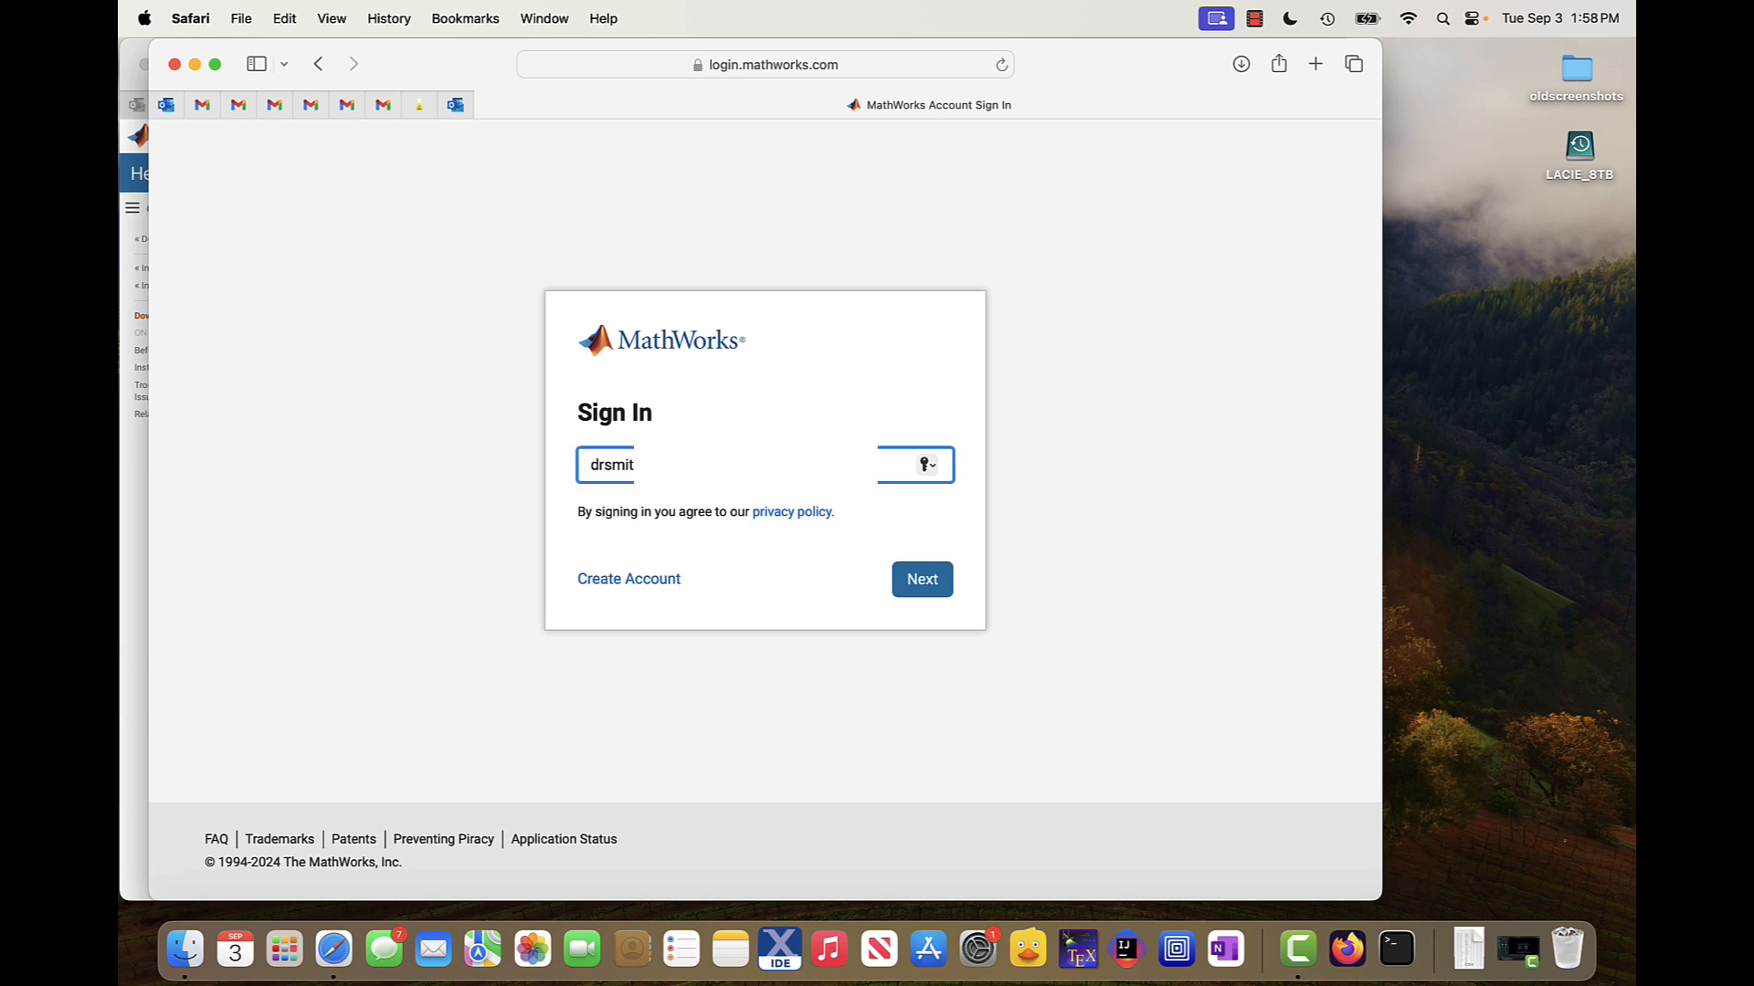
pyautogui.click(920, 579)
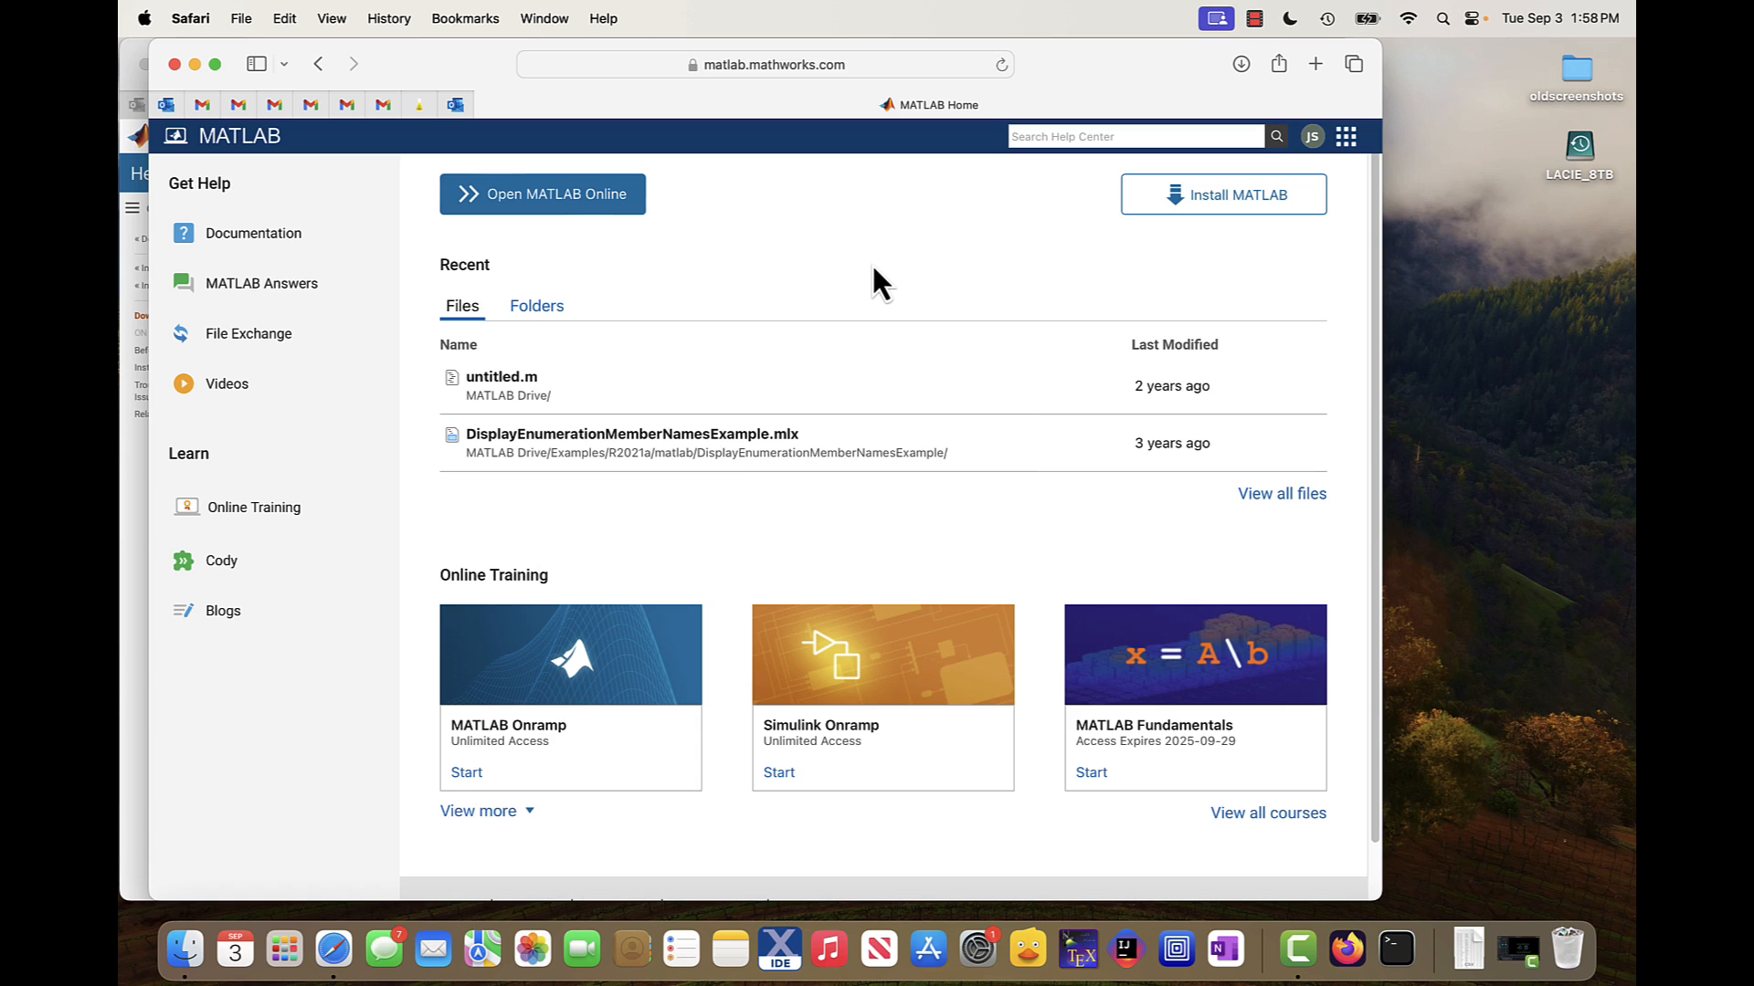
pyautogui.moveTo(1012, 245)
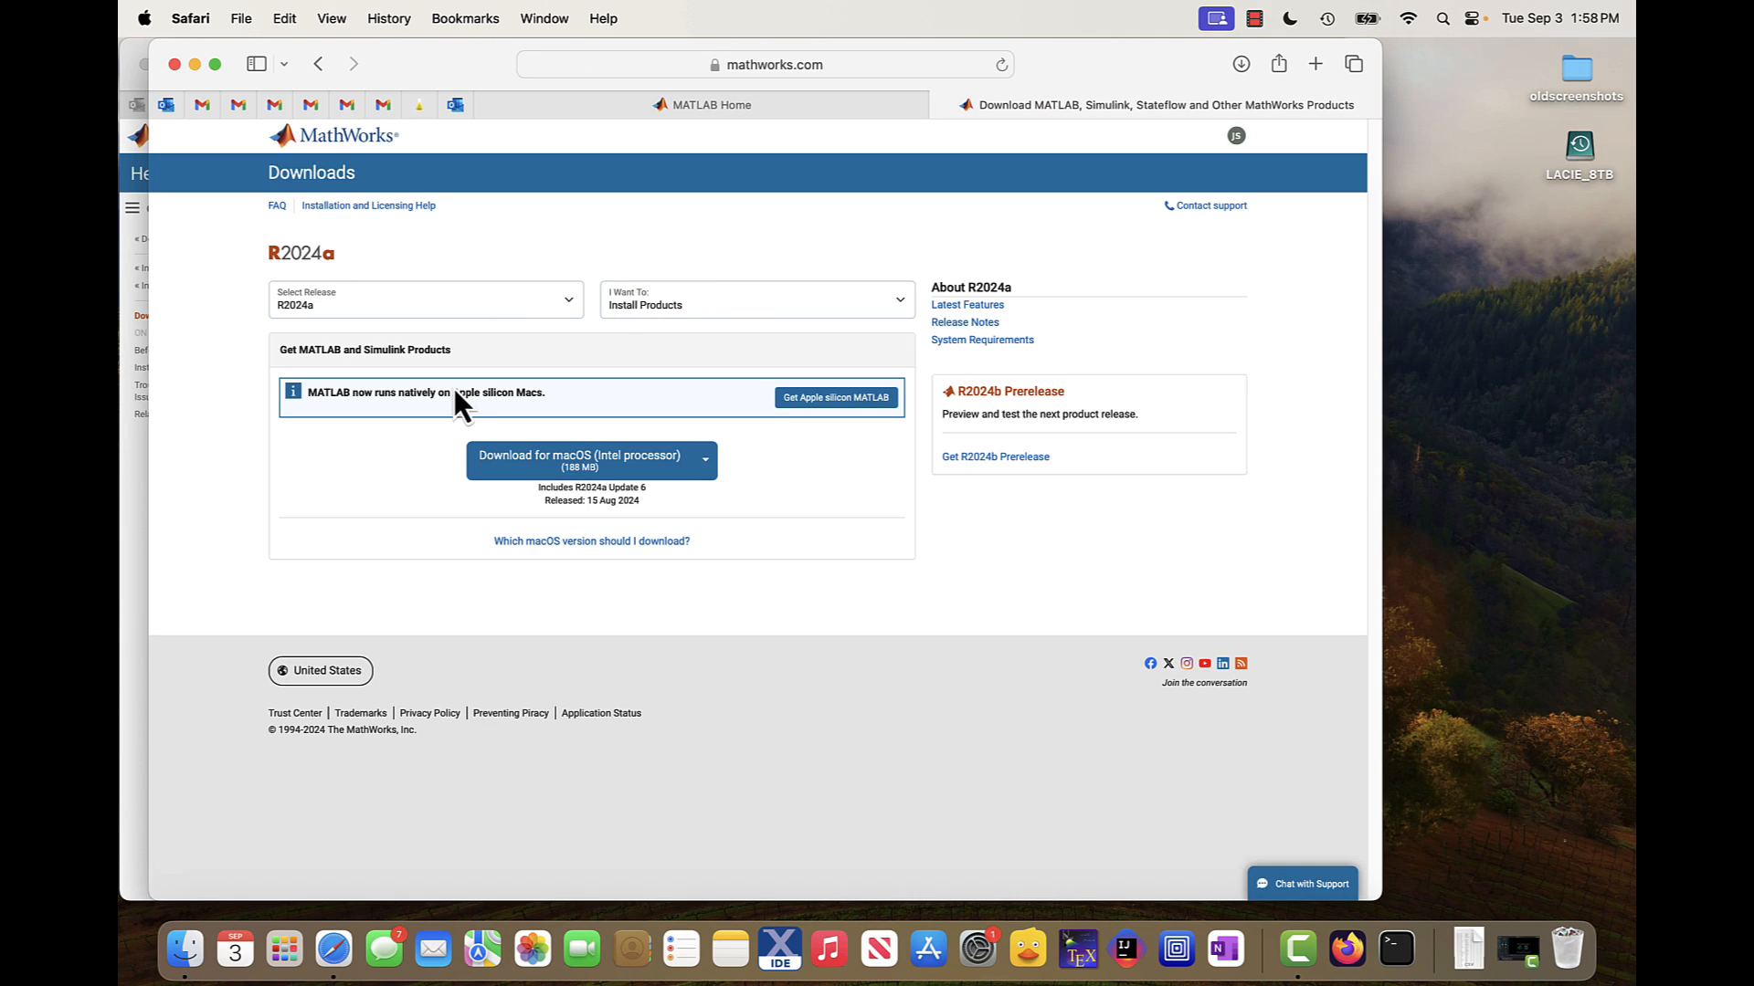
pyautogui.moveTo(637, 464)
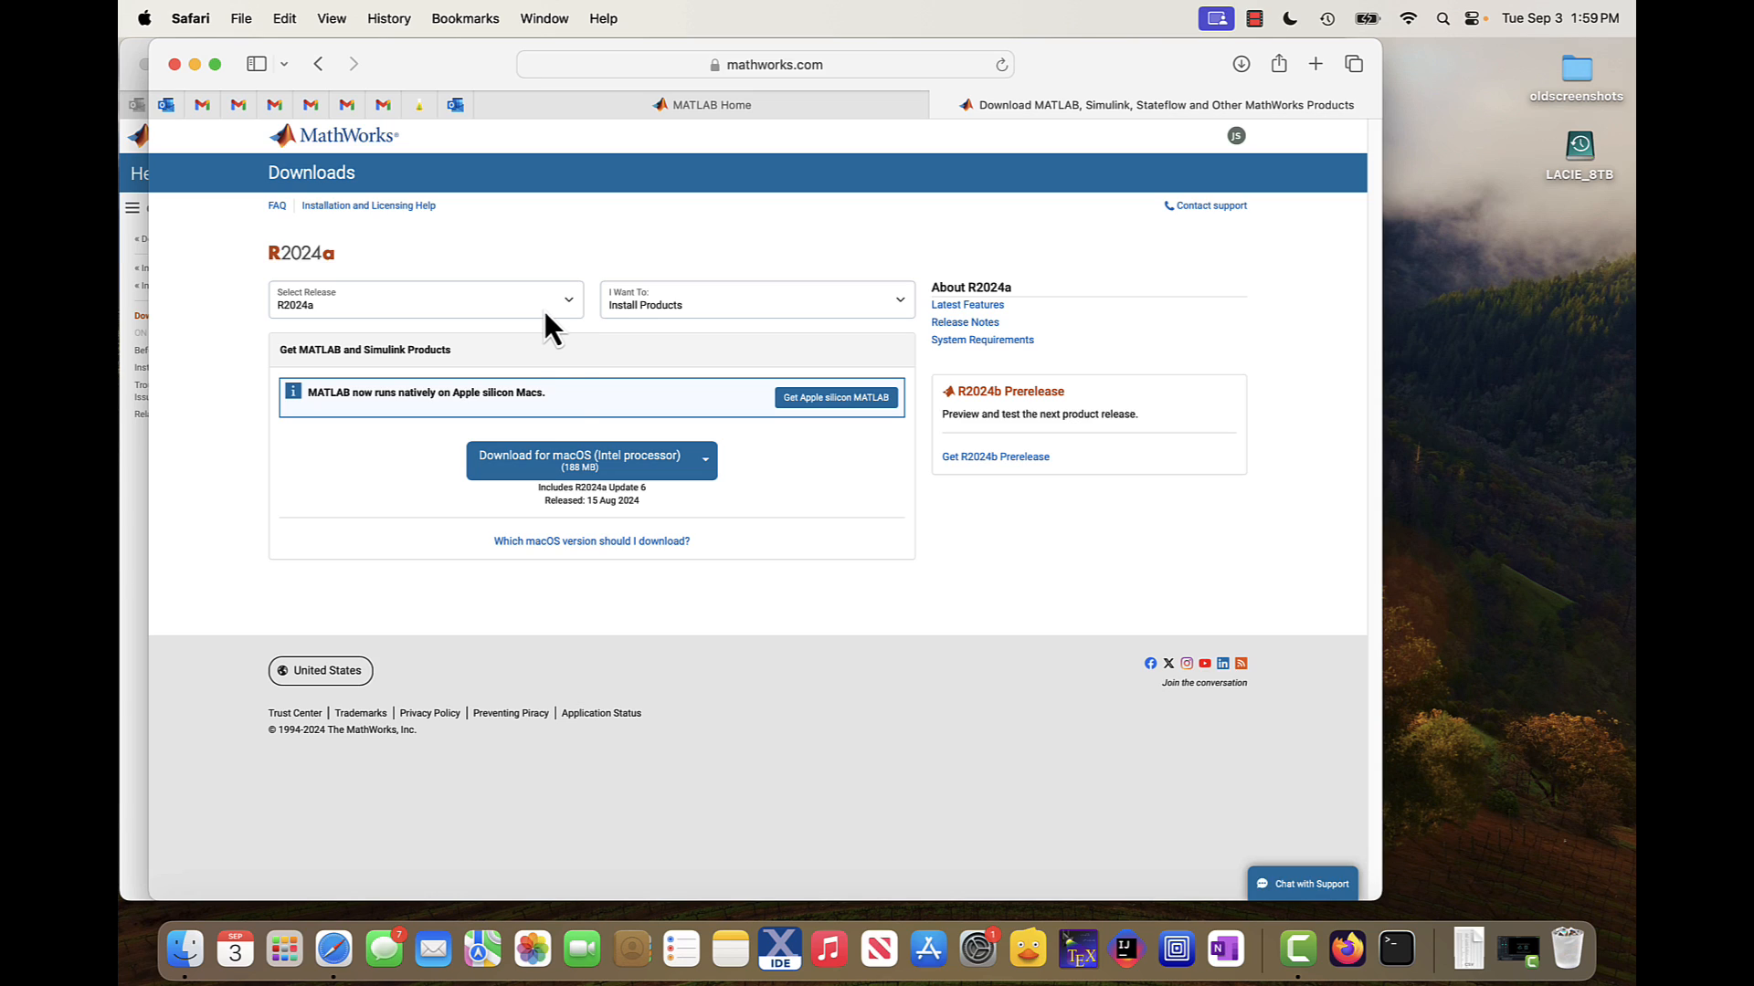
# Open Install MATLAB, keep release R2024a, and list the other platform downloads
pyautogui.click(425, 299)
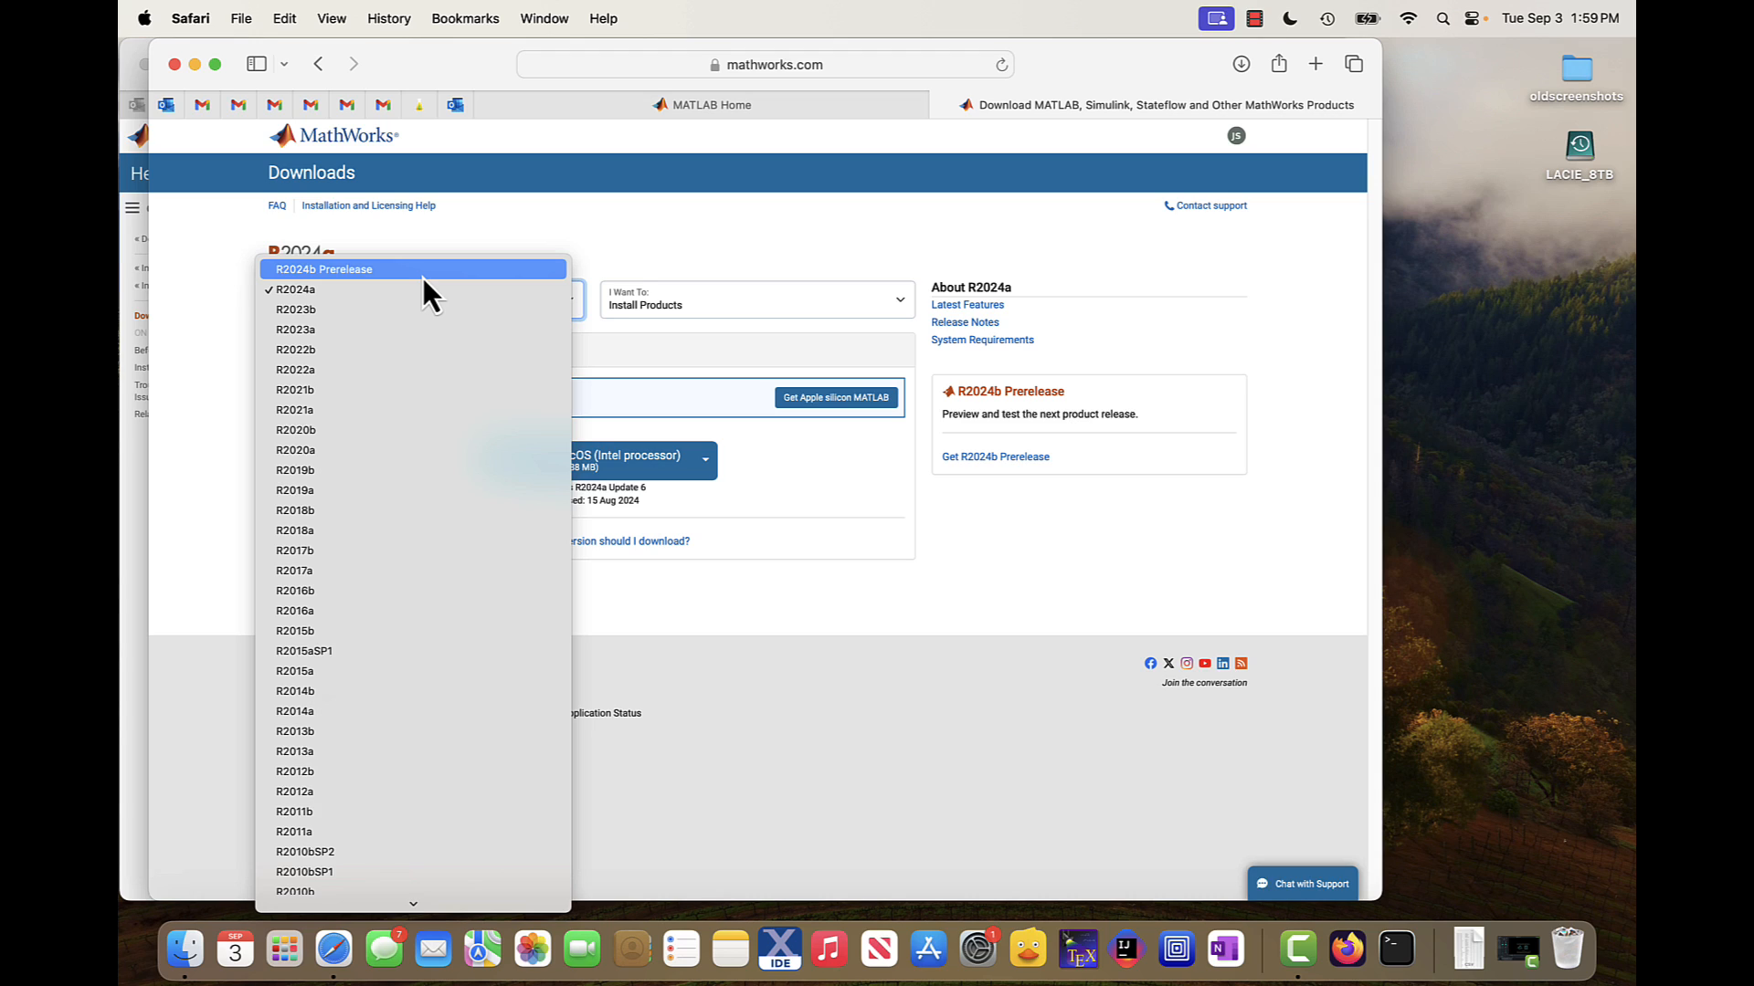
pyautogui.moveTo(348, 303)
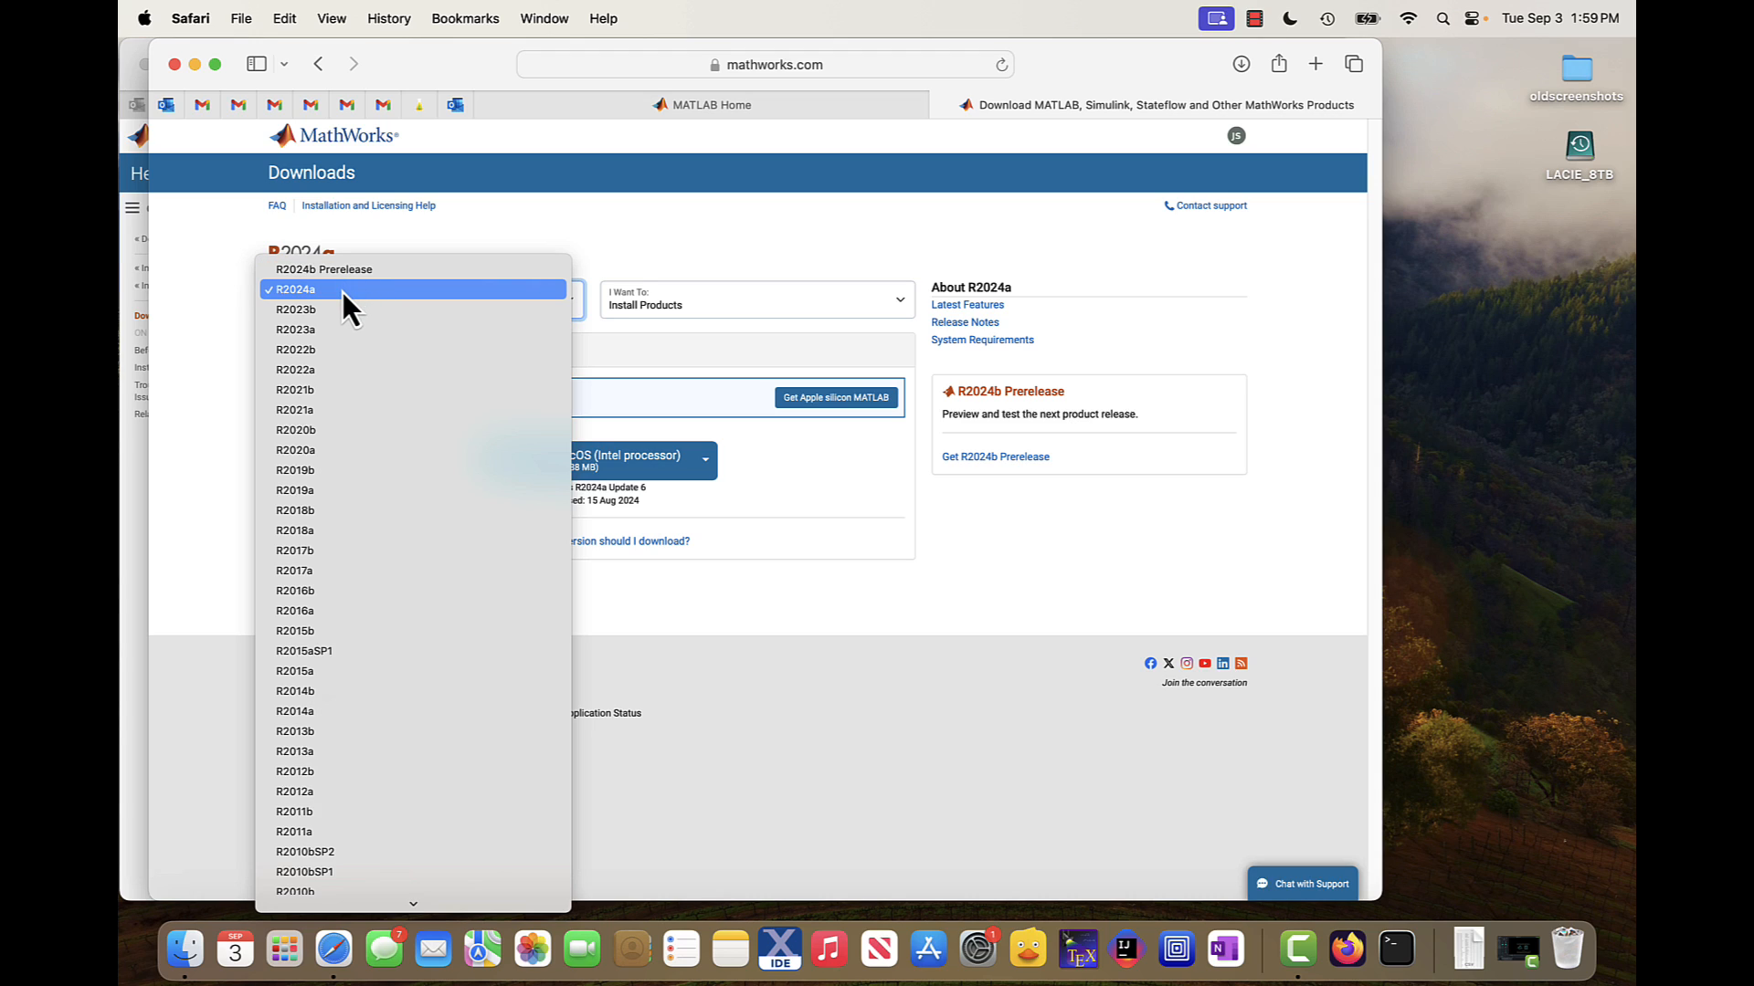
pyautogui.click(294, 290)
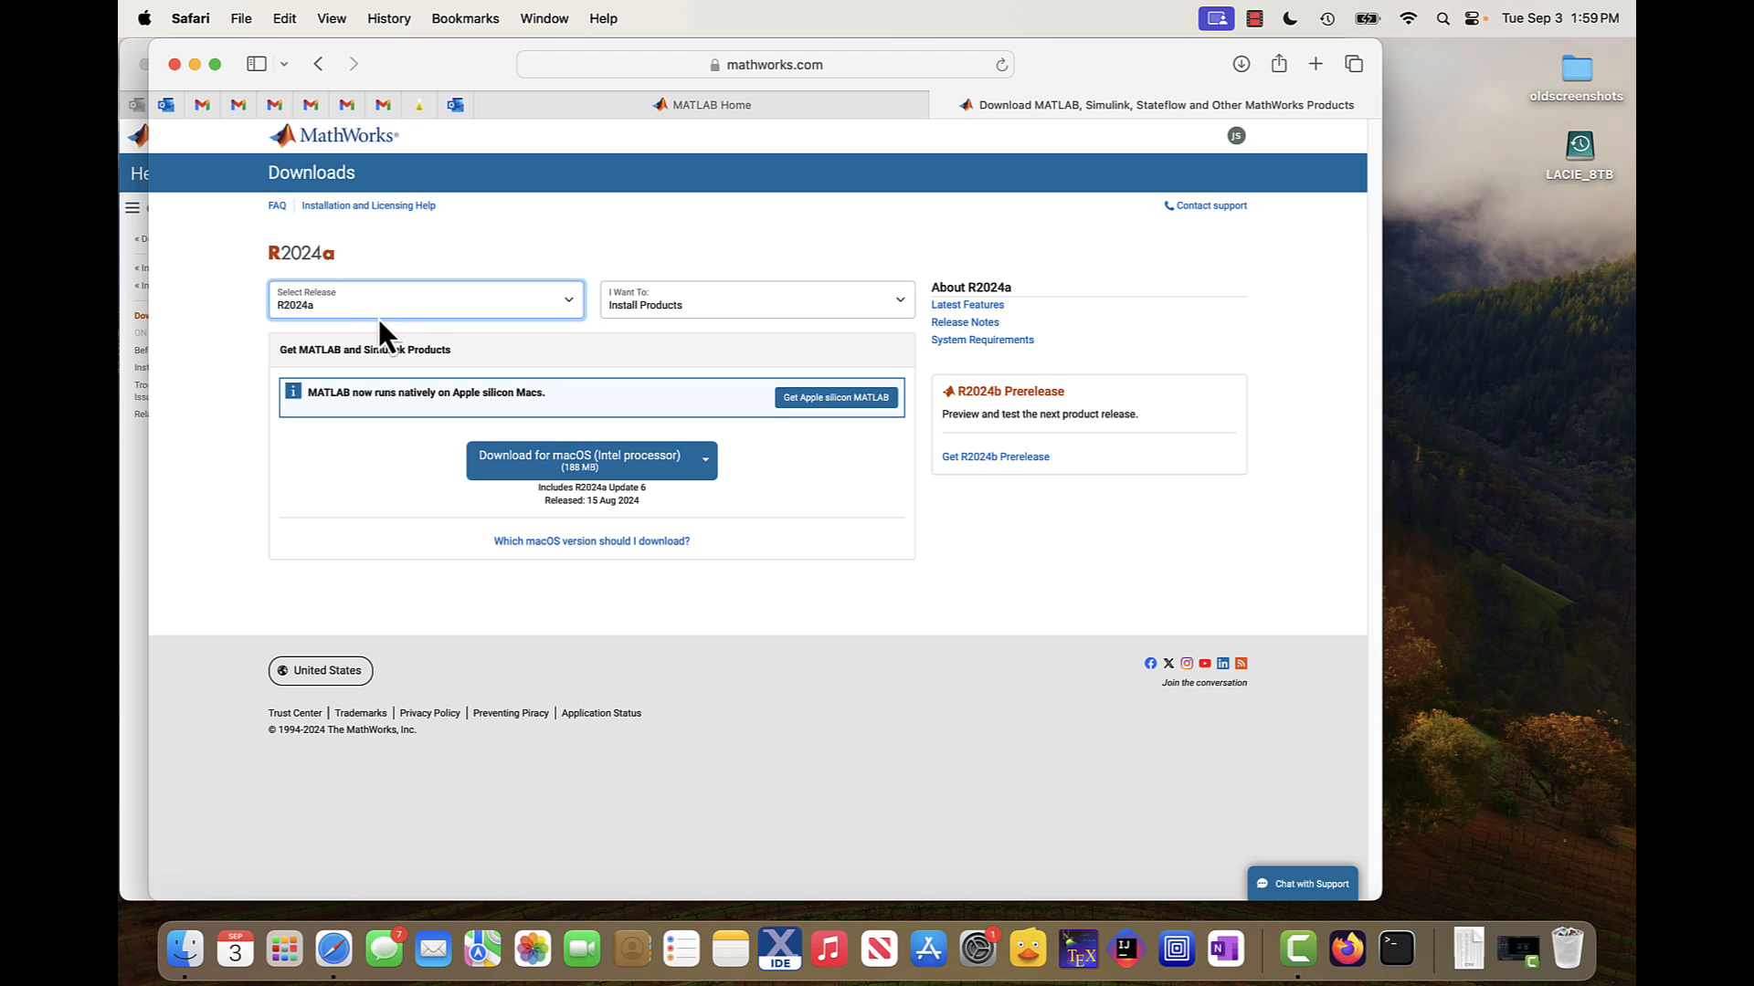
pyautogui.moveTo(873, 415)
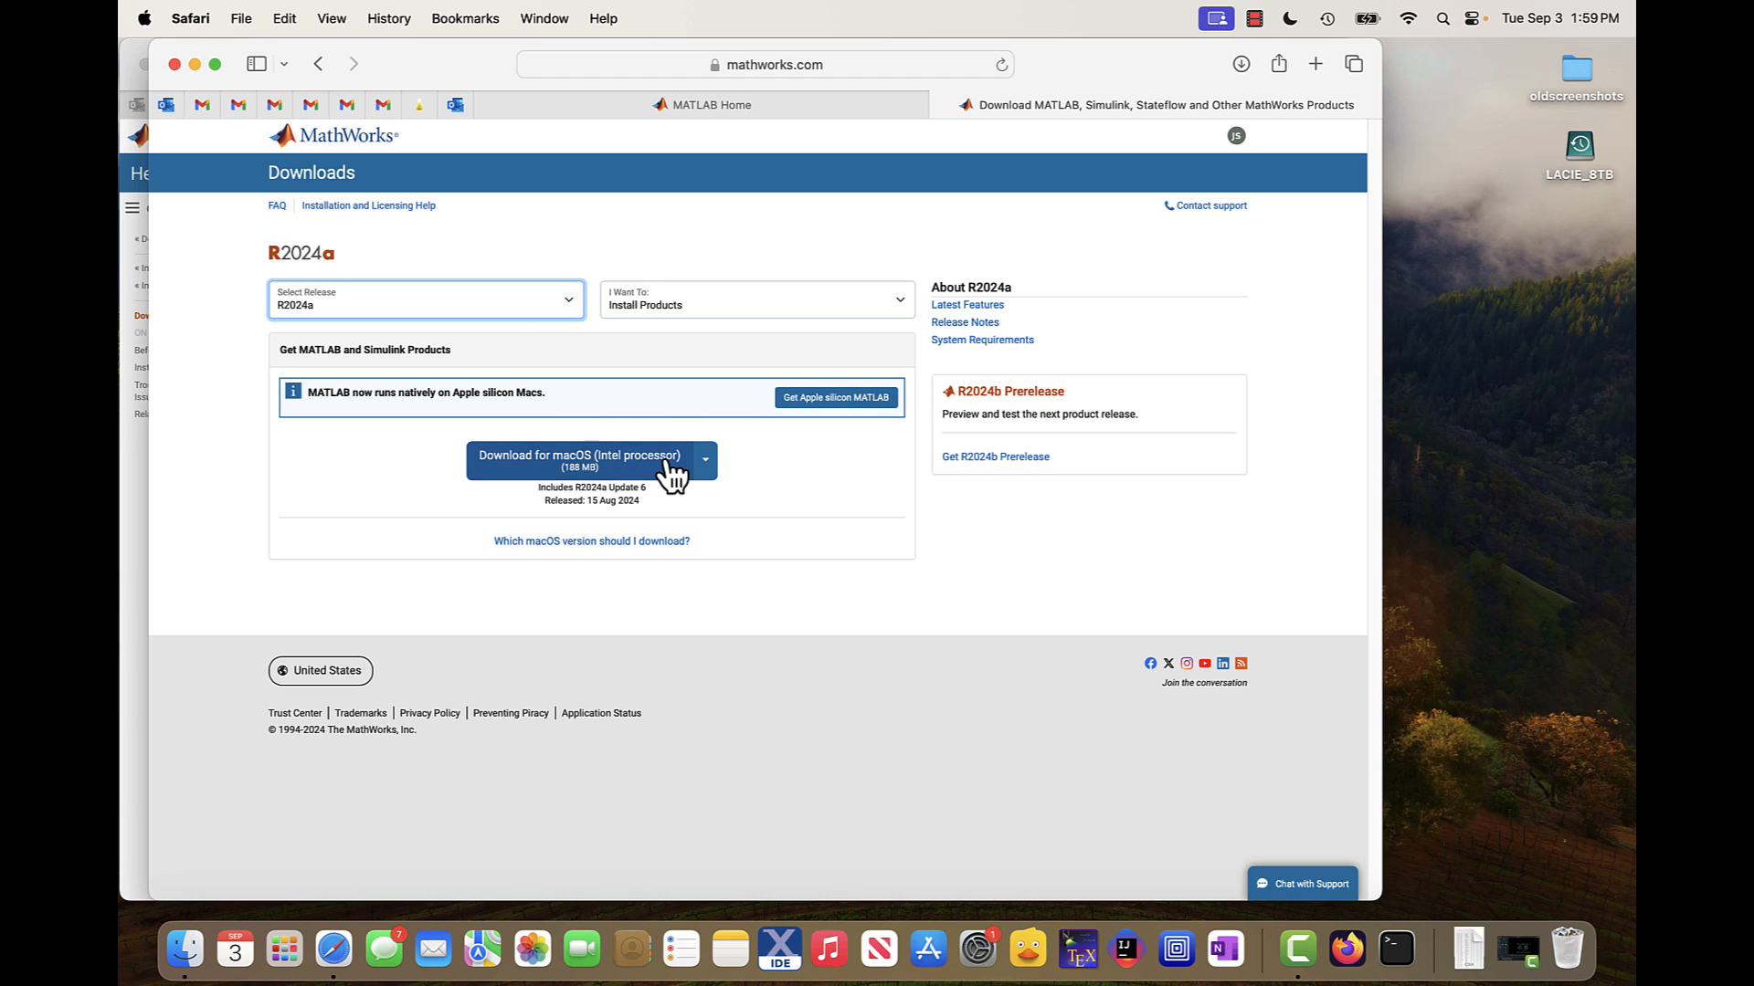
pyautogui.moveTo(696, 473)
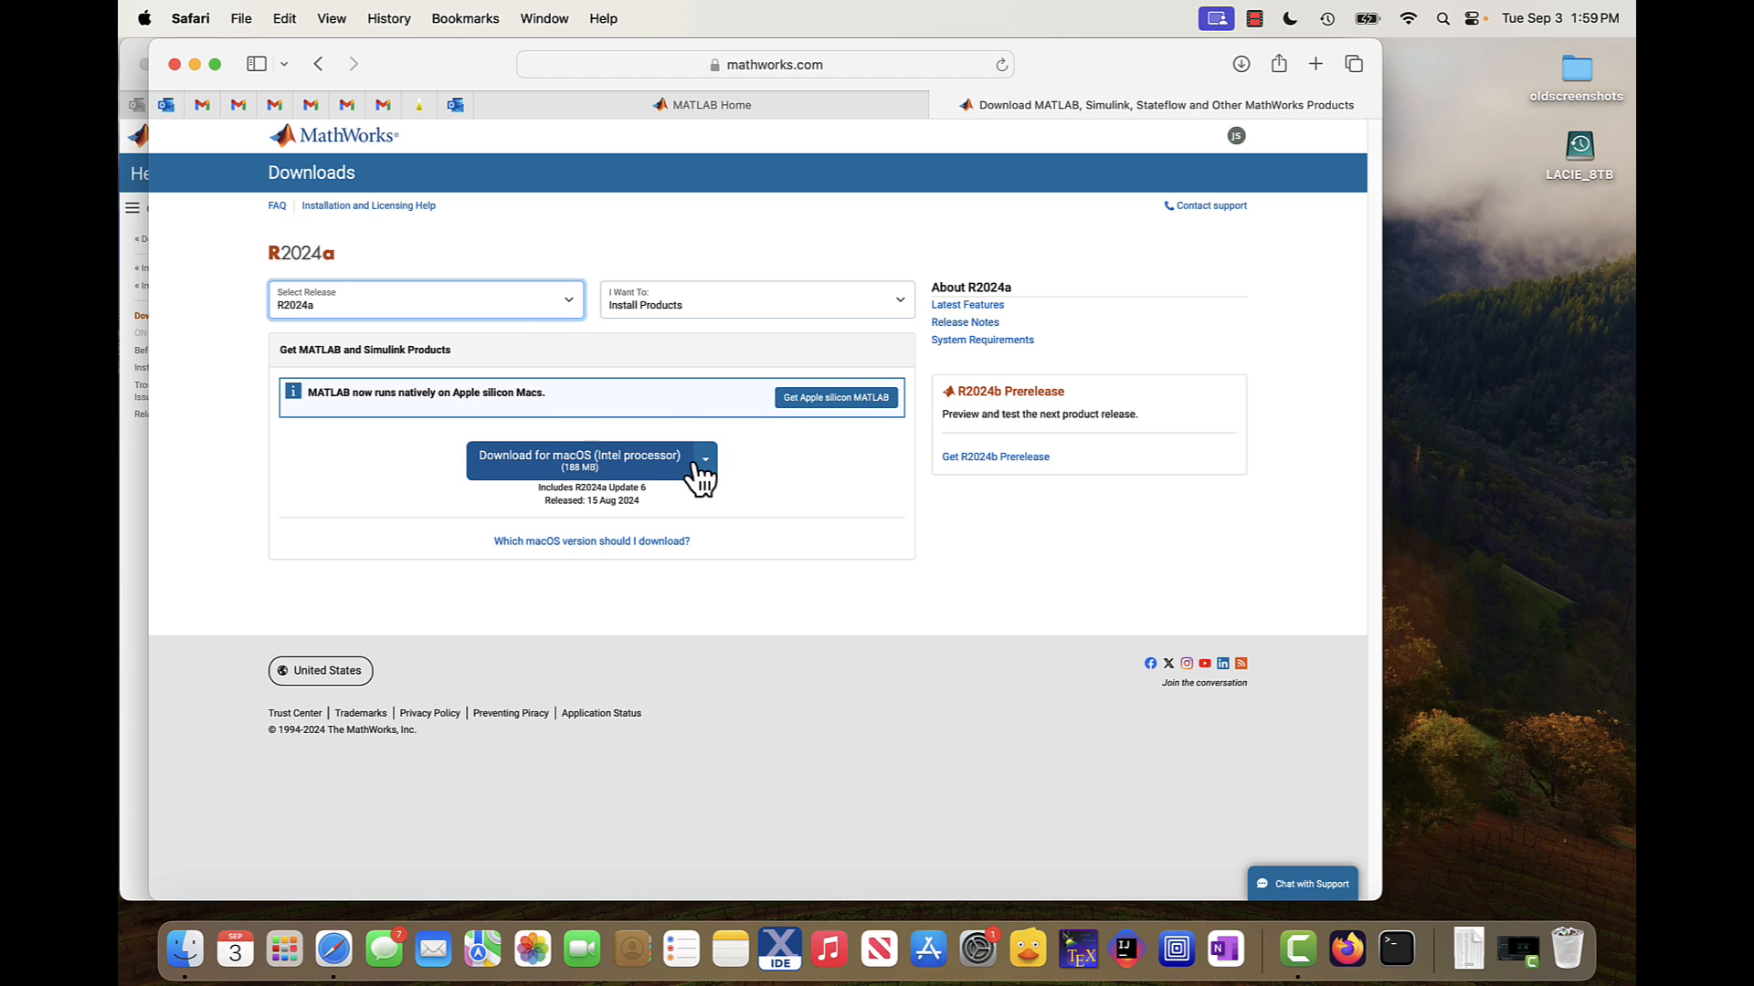
pyautogui.click(703, 459)
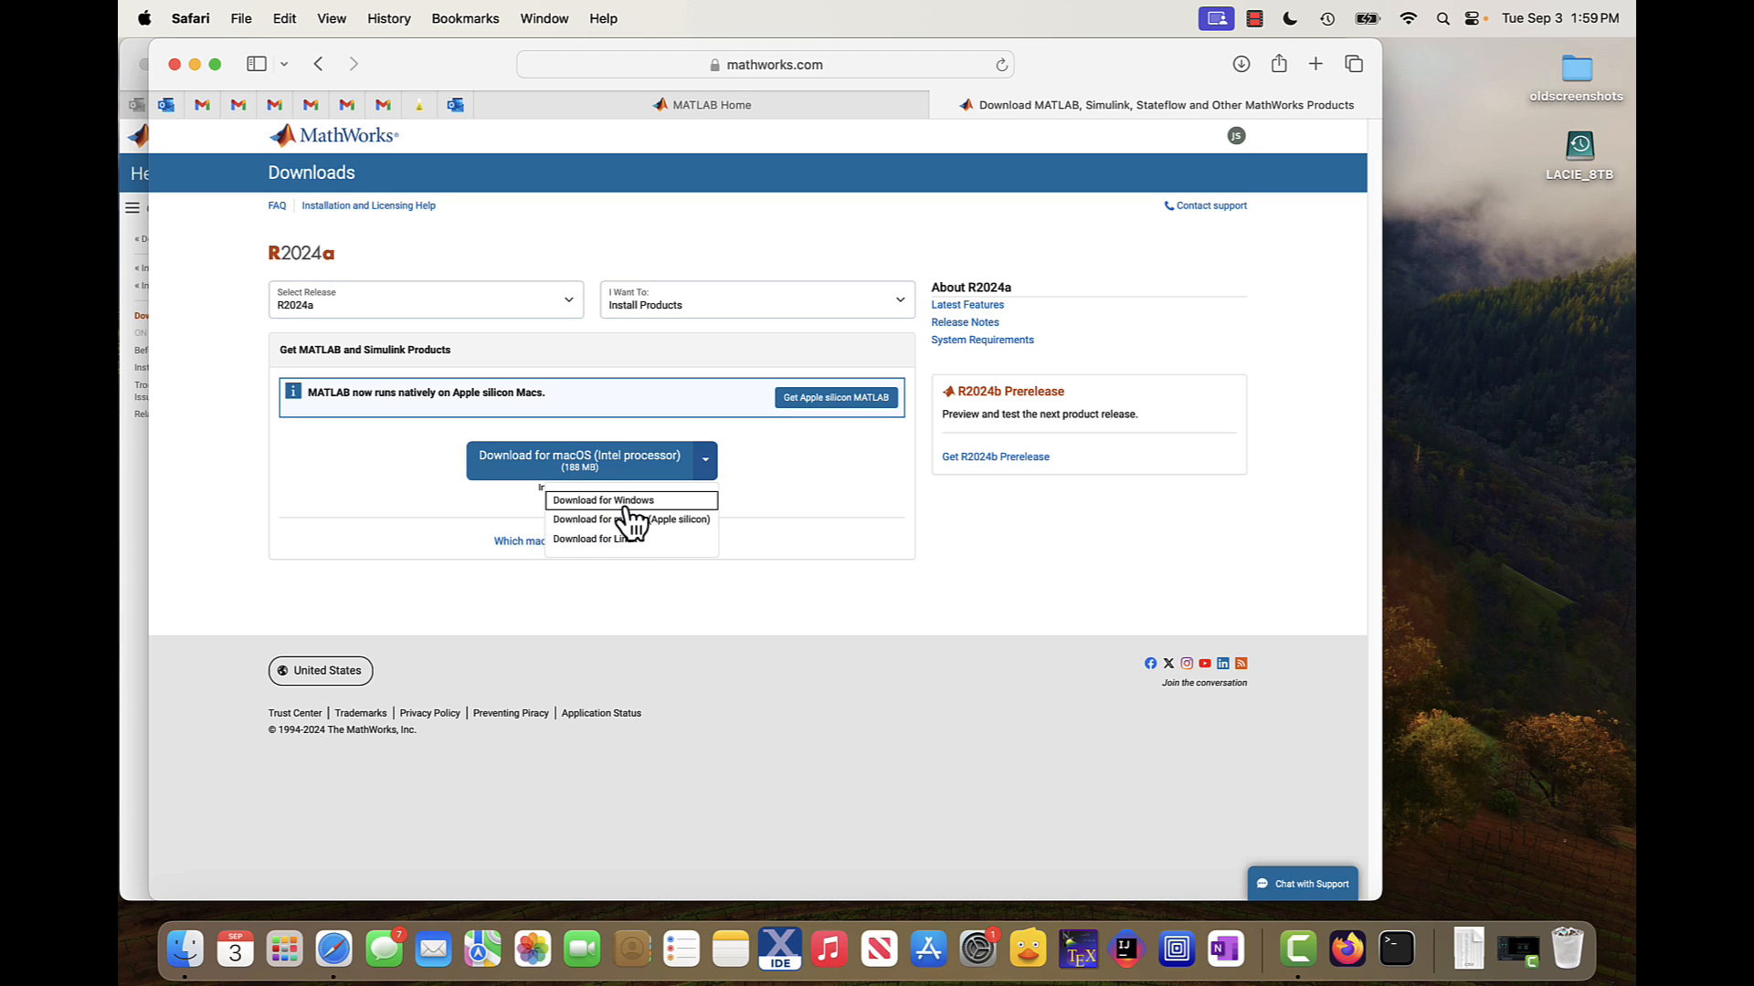
pyautogui.moveTo(682, 519)
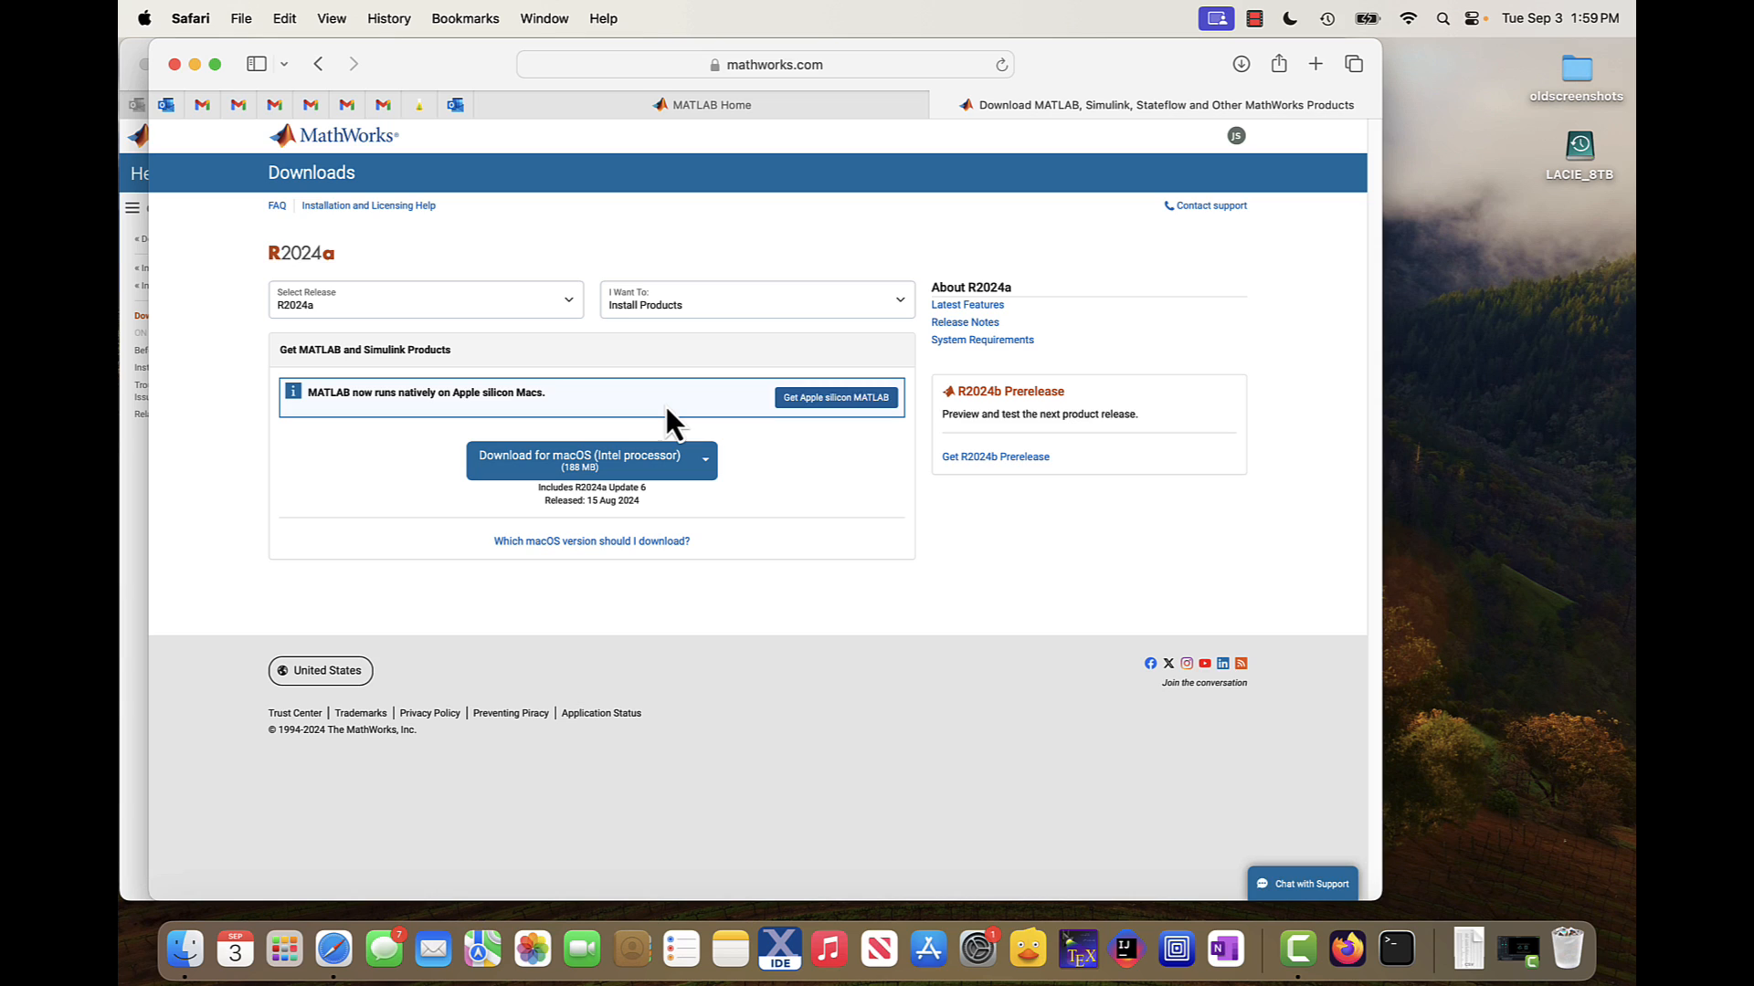
pyautogui.moveTo(579, 455)
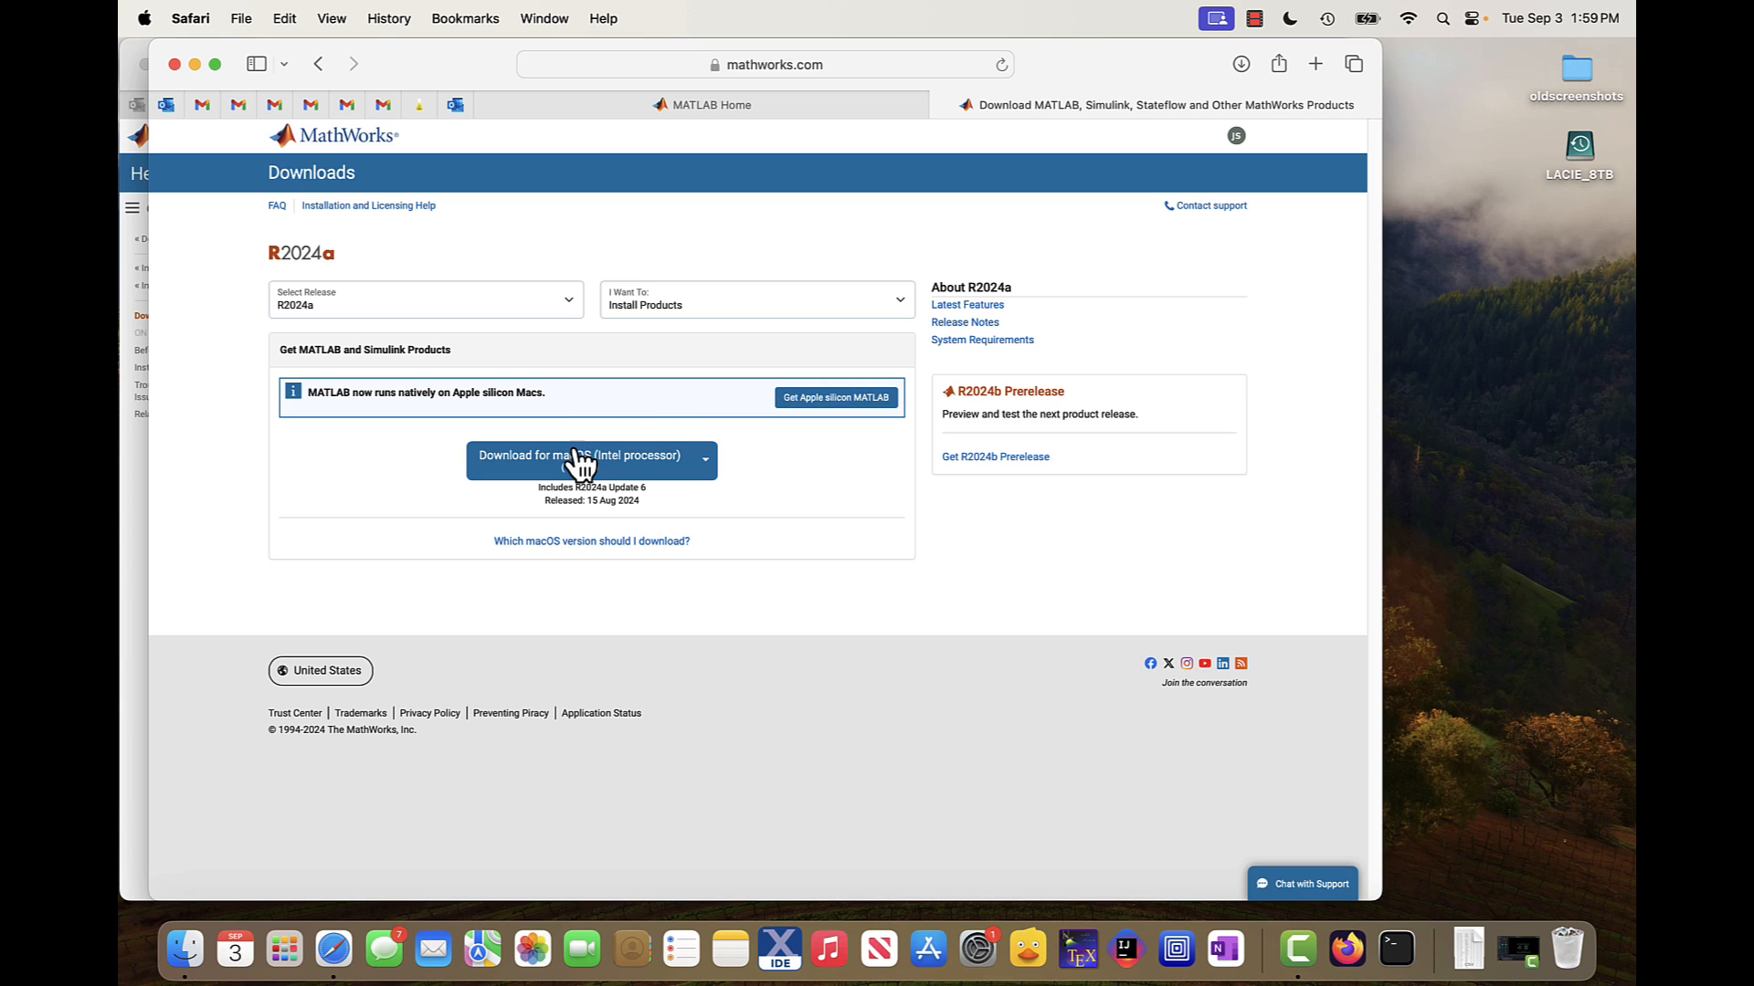
# Download the R2024a Apple silicon installer and Amazon Corretto 11, then reveal Corretto in Finder
pyautogui.click(584, 456)
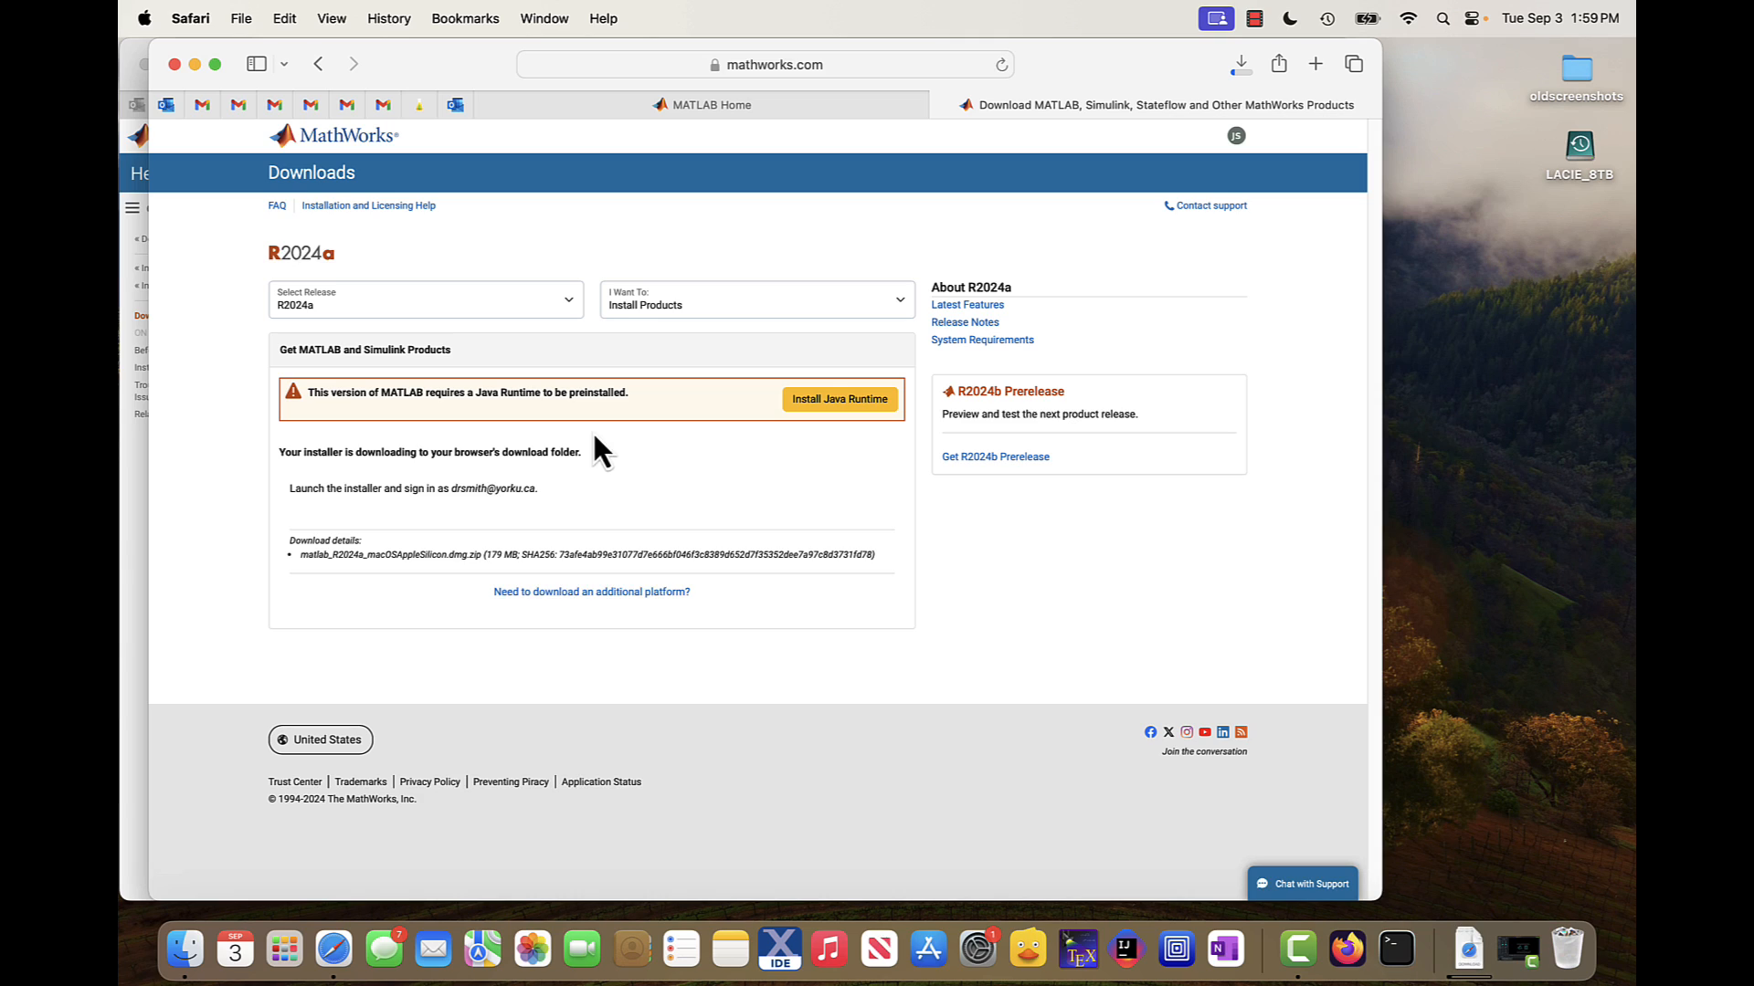
pyautogui.moveTo(652, 408)
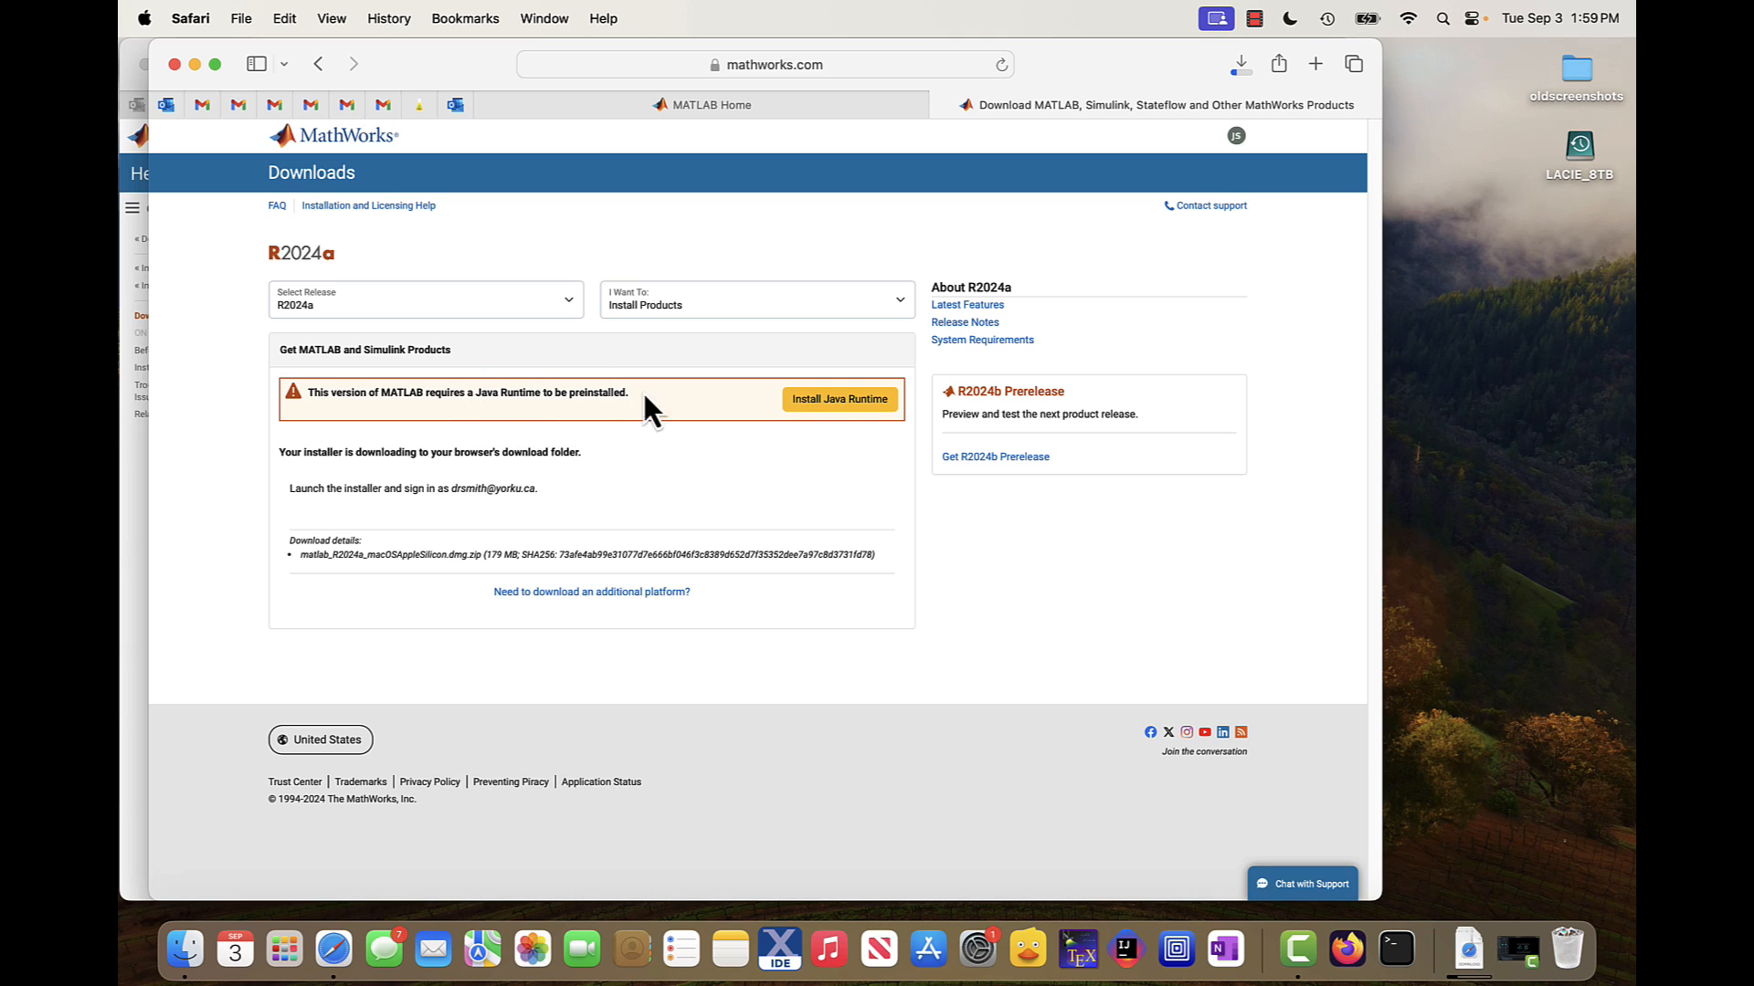
pyautogui.moveTo(318, 398)
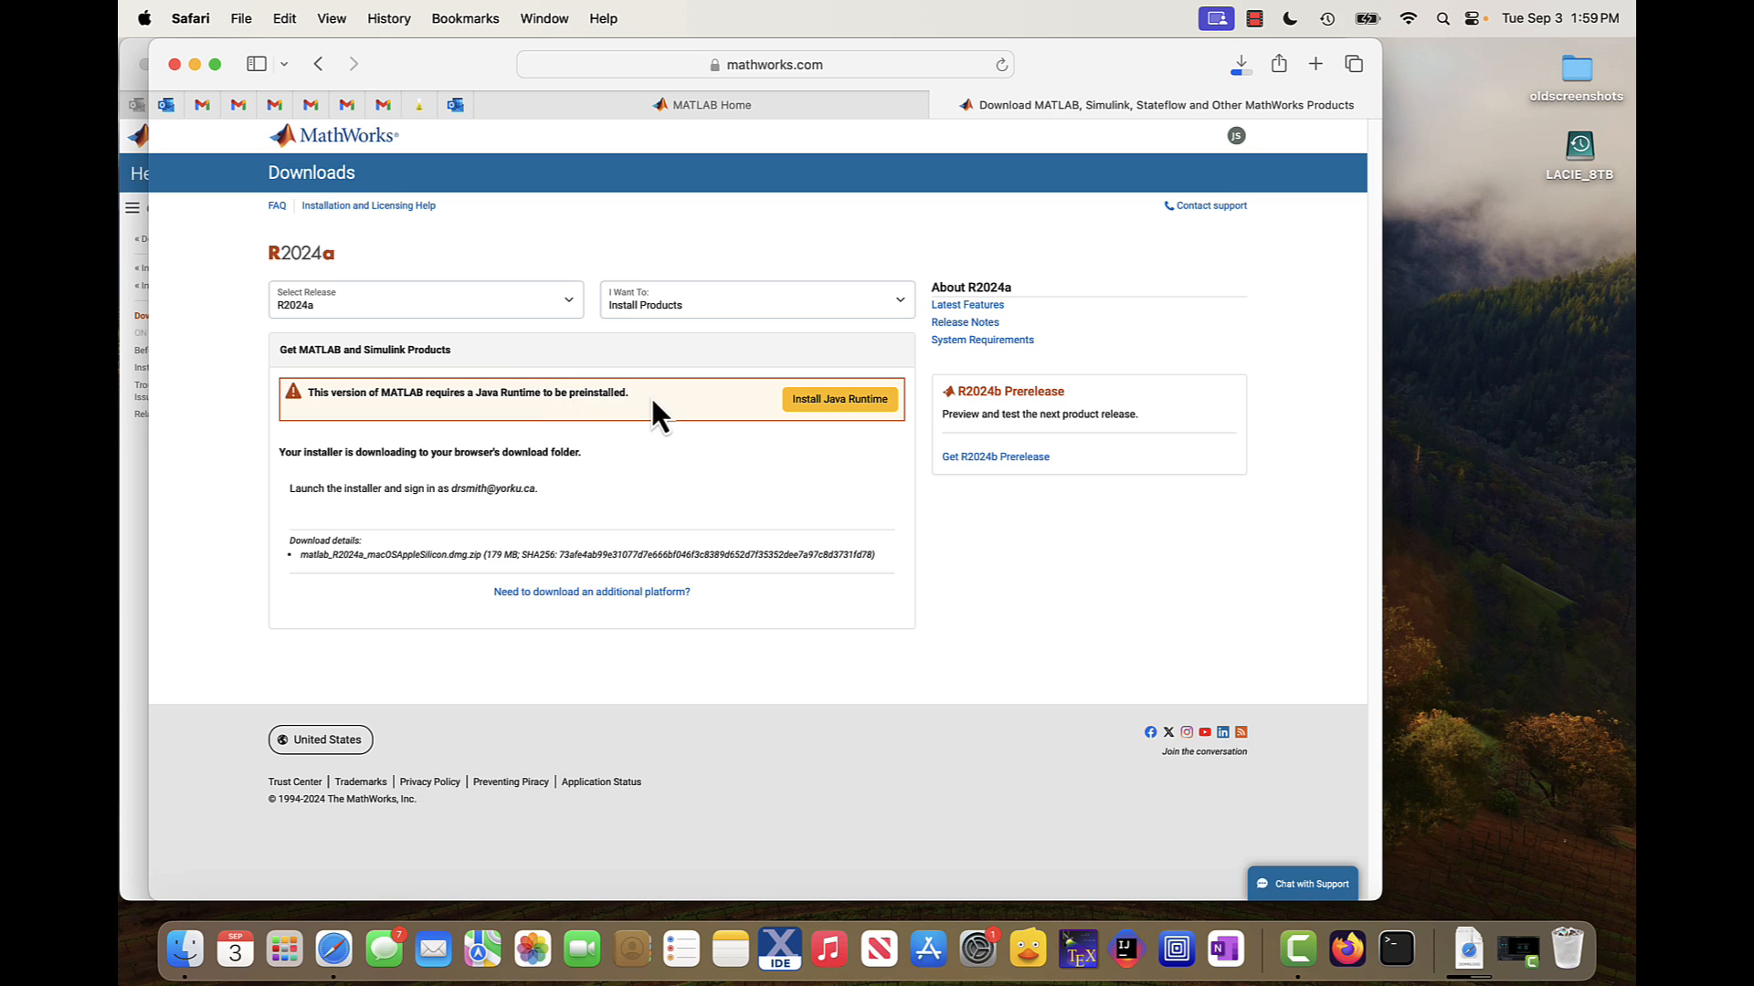
pyautogui.moveTo(839, 399)
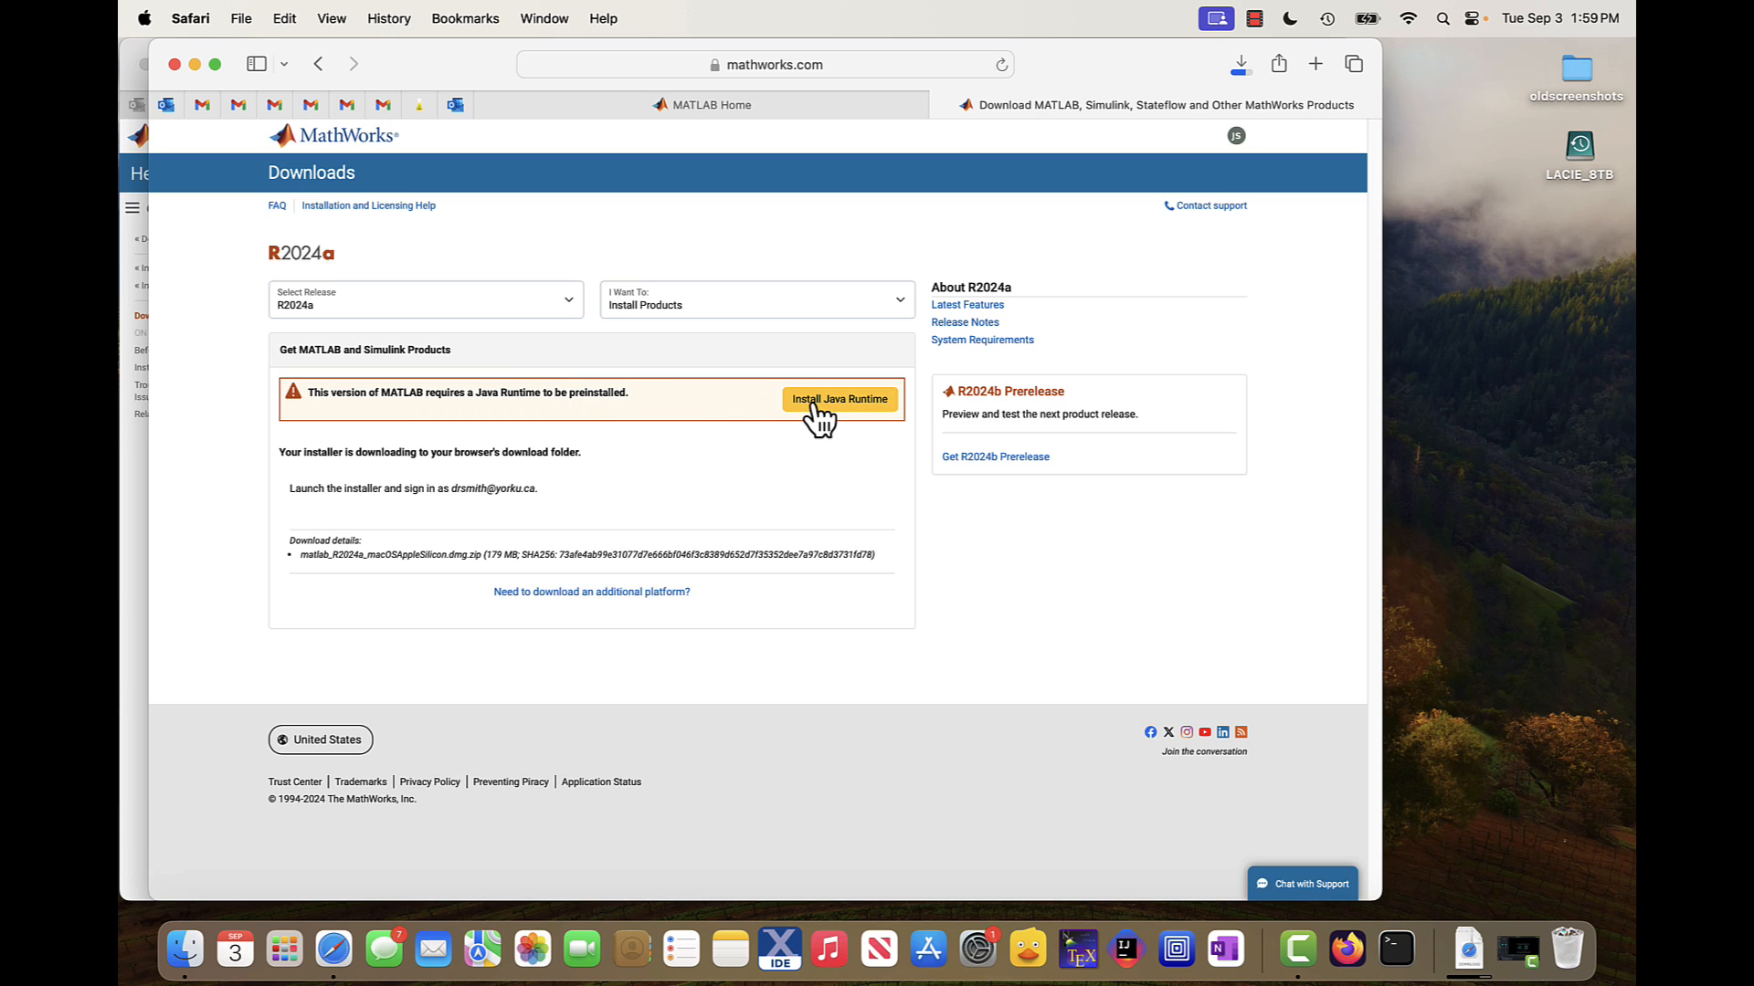
pyautogui.click(839, 399)
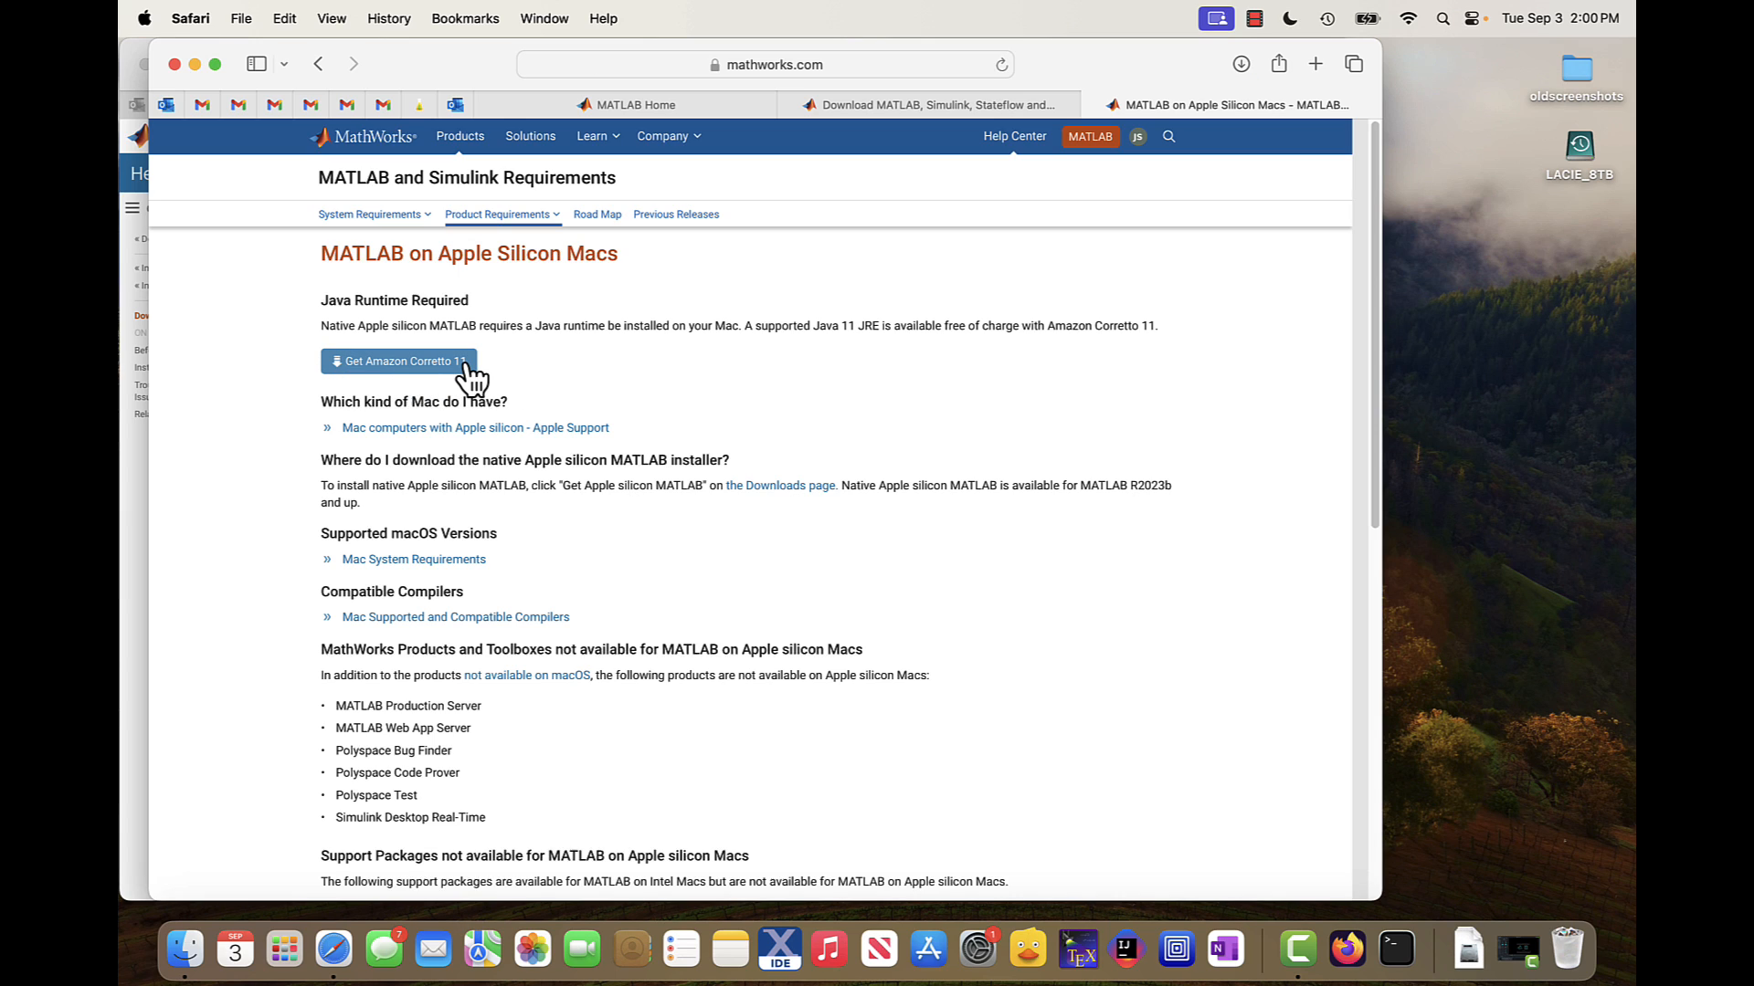
pyautogui.click(398, 359)
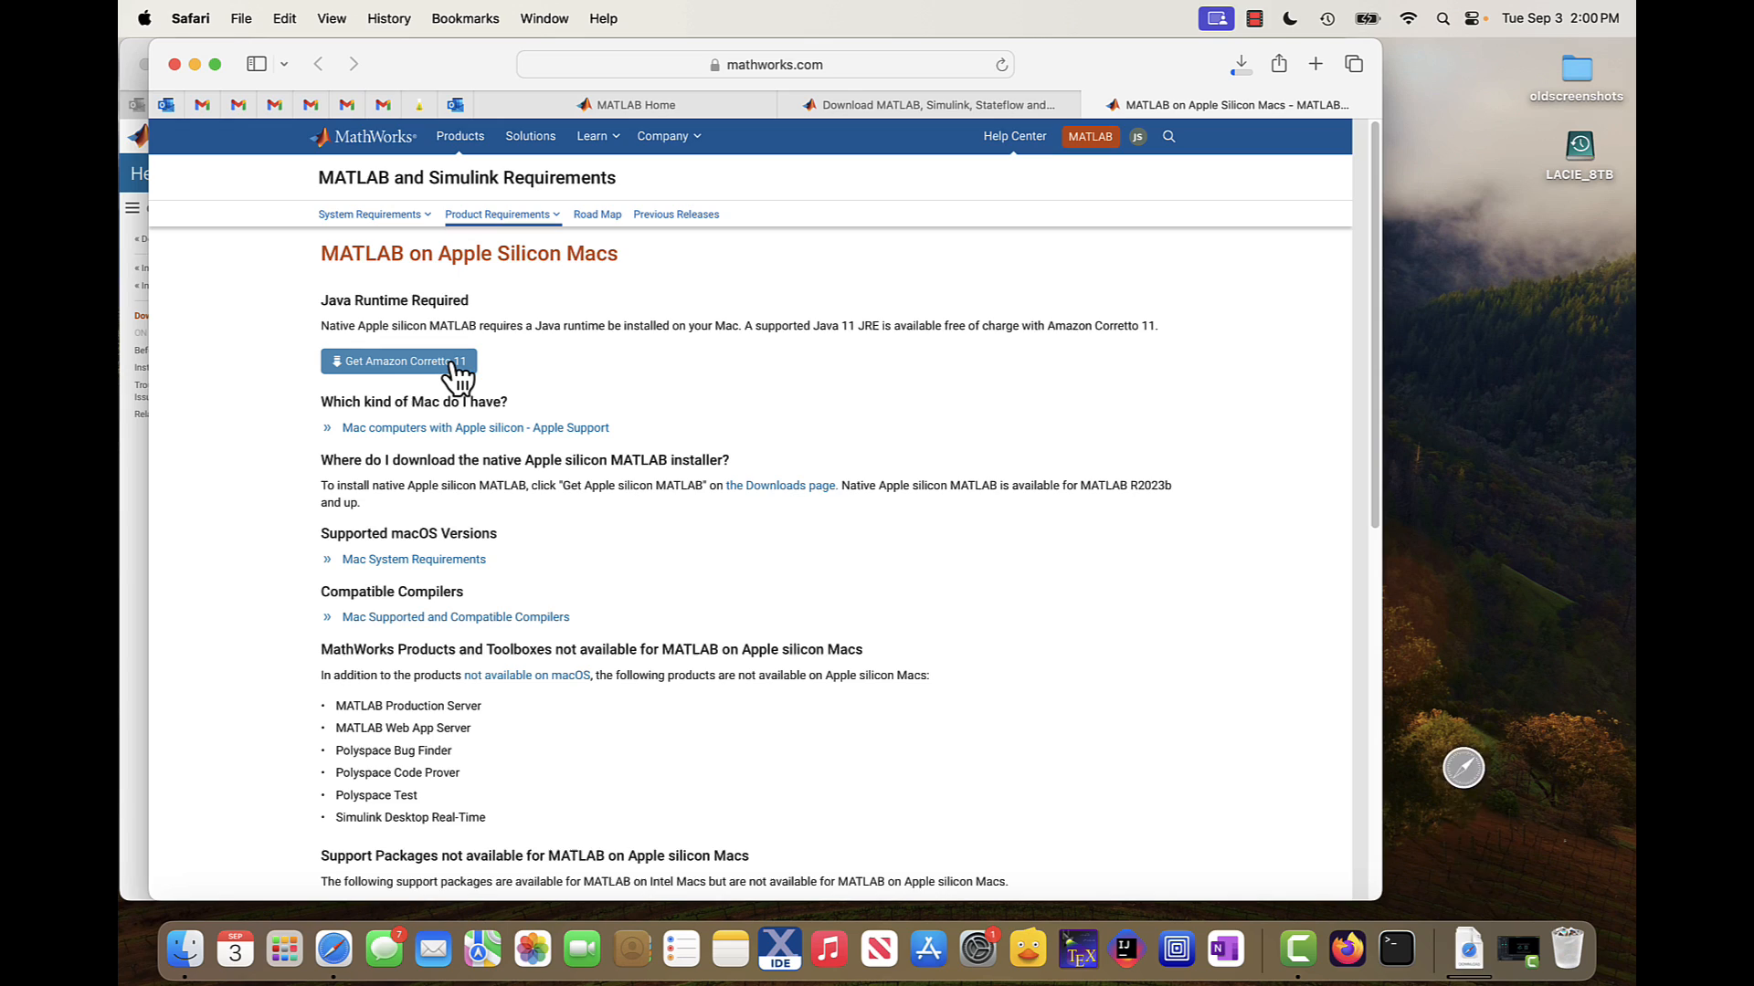
pyautogui.moveTo(822, 423)
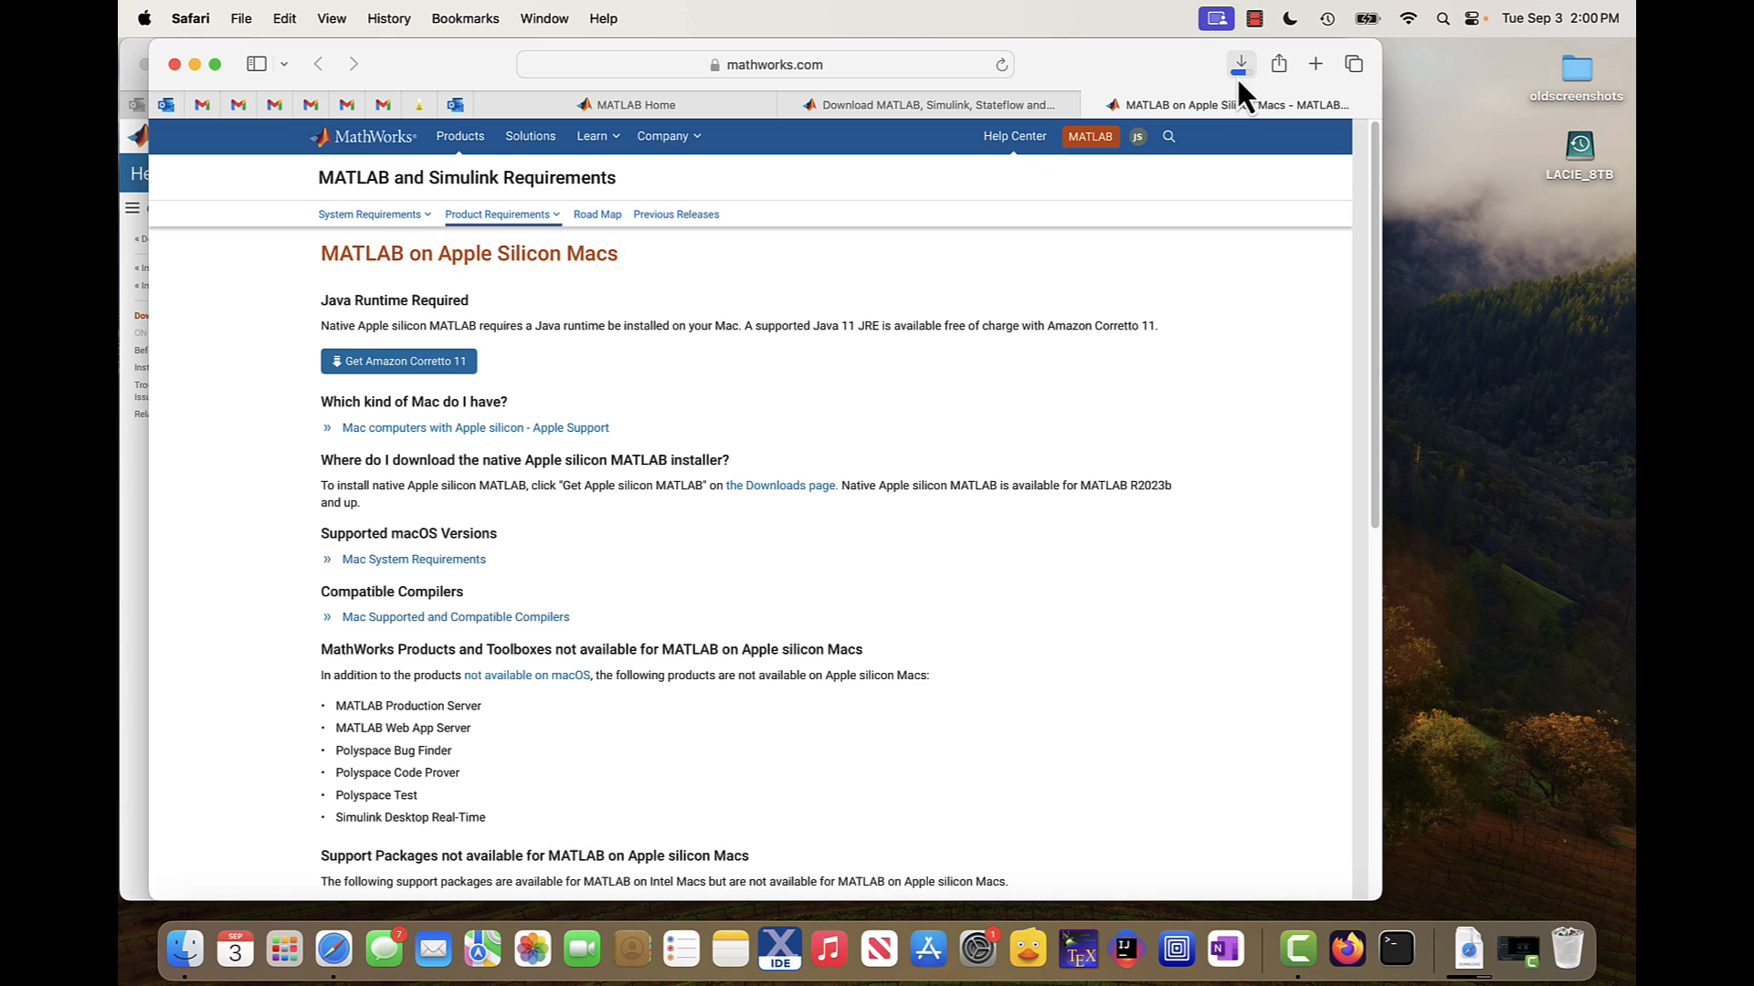
pyautogui.click(1238, 64)
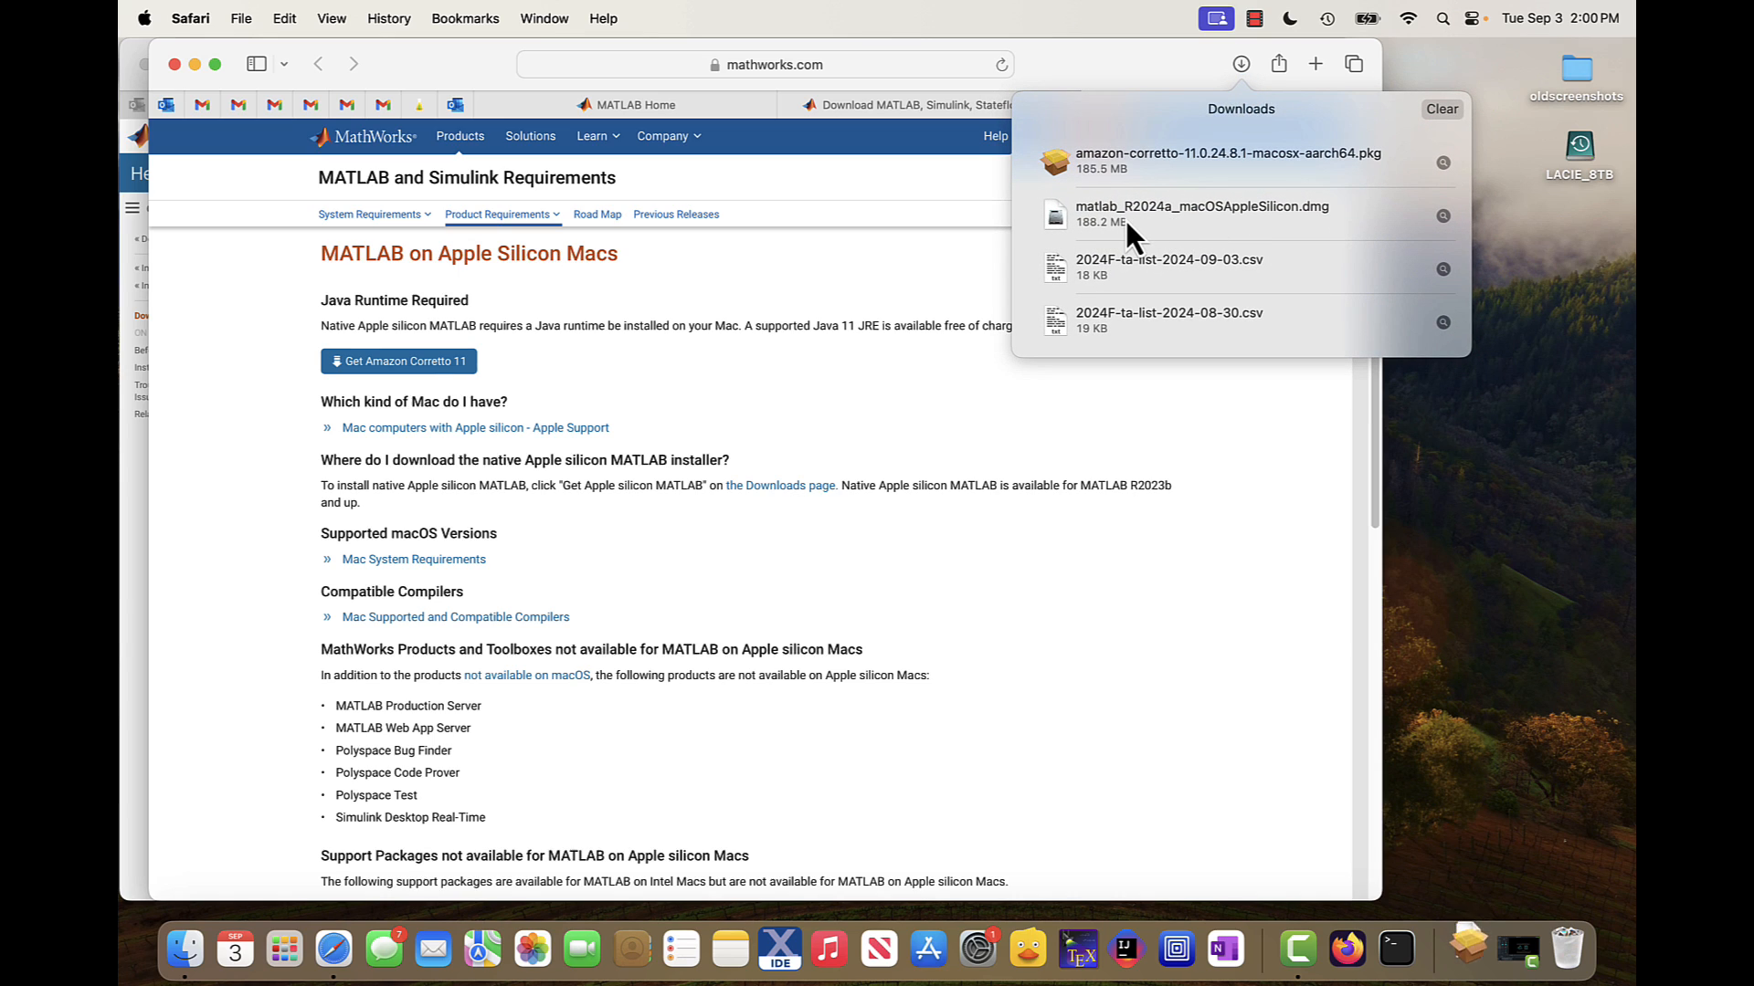
pyautogui.moveTo(1170, 228)
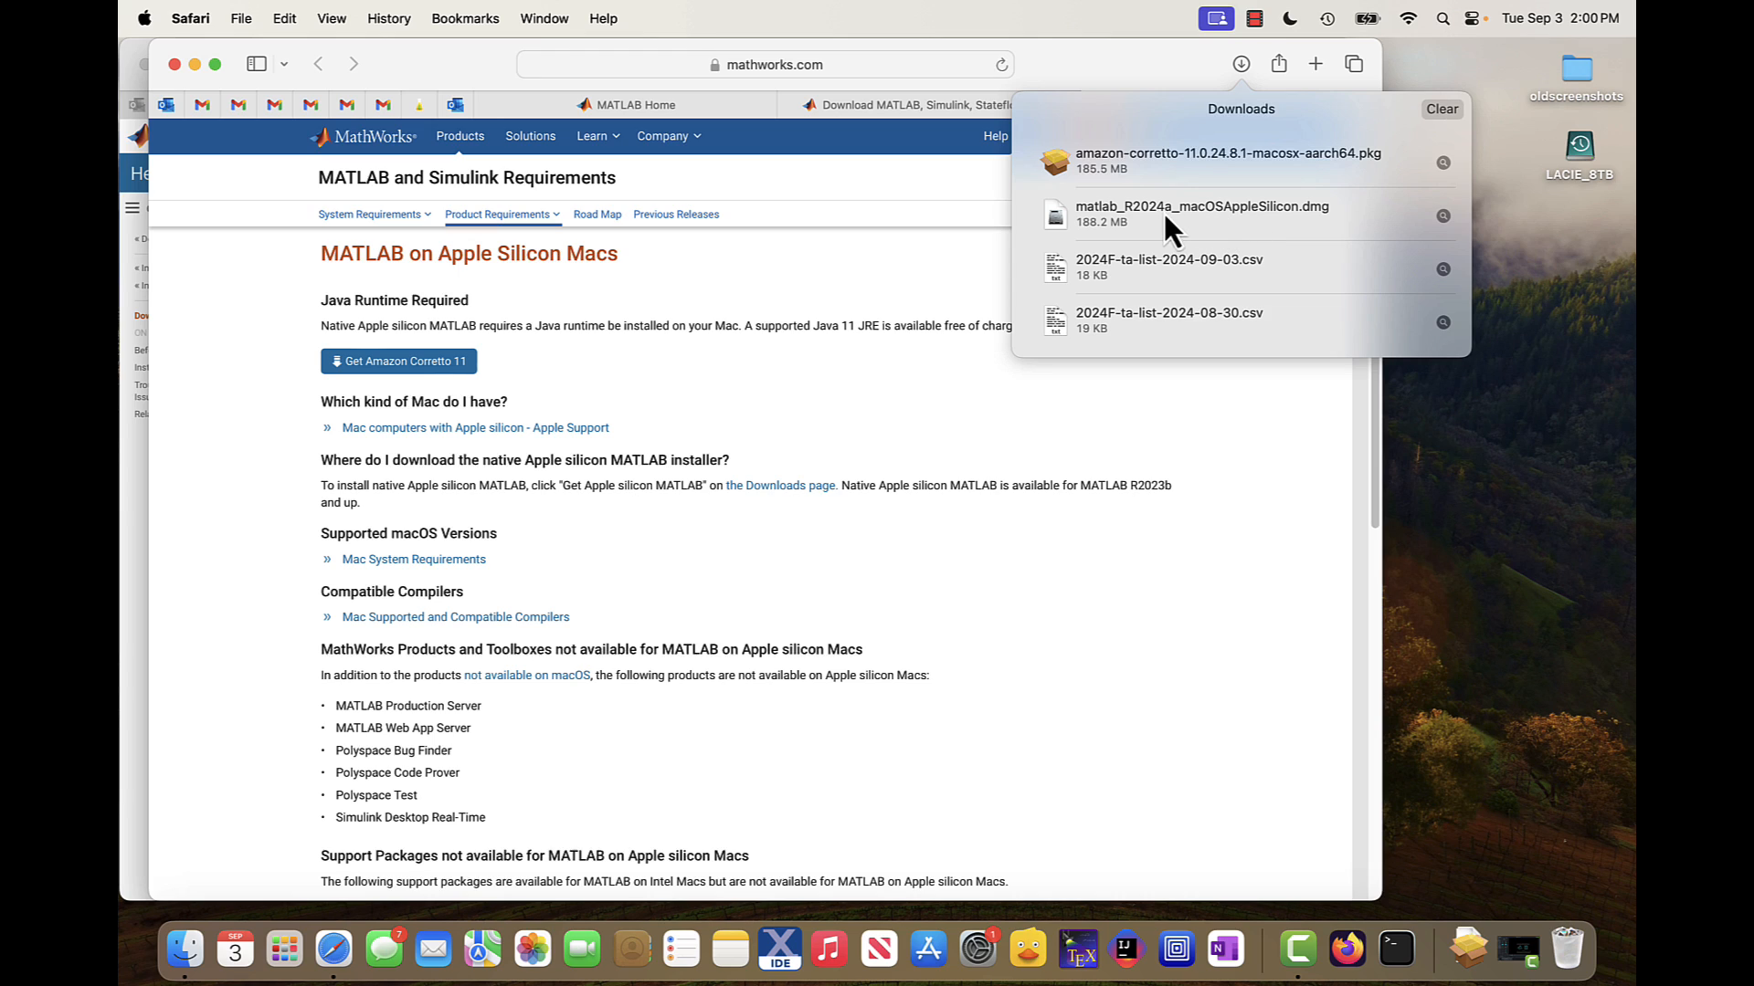
pyautogui.moveTo(1275, 179)
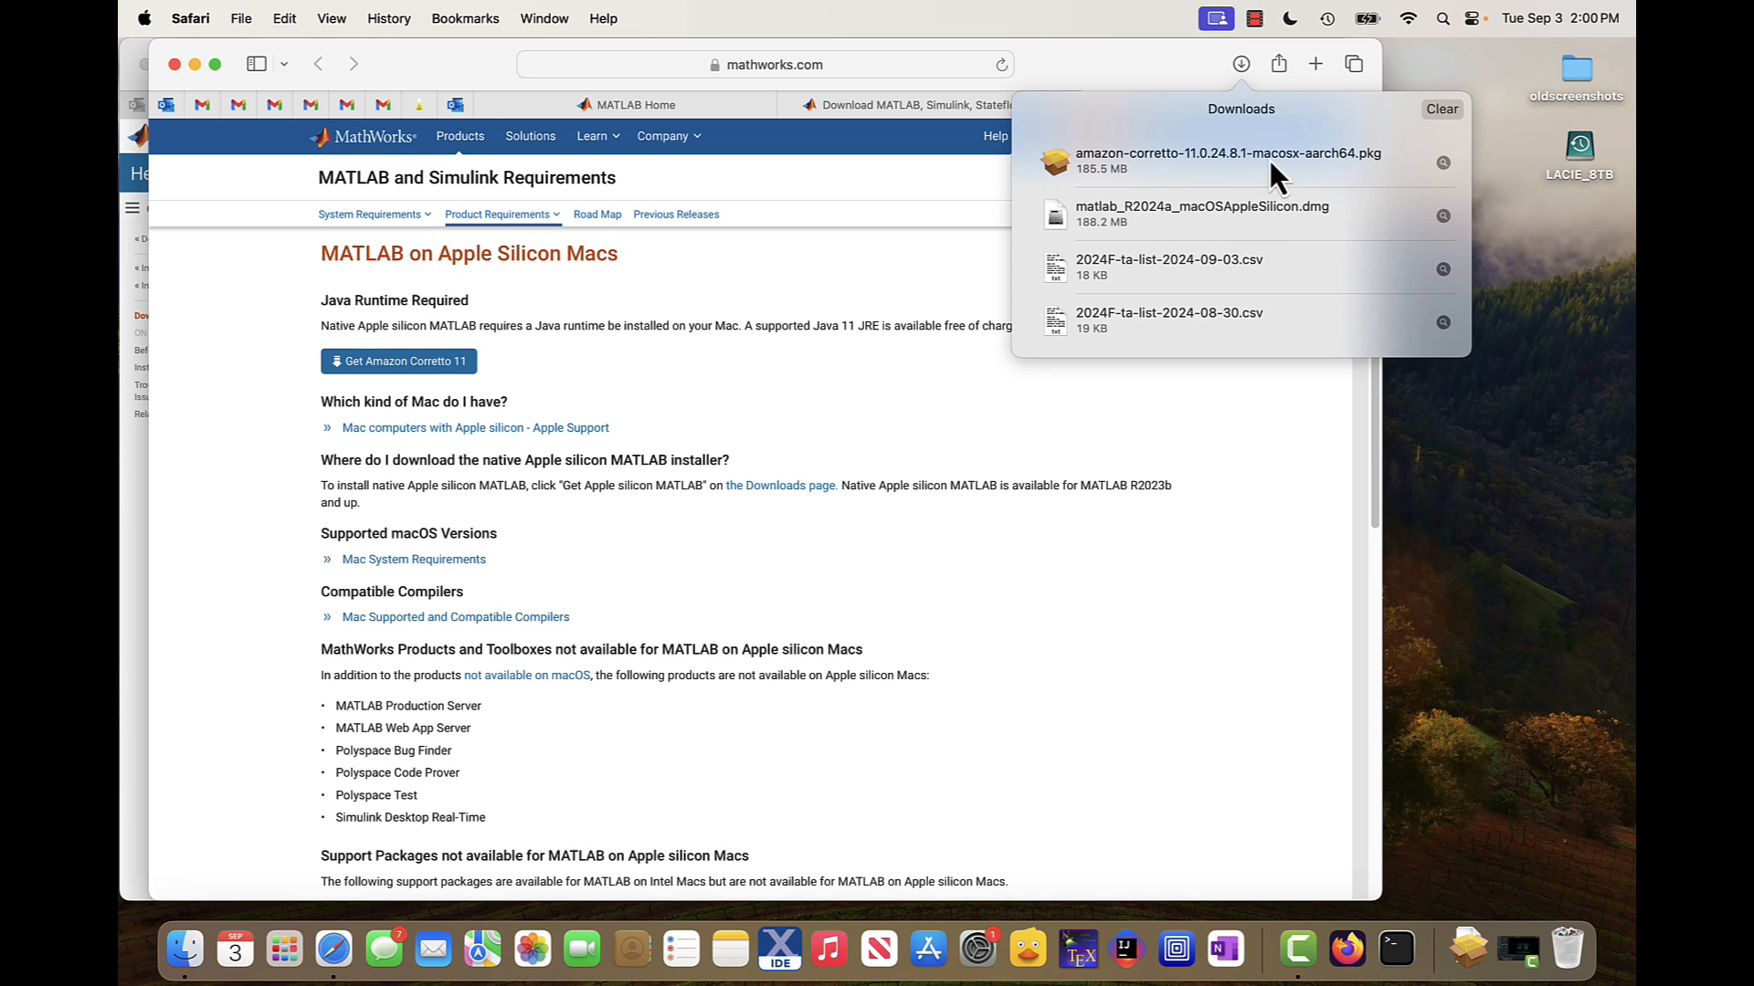
pyautogui.click(1441, 164)
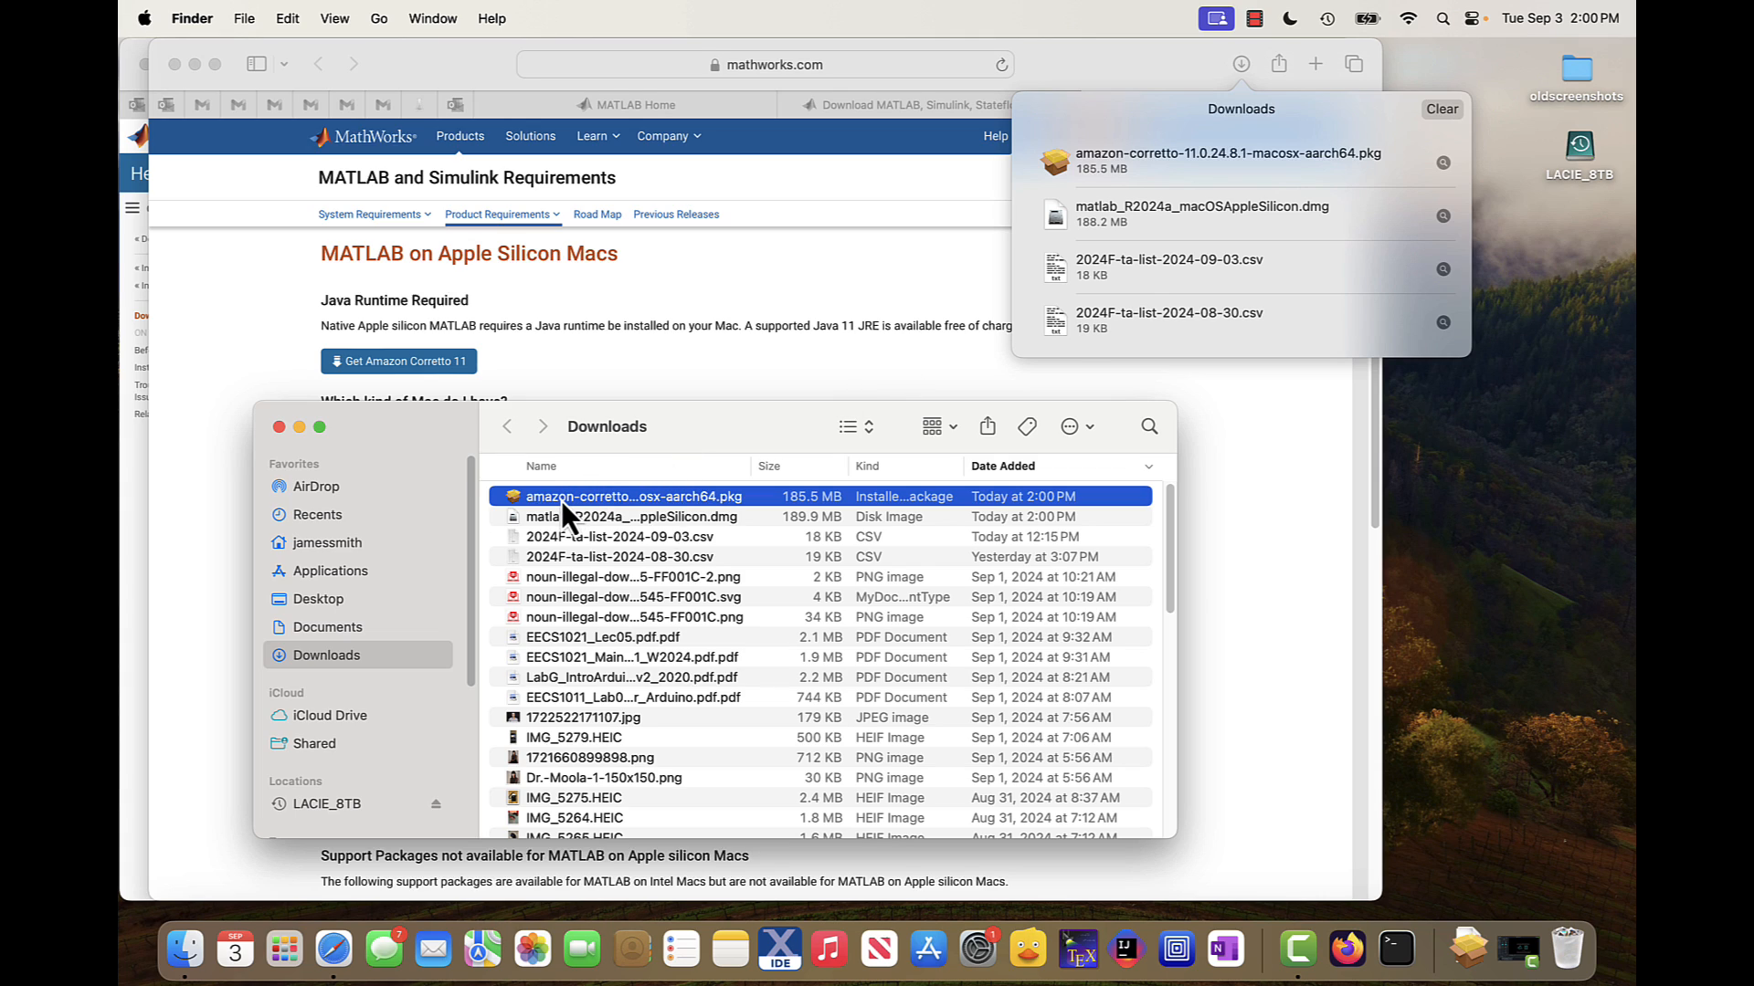
# Install Amazon Corretto 11 with the admin password, then move its package to the Trash
pyautogui.doubleClick(633, 495)
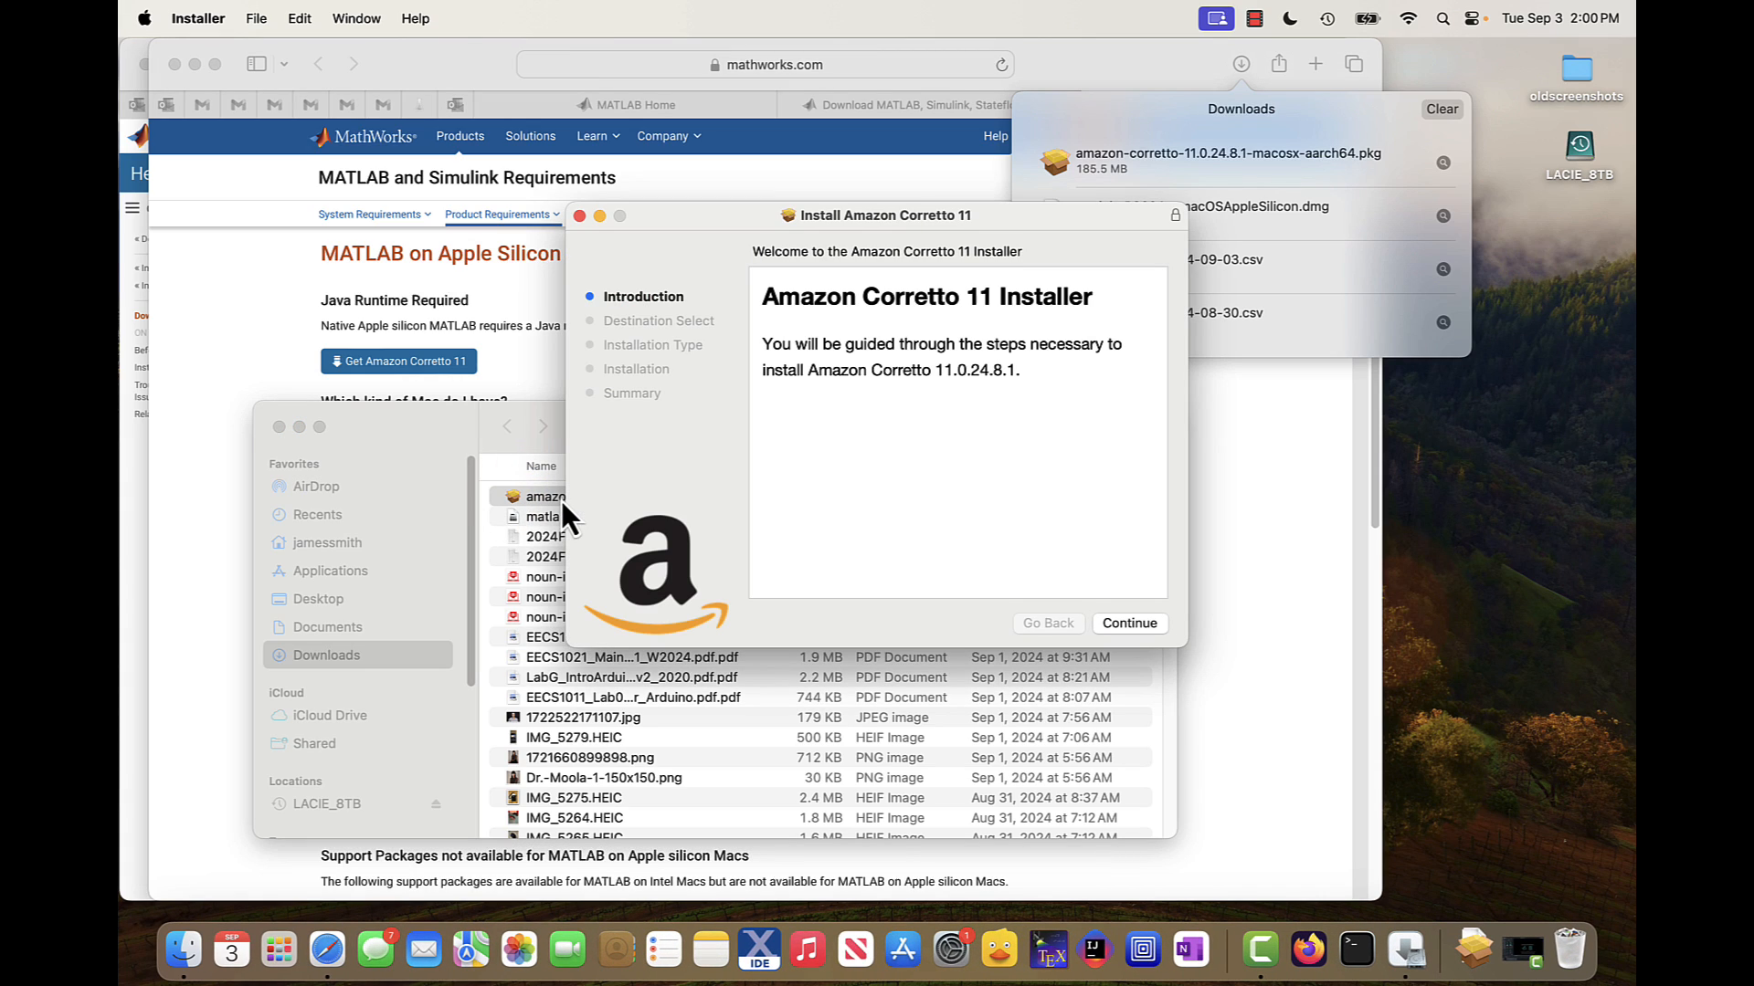
pyautogui.moveTo(758, 559)
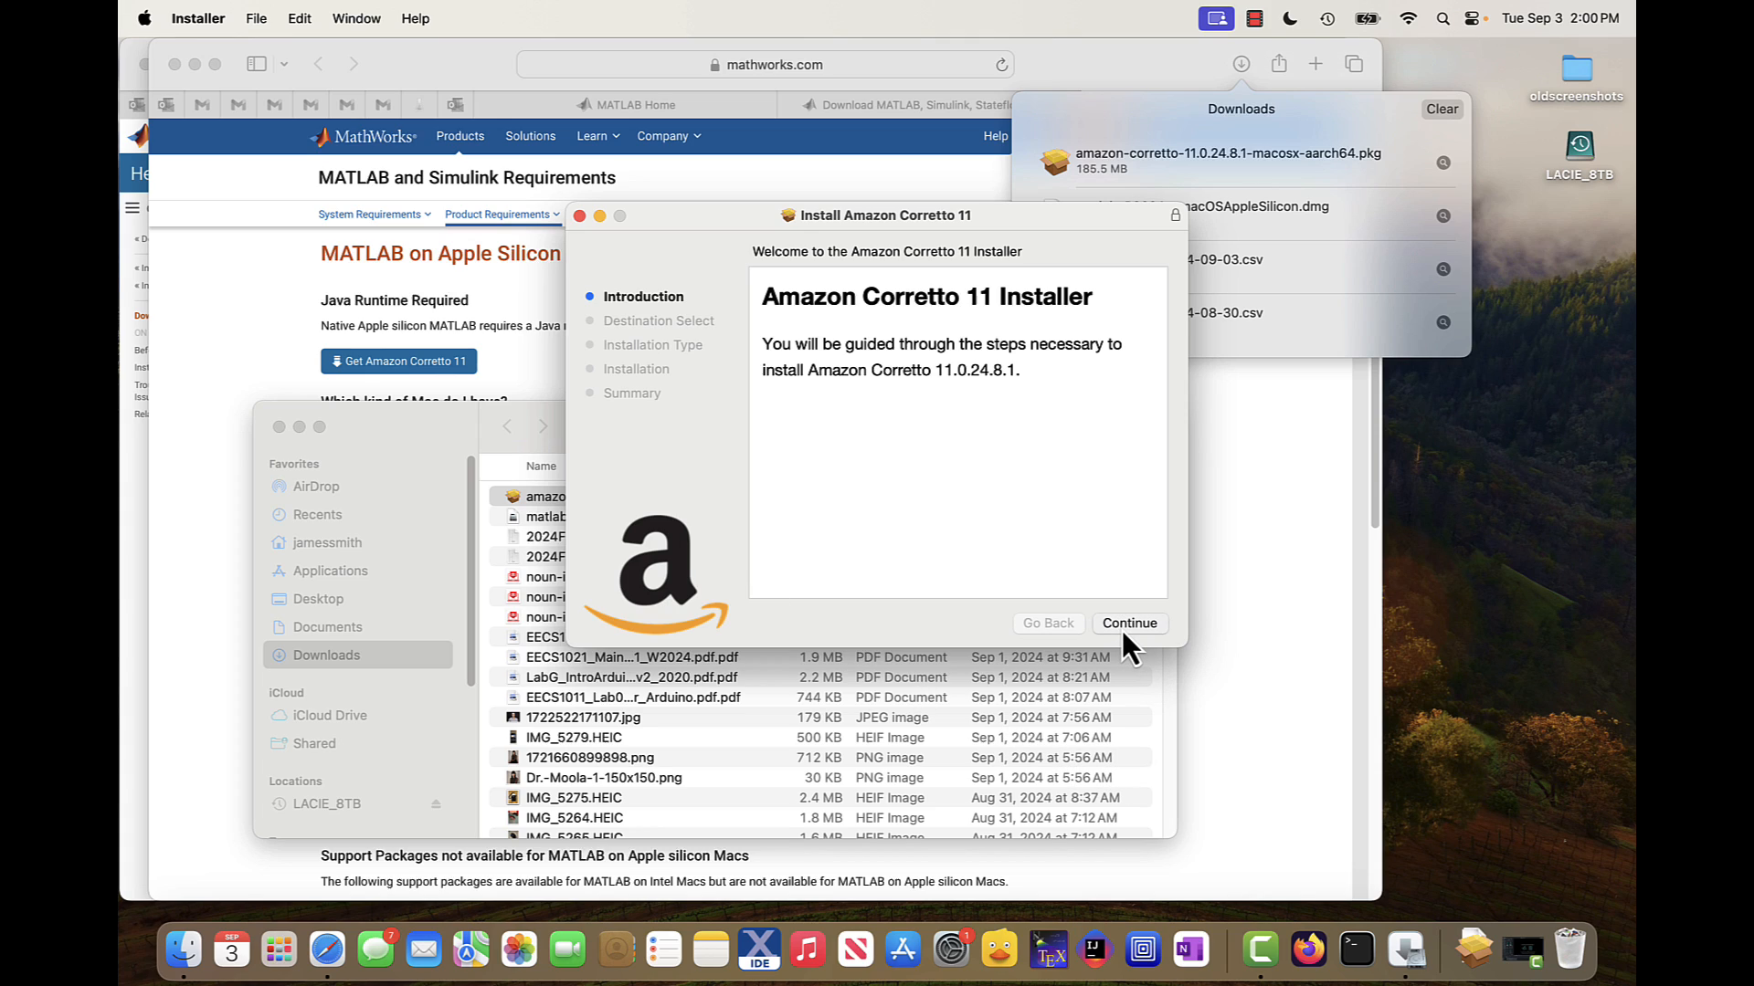
pyautogui.moveTo(1131, 643)
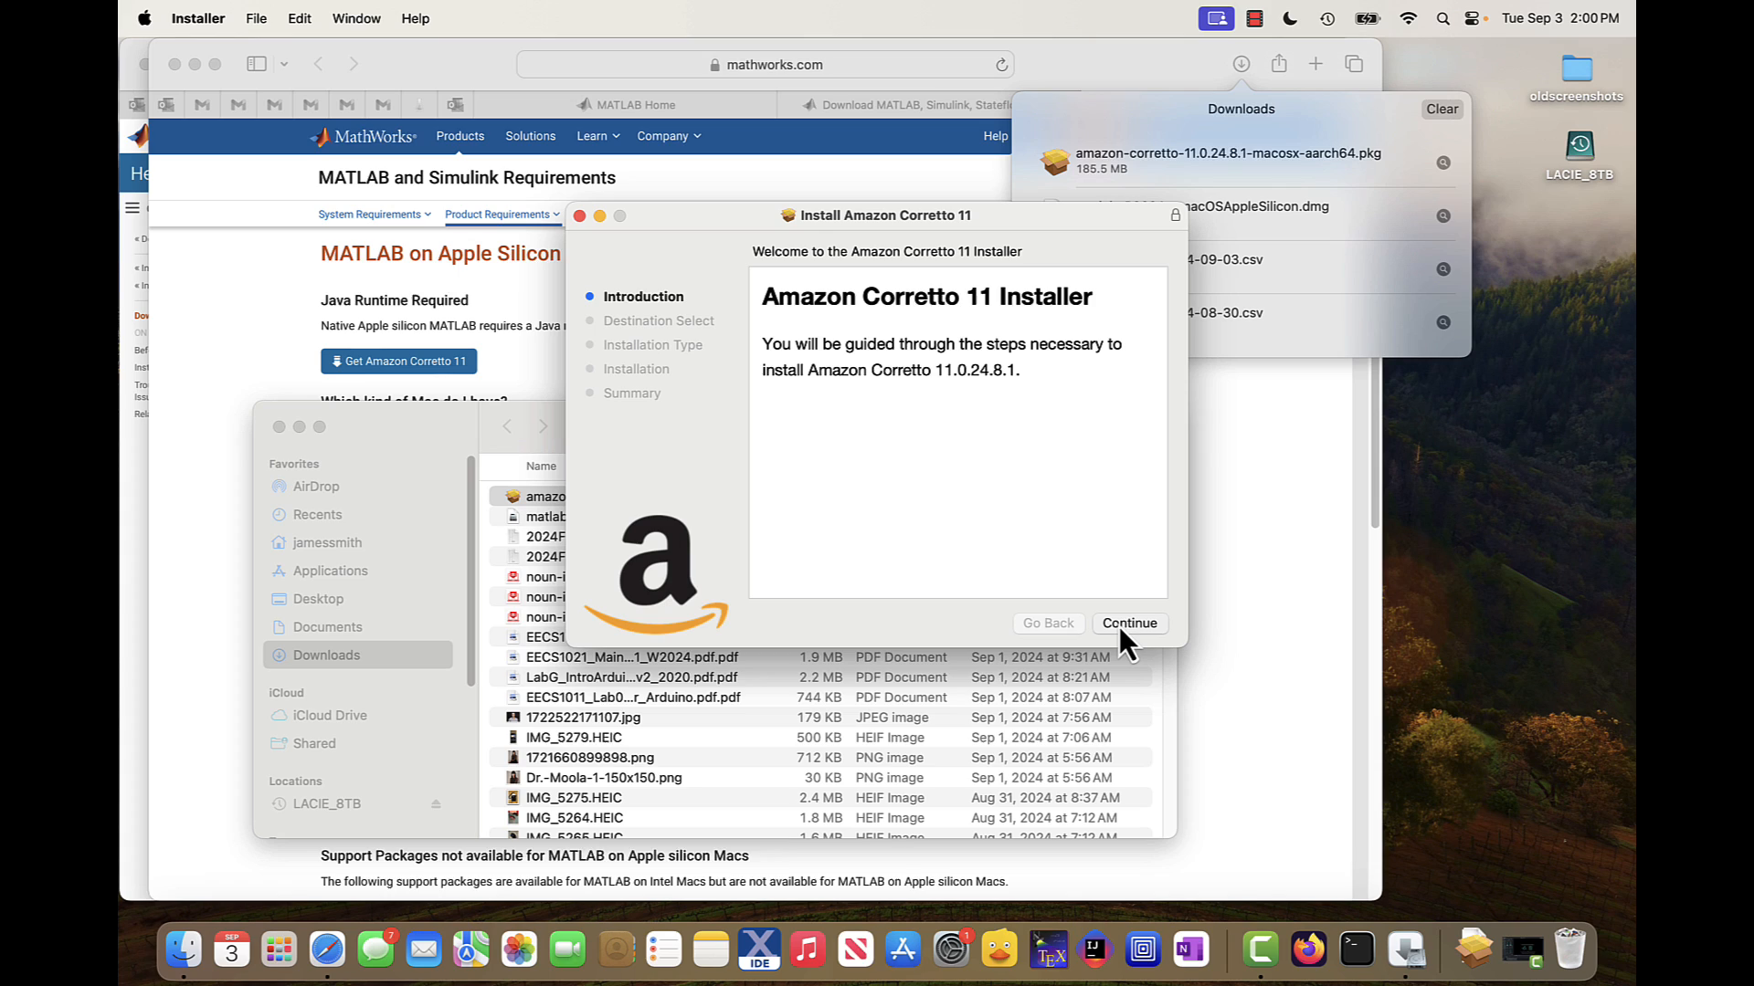
pyautogui.click(1129, 623)
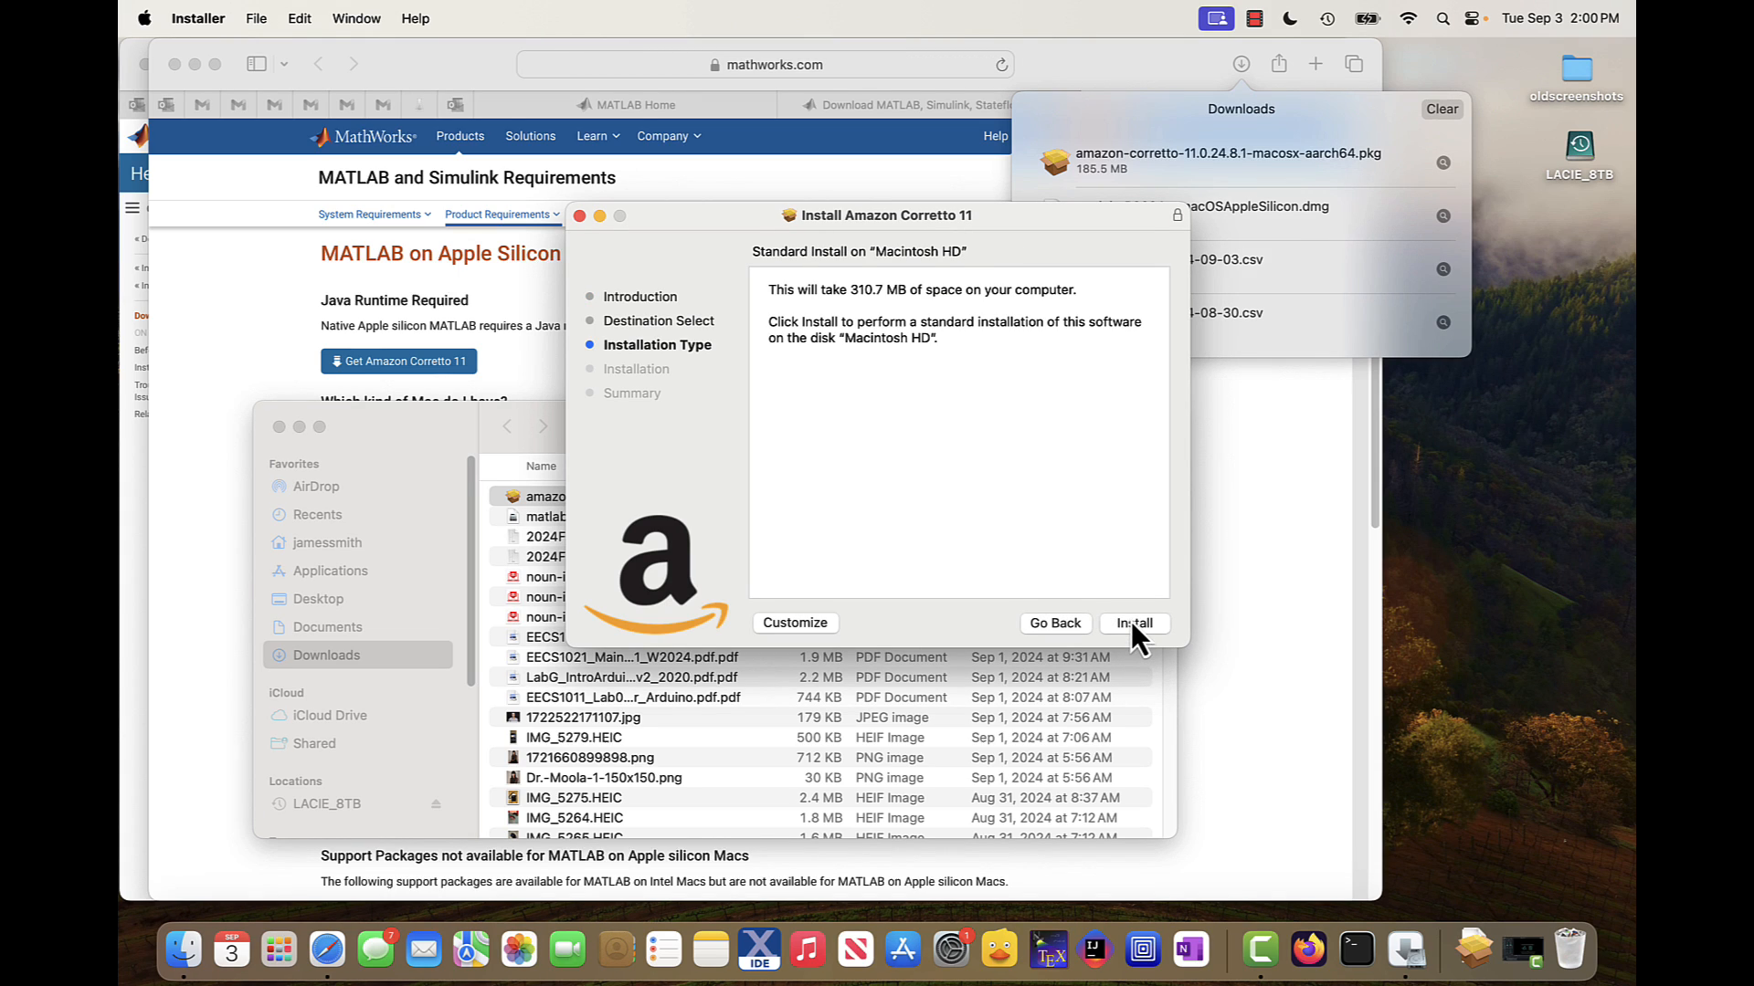
pyautogui.click(1131, 623)
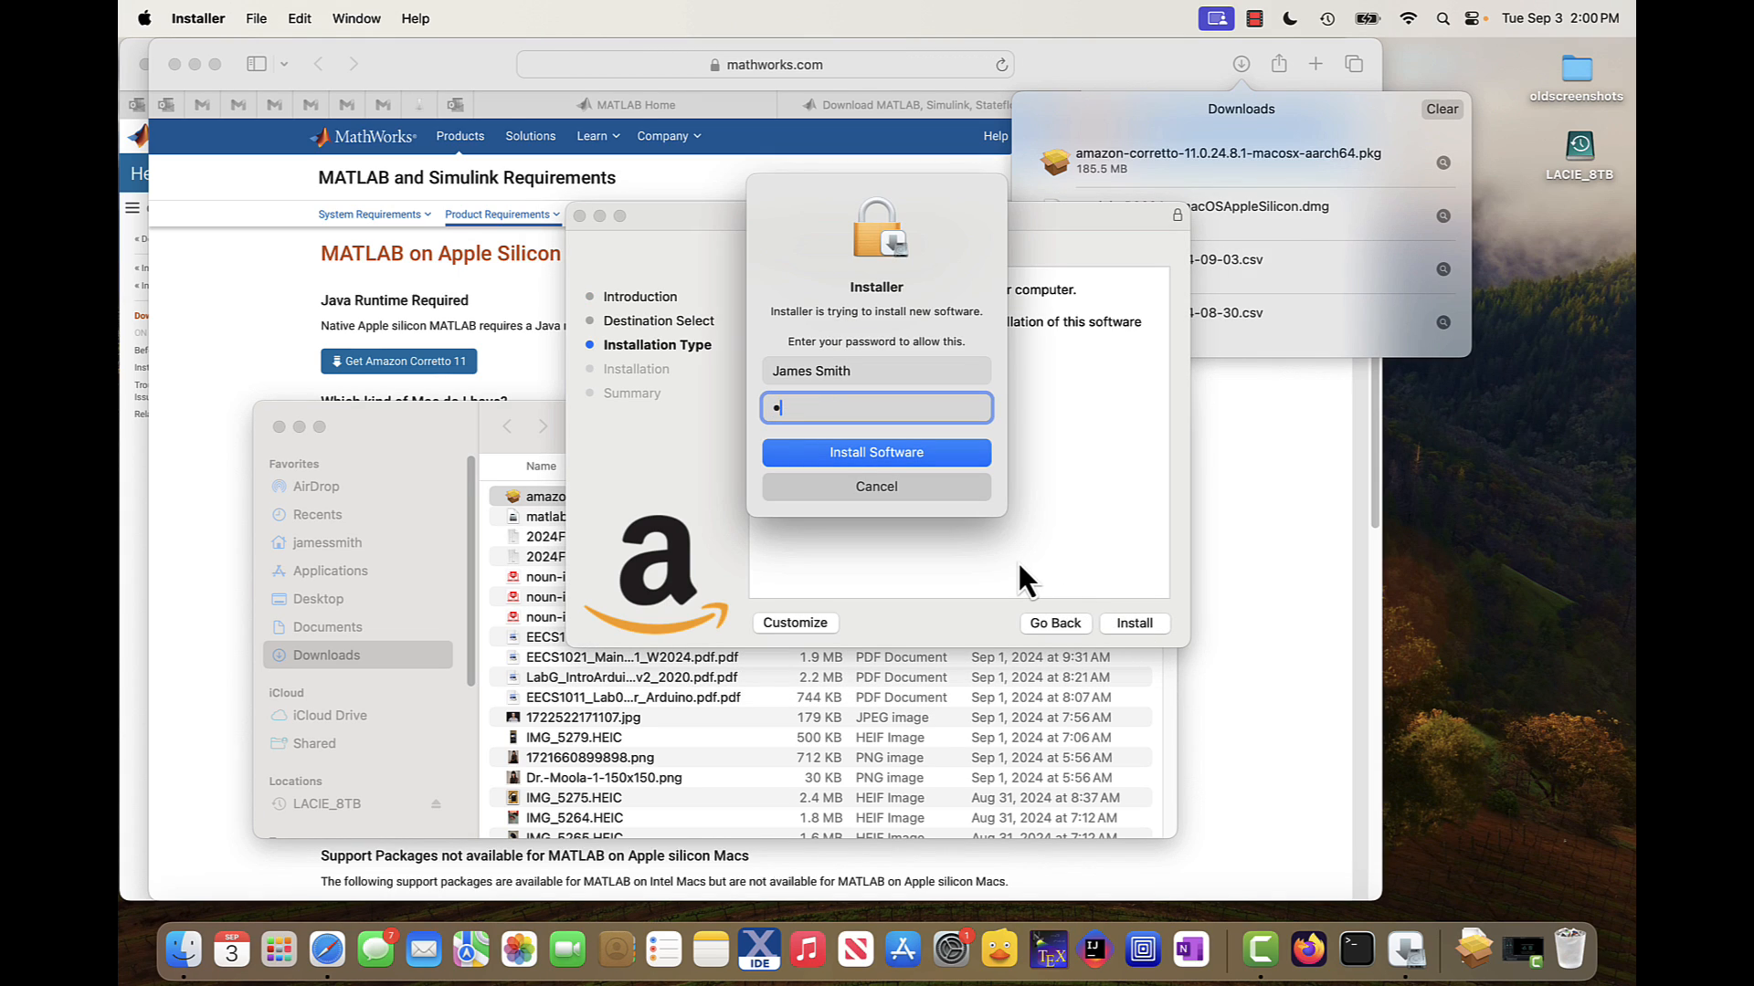
pyautogui.write('password')
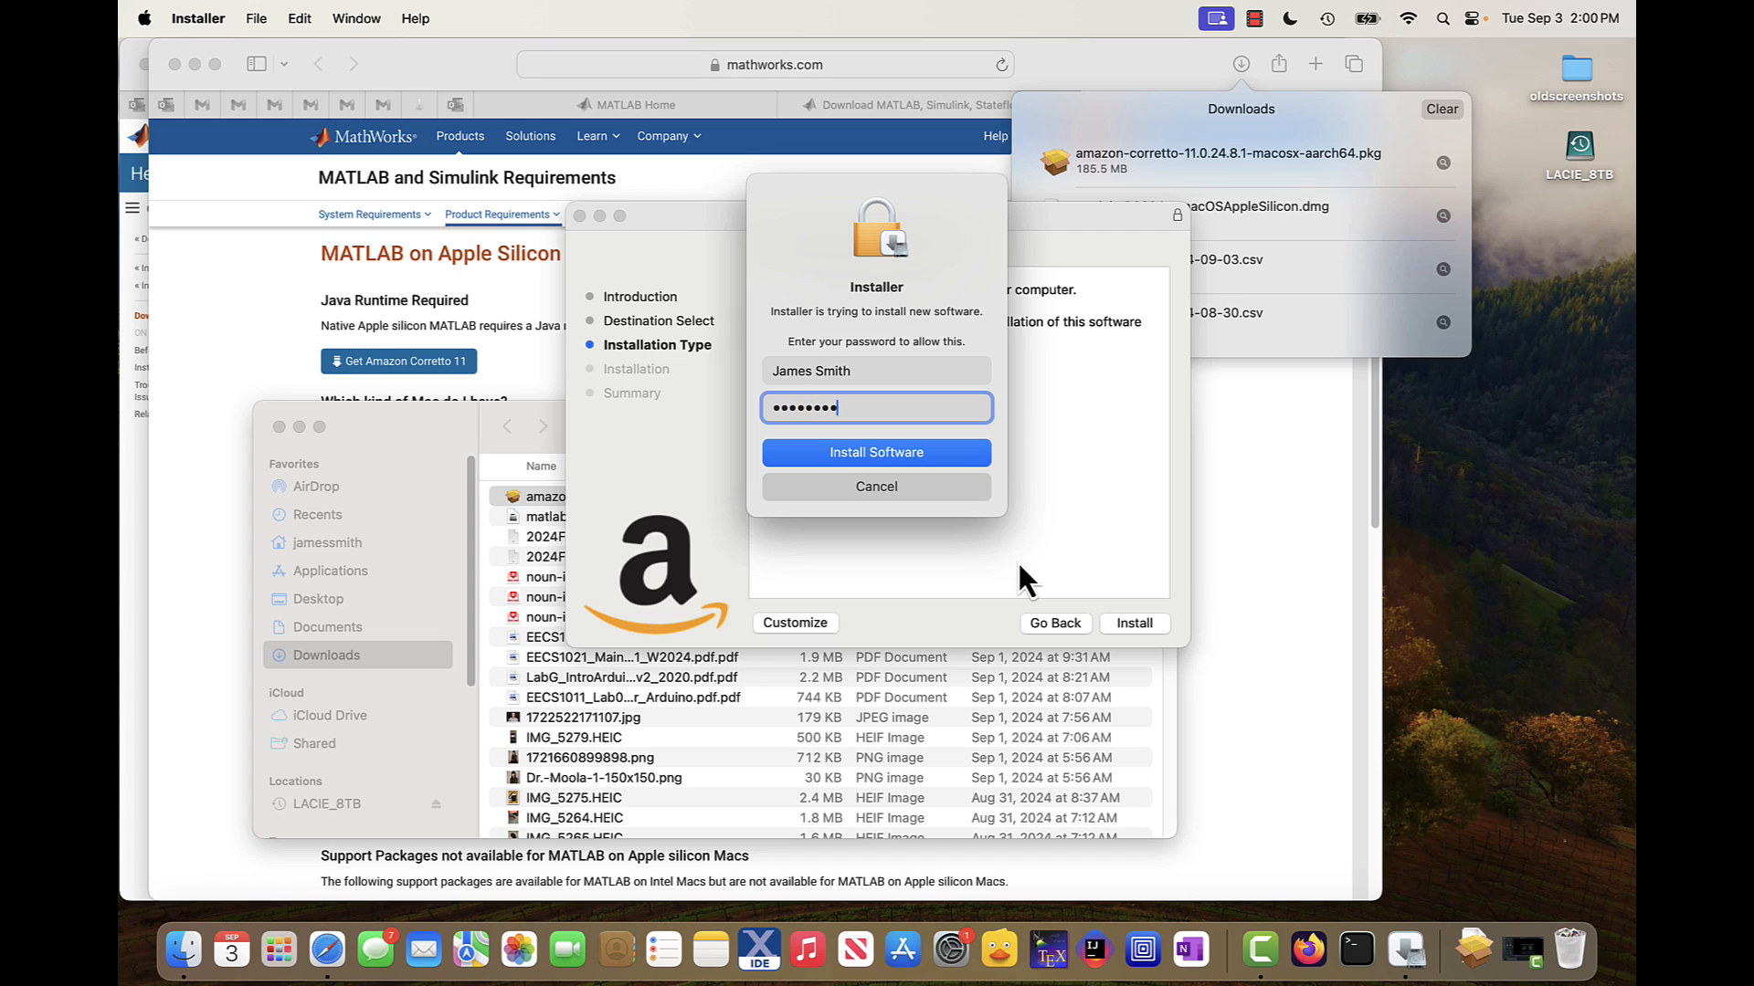
pyautogui.click(876, 453)
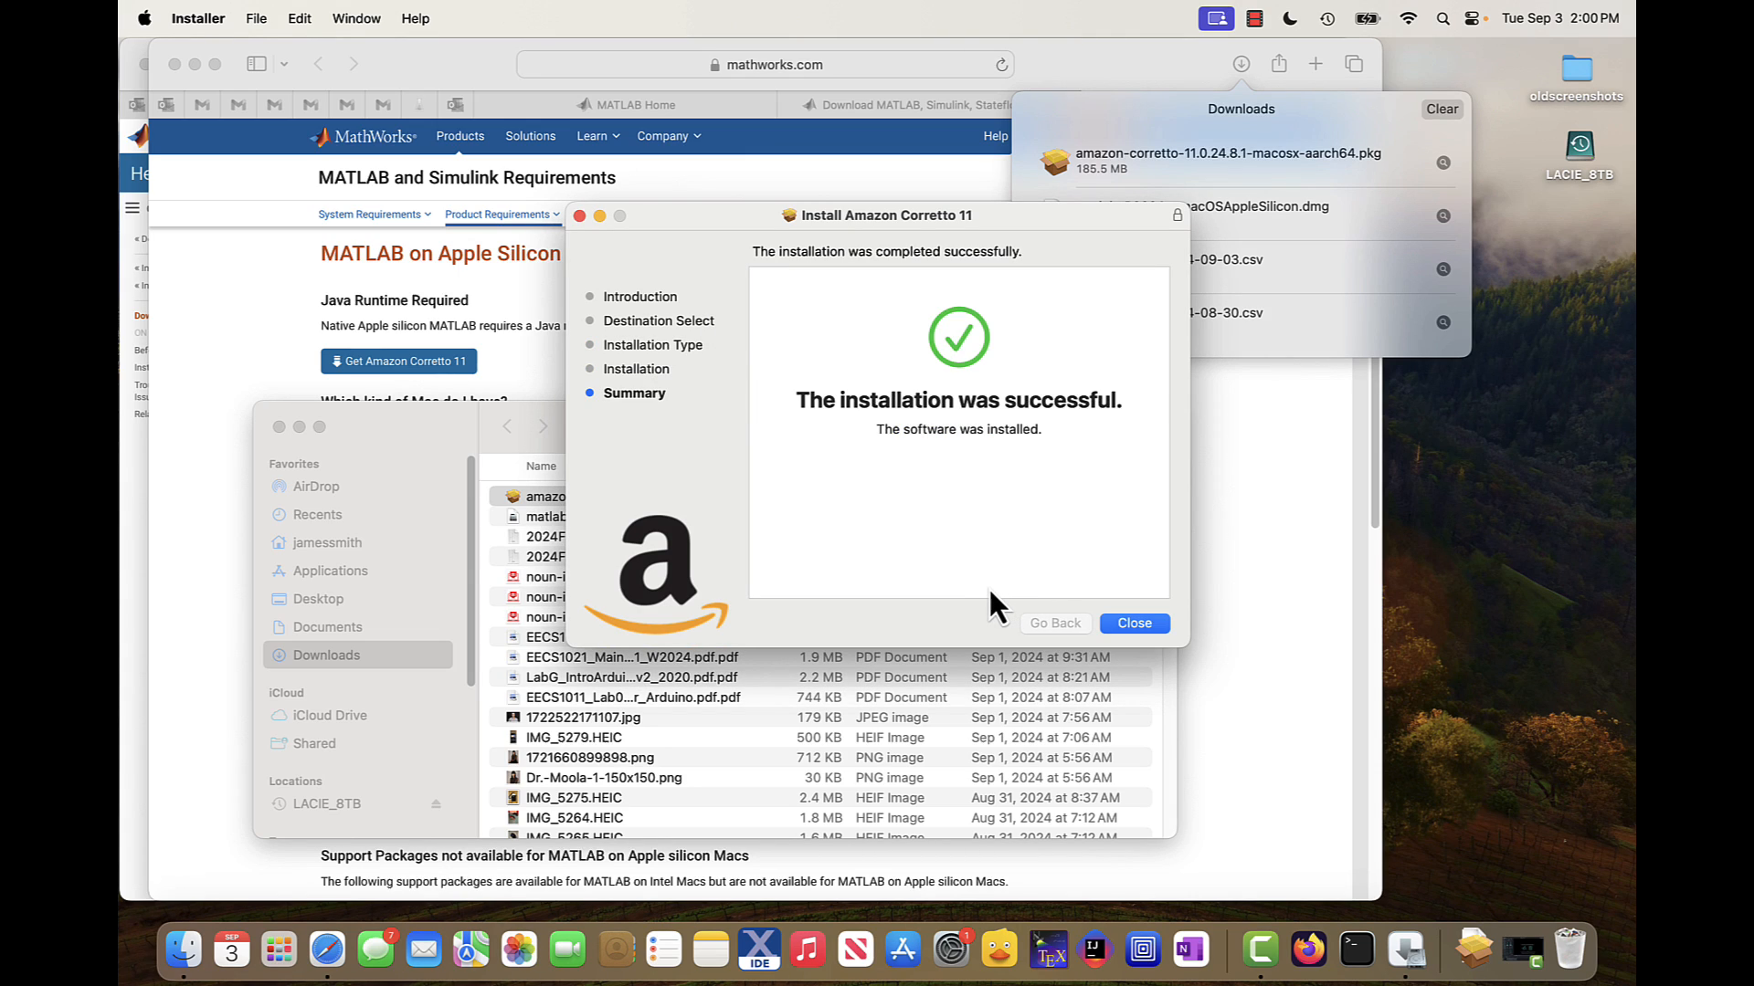
pyautogui.click(1132, 622)
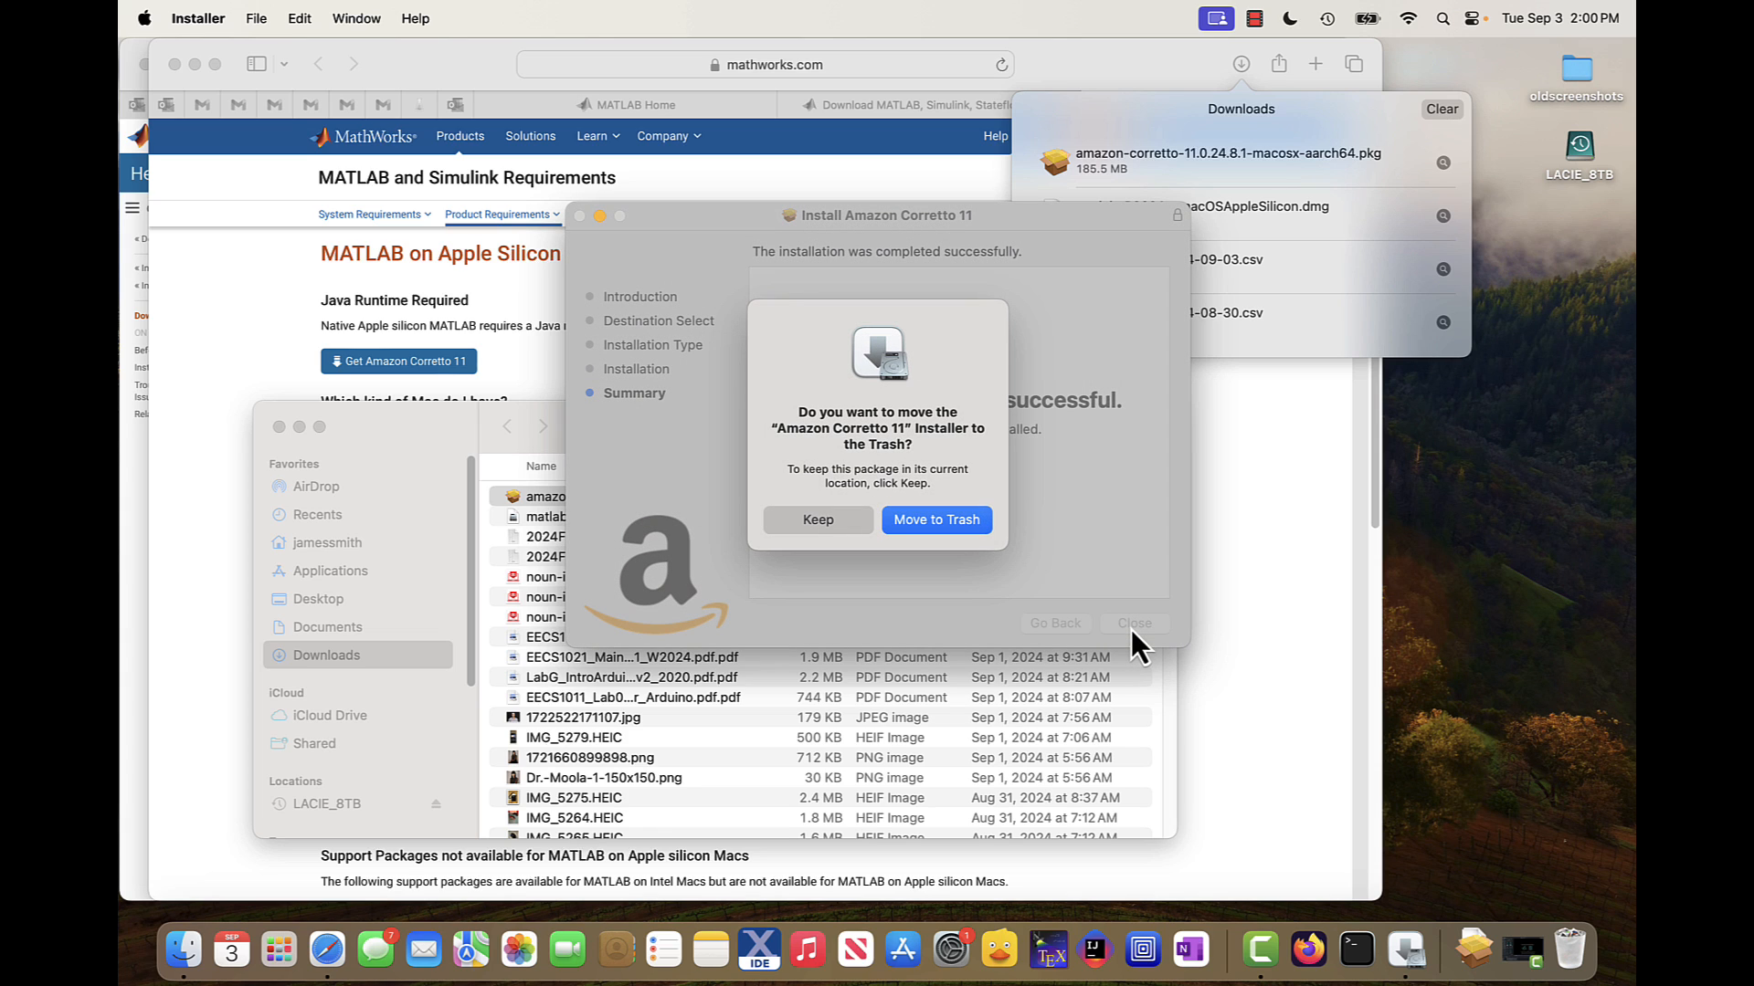
pyautogui.click(935, 519)
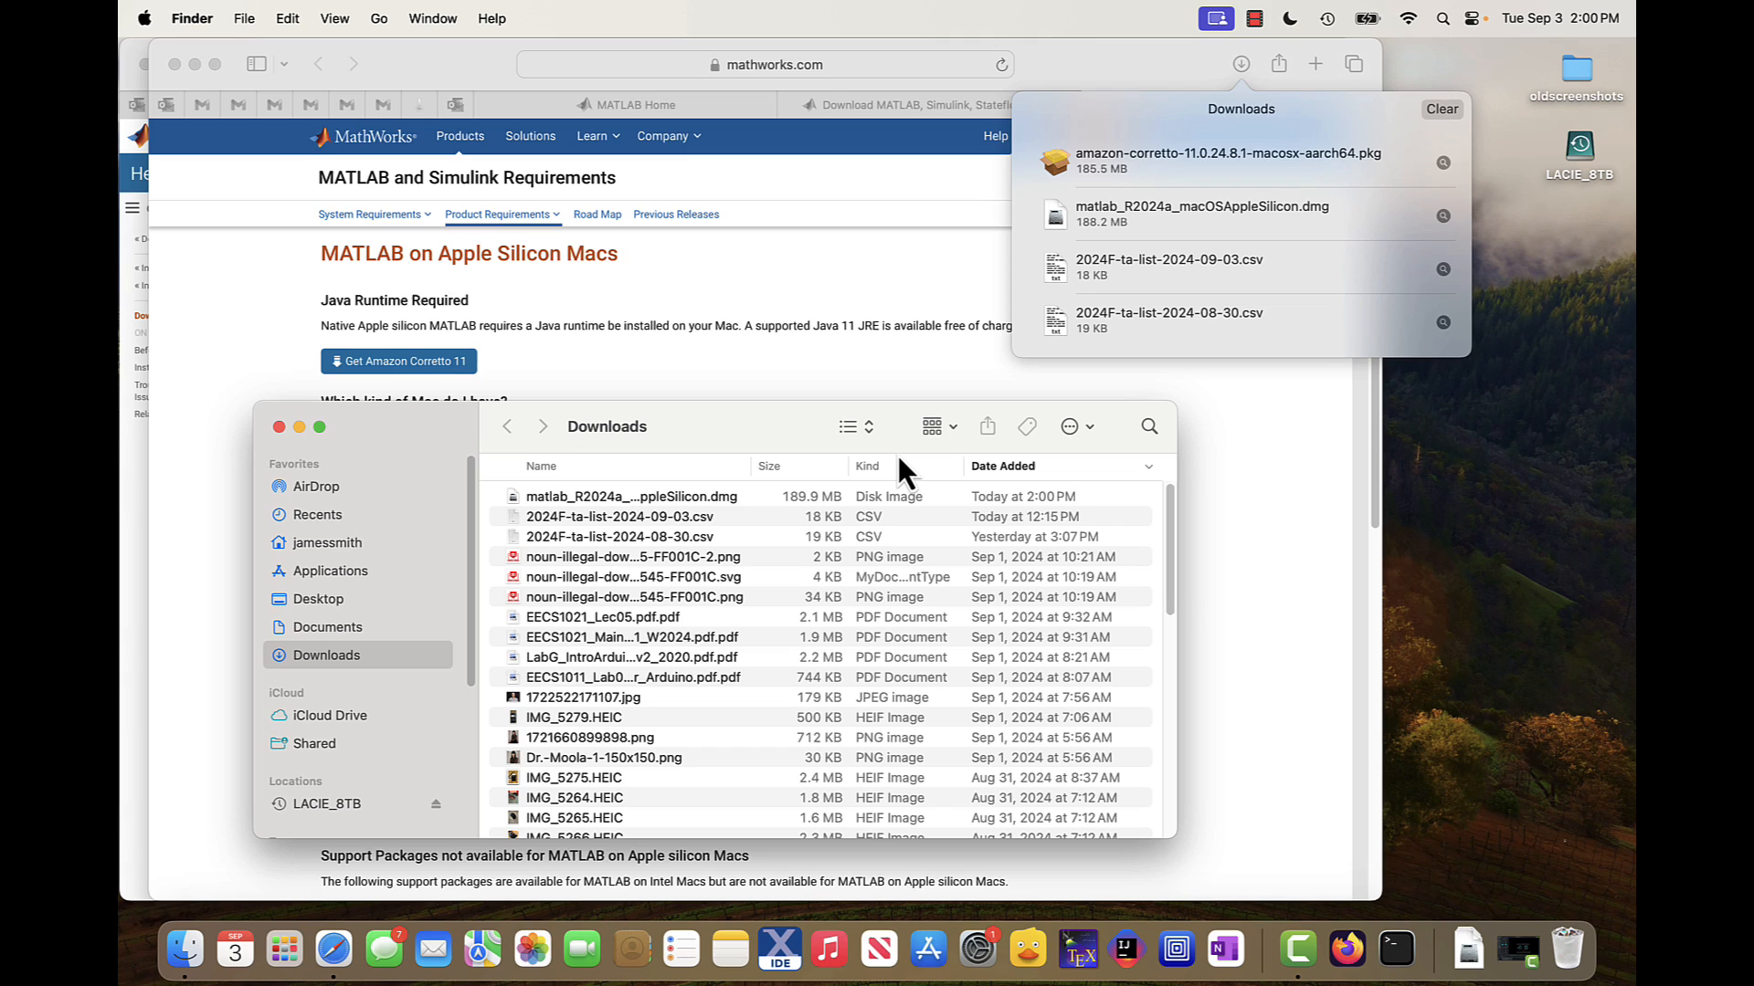
pyautogui.moveTo(680, 517)
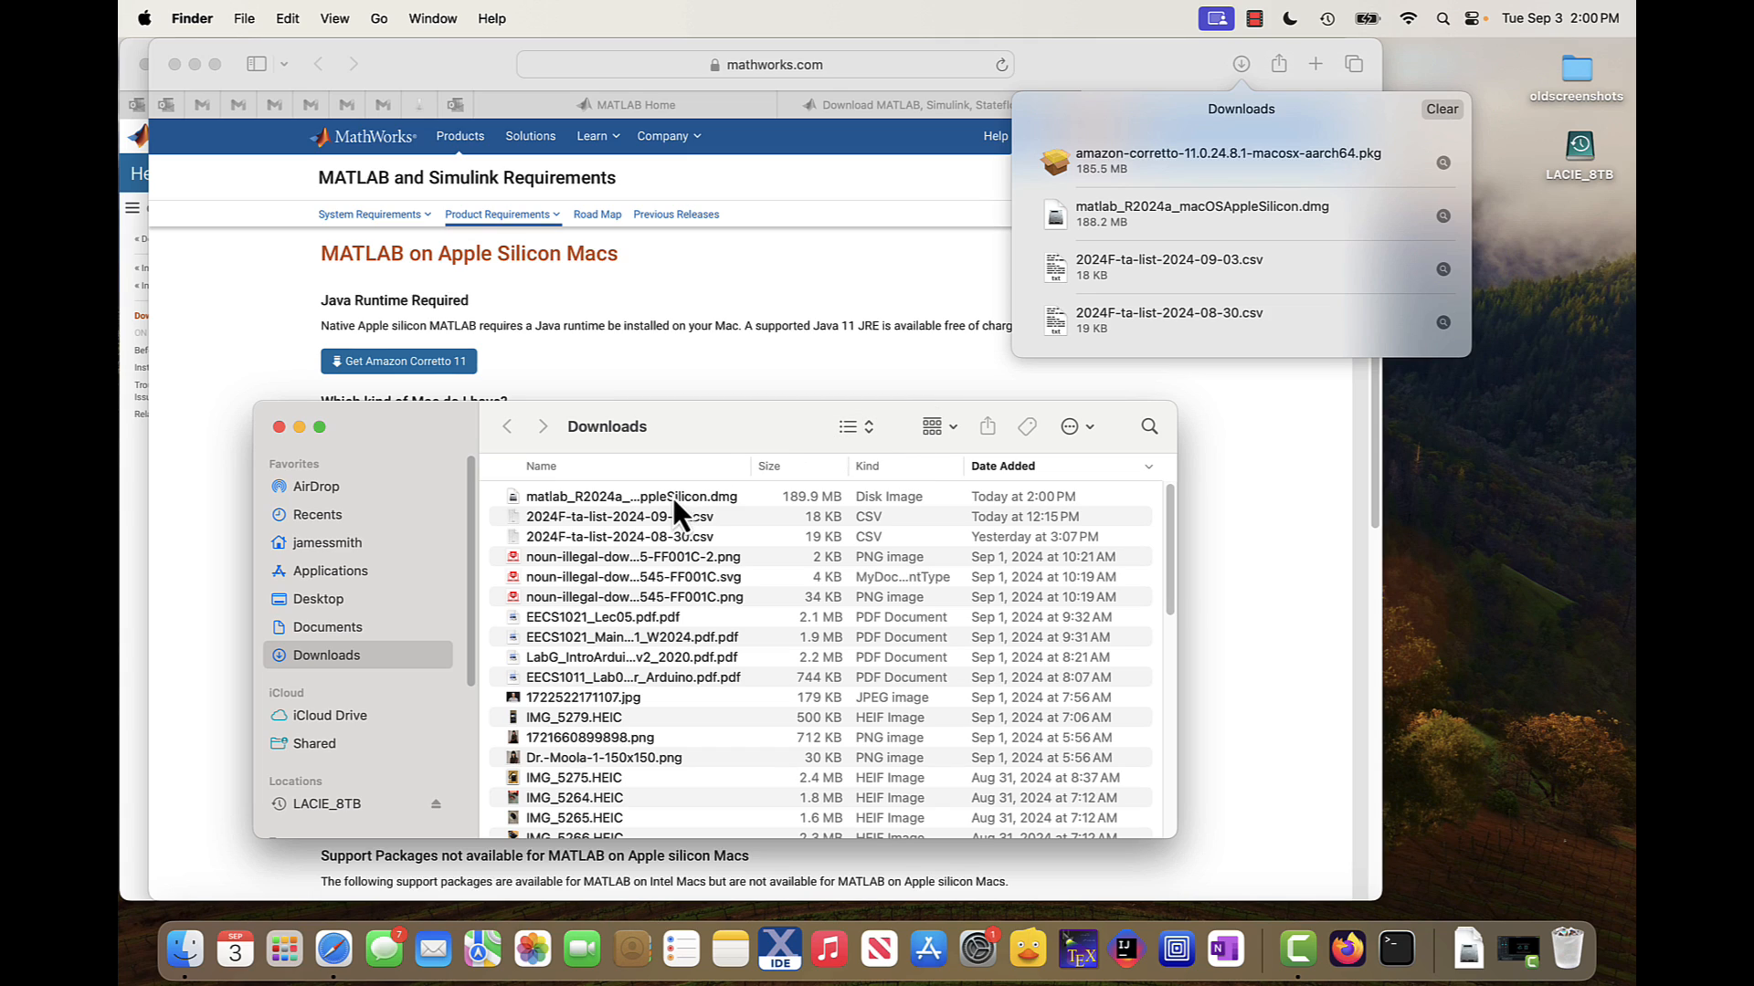
# Select and mount the matlab_R2024a_macOSAppleSilicon disk image in Downloads
pyautogui.click(629, 496)
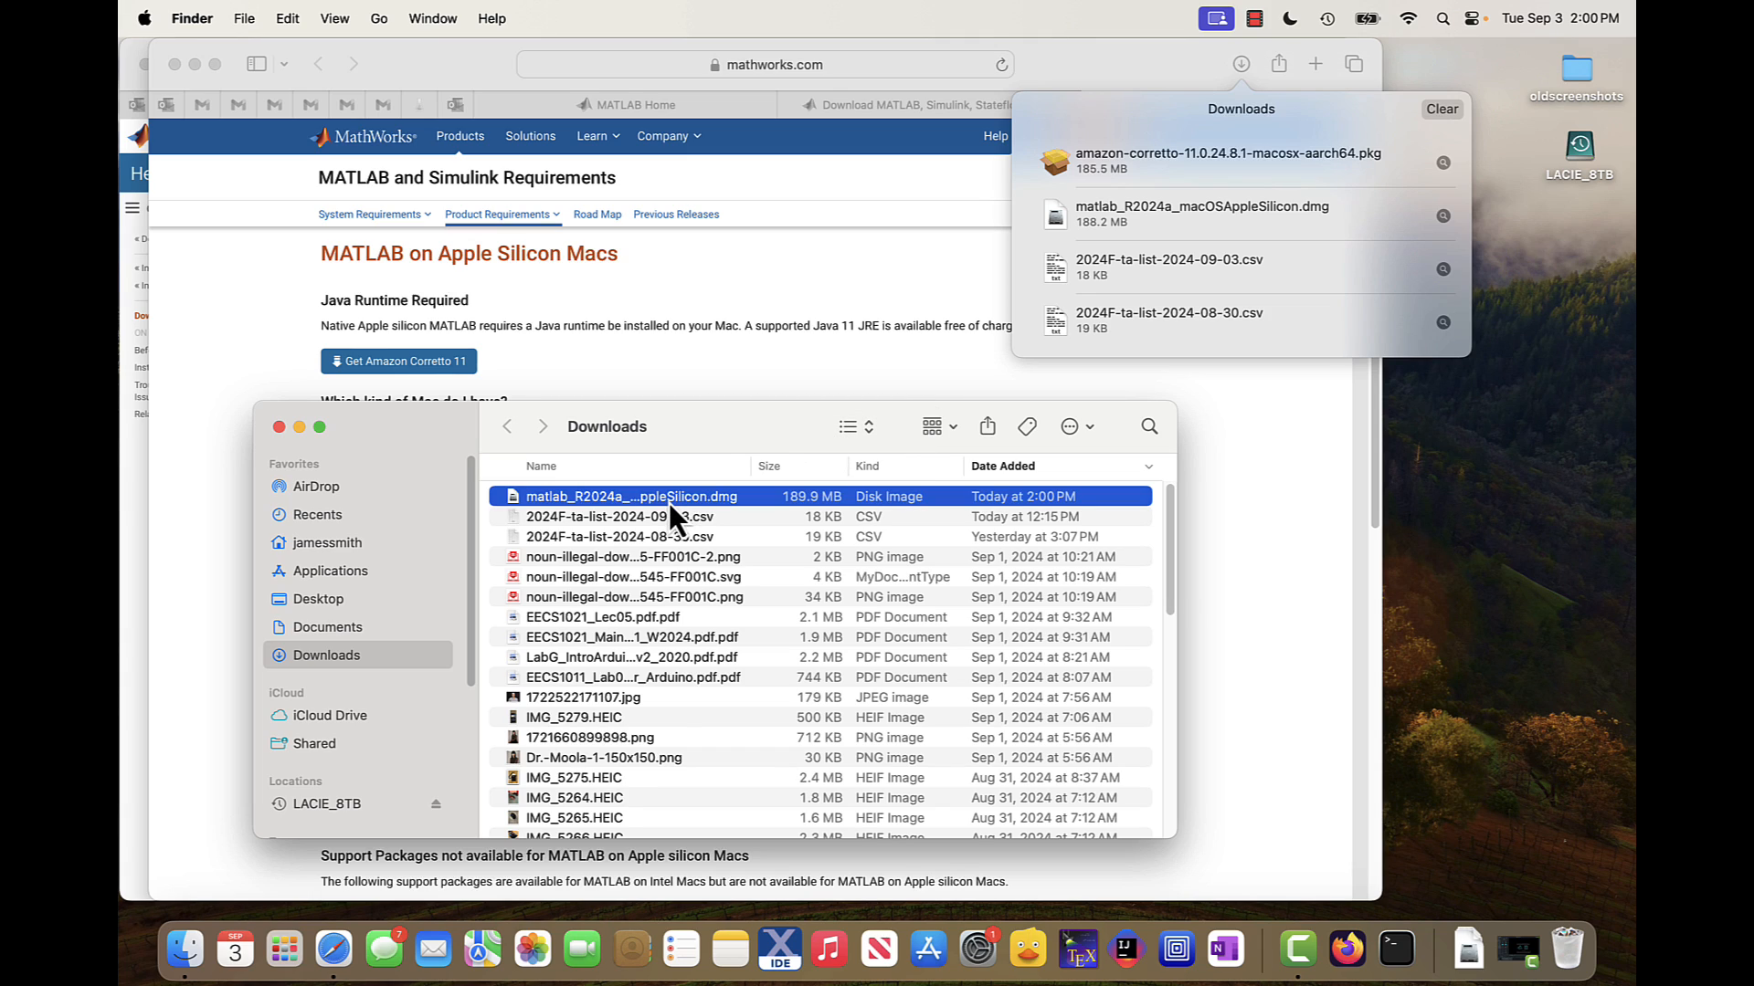
pyautogui.doubleClick(629, 495)
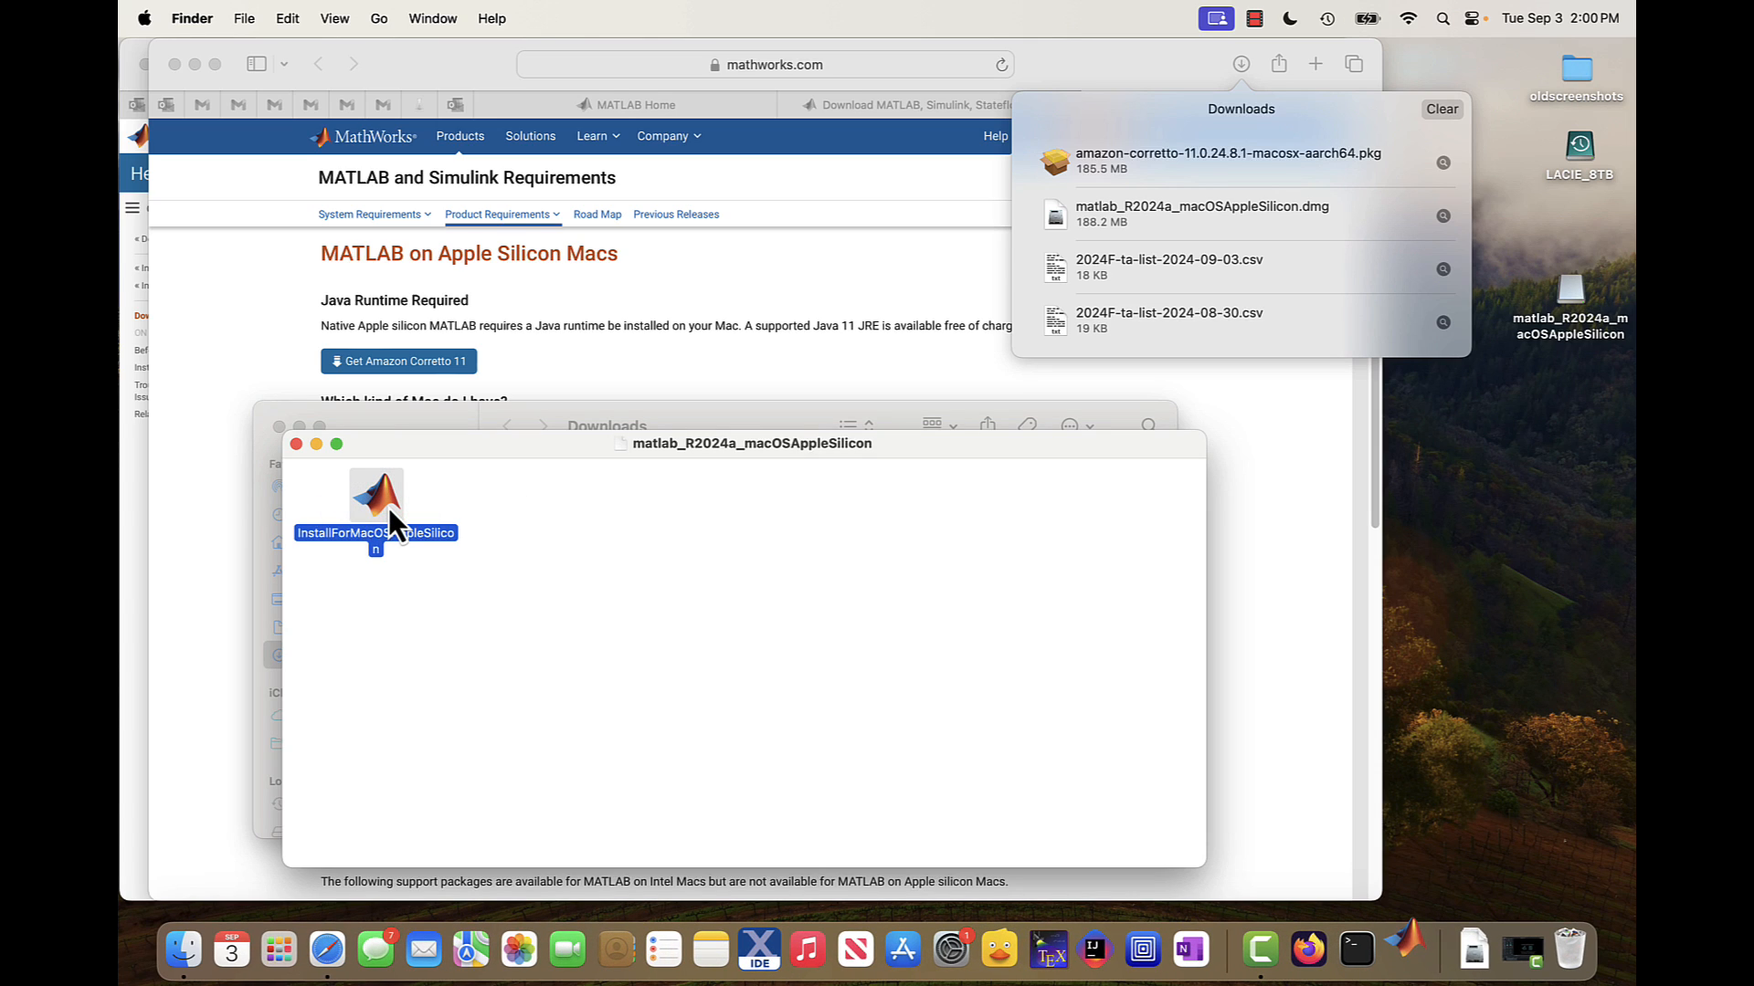
# Launch InstallForMacOSAppleSilicon, allow it past the security warning, and authorize with the admin password
pyautogui.doubleClick(375, 496)
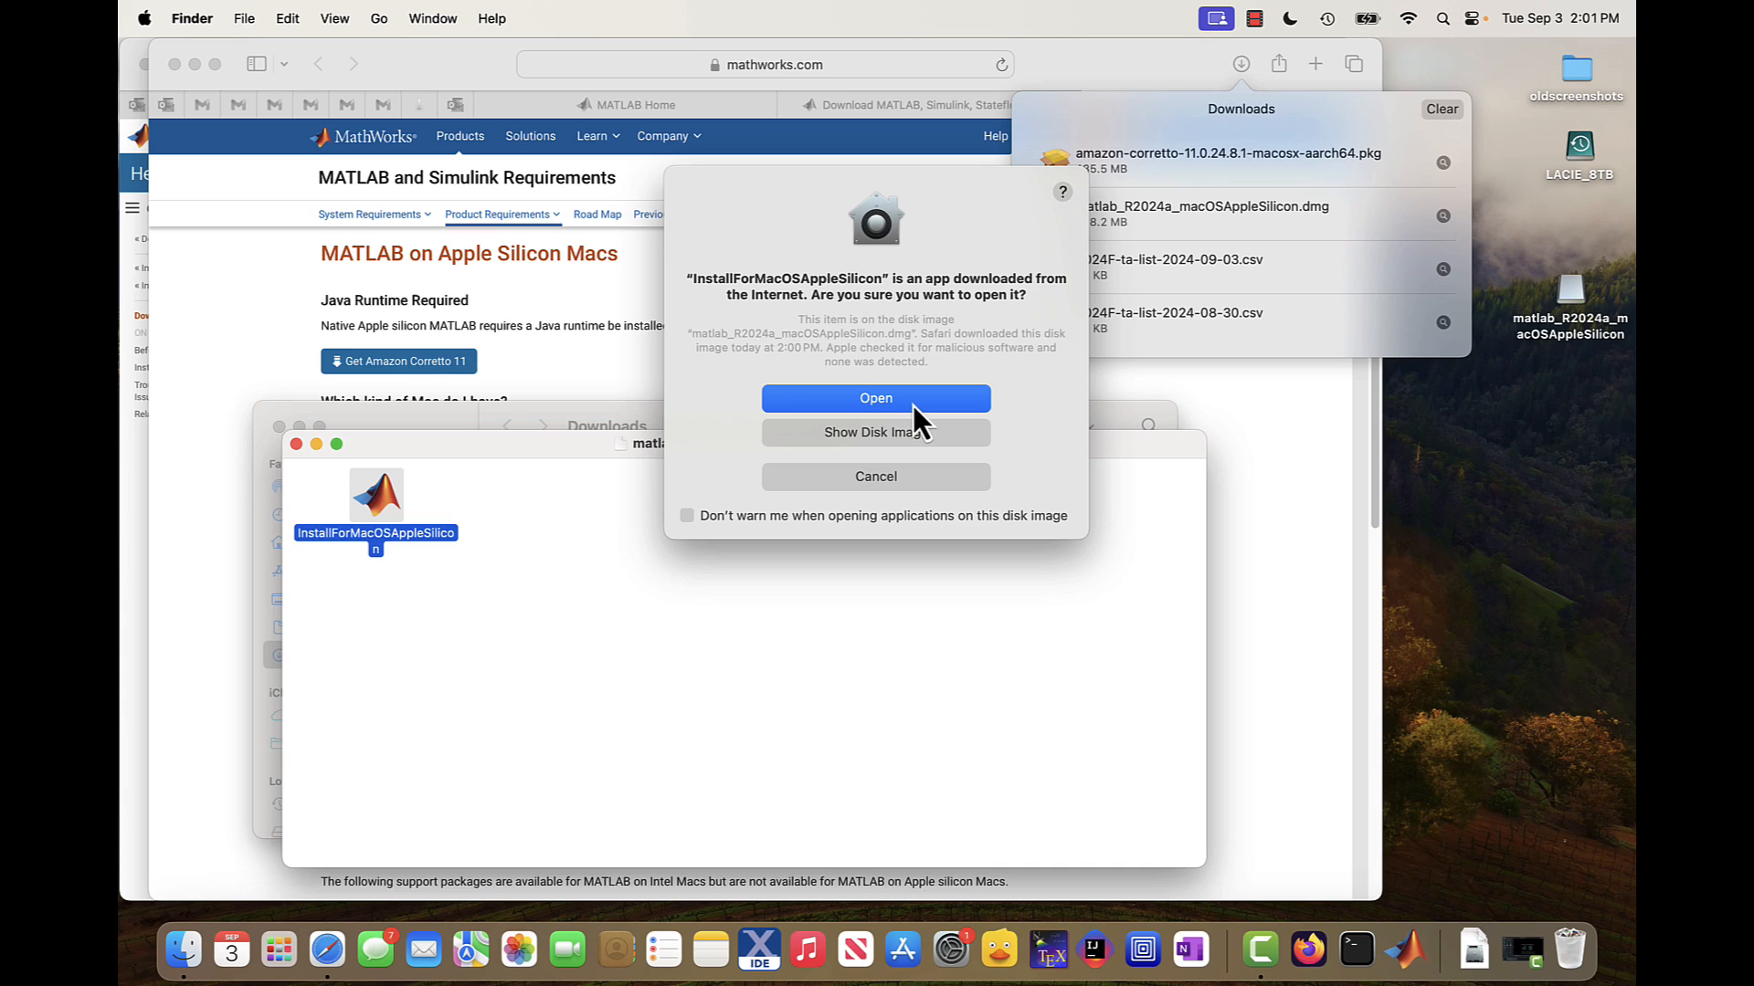
pyautogui.click(876, 398)
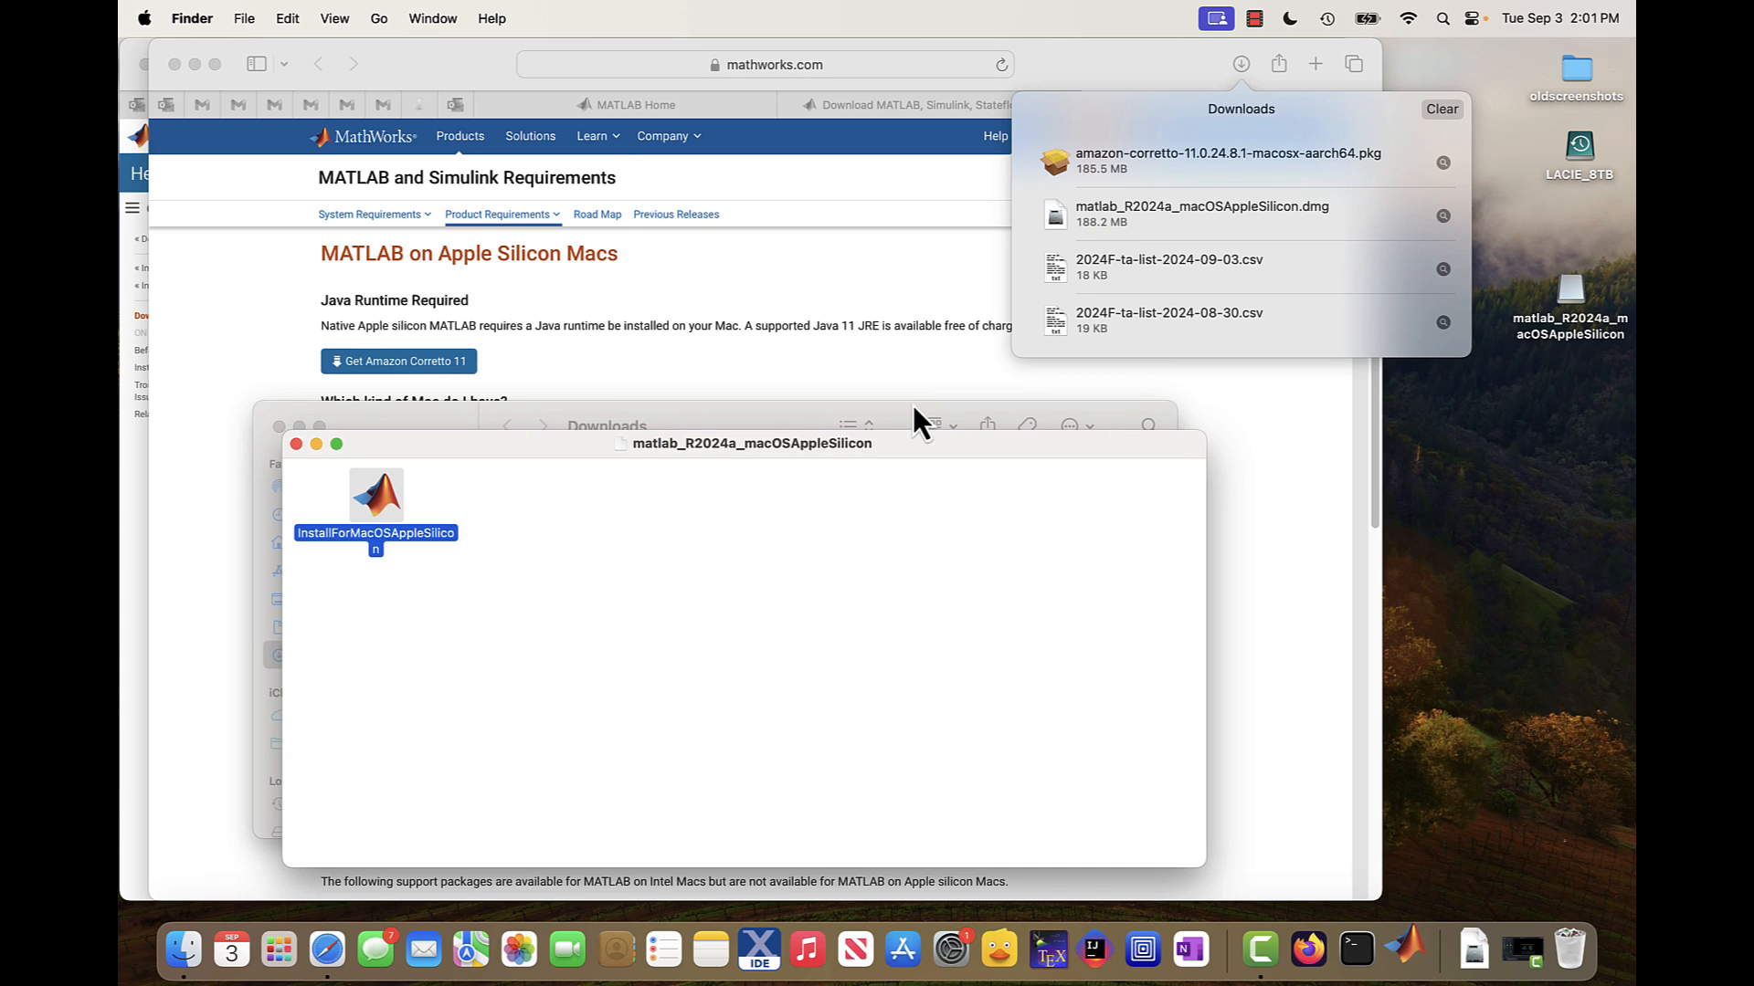
pyautogui.moveTo(918, 423)
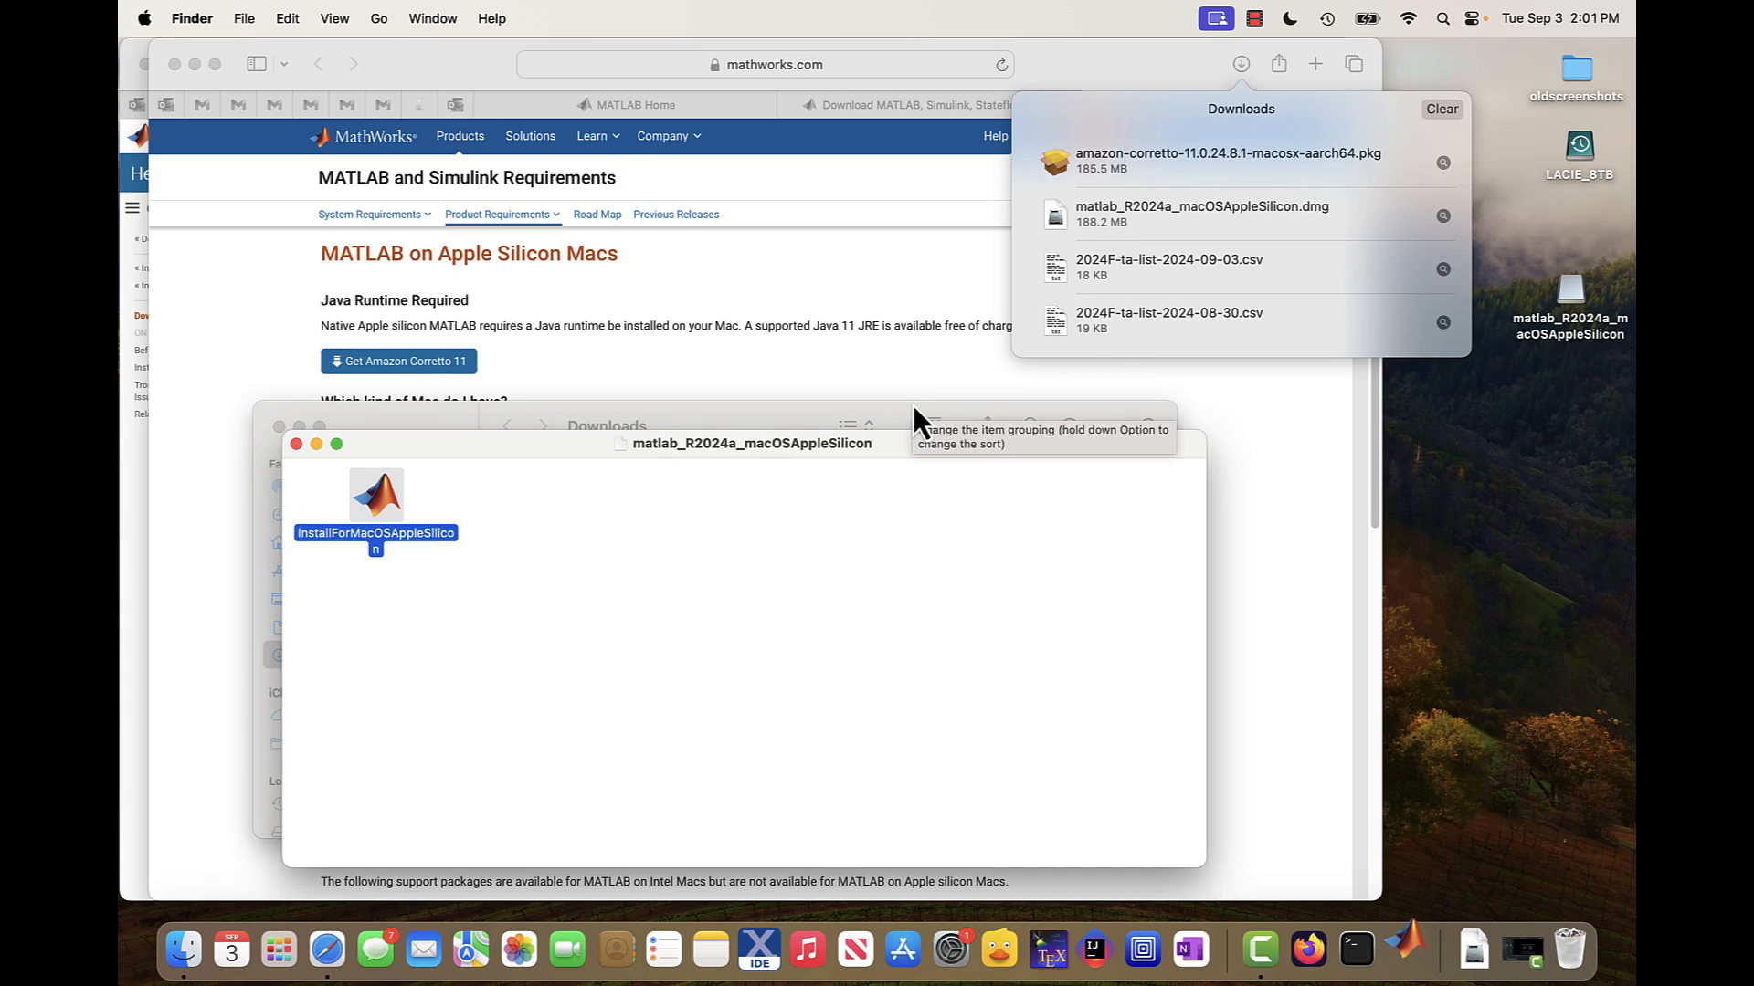
pyautogui.moveTo(838, 423)
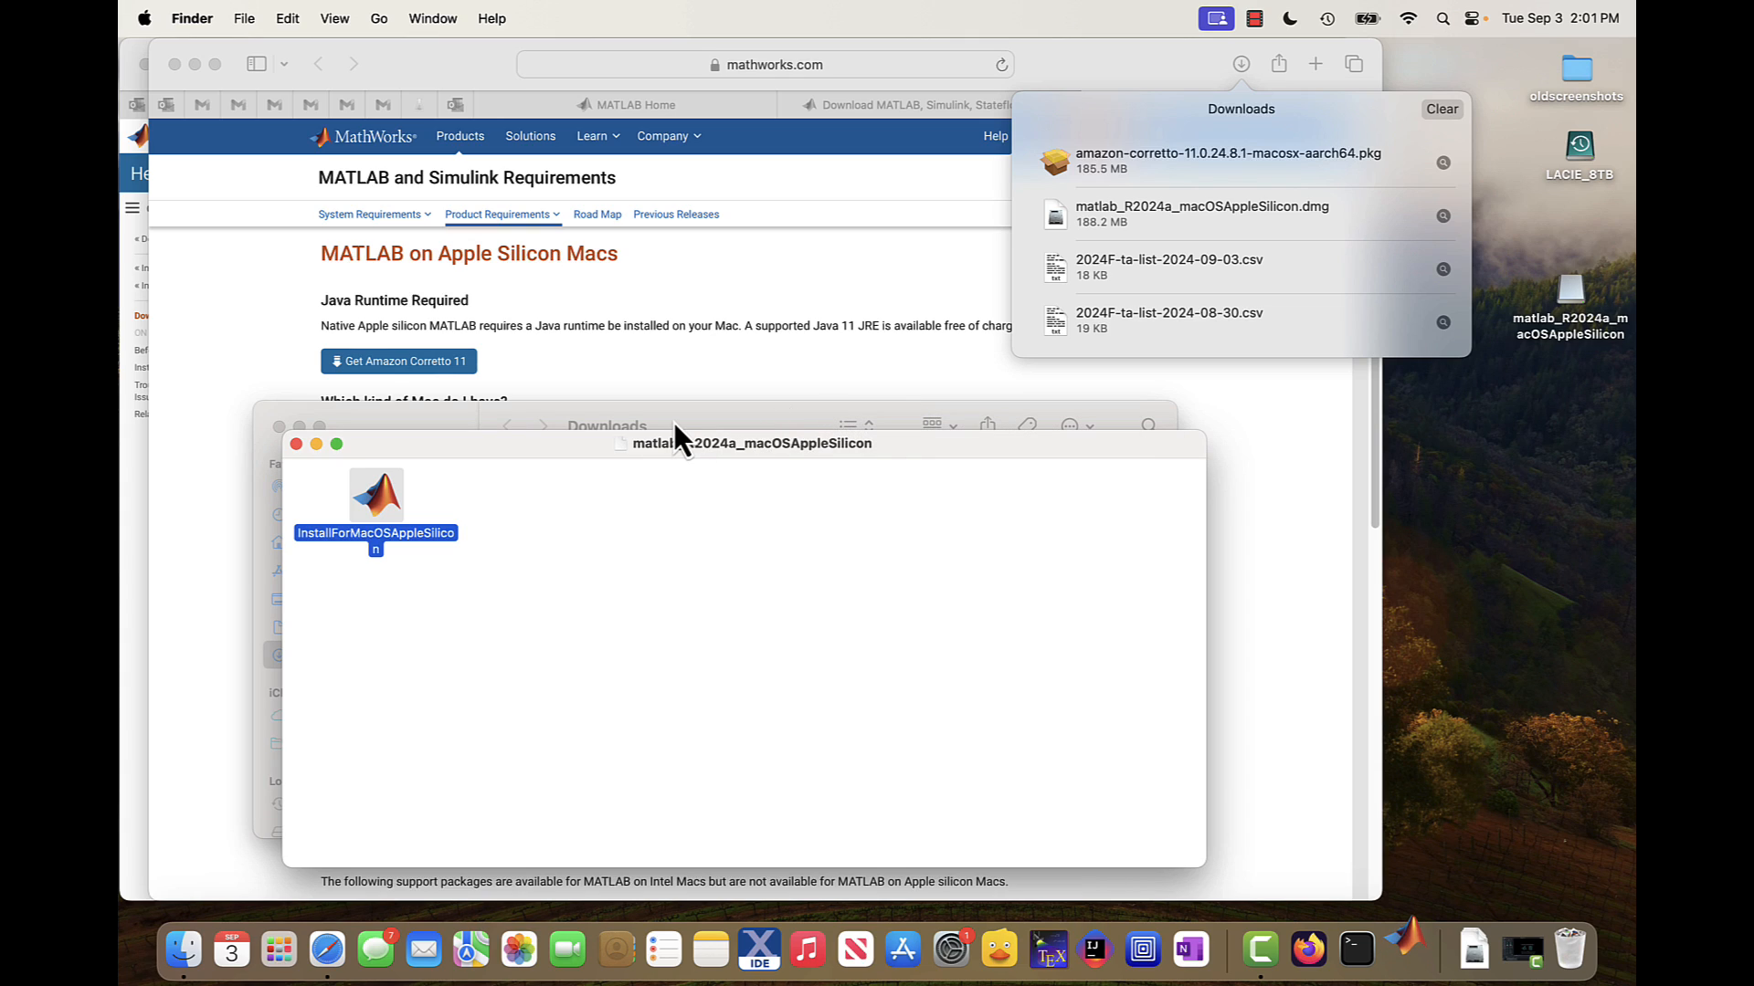
pyautogui.moveTo(738, 469)
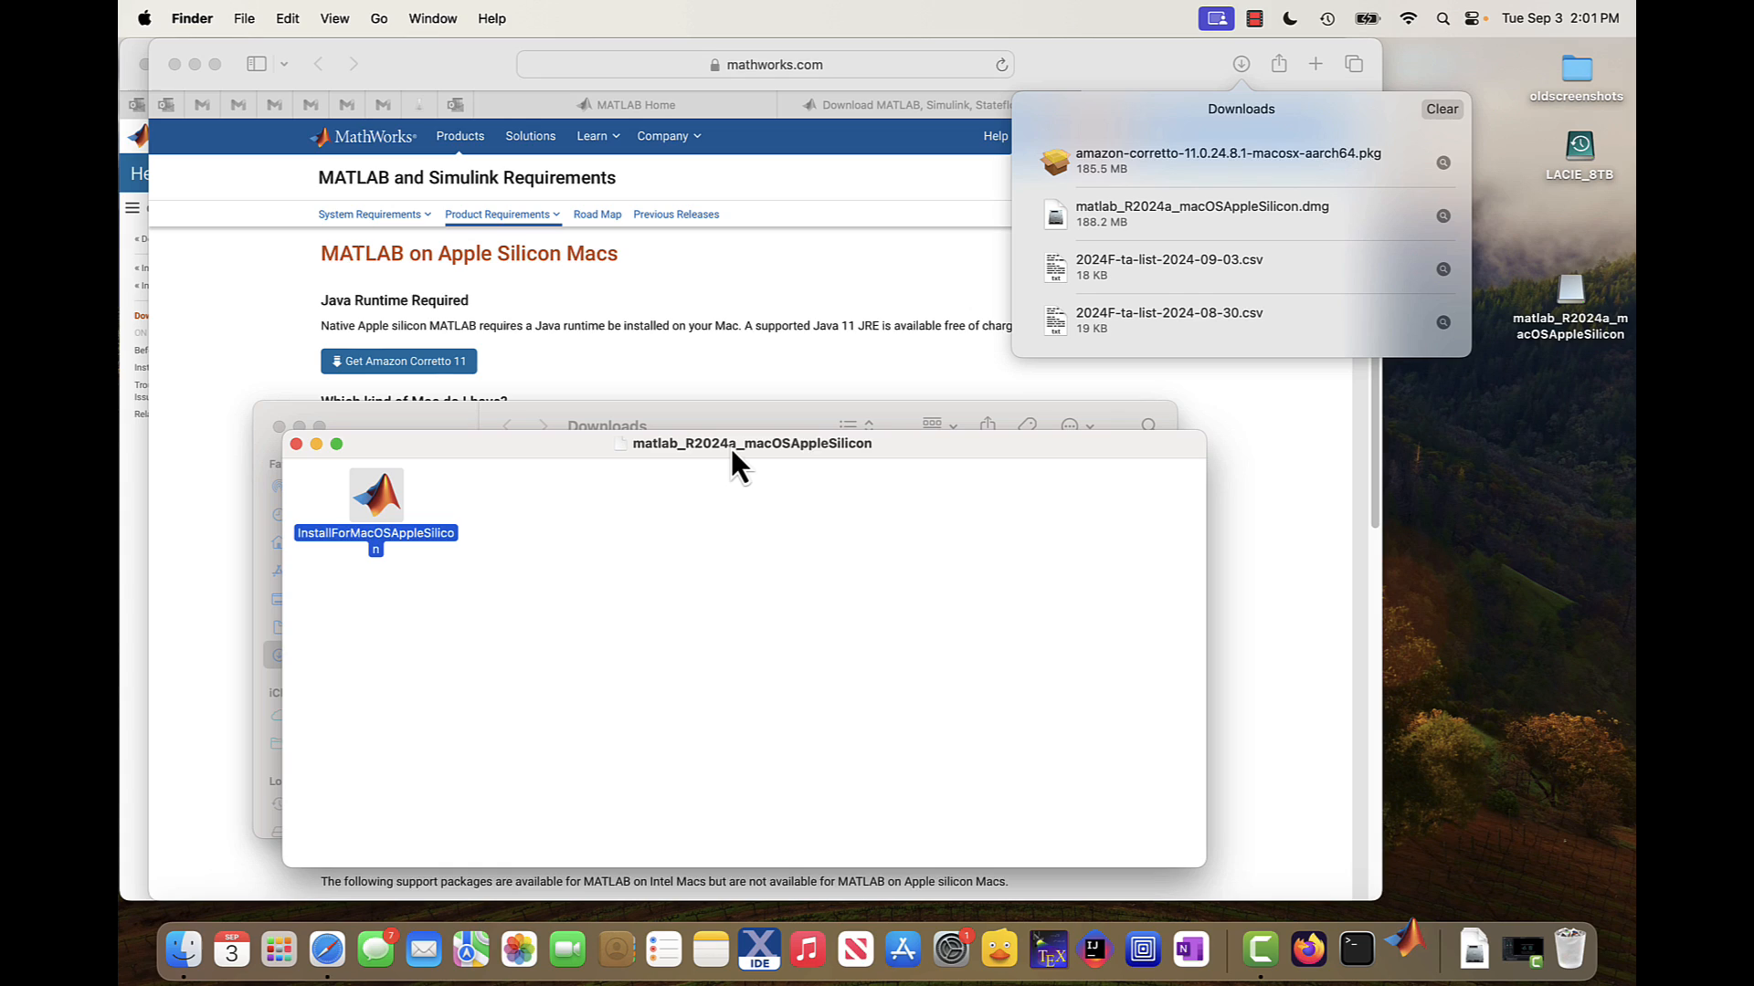
pyautogui.moveTo(733, 464)
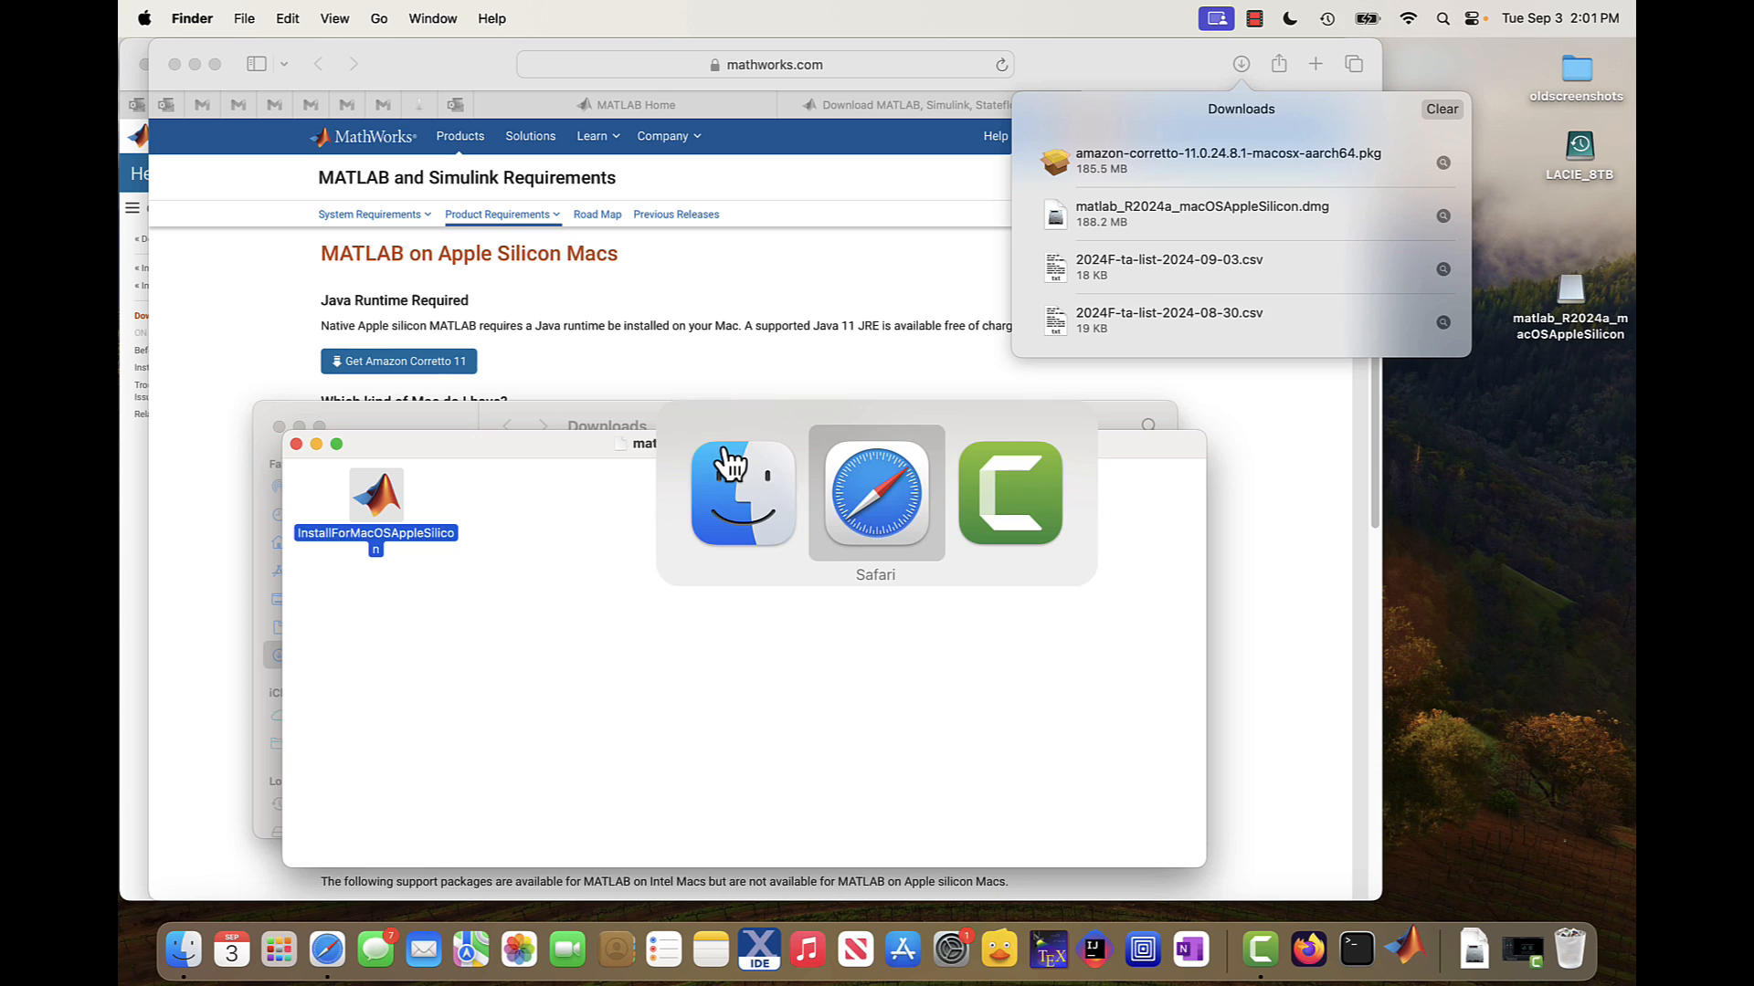
pyautogui.click(875, 493)
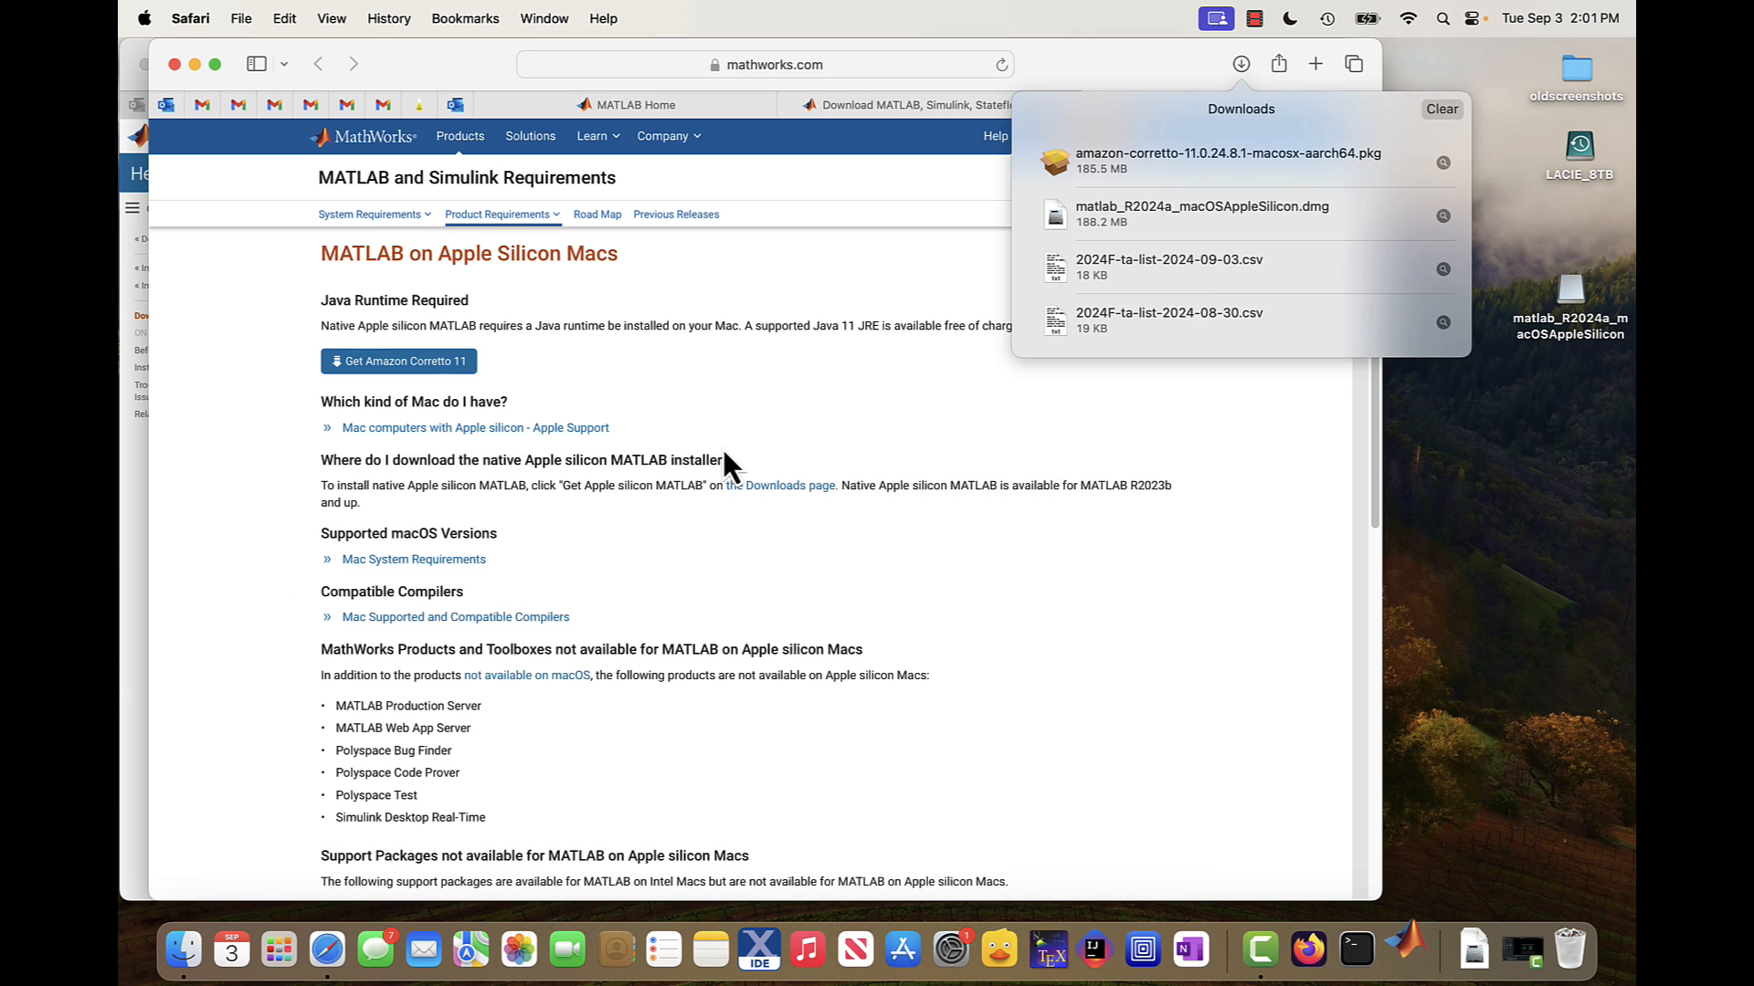
pyautogui.moveTo(749, 164)
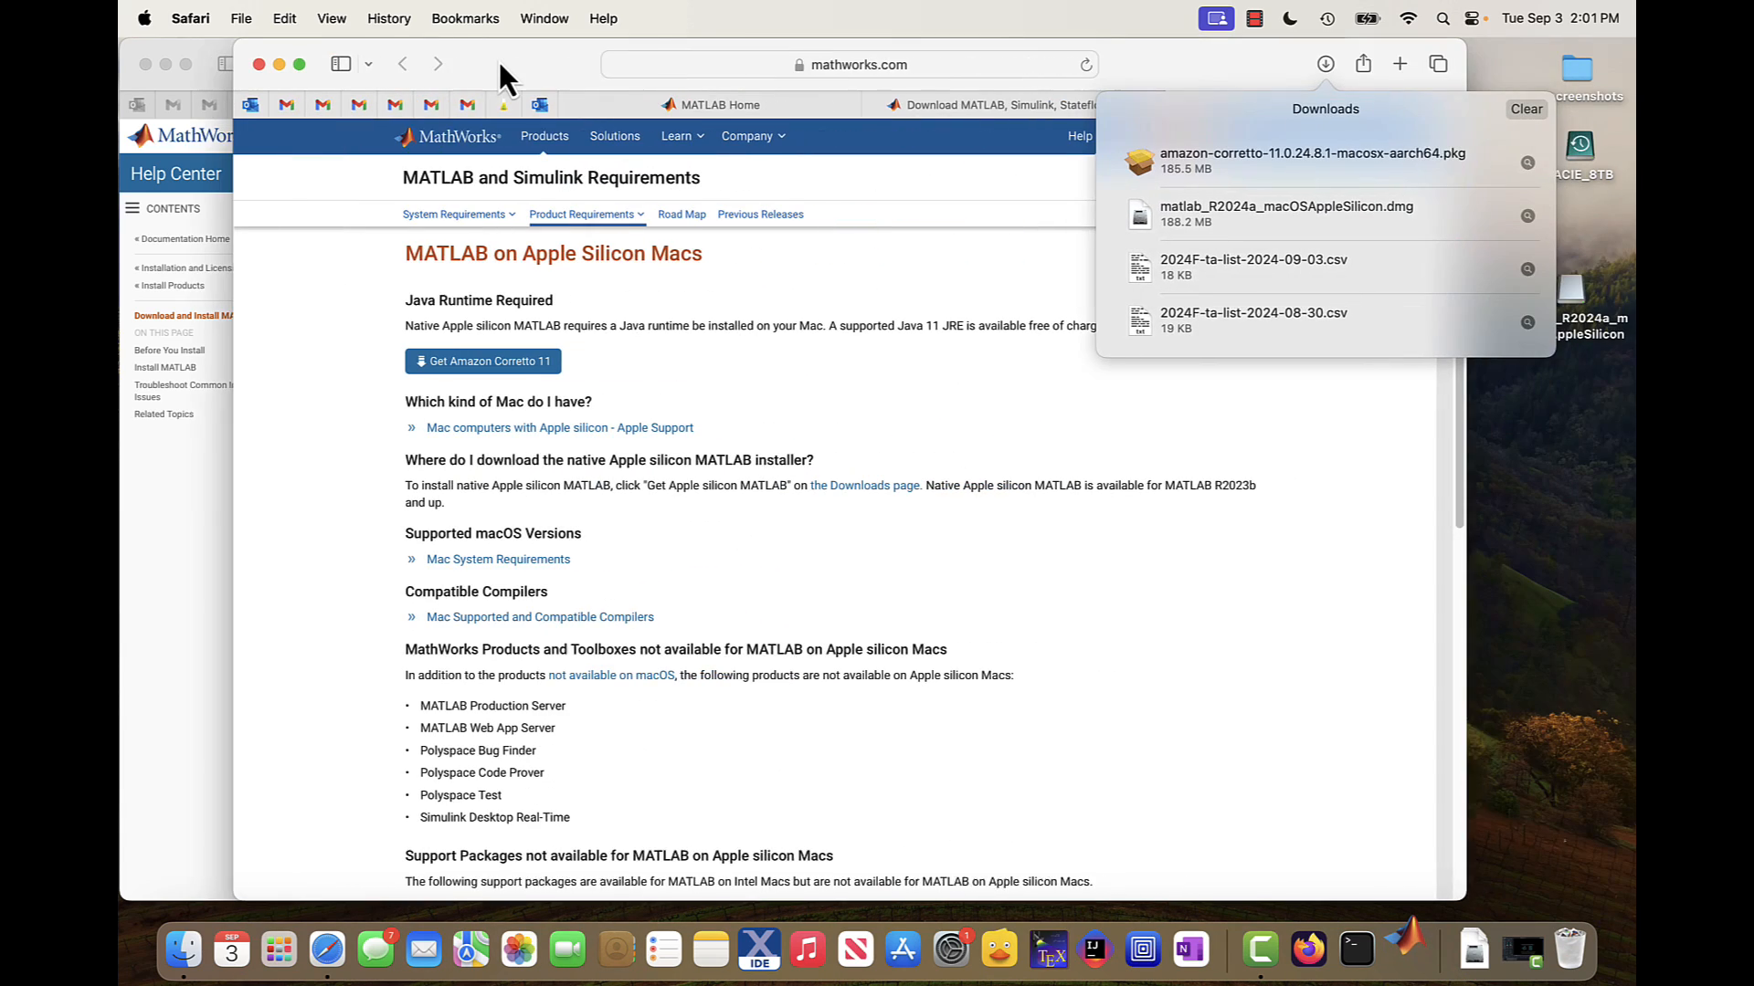
pyautogui.press('Cmd+Tab')
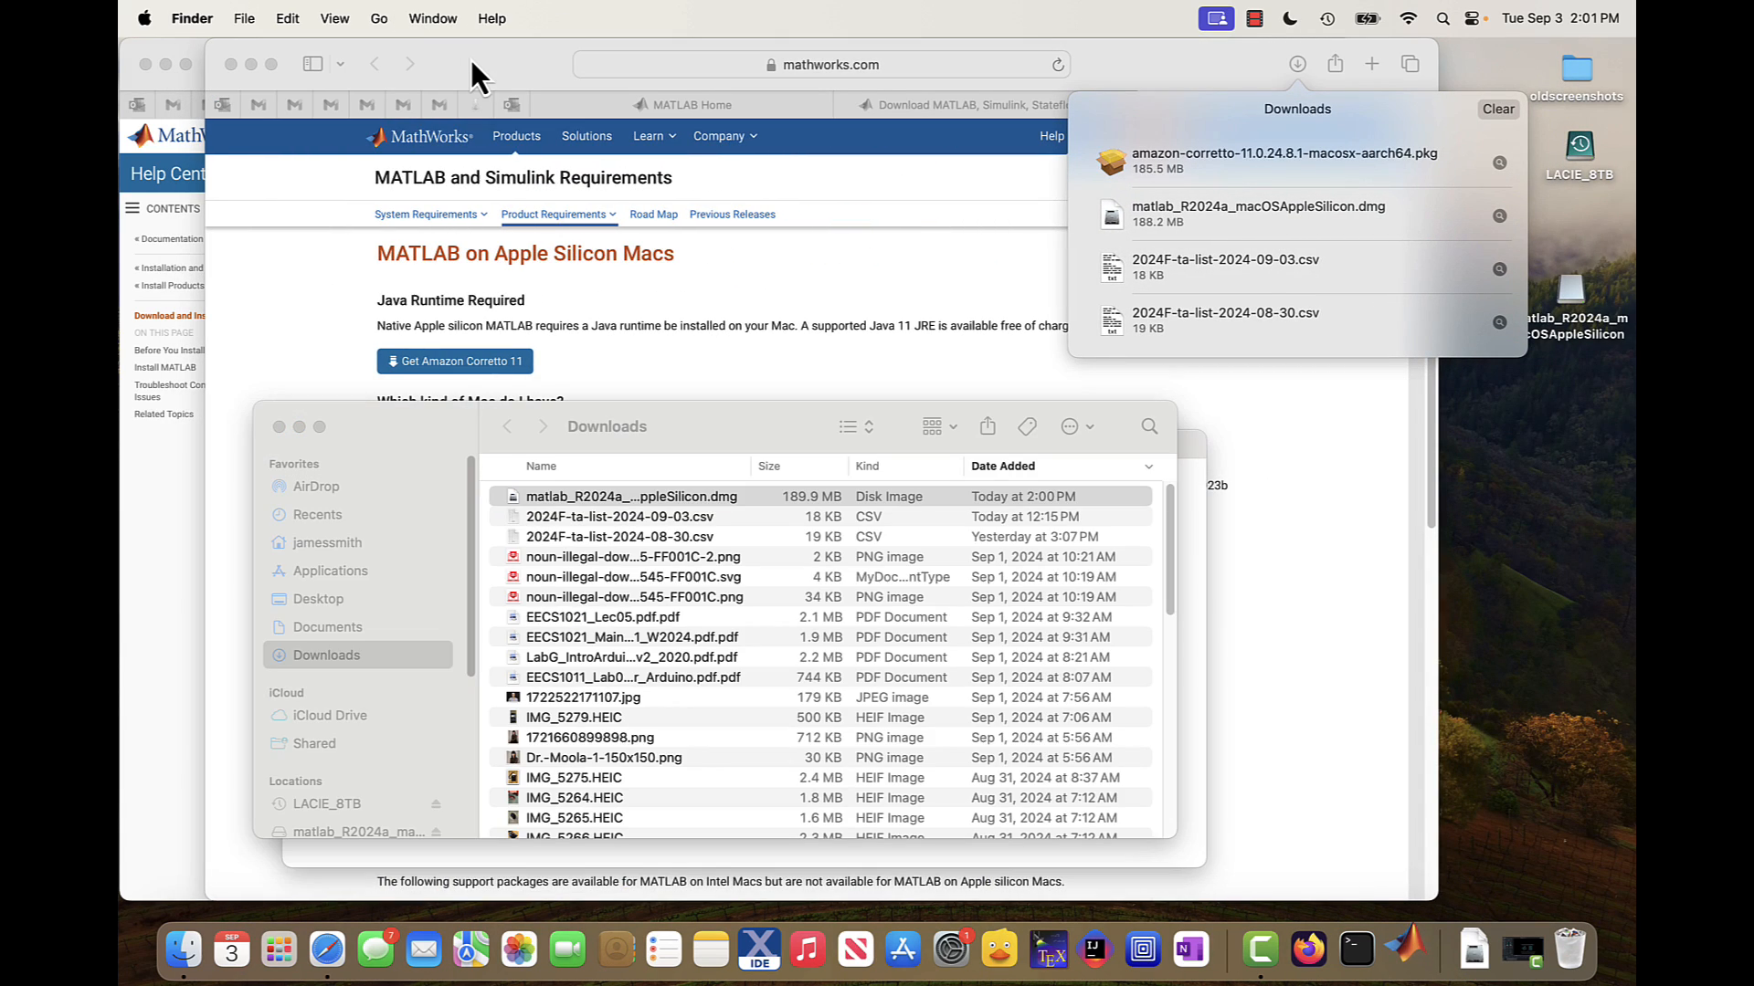
pyautogui.doubleClick(629, 496)
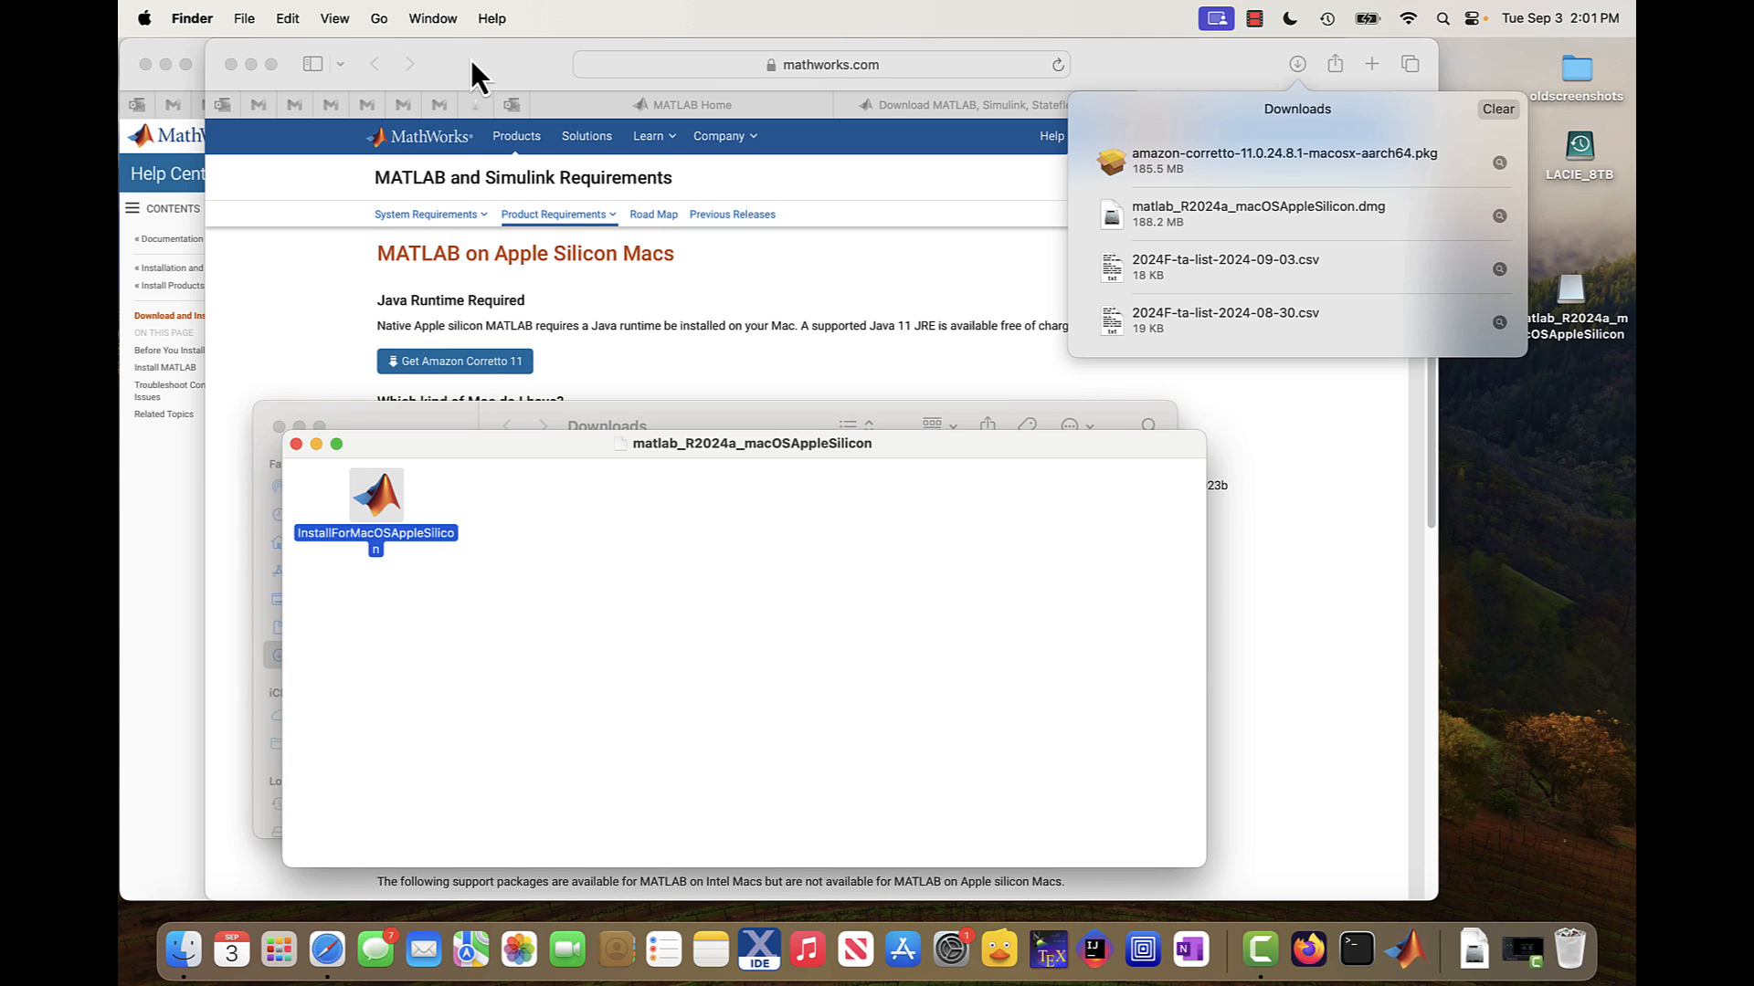
pyautogui.moveTo(391, 537)
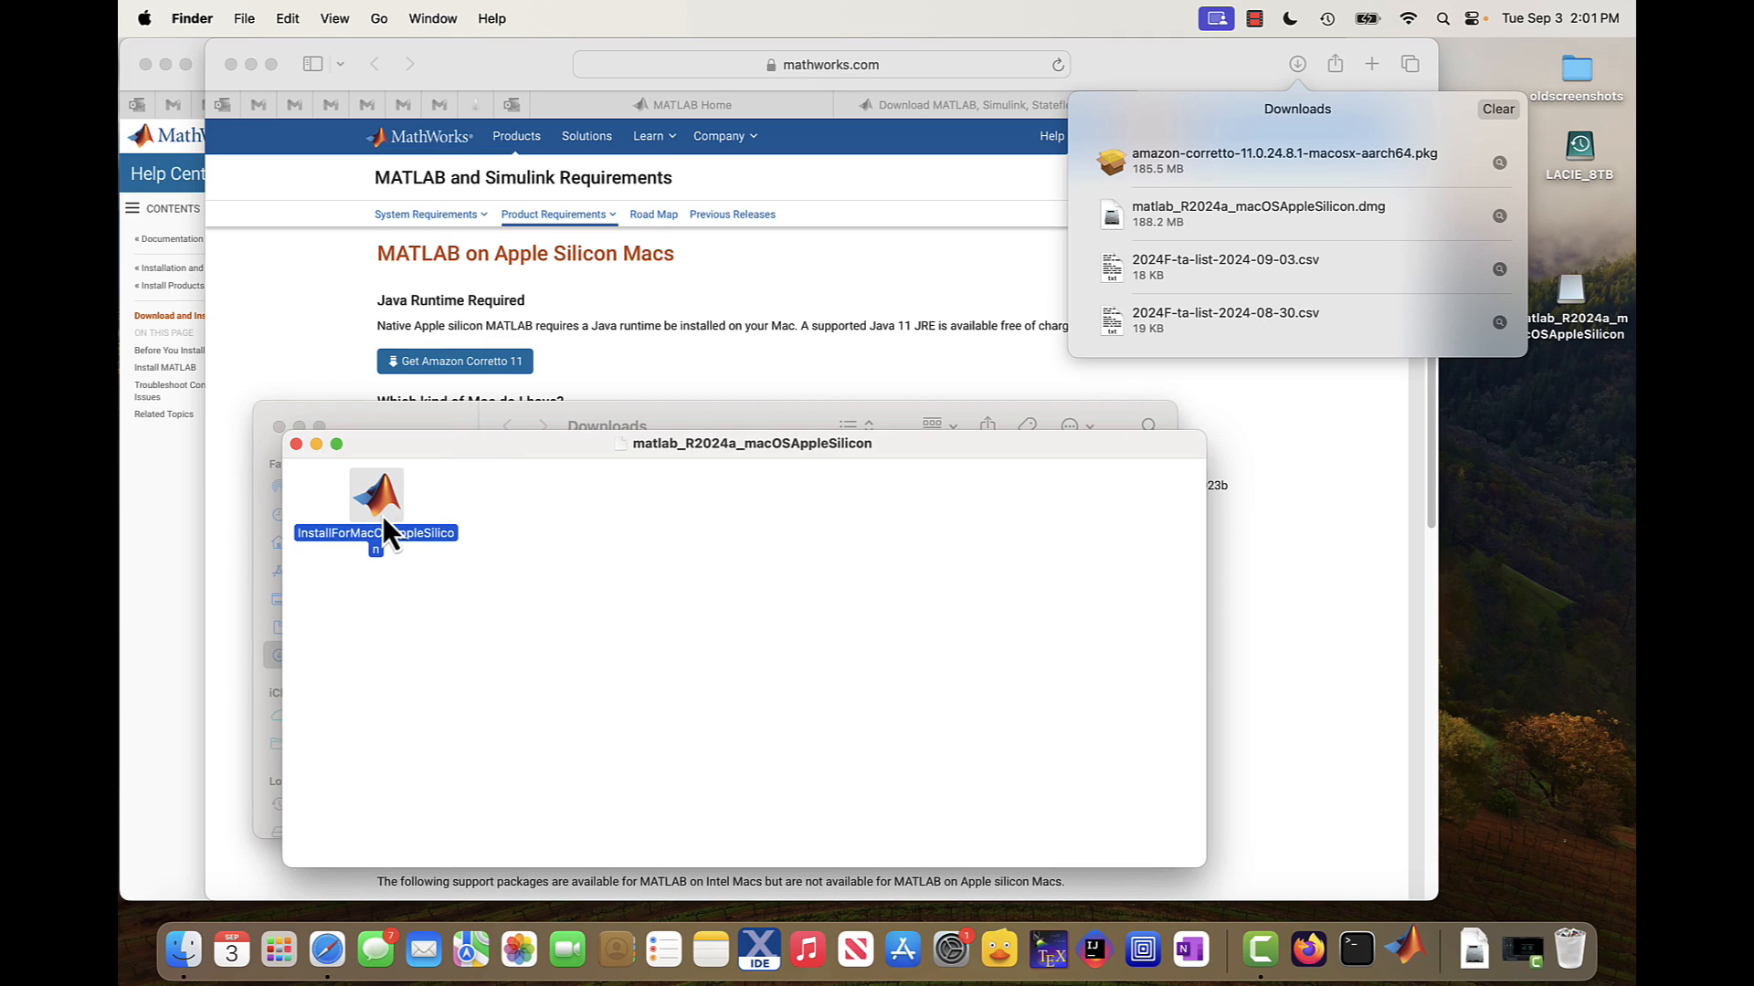
pyautogui.doubleClick(375, 495)
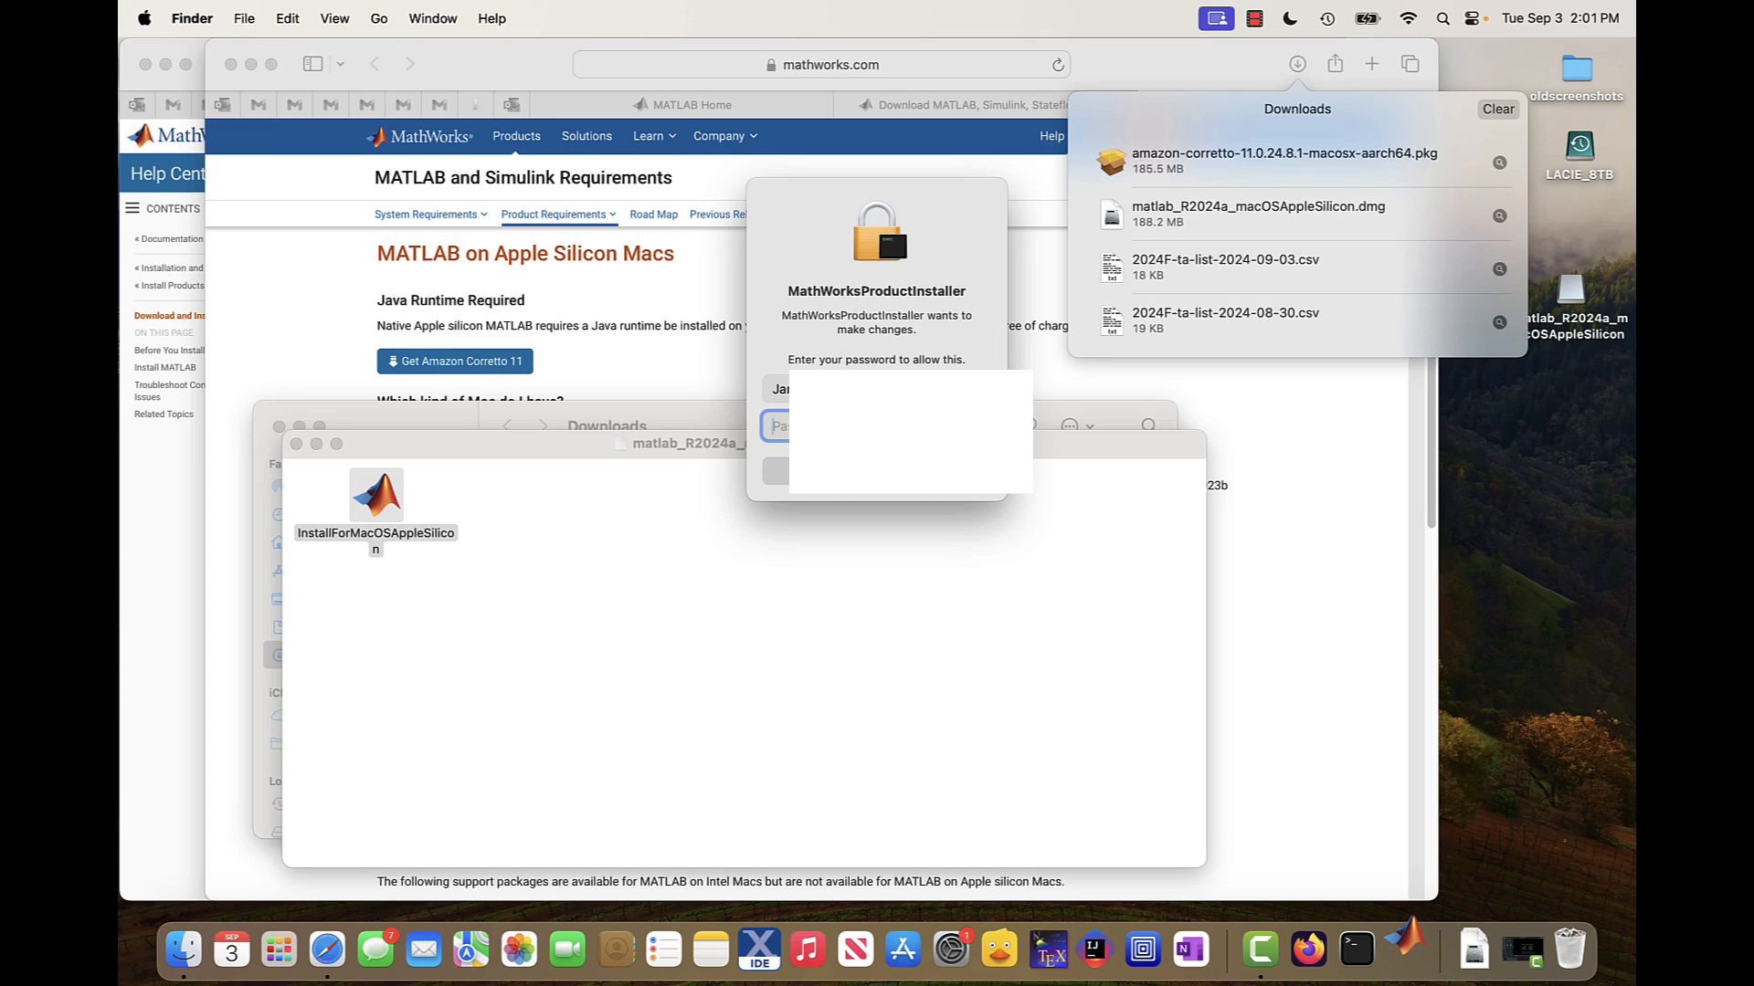
pyautogui.write('••')
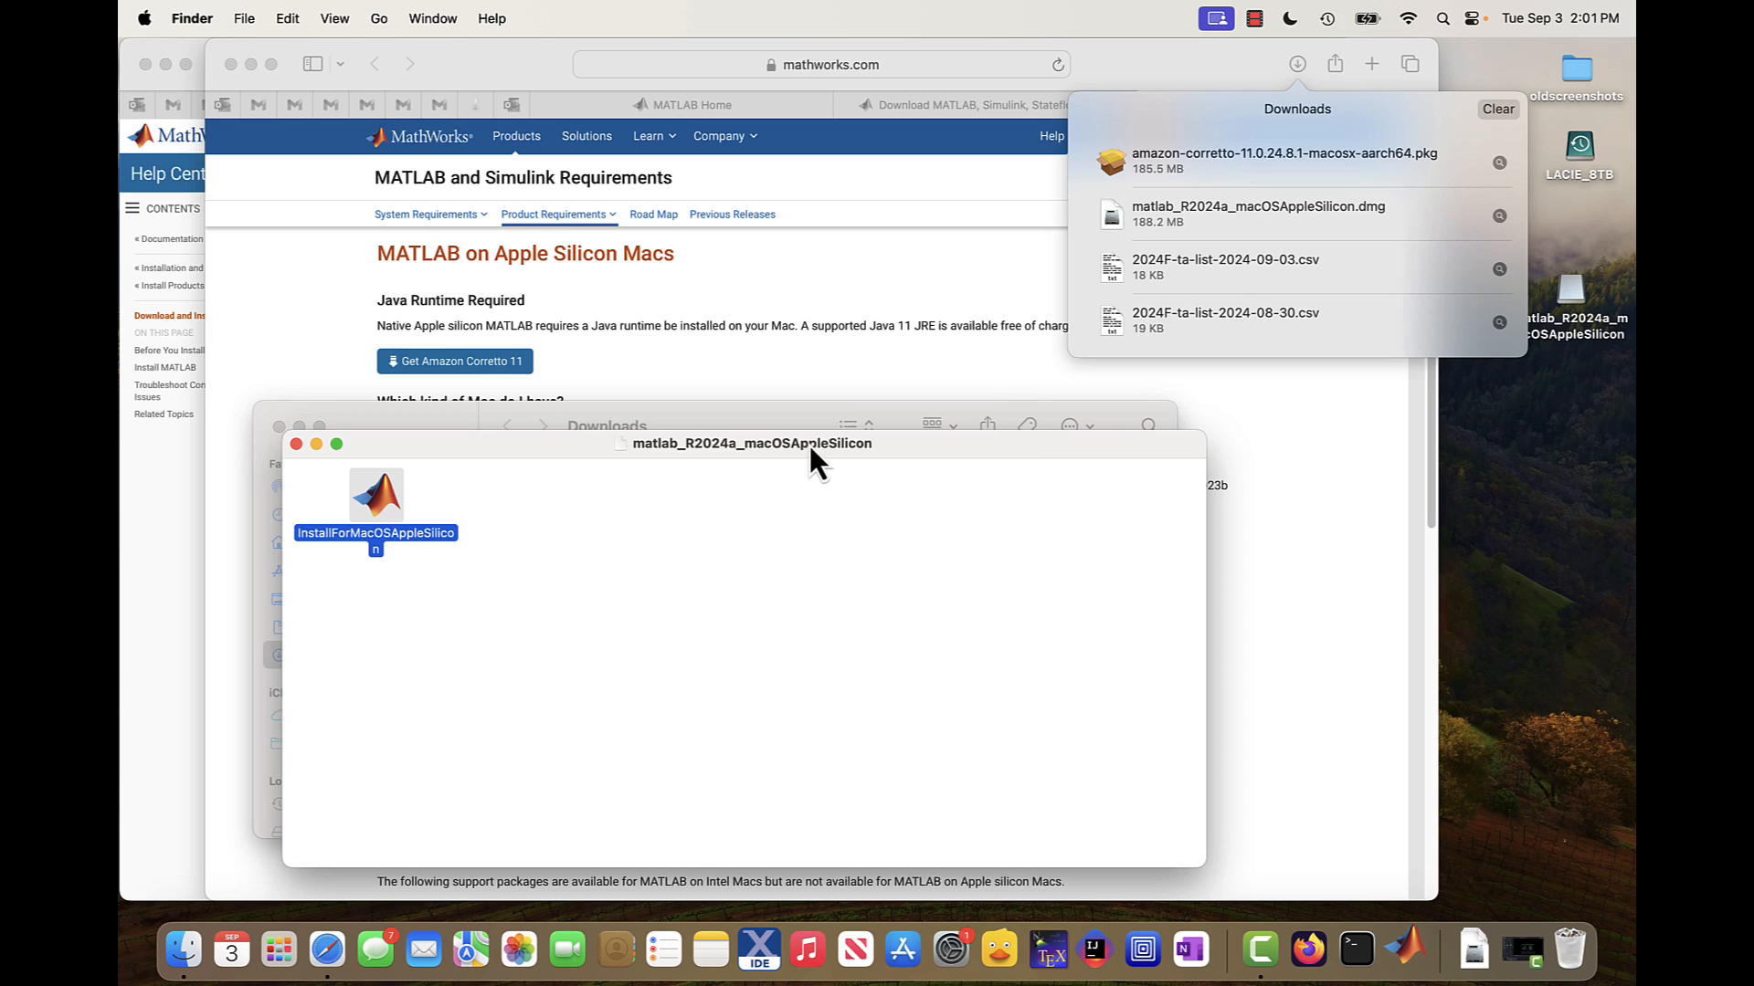
pyautogui.doubleClick(375, 494)
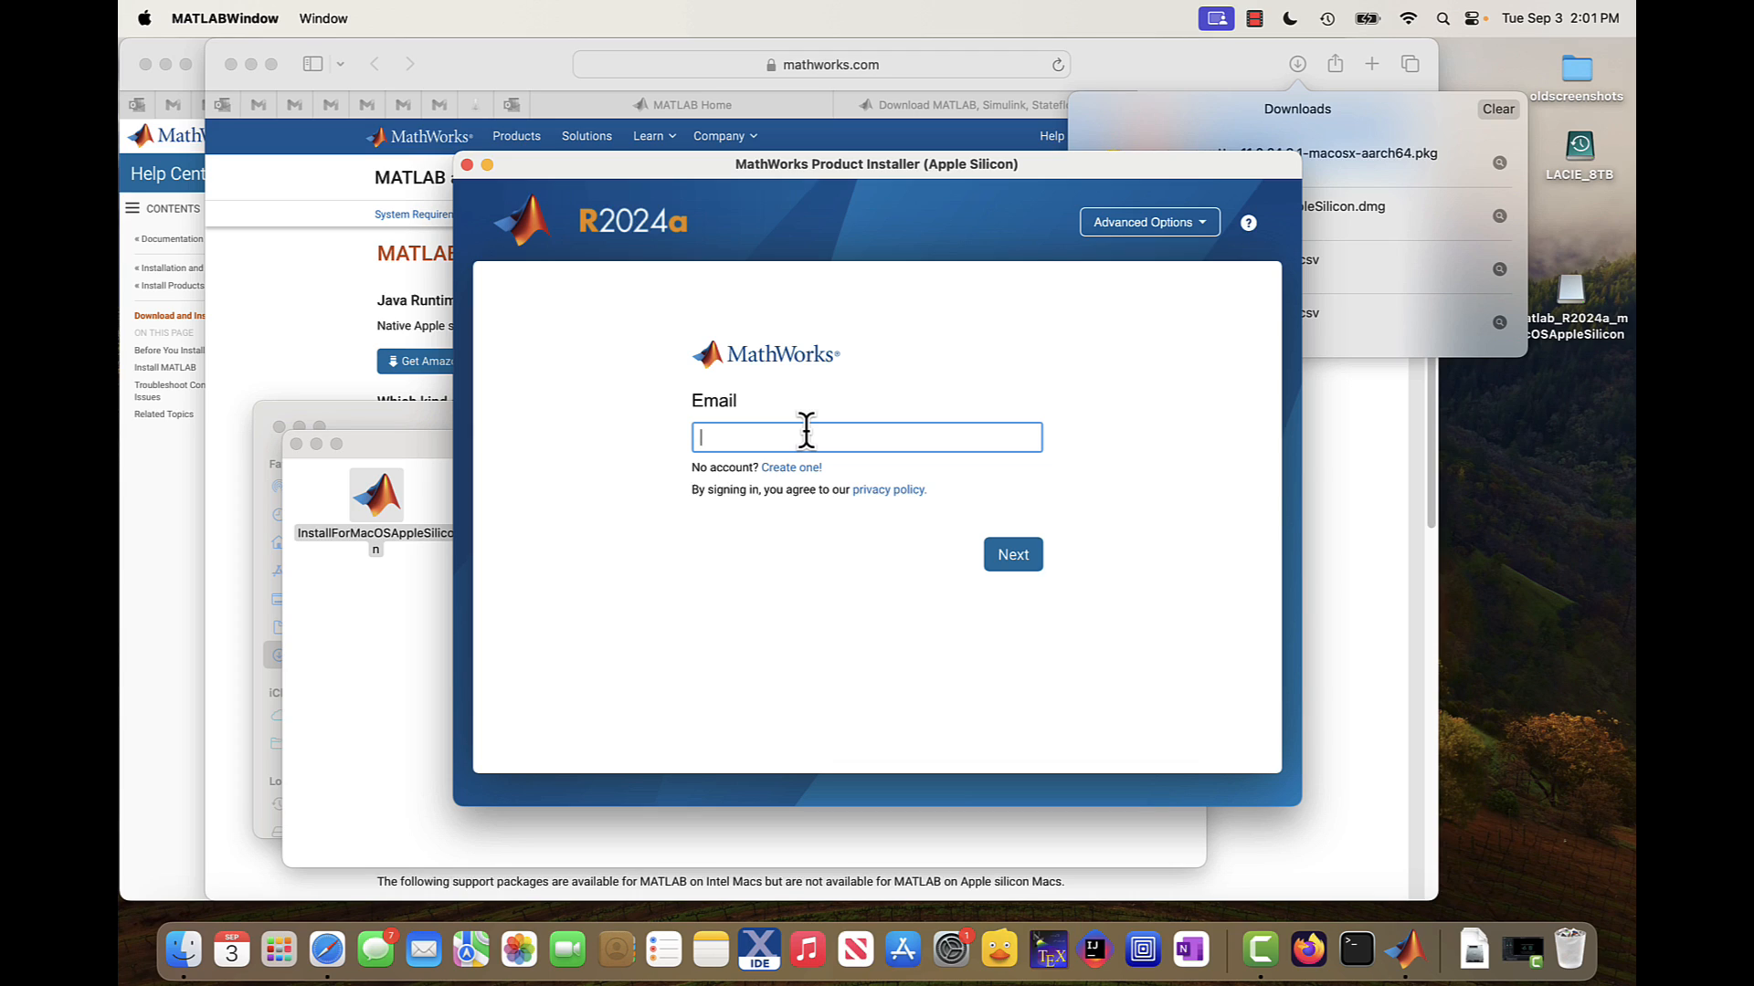
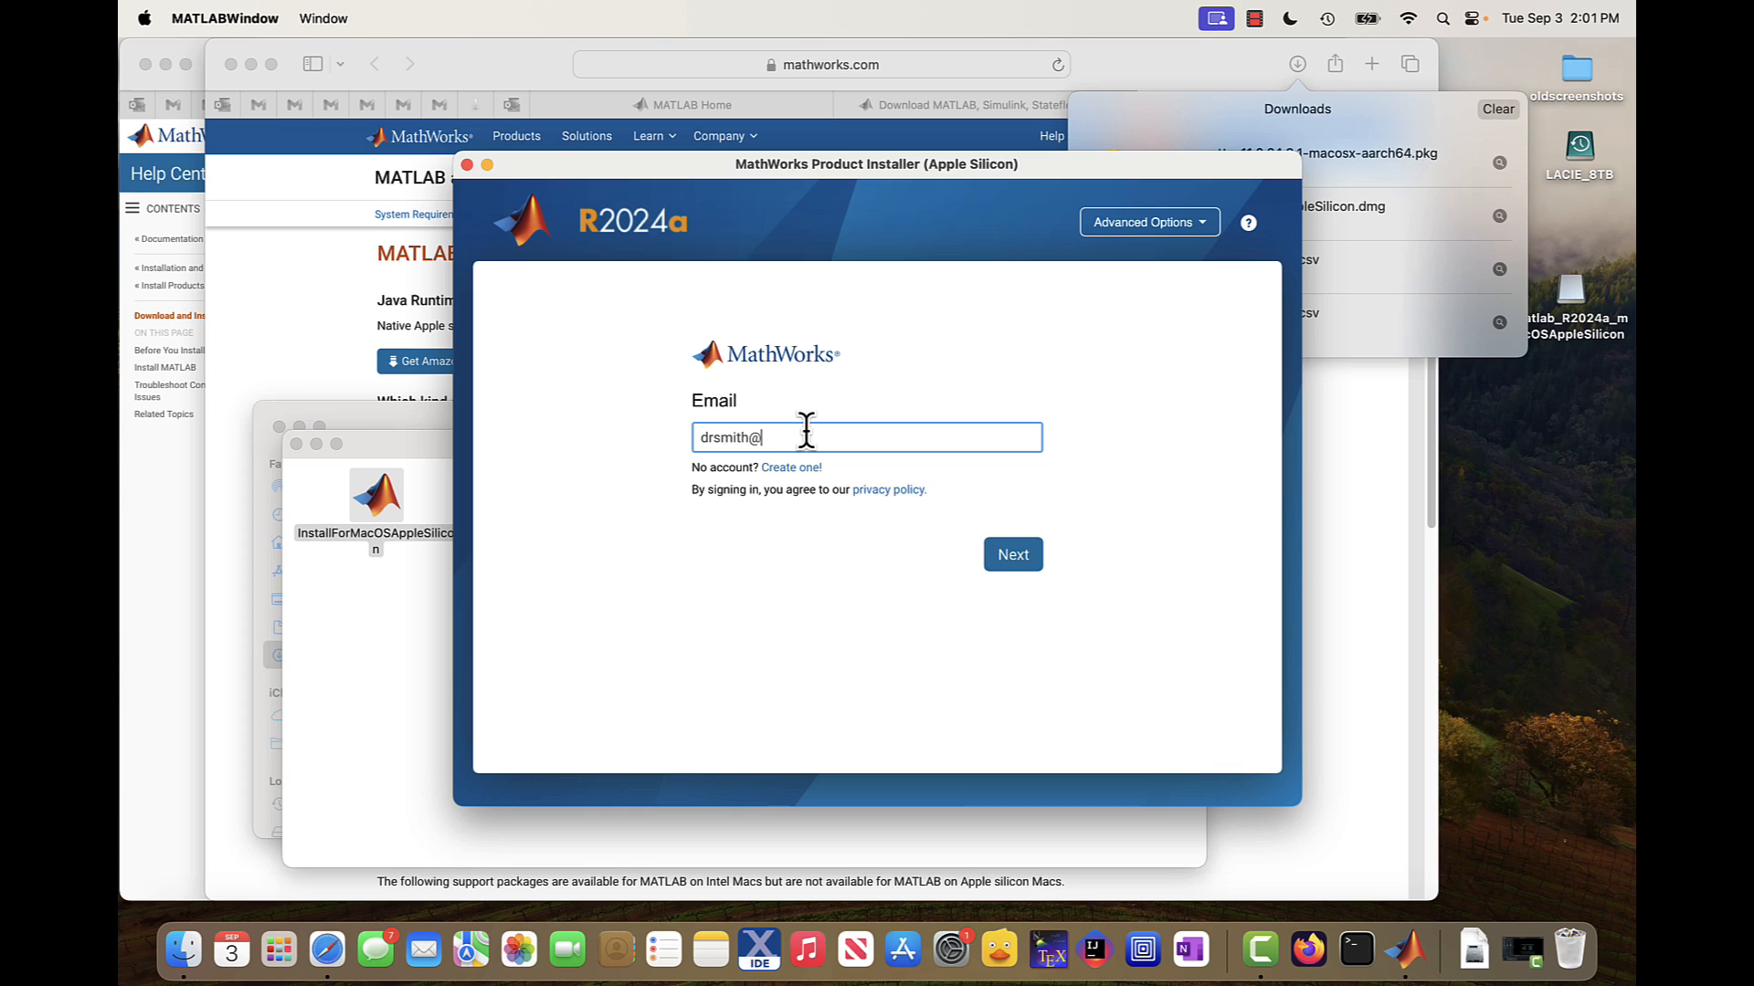
pyautogui.click(1010, 555)
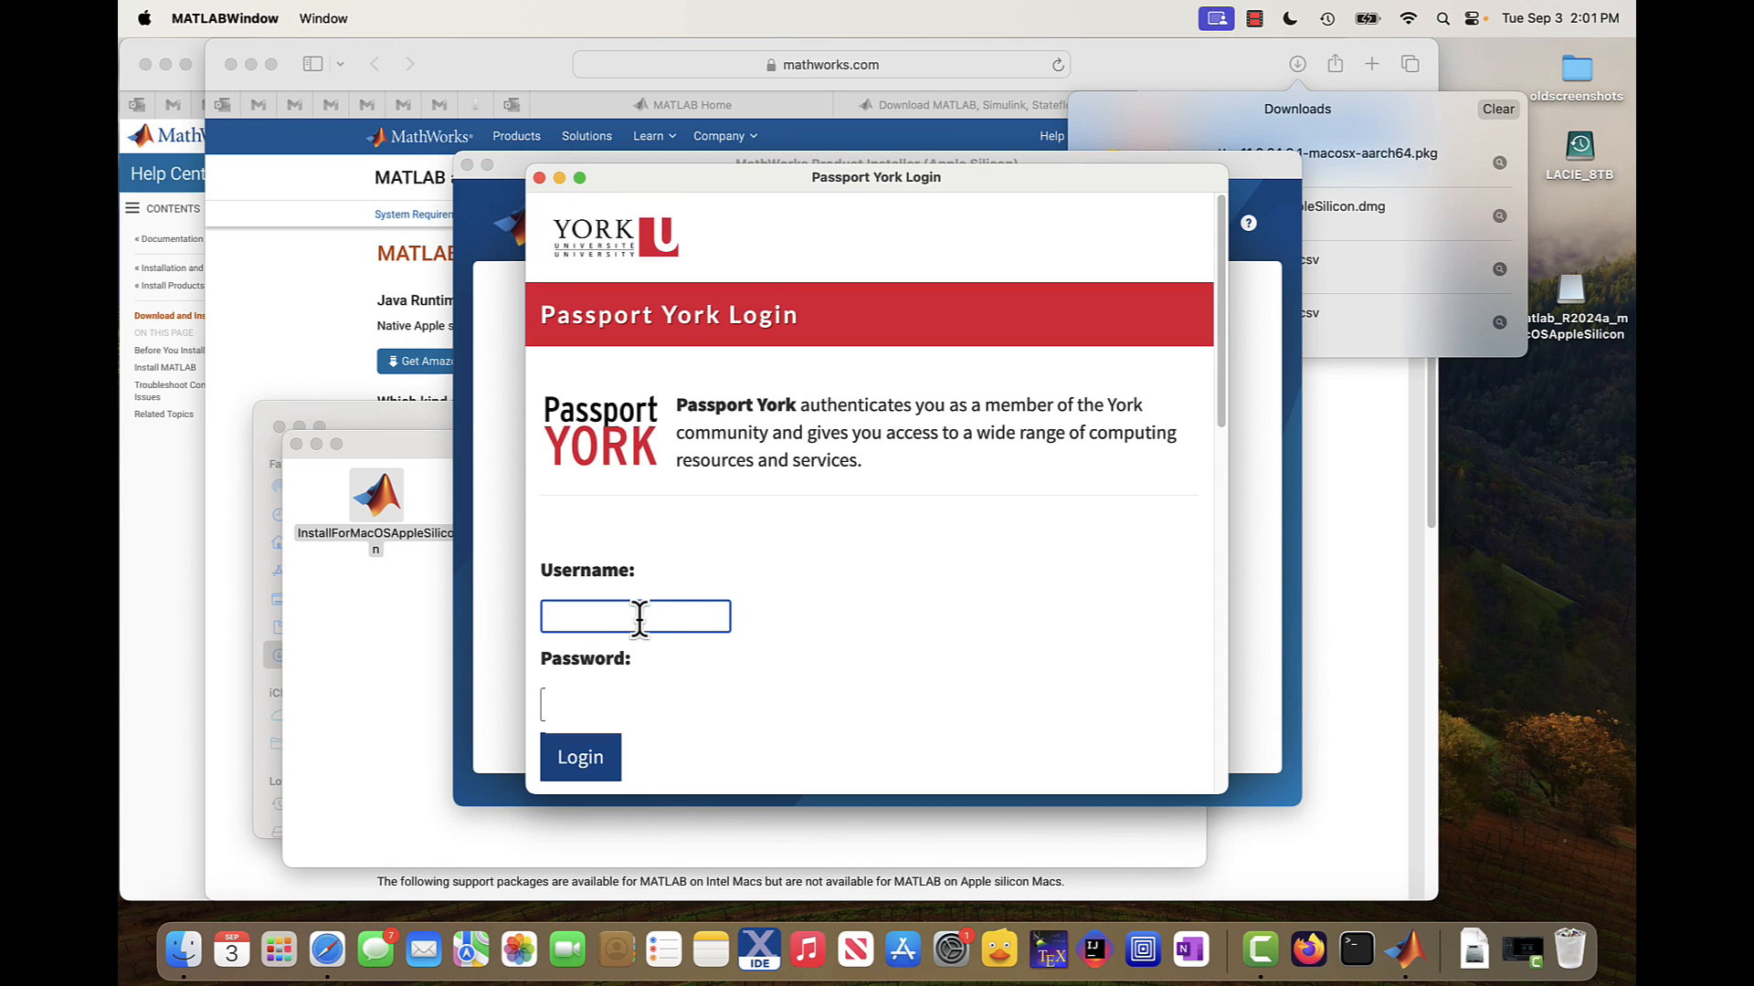
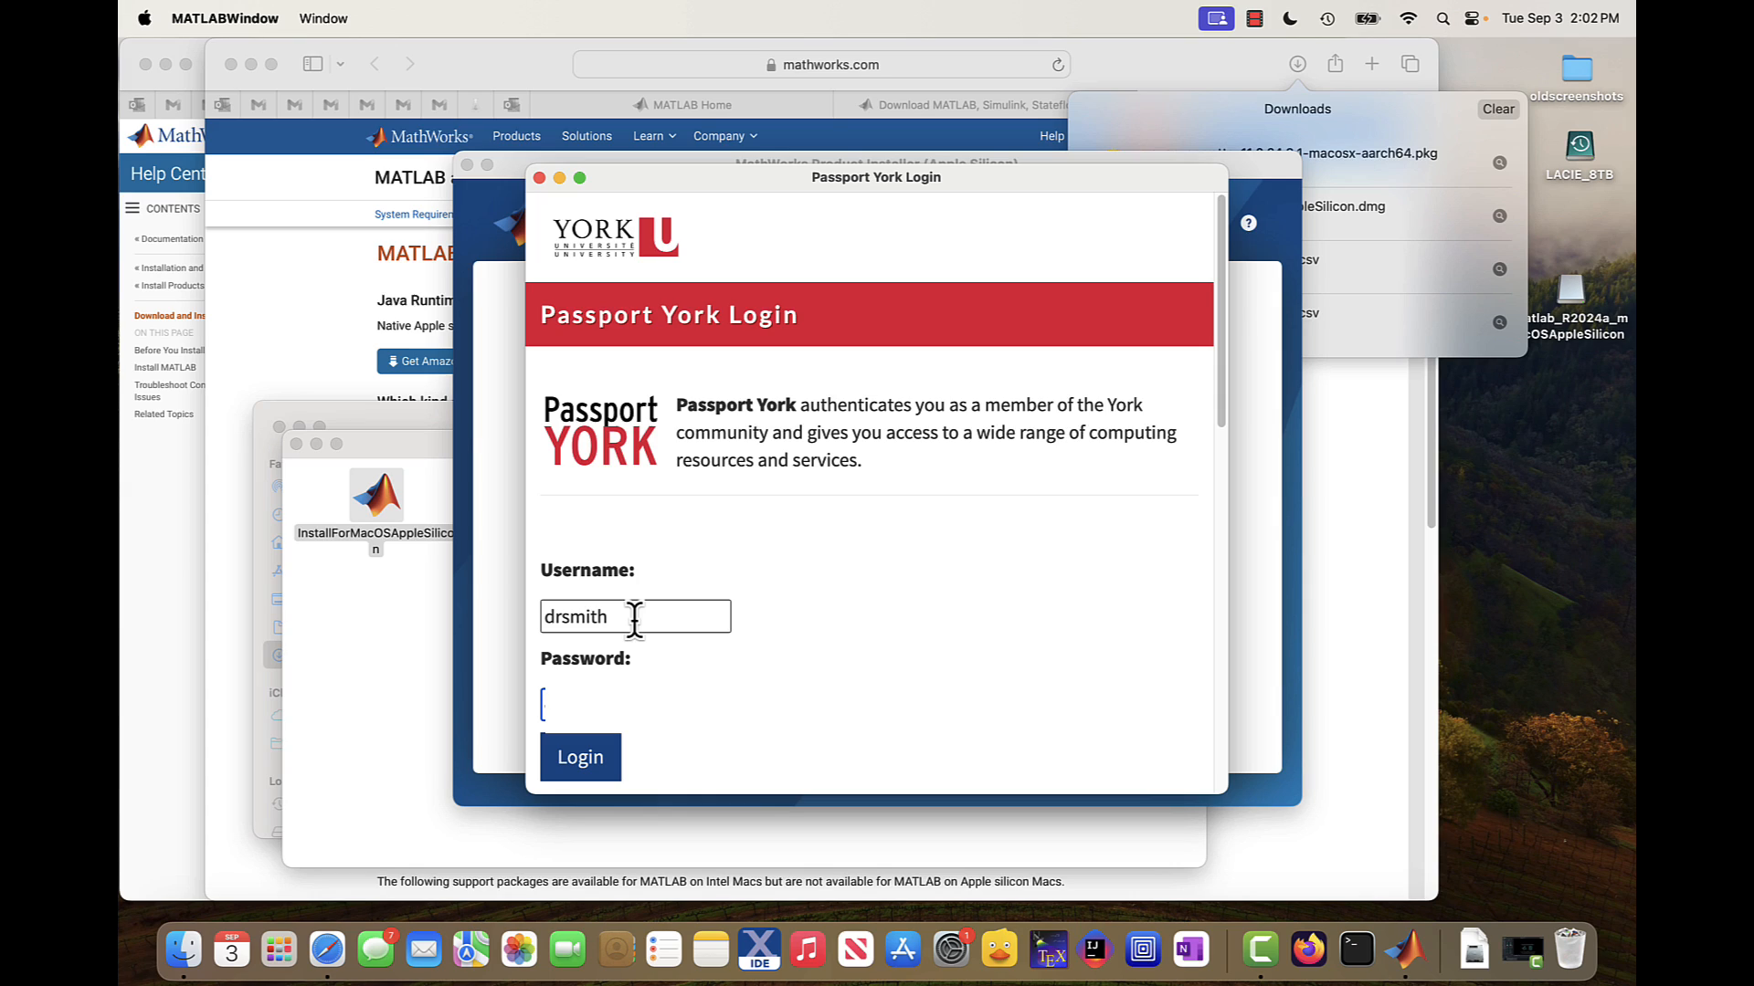
pyautogui.click(579, 757)
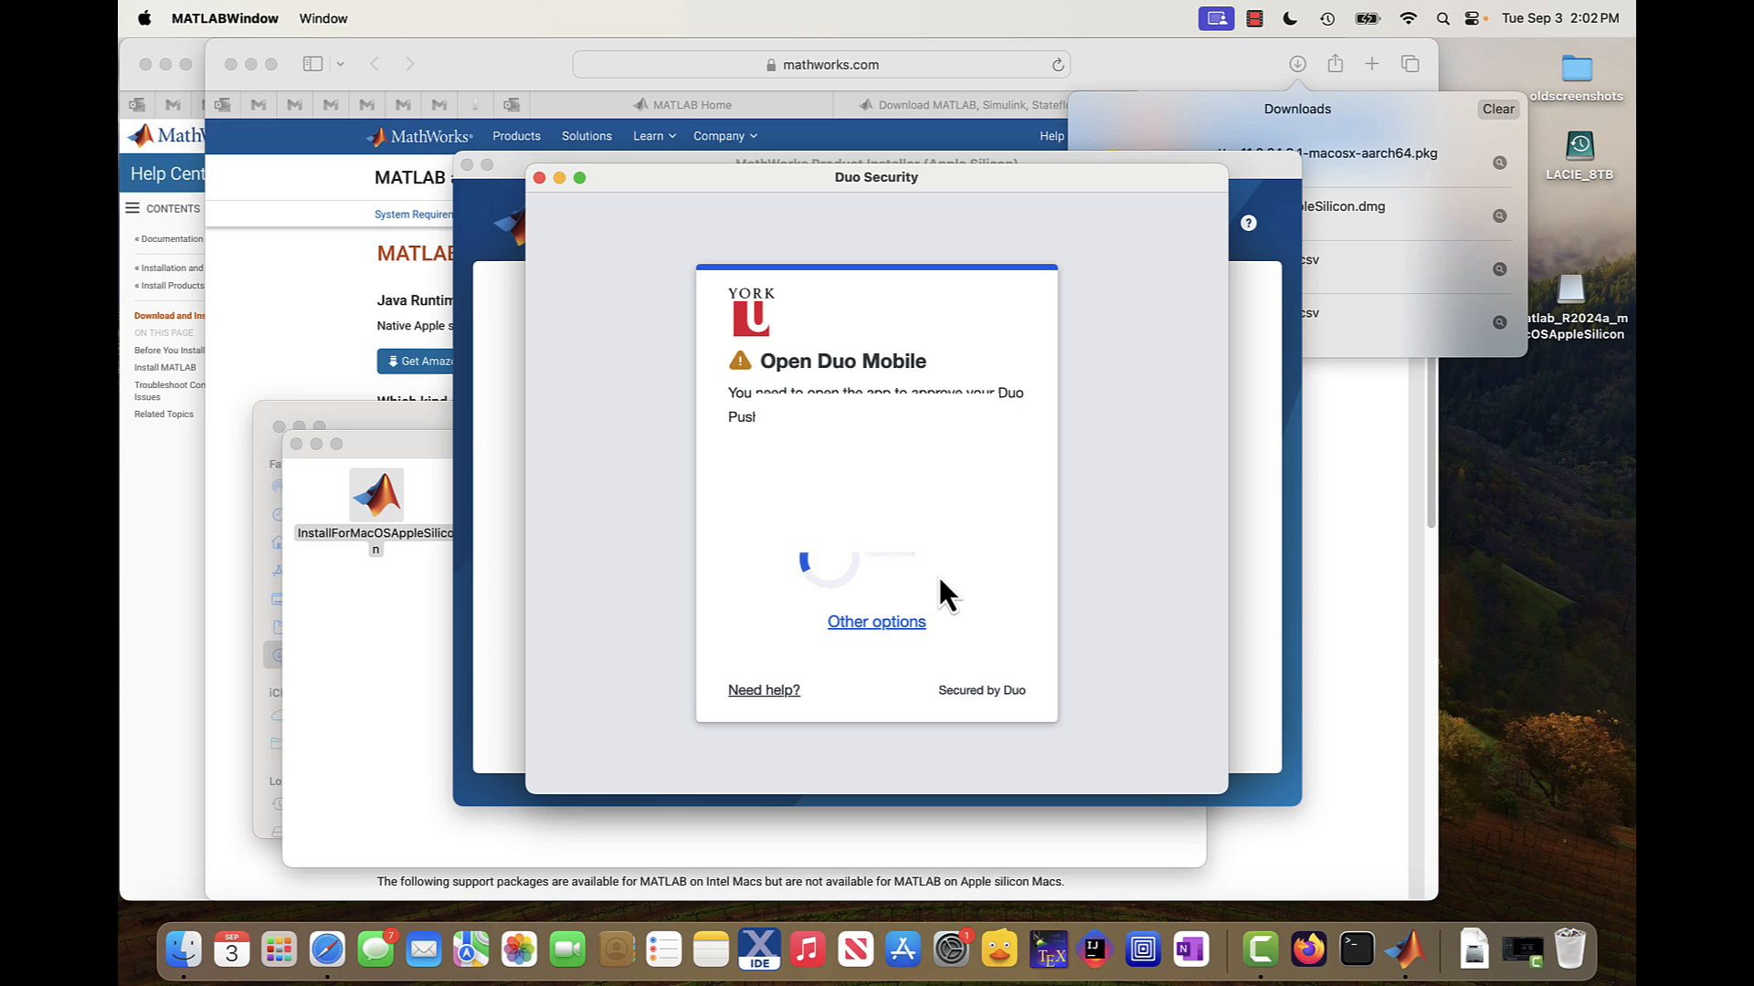
pyautogui.click(876, 621)
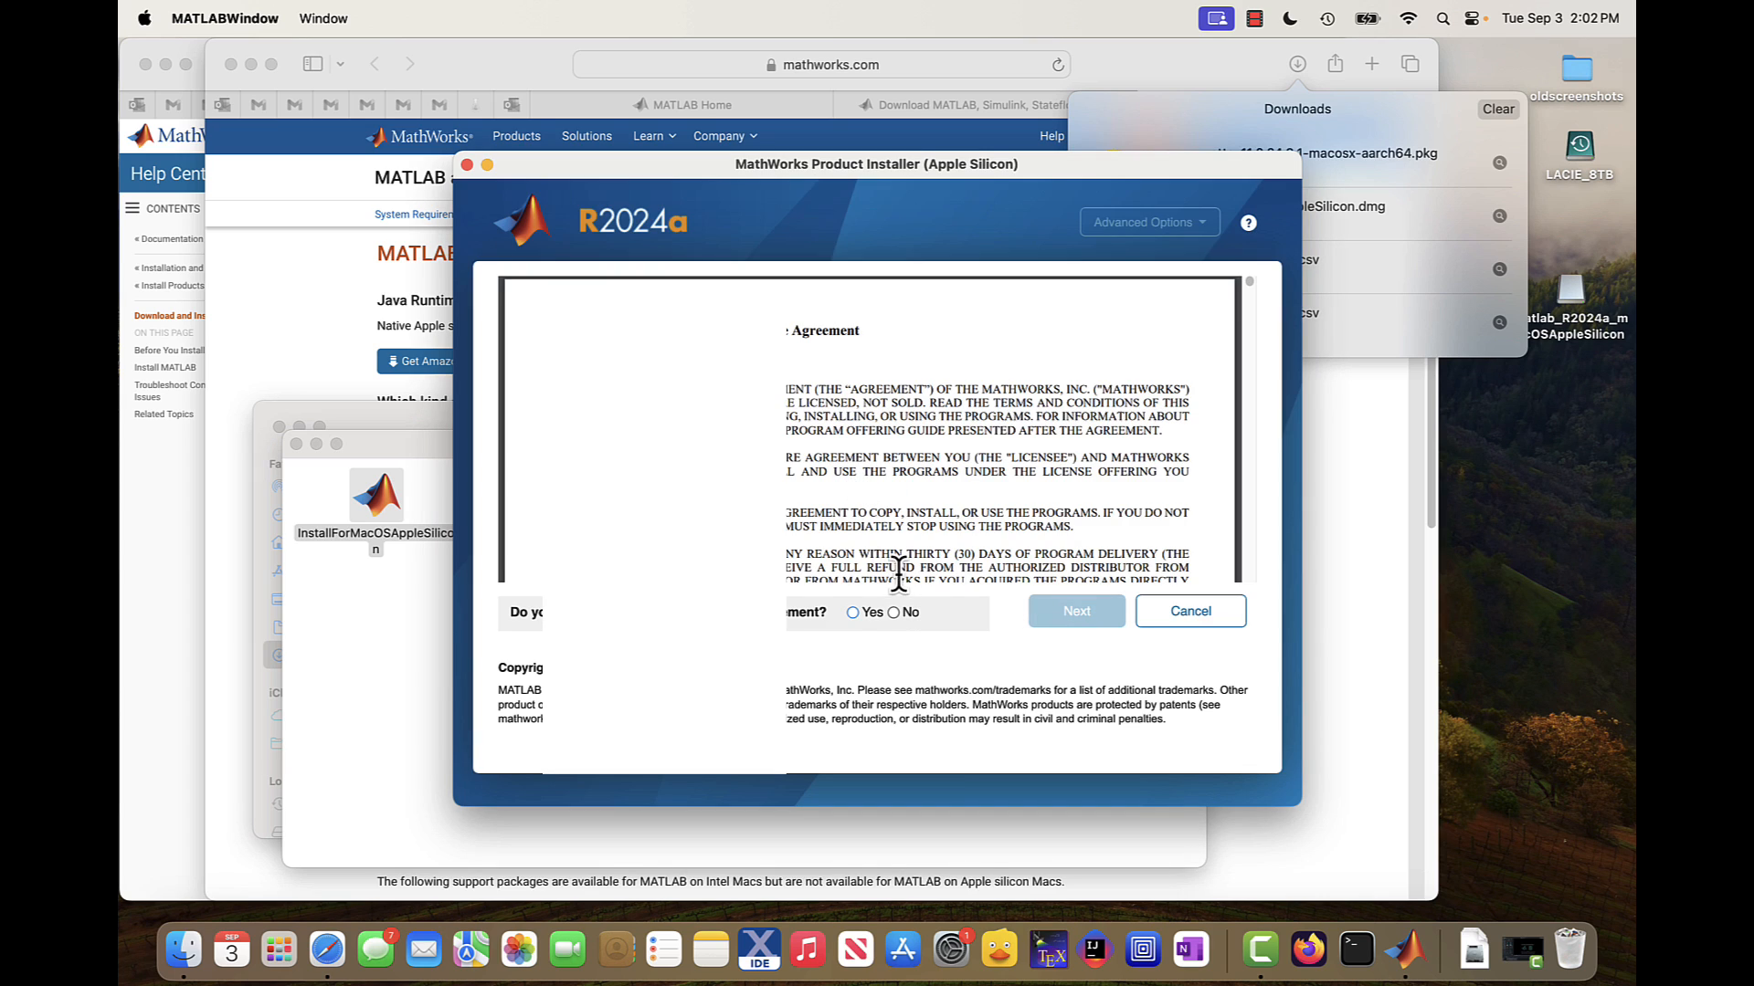
# Accept the license agreement and choose the MATLAB (Individual) license
pyautogui.scroll(-3)
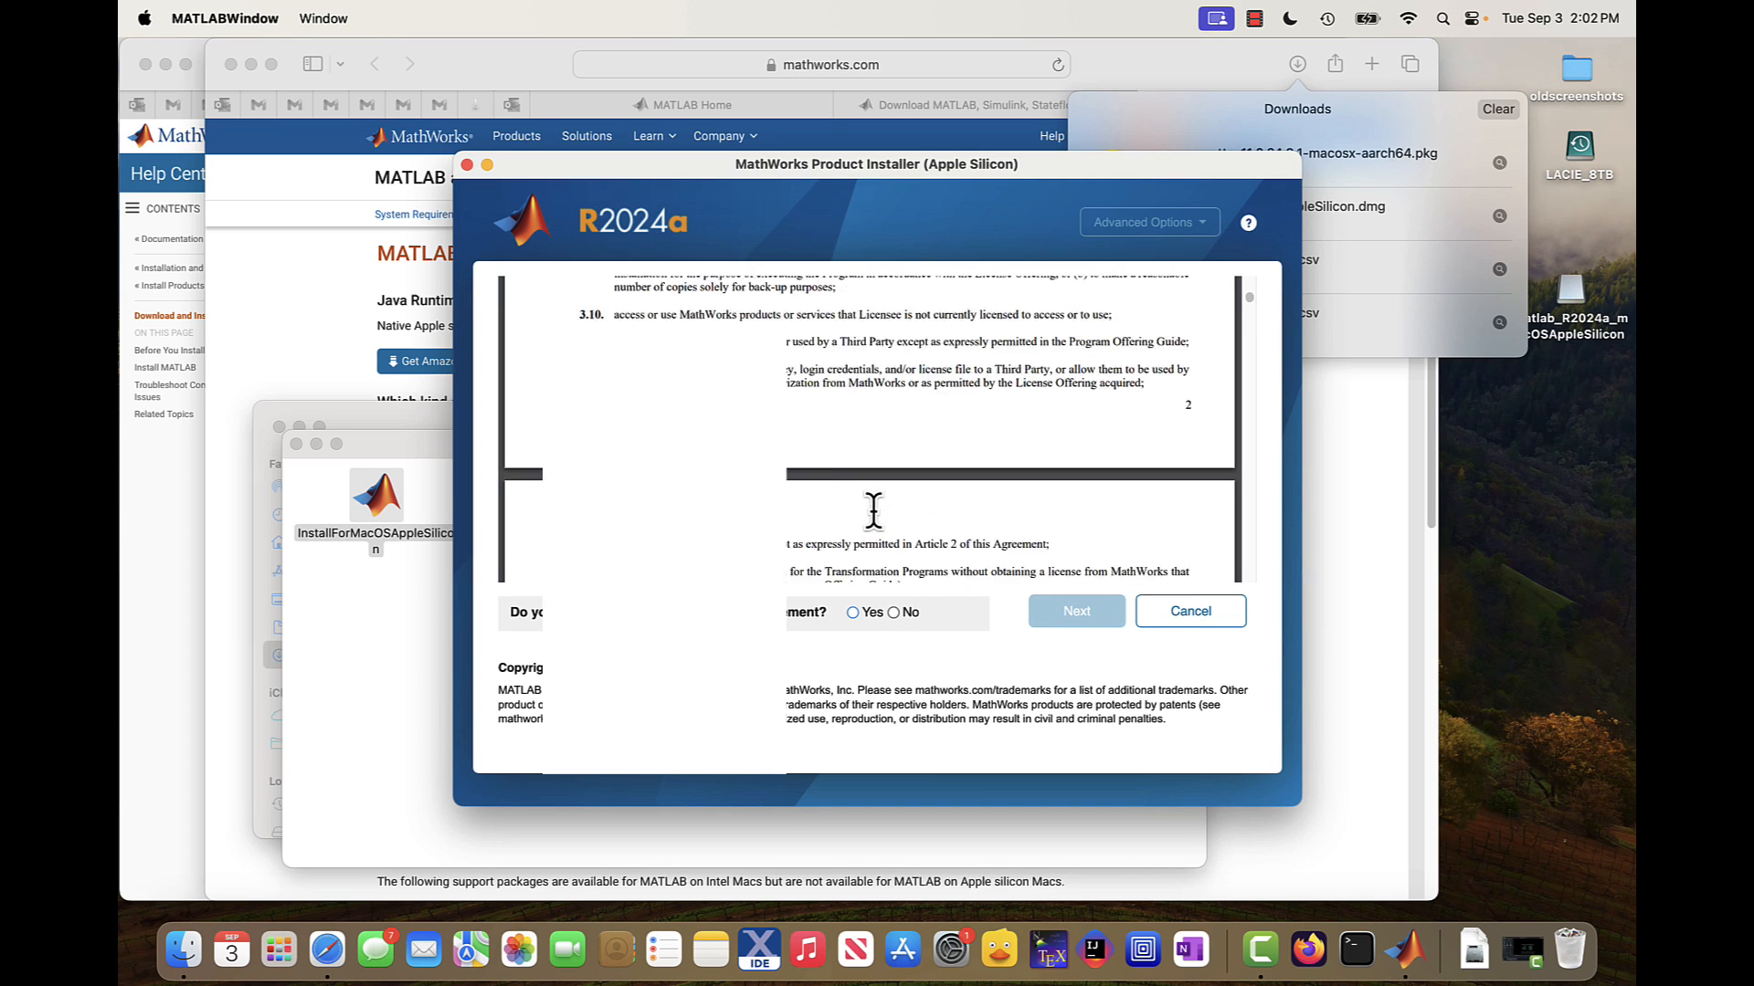
pyautogui.click(852, 612)
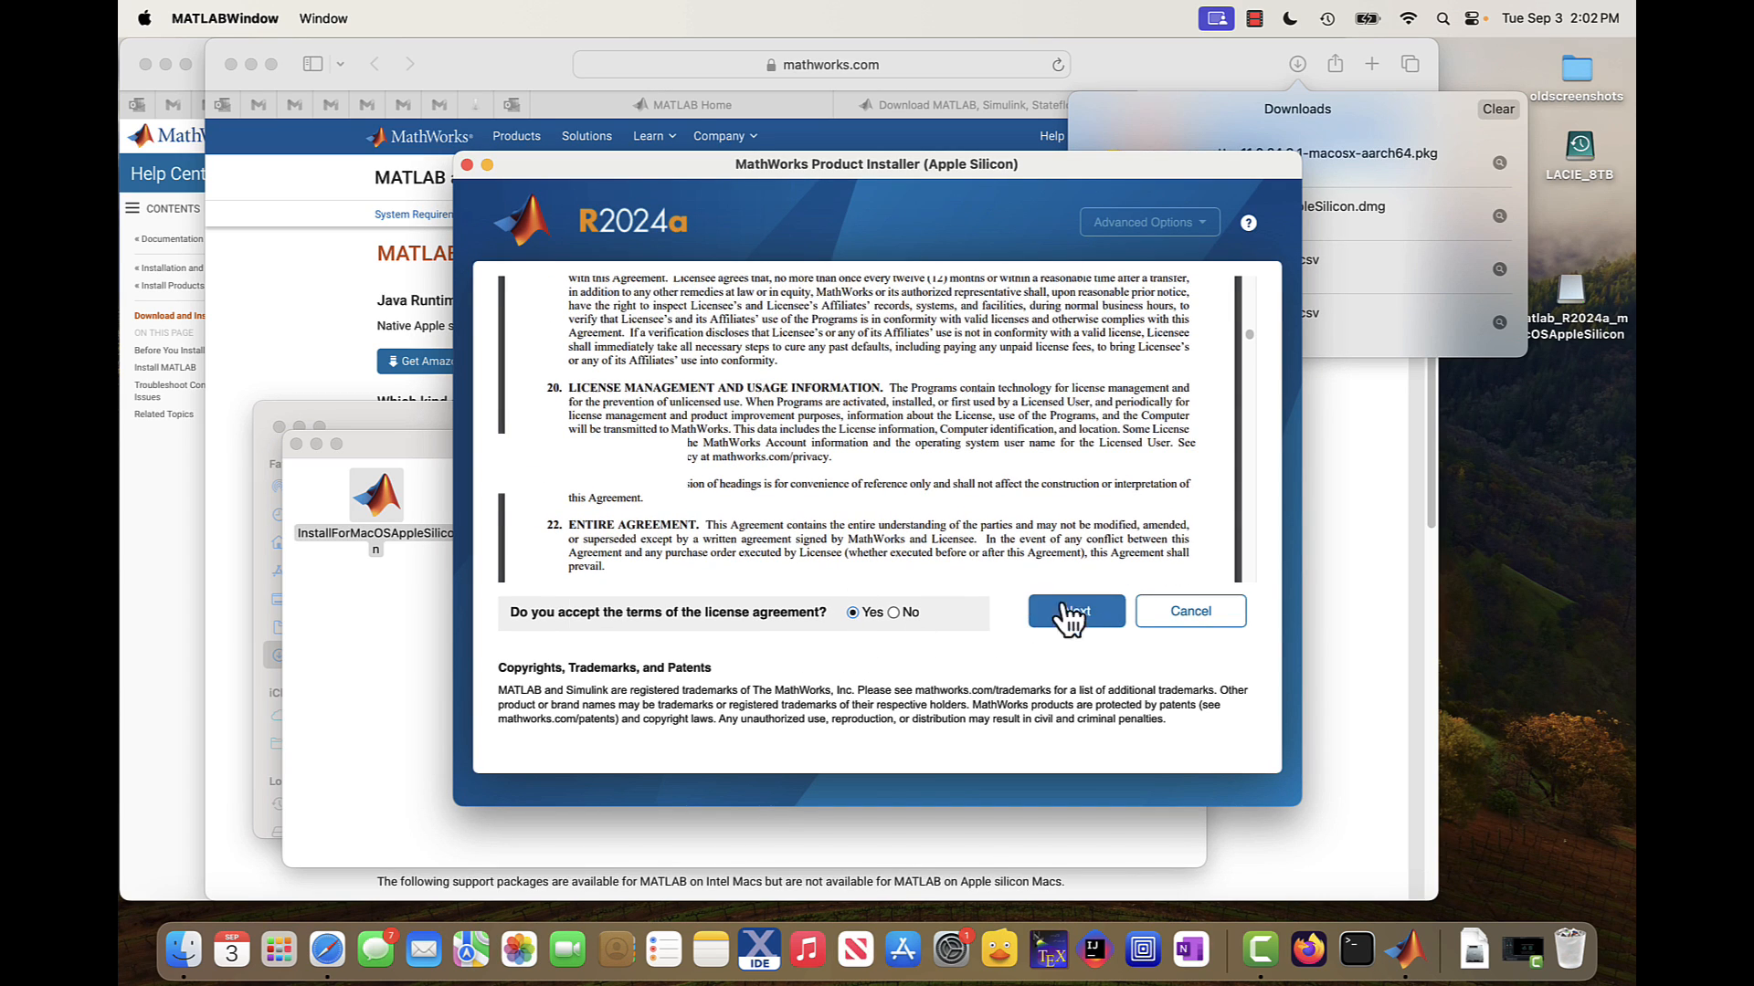
pyautogui.click(1073, 612)
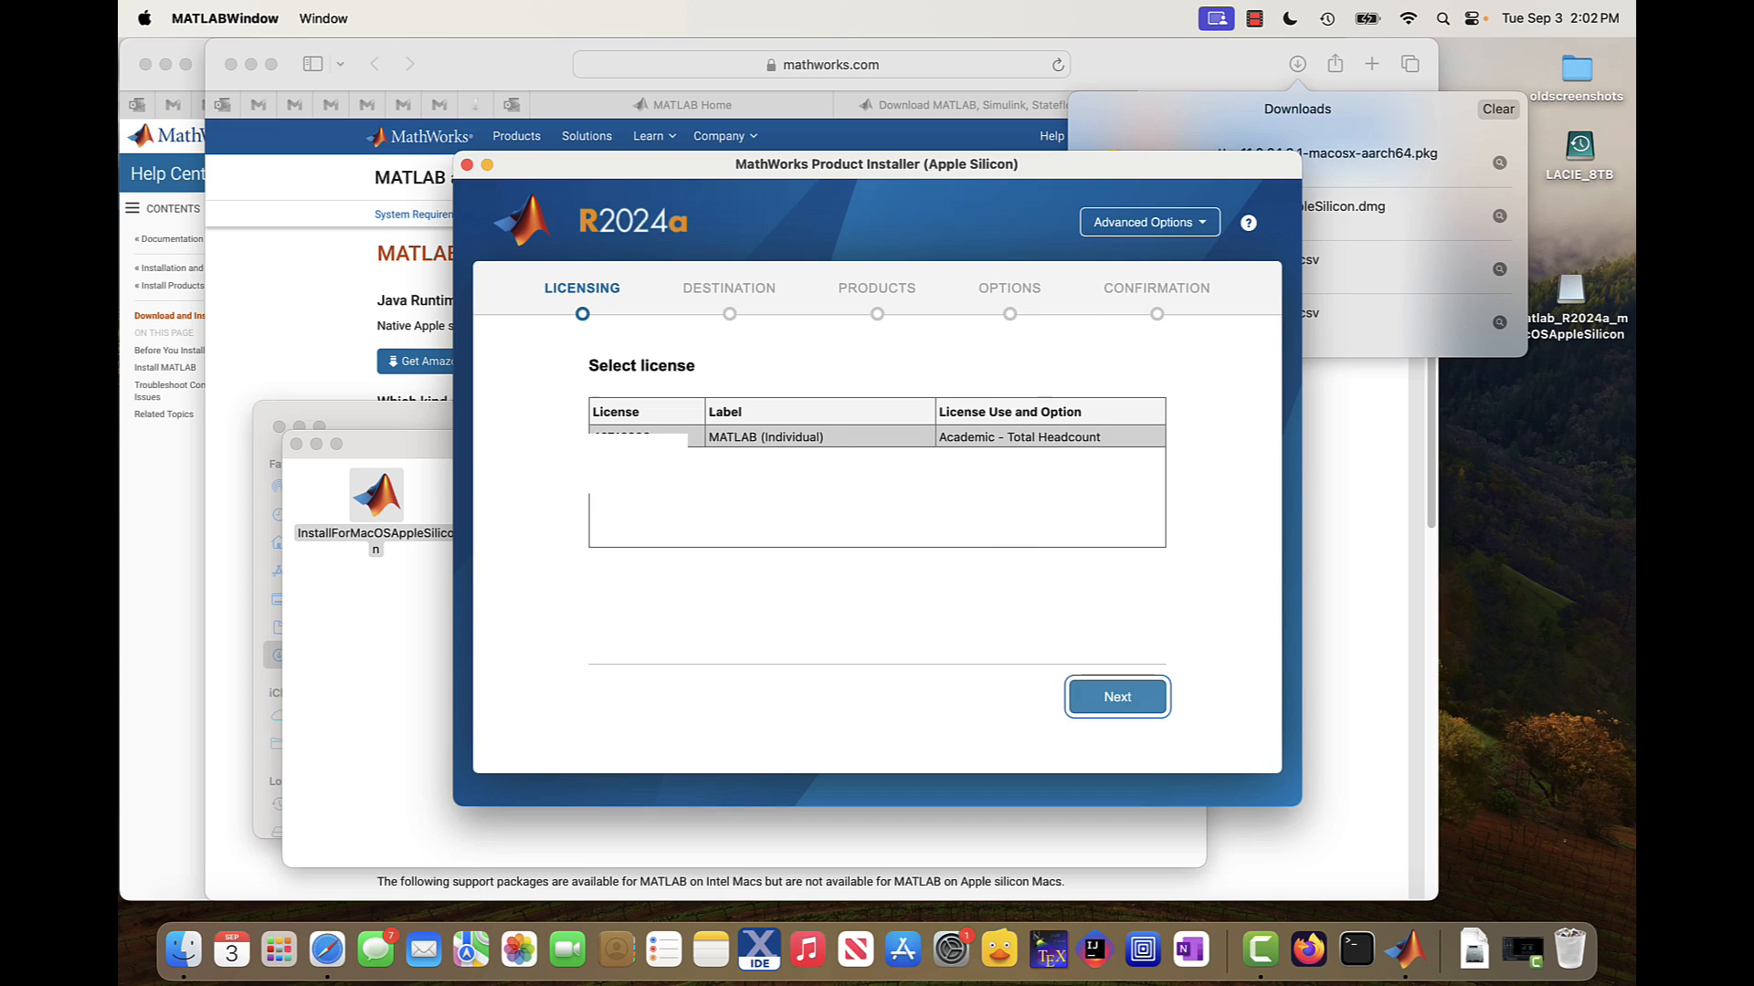
pyautogui.moveTo(956, 472)
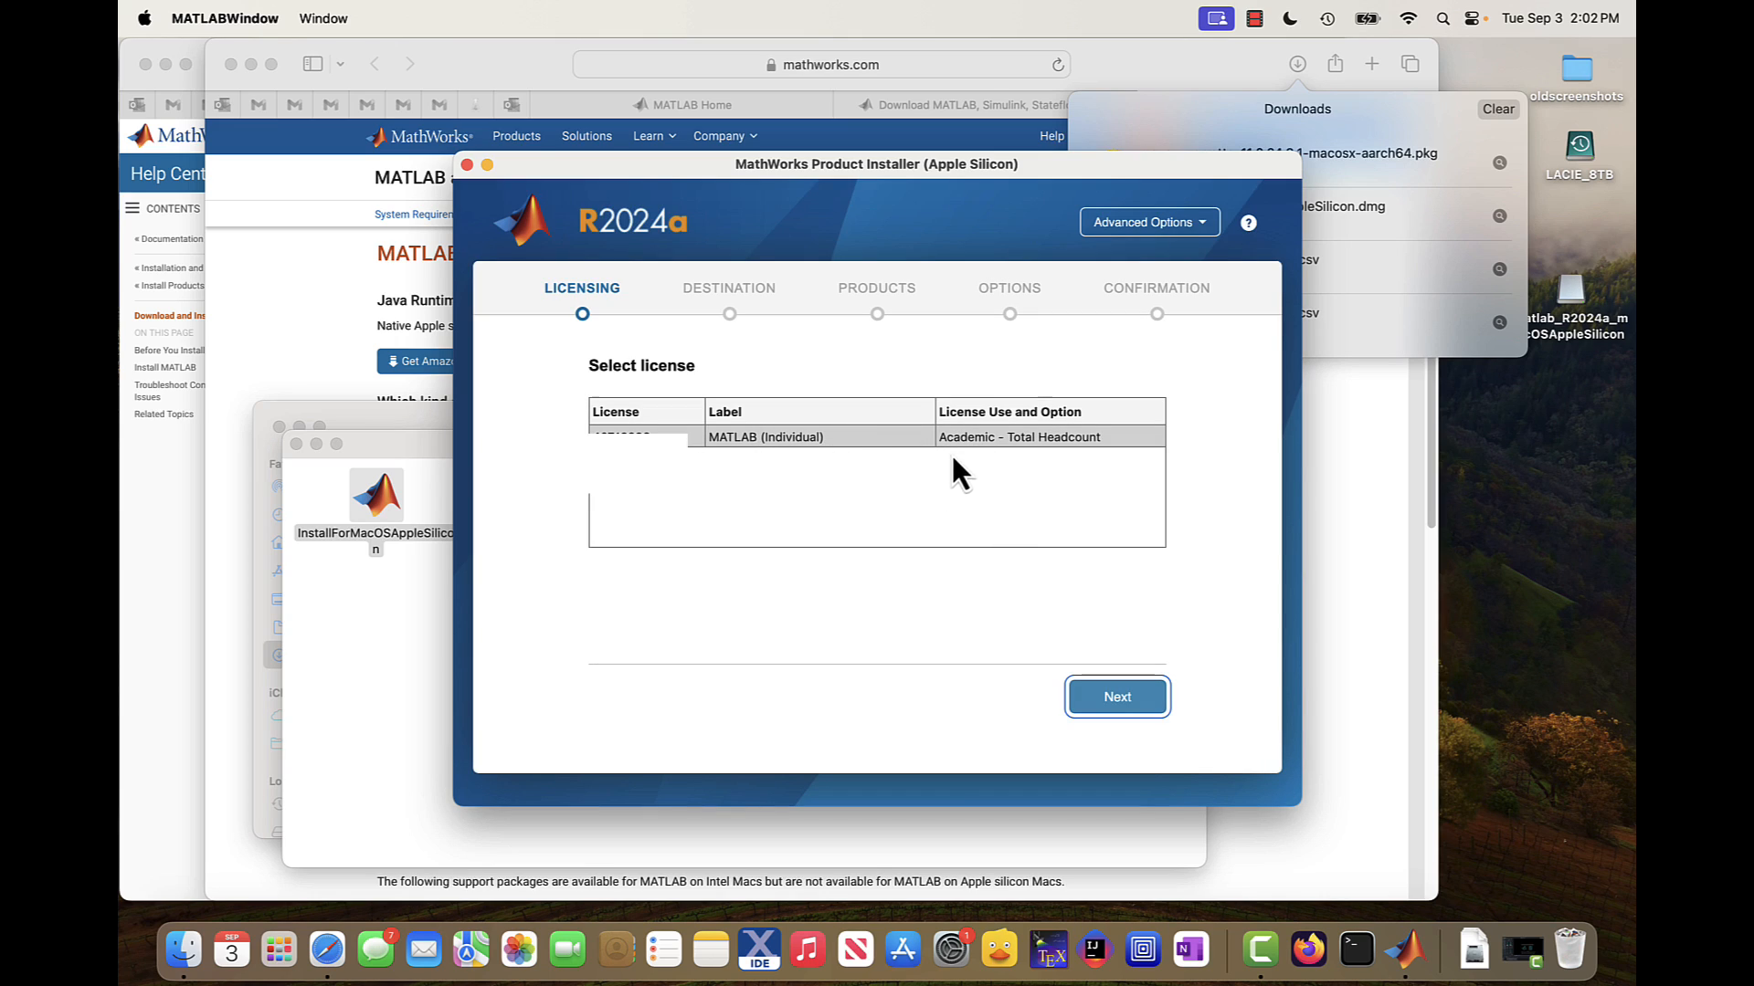
pyautogui.click(1115, 696)
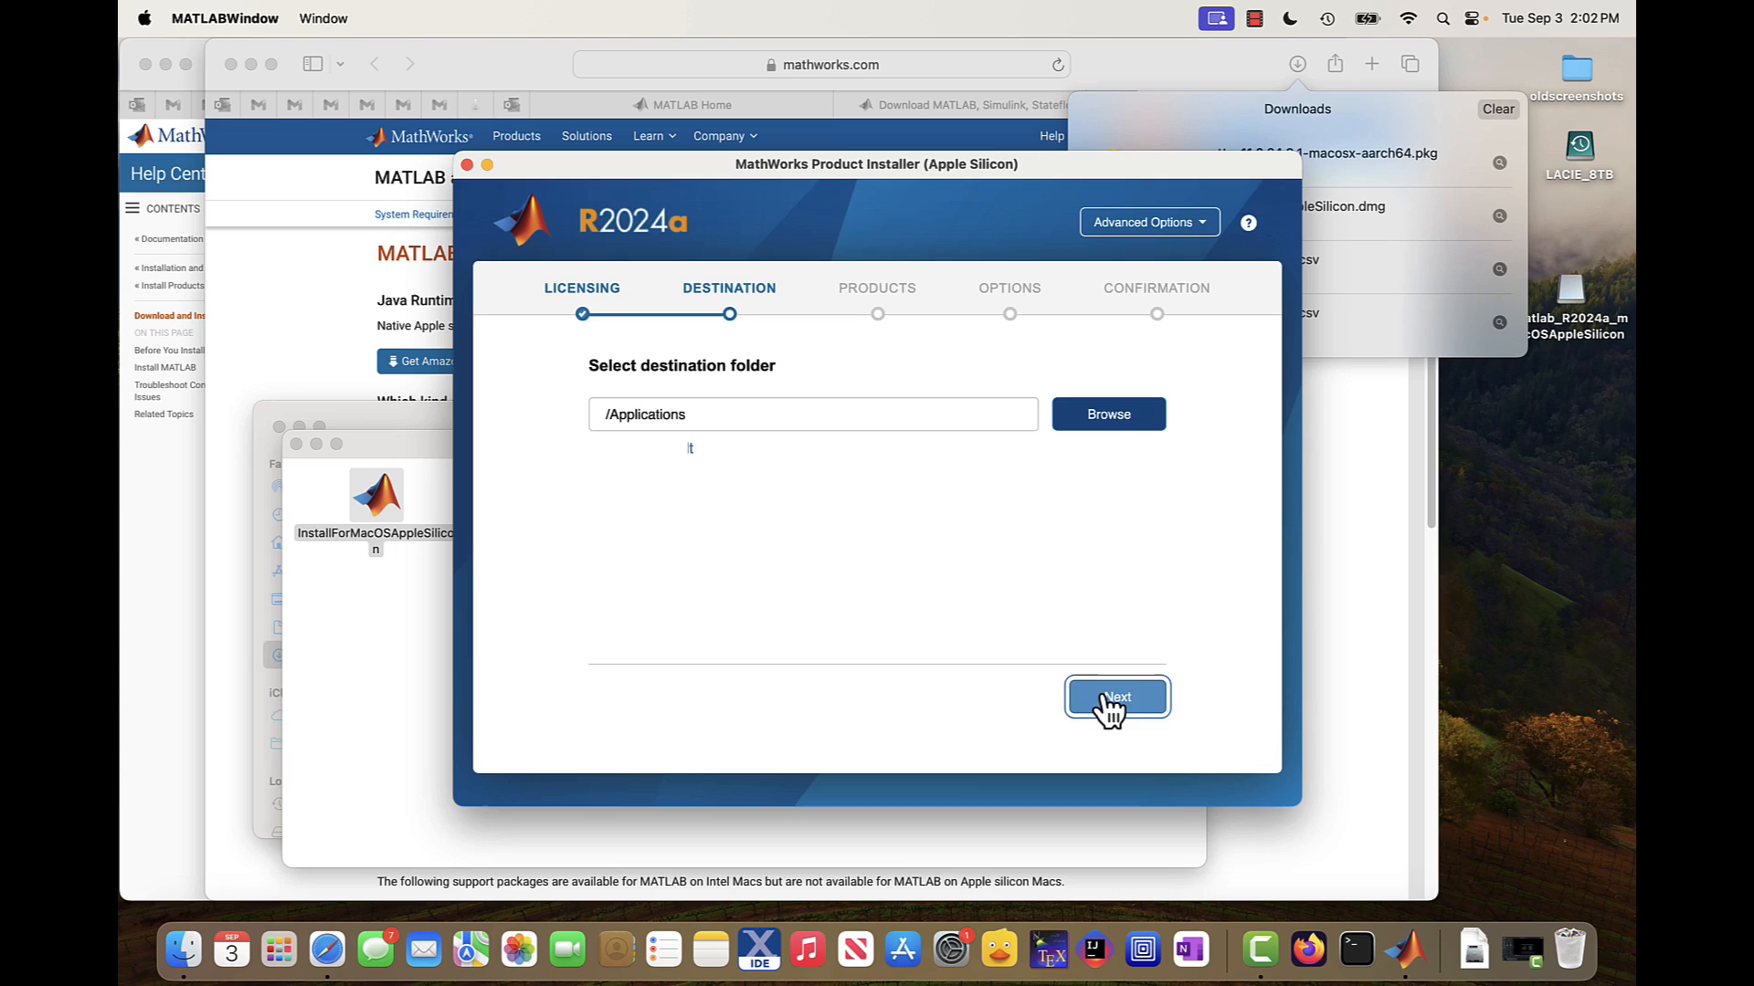
# Keep /Applications as the install folder and select only MATLAB as the product
pyautogui.click(1115, 697)
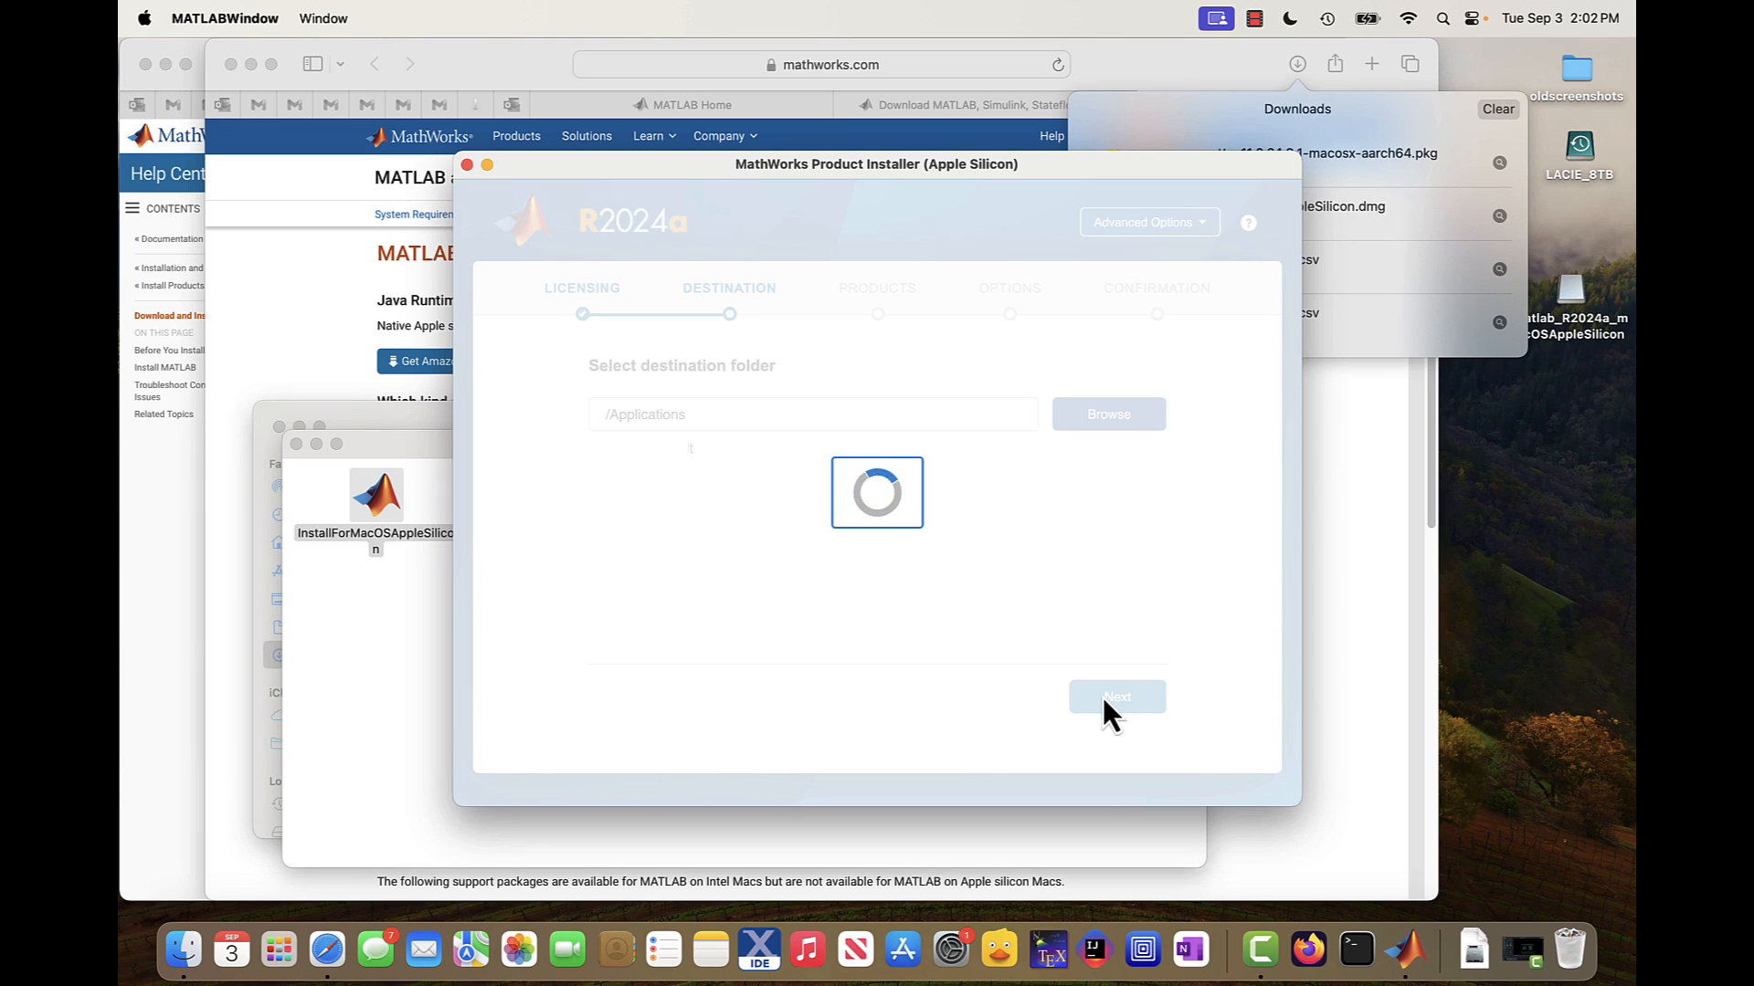
pyautogui.click(1115, 697)
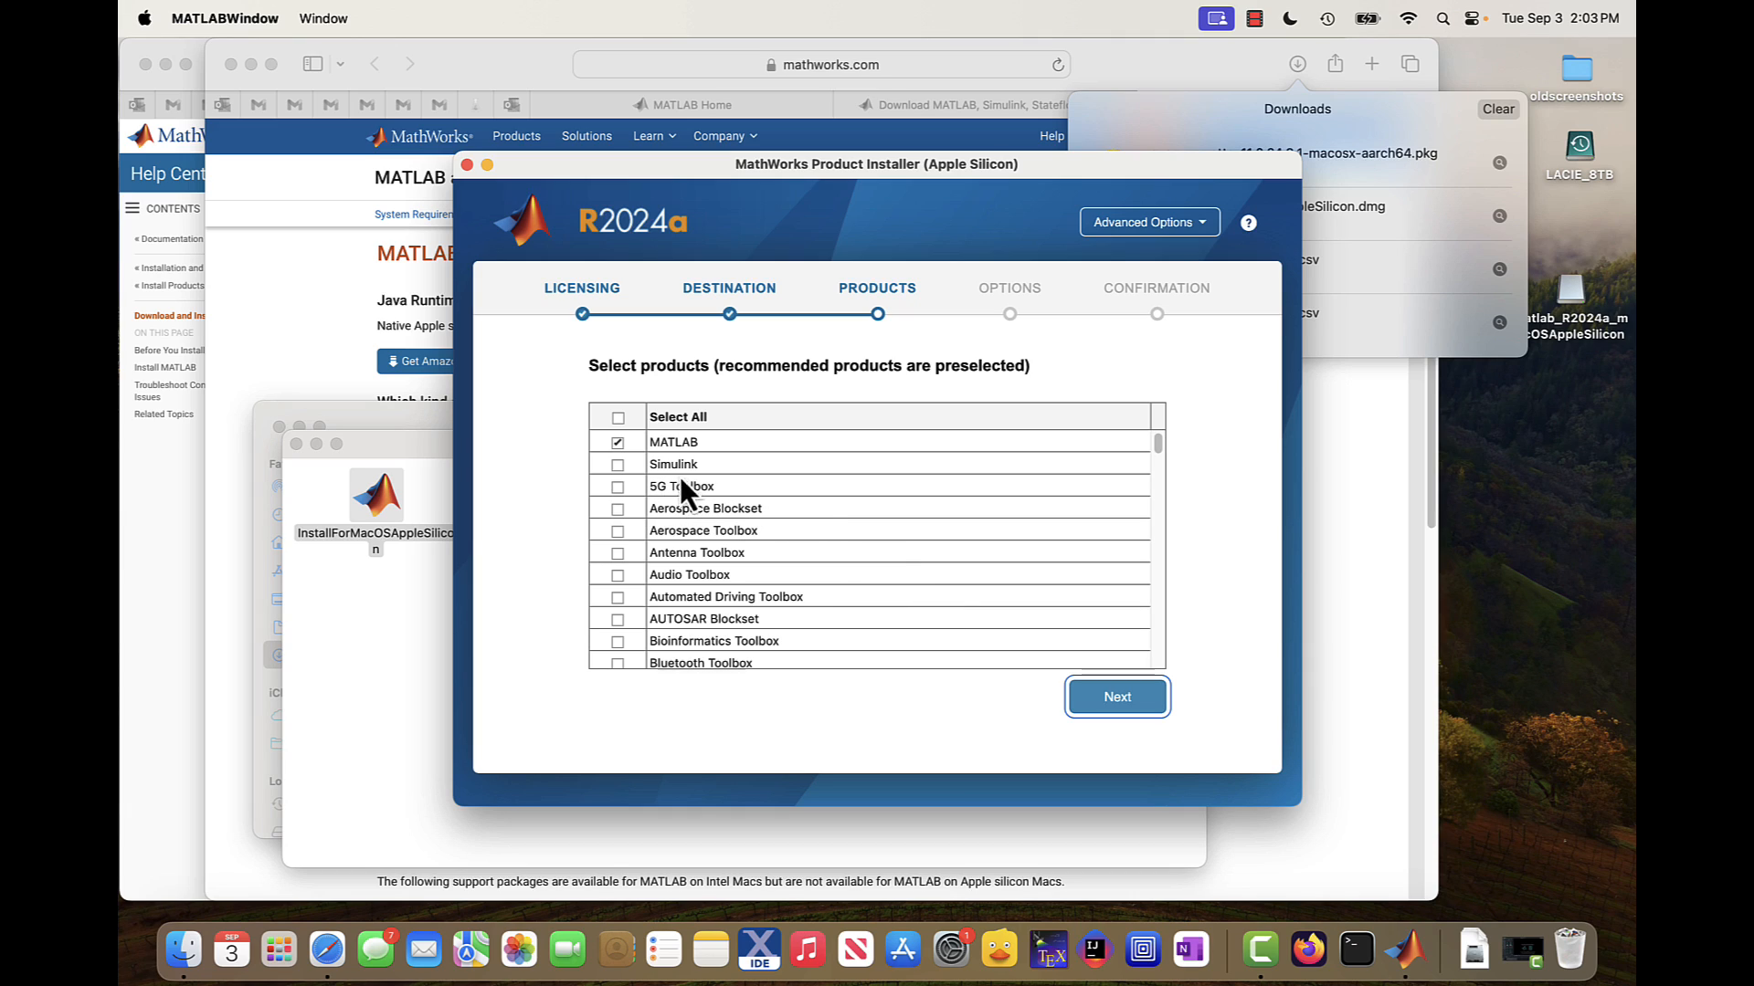
pyautogui.moveTo(696, 519)
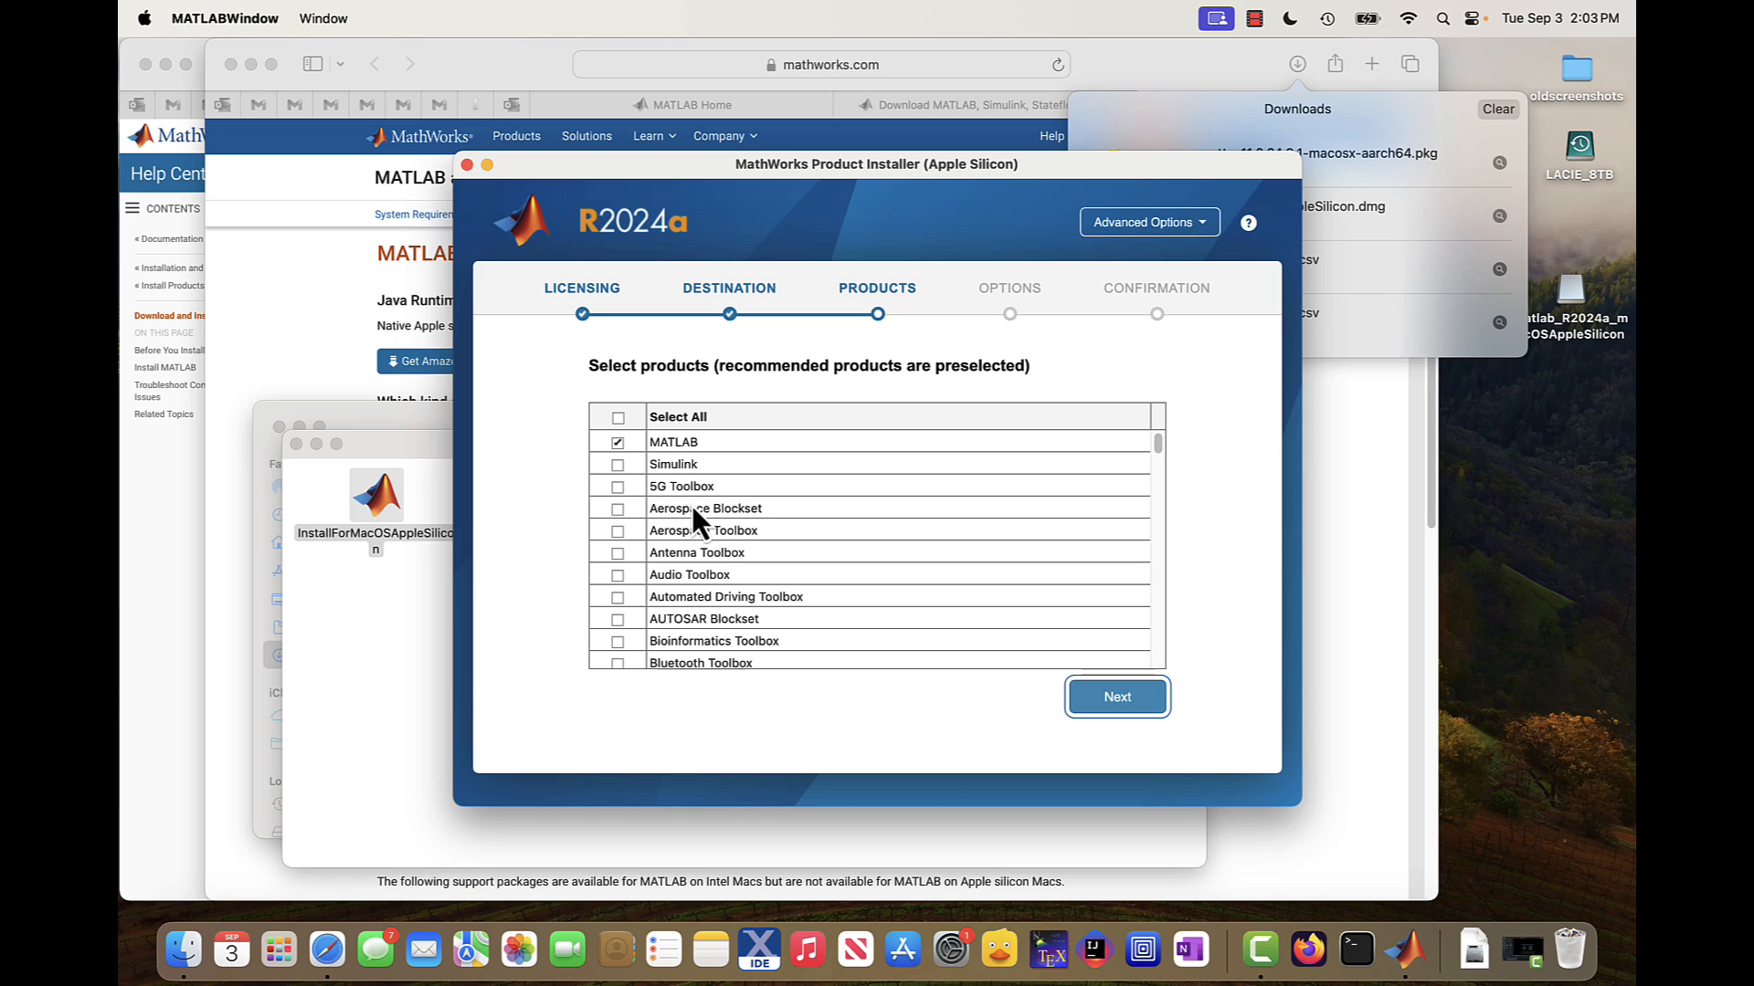
pyautogui.moveTo(671, 459)
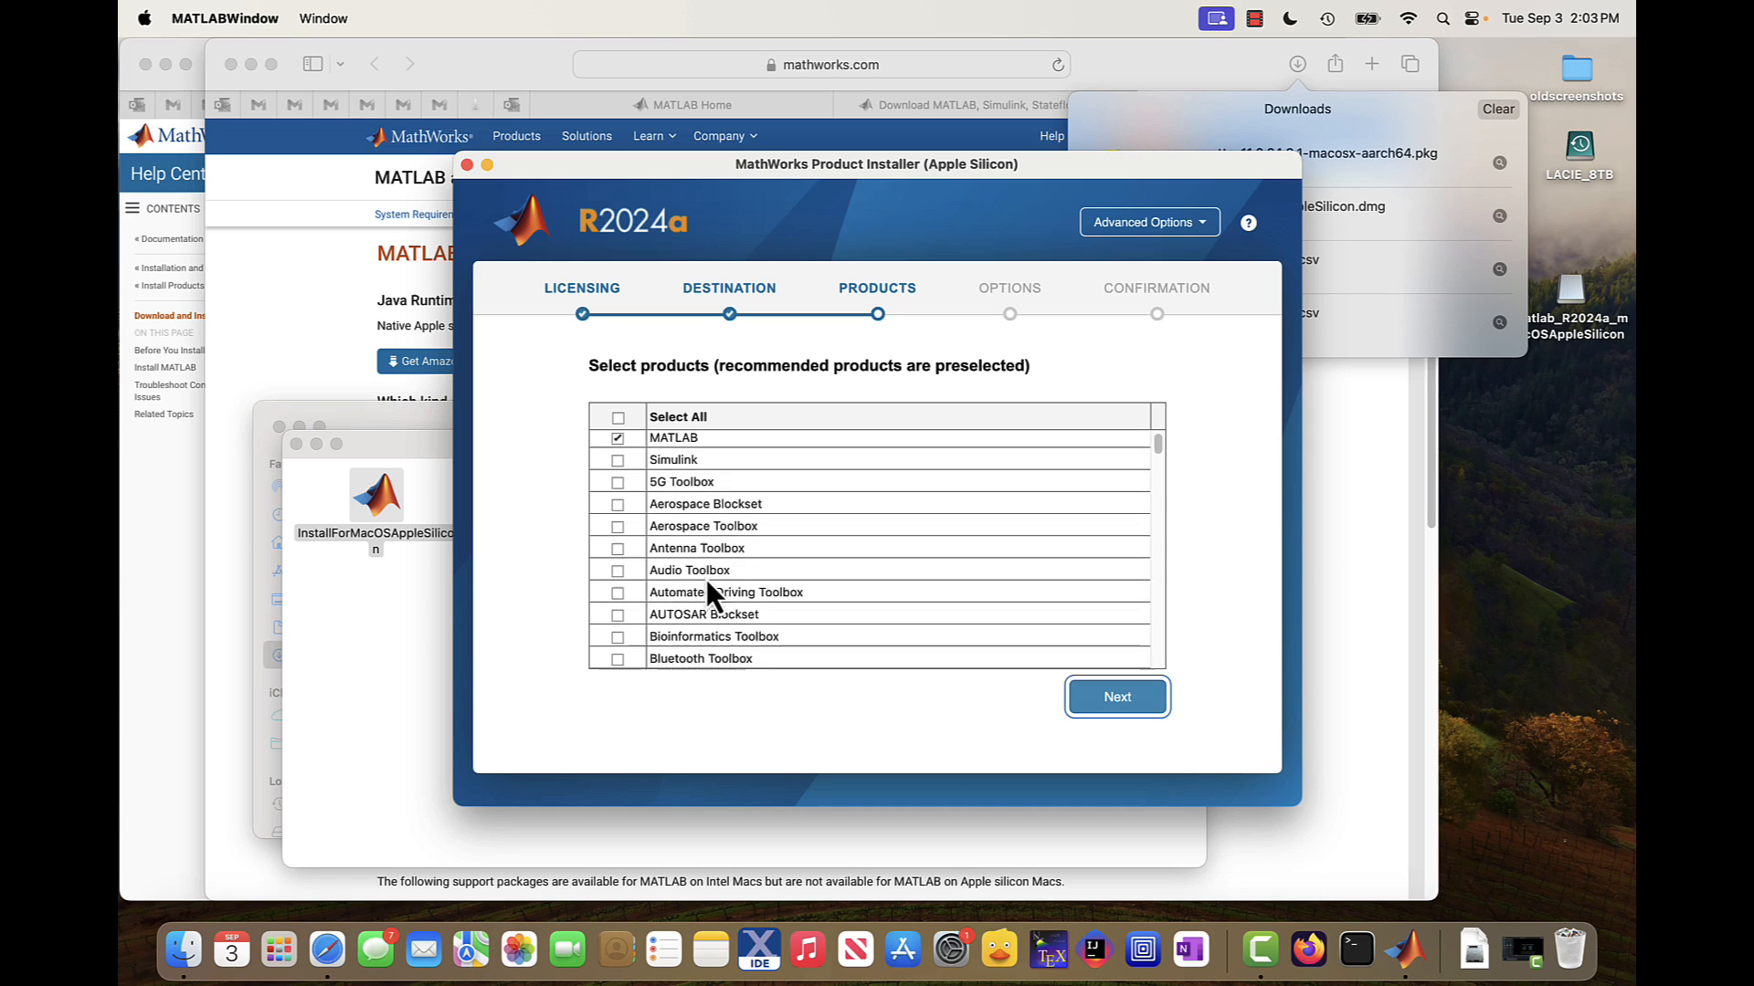
pyautogui.scroll(-3)
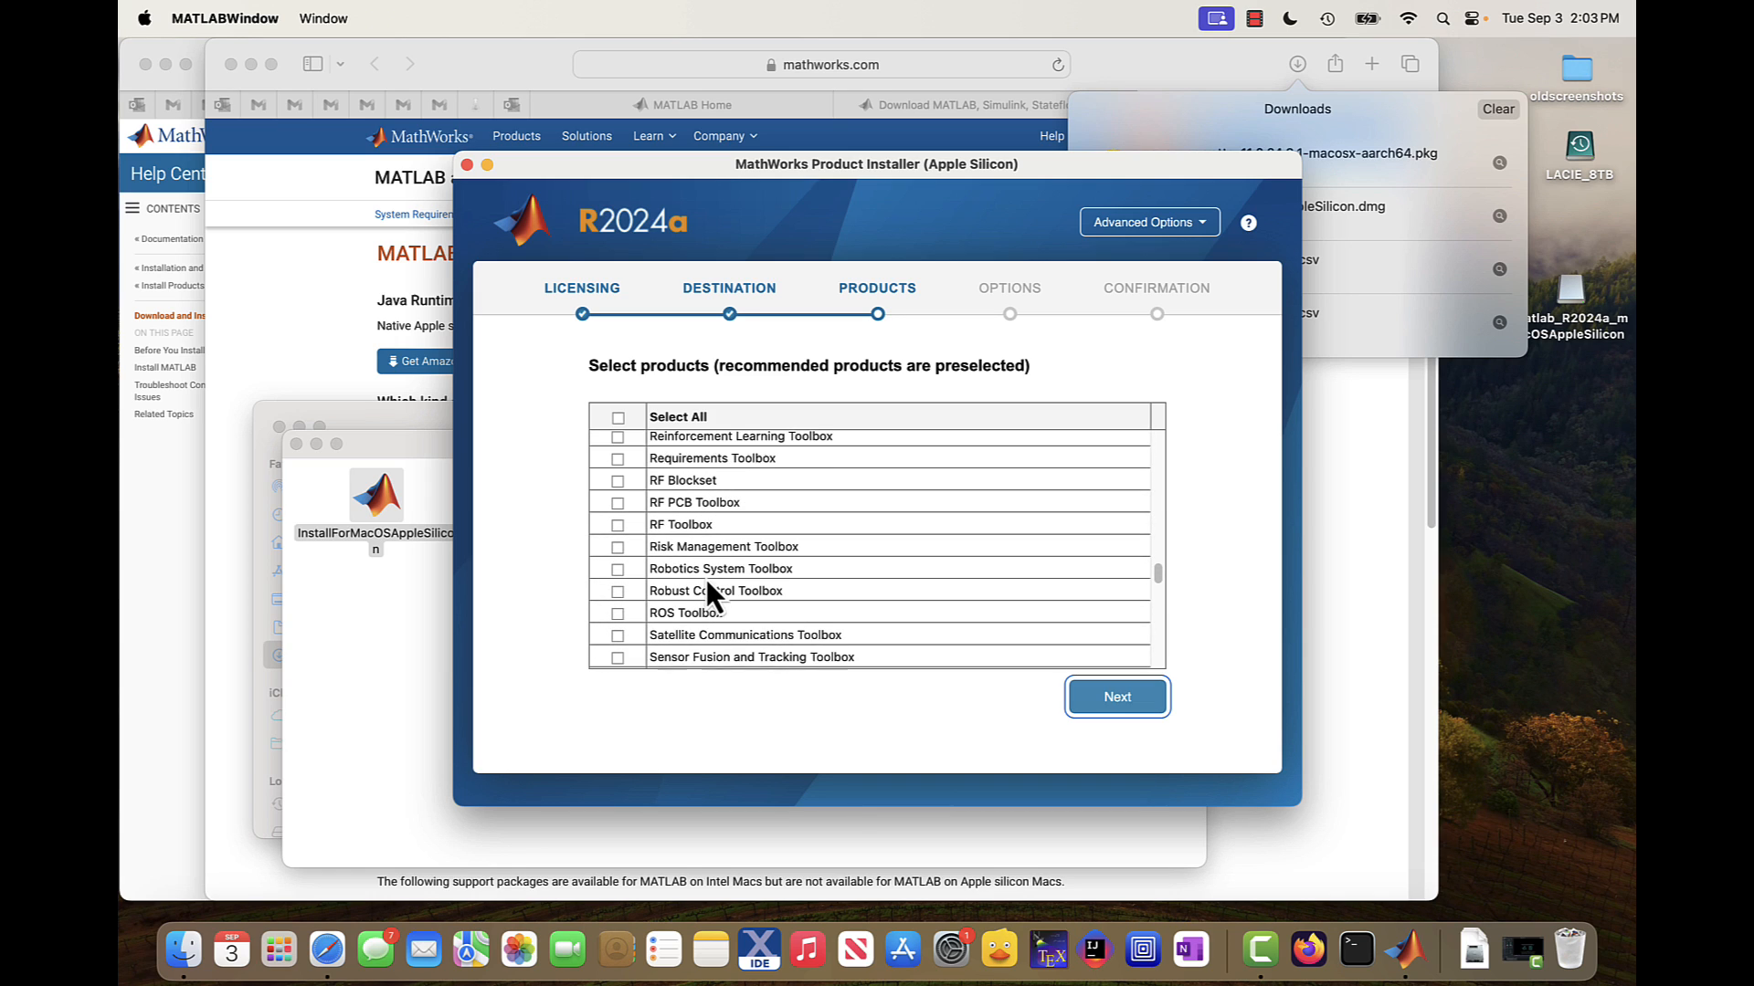
pyautogui.scroll(-3)
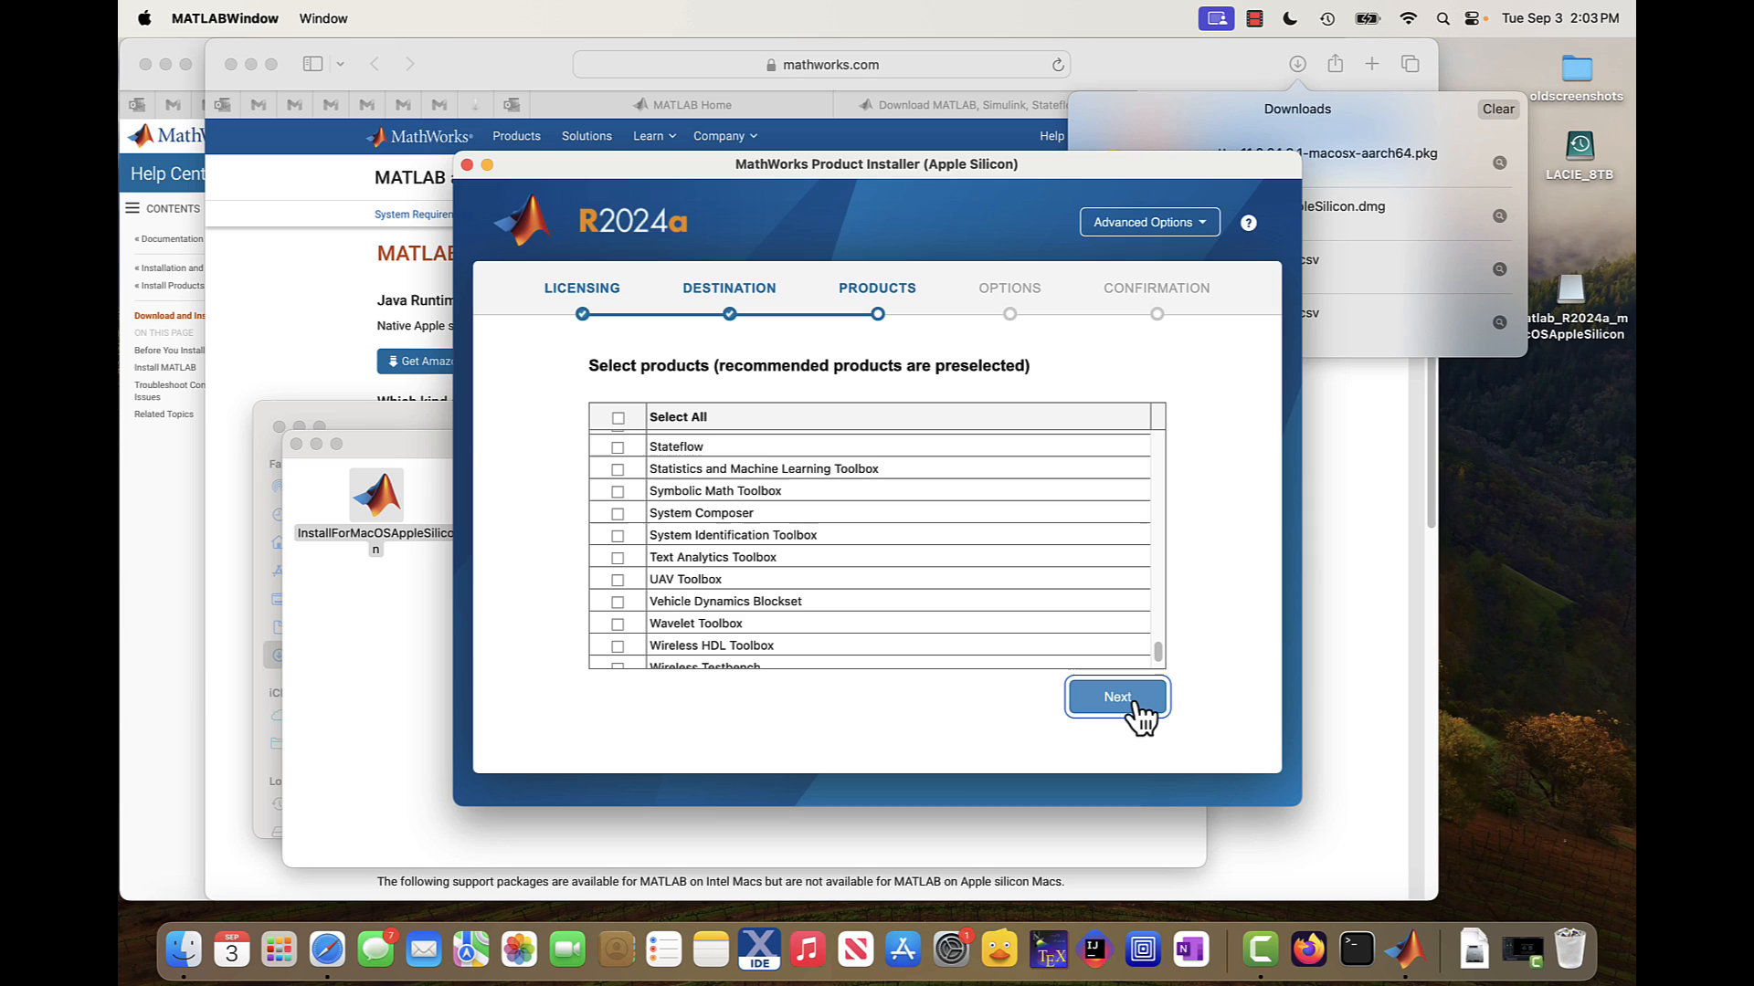
pyautogui.click(1115, 697)
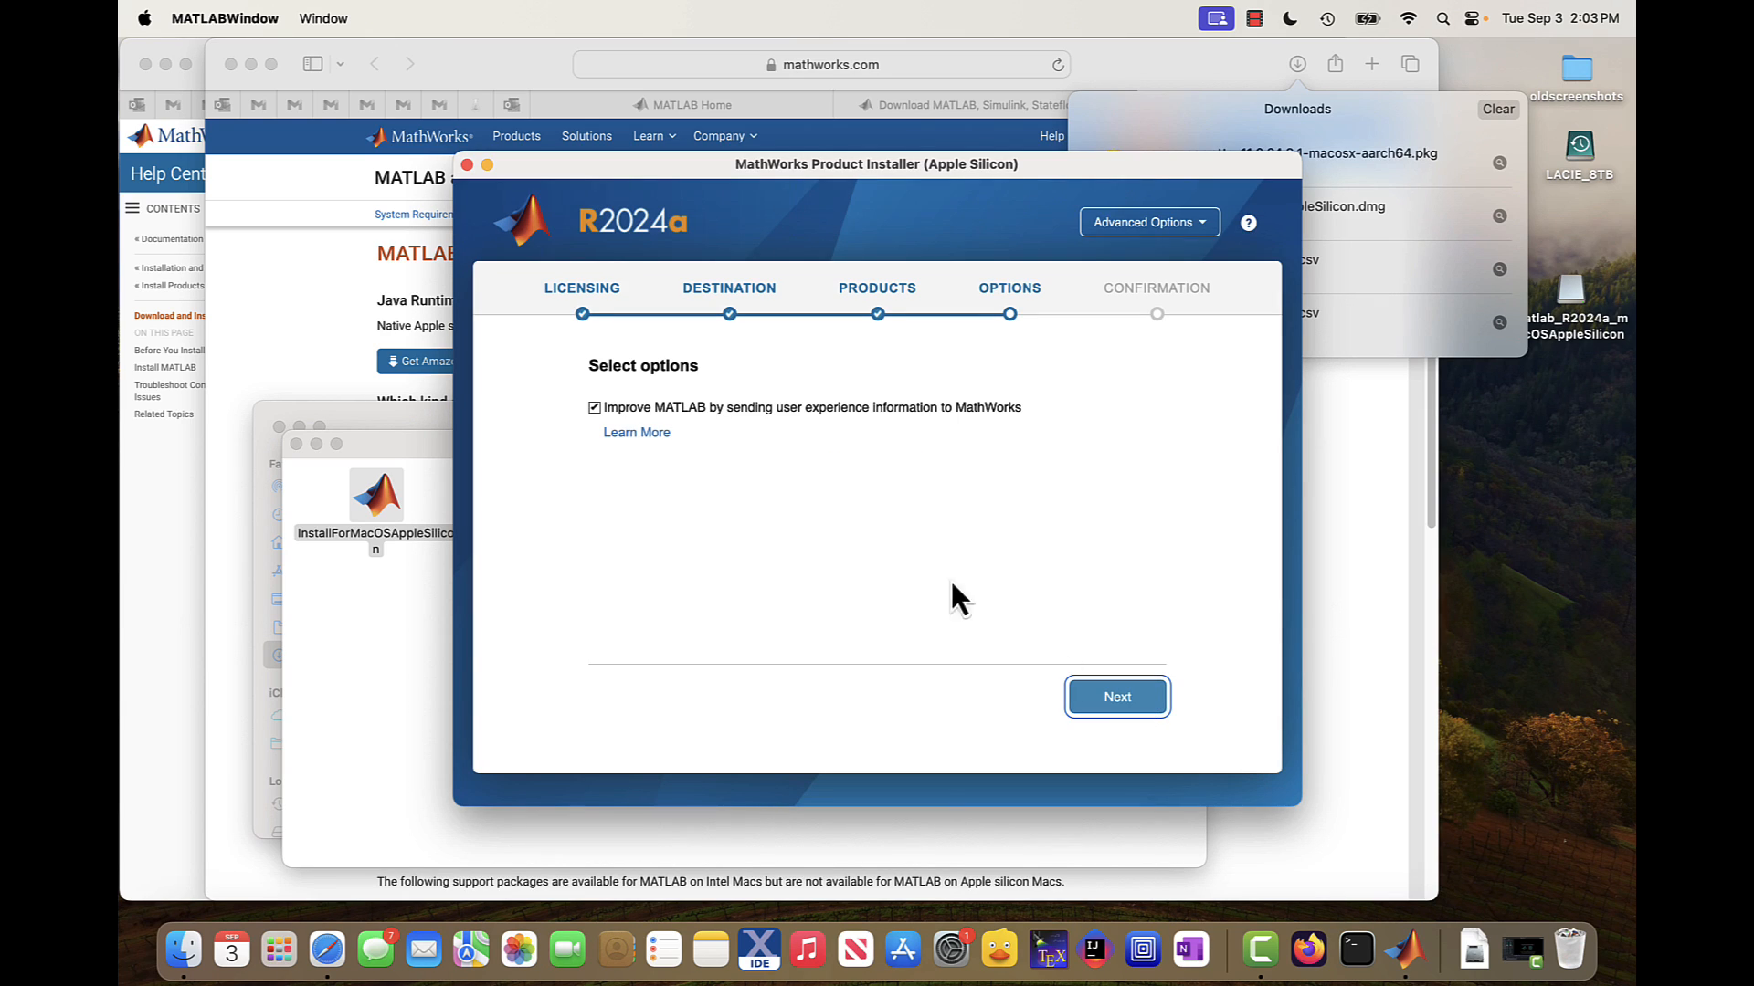
# Turn off user experience reporting, install MATLAB R2024a, and close the installer when finished
pyautogui.click(593, 407)
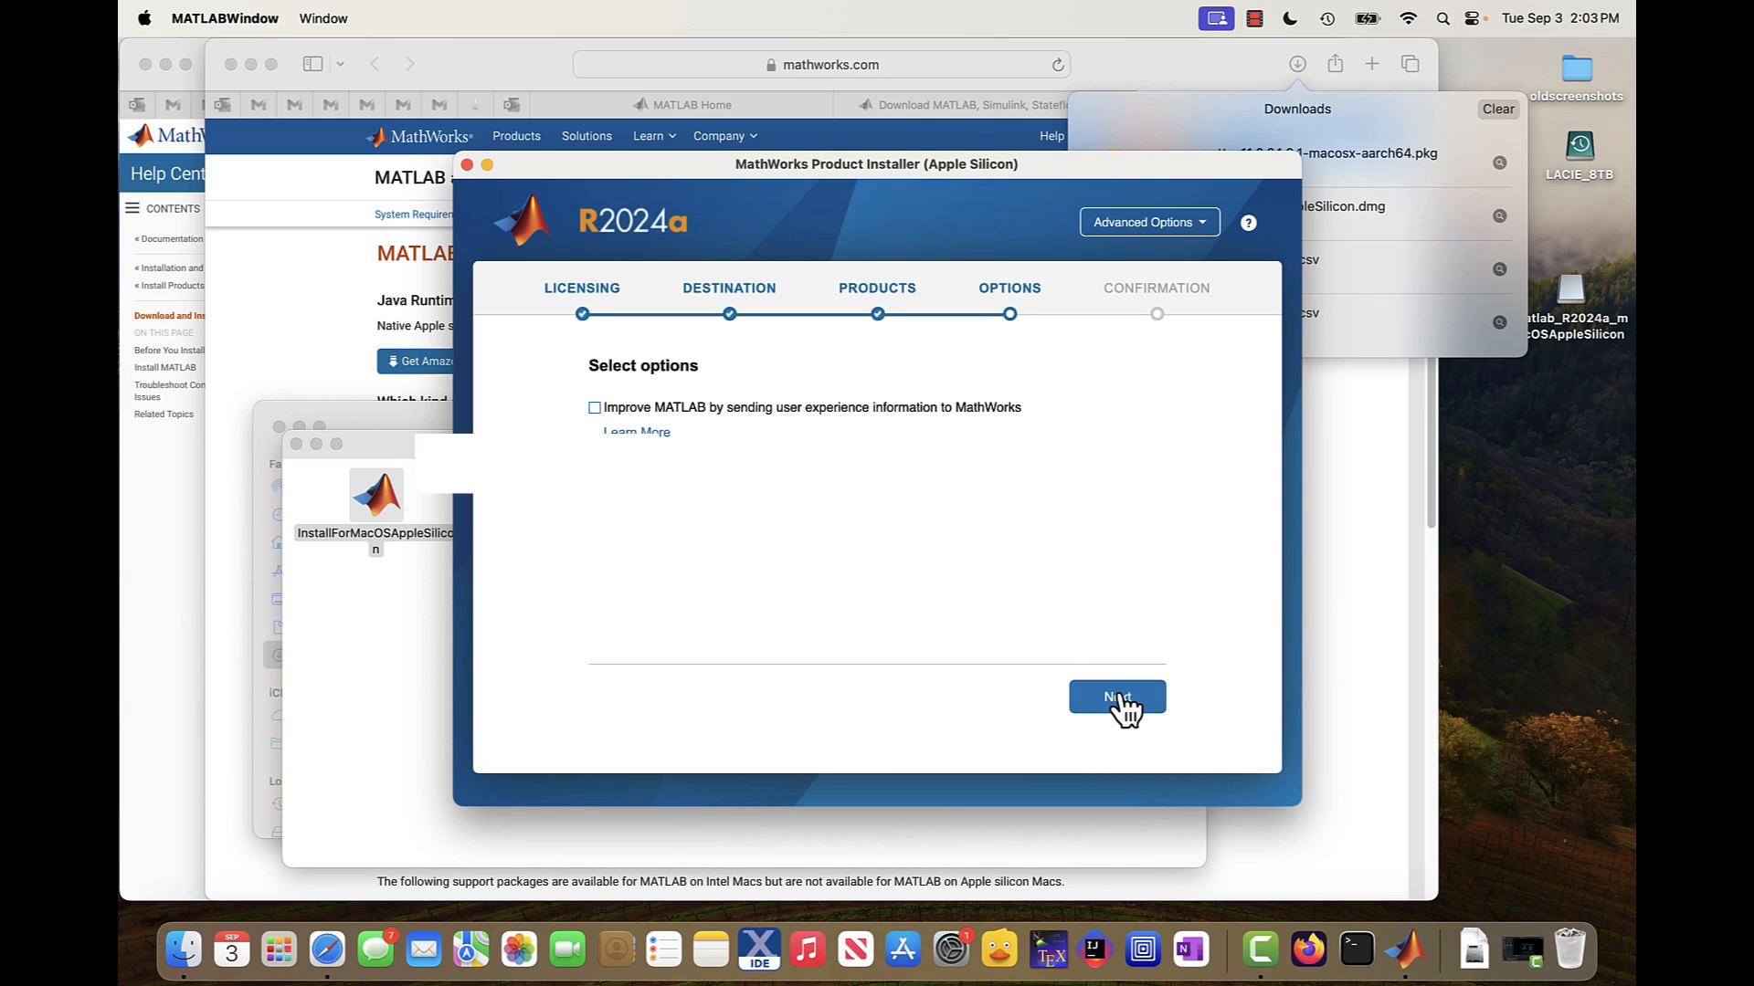
pyautogui.click(1115, 696)
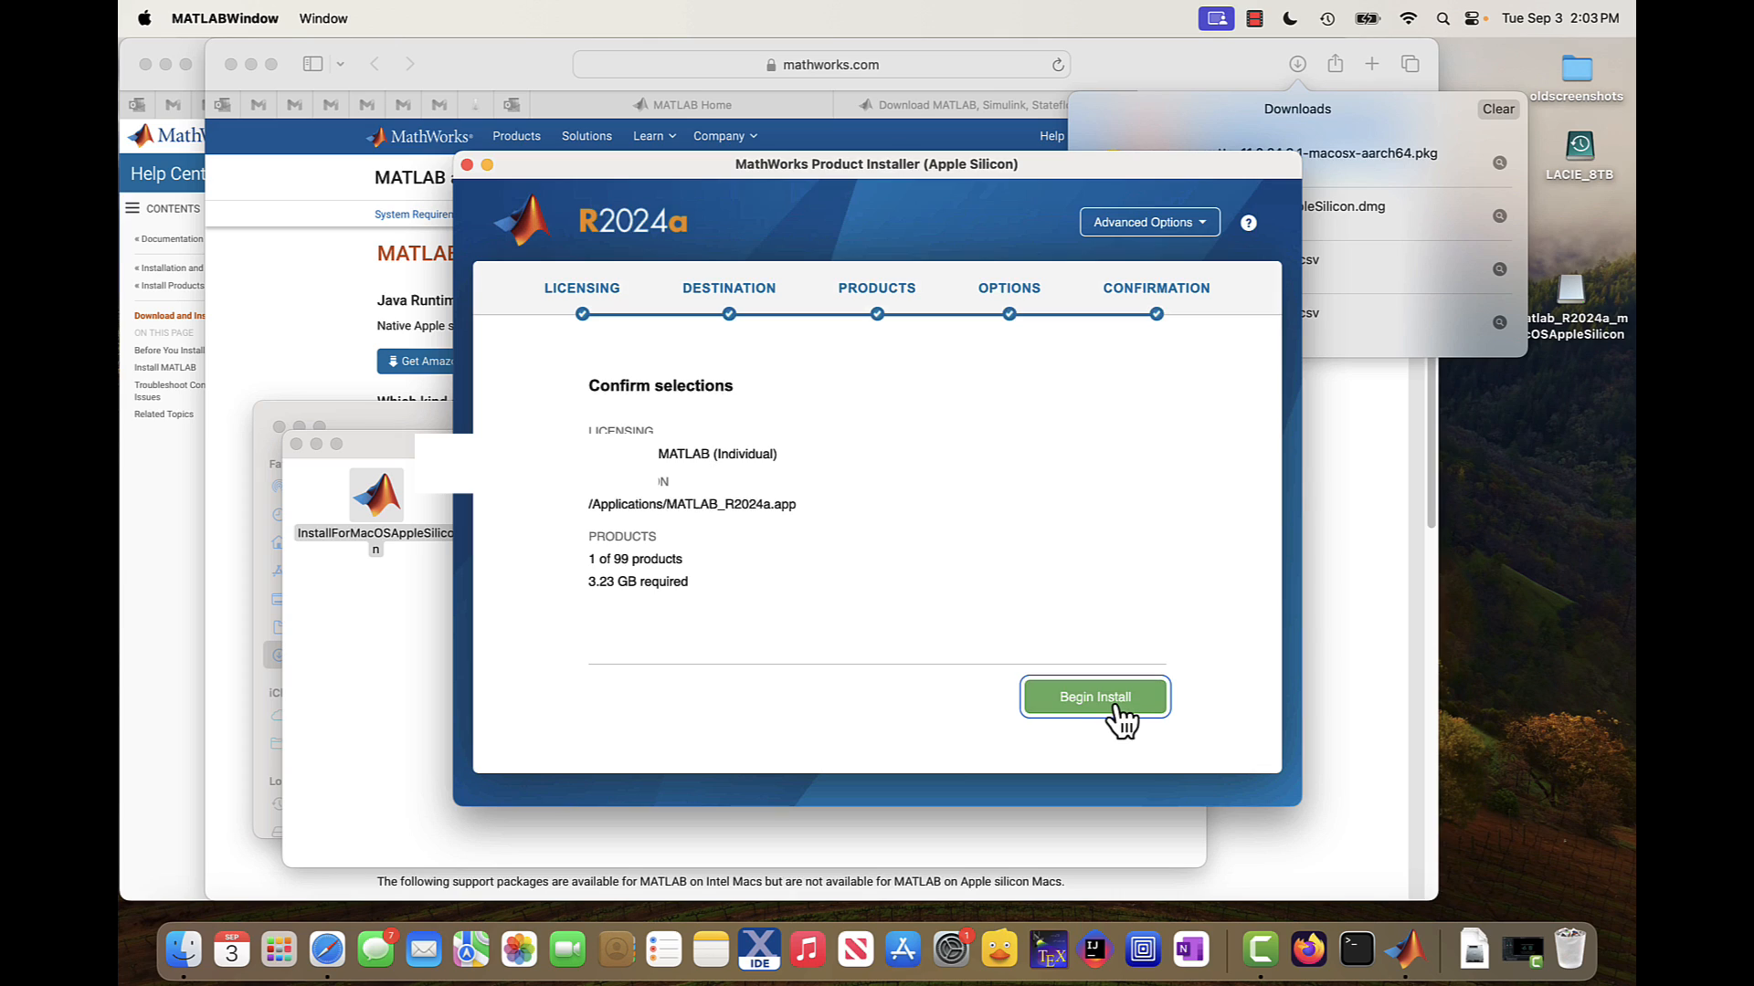
pyautogui.click(1093, 697)
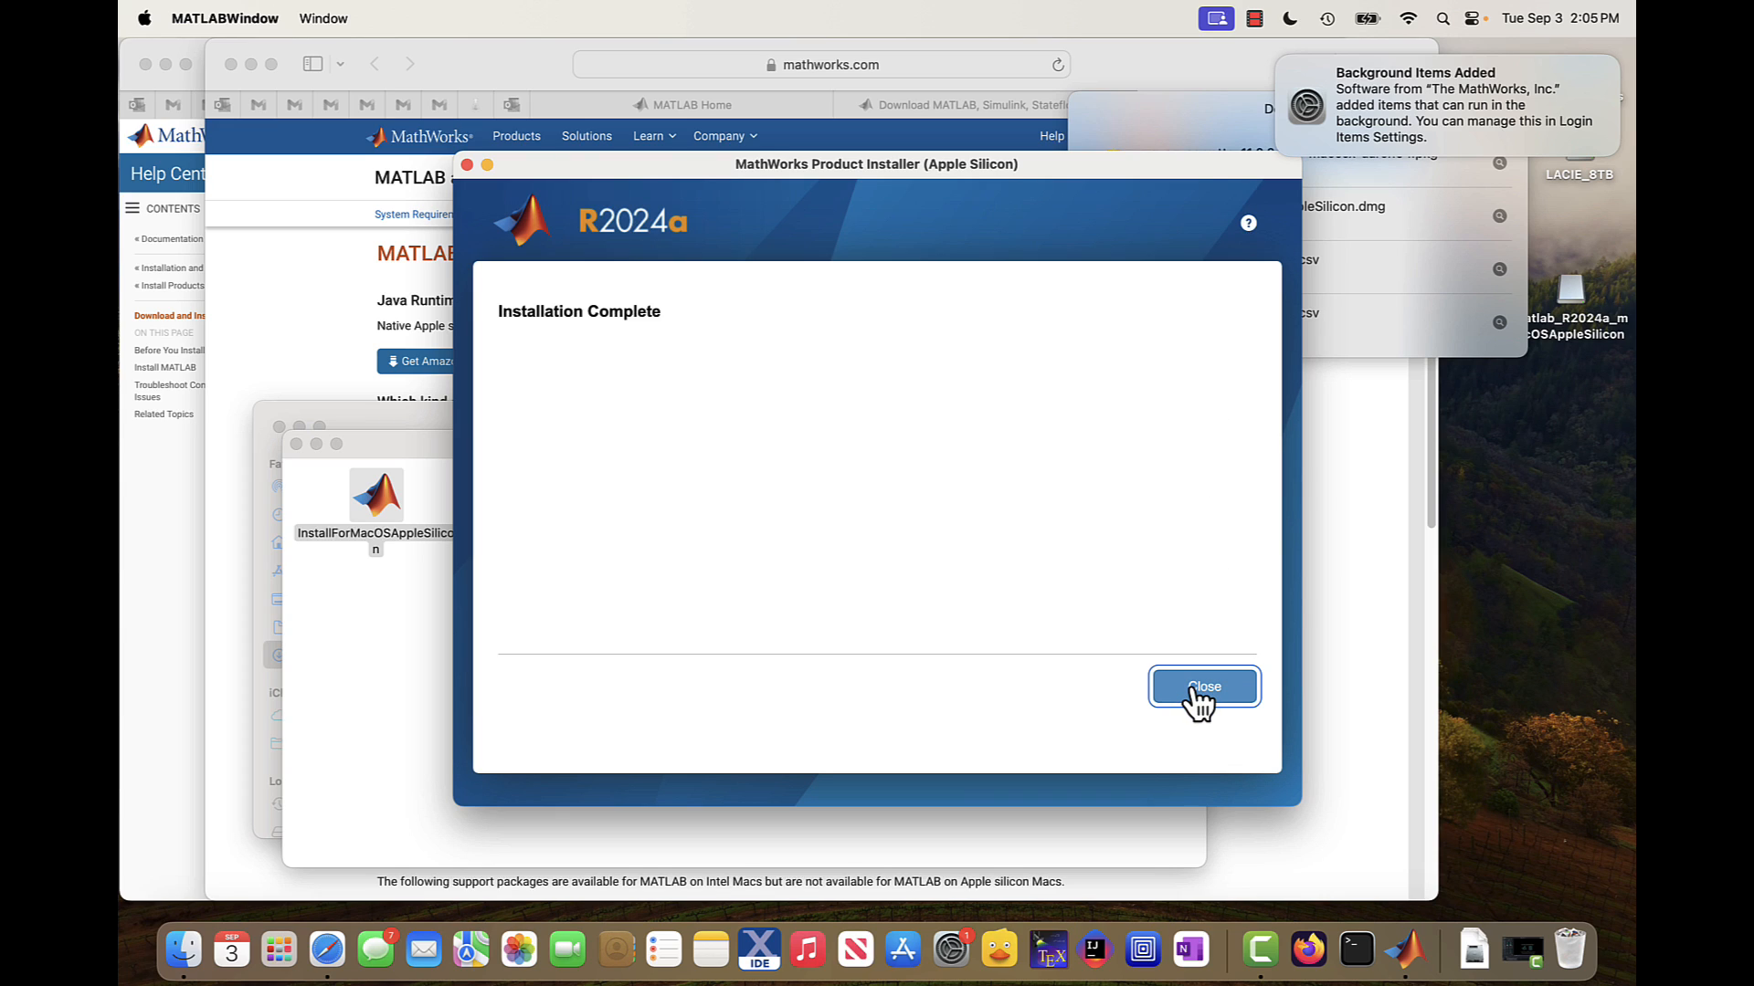
pyautogui.click(1204, 686)
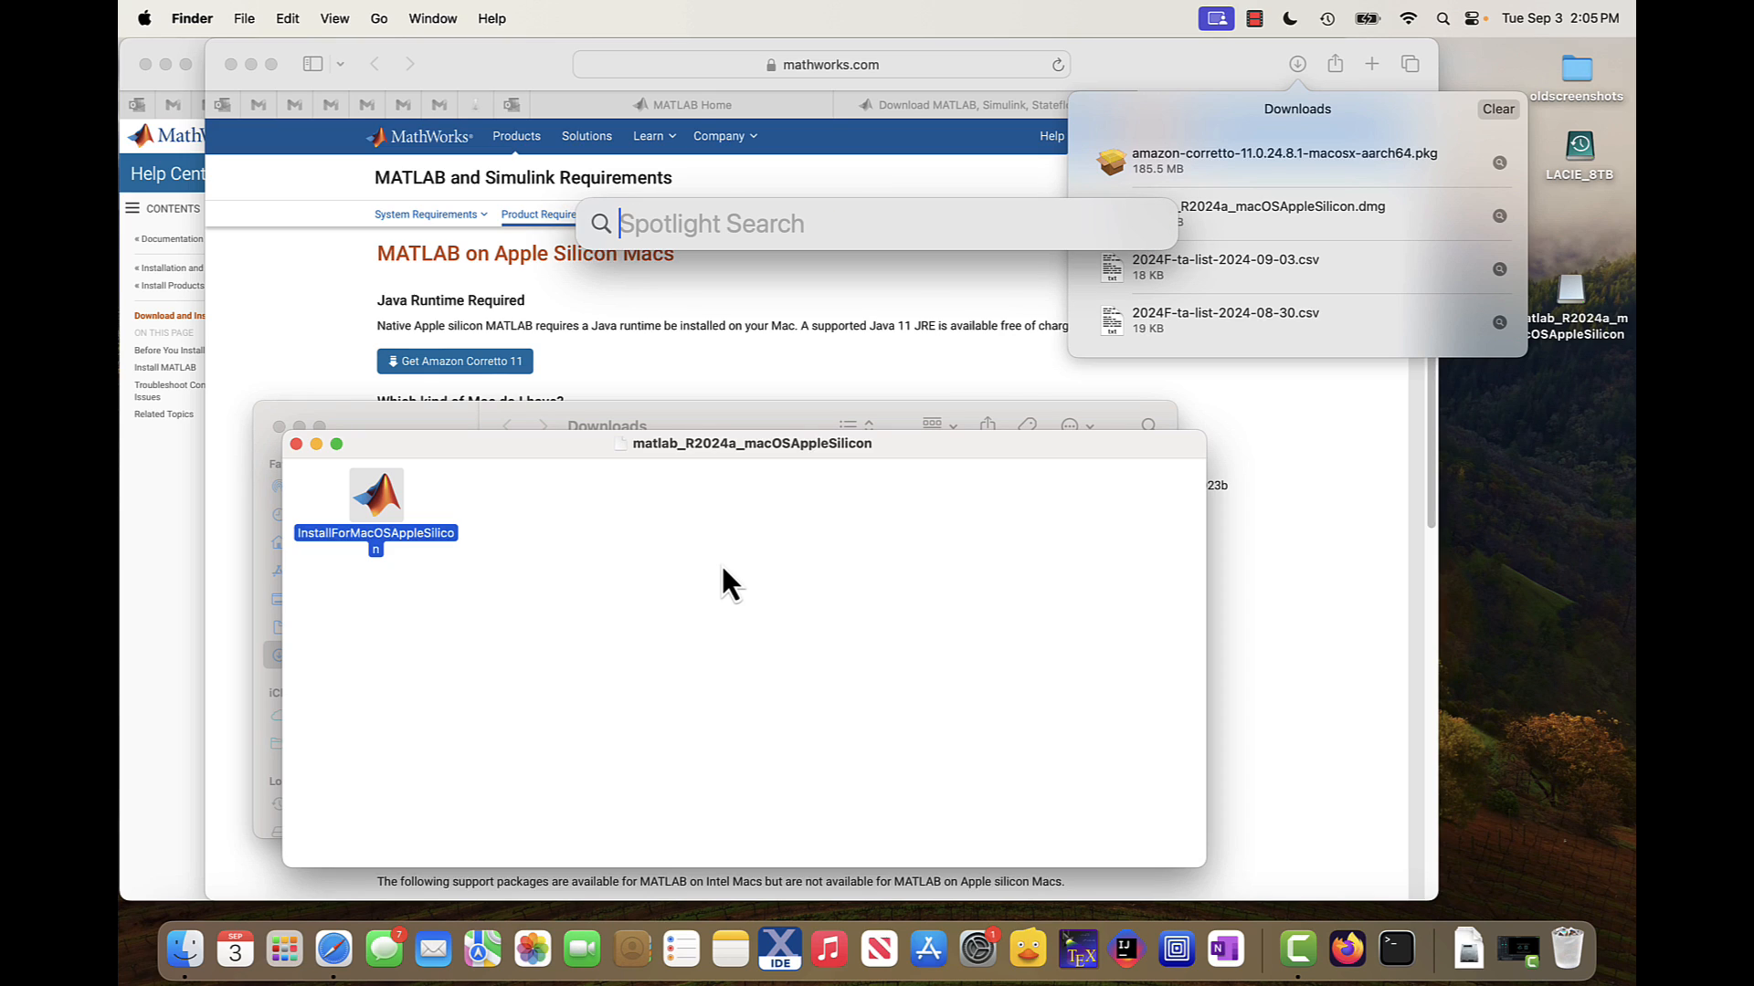
pyautogui.write('matlab_R2024a')
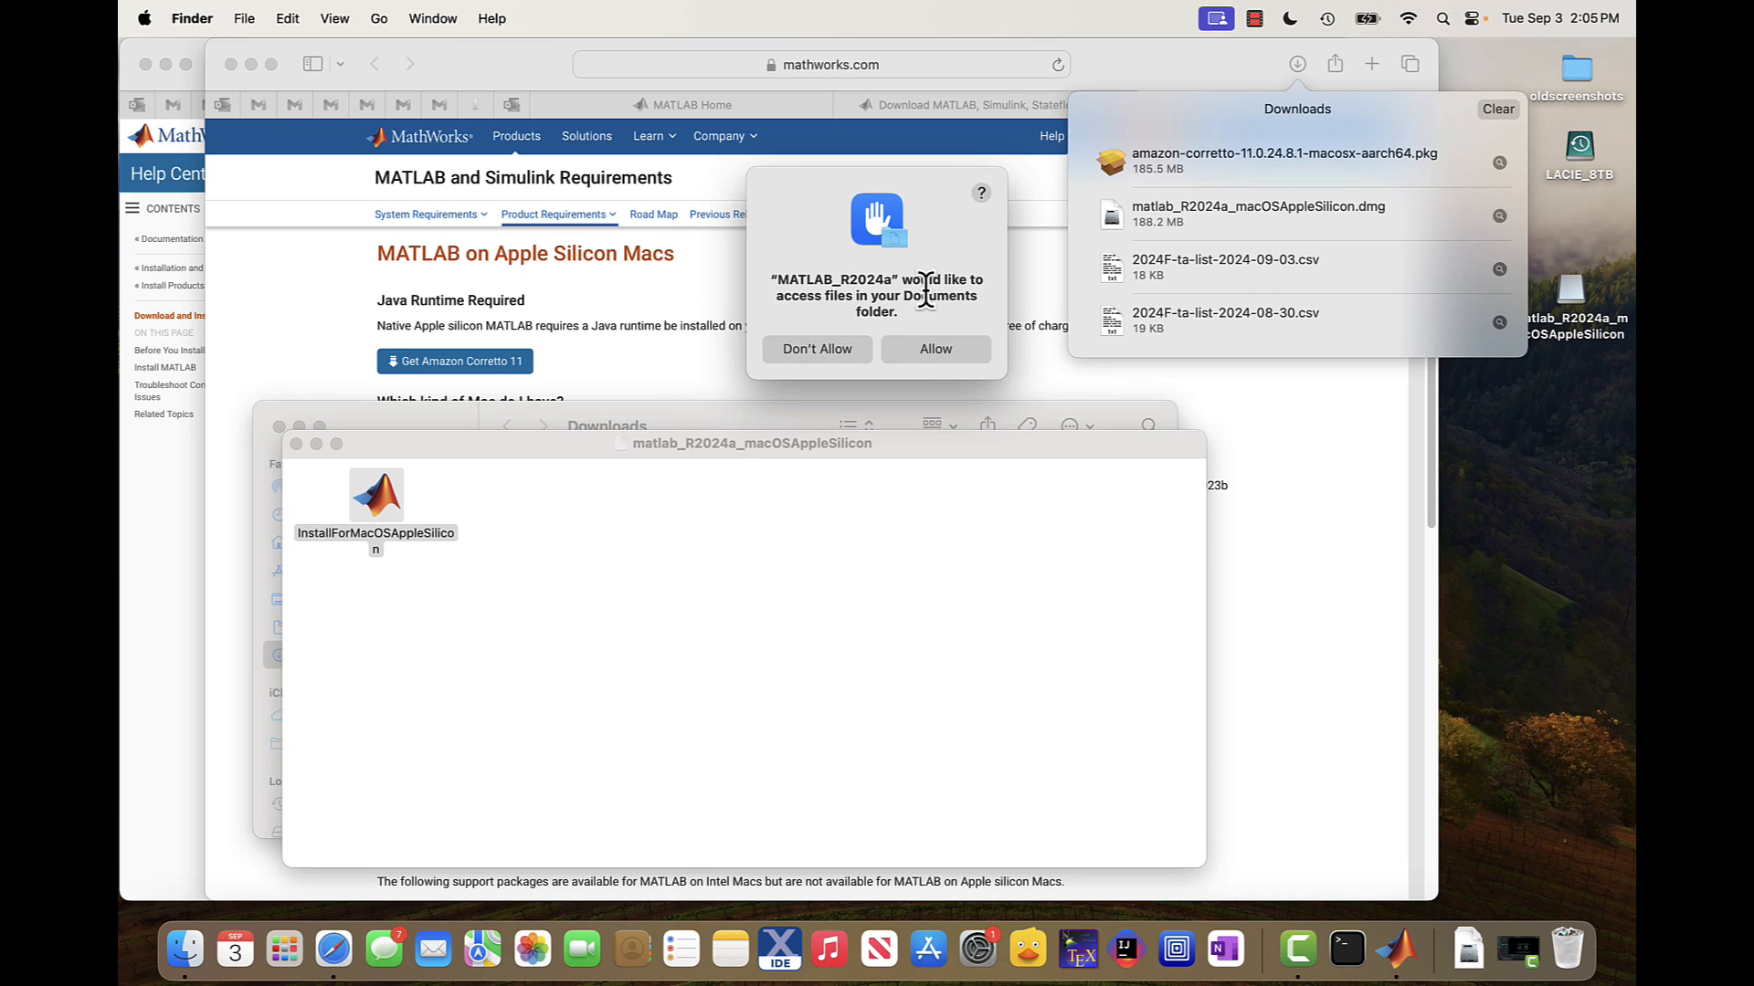
pyautogui.click(933, 349)
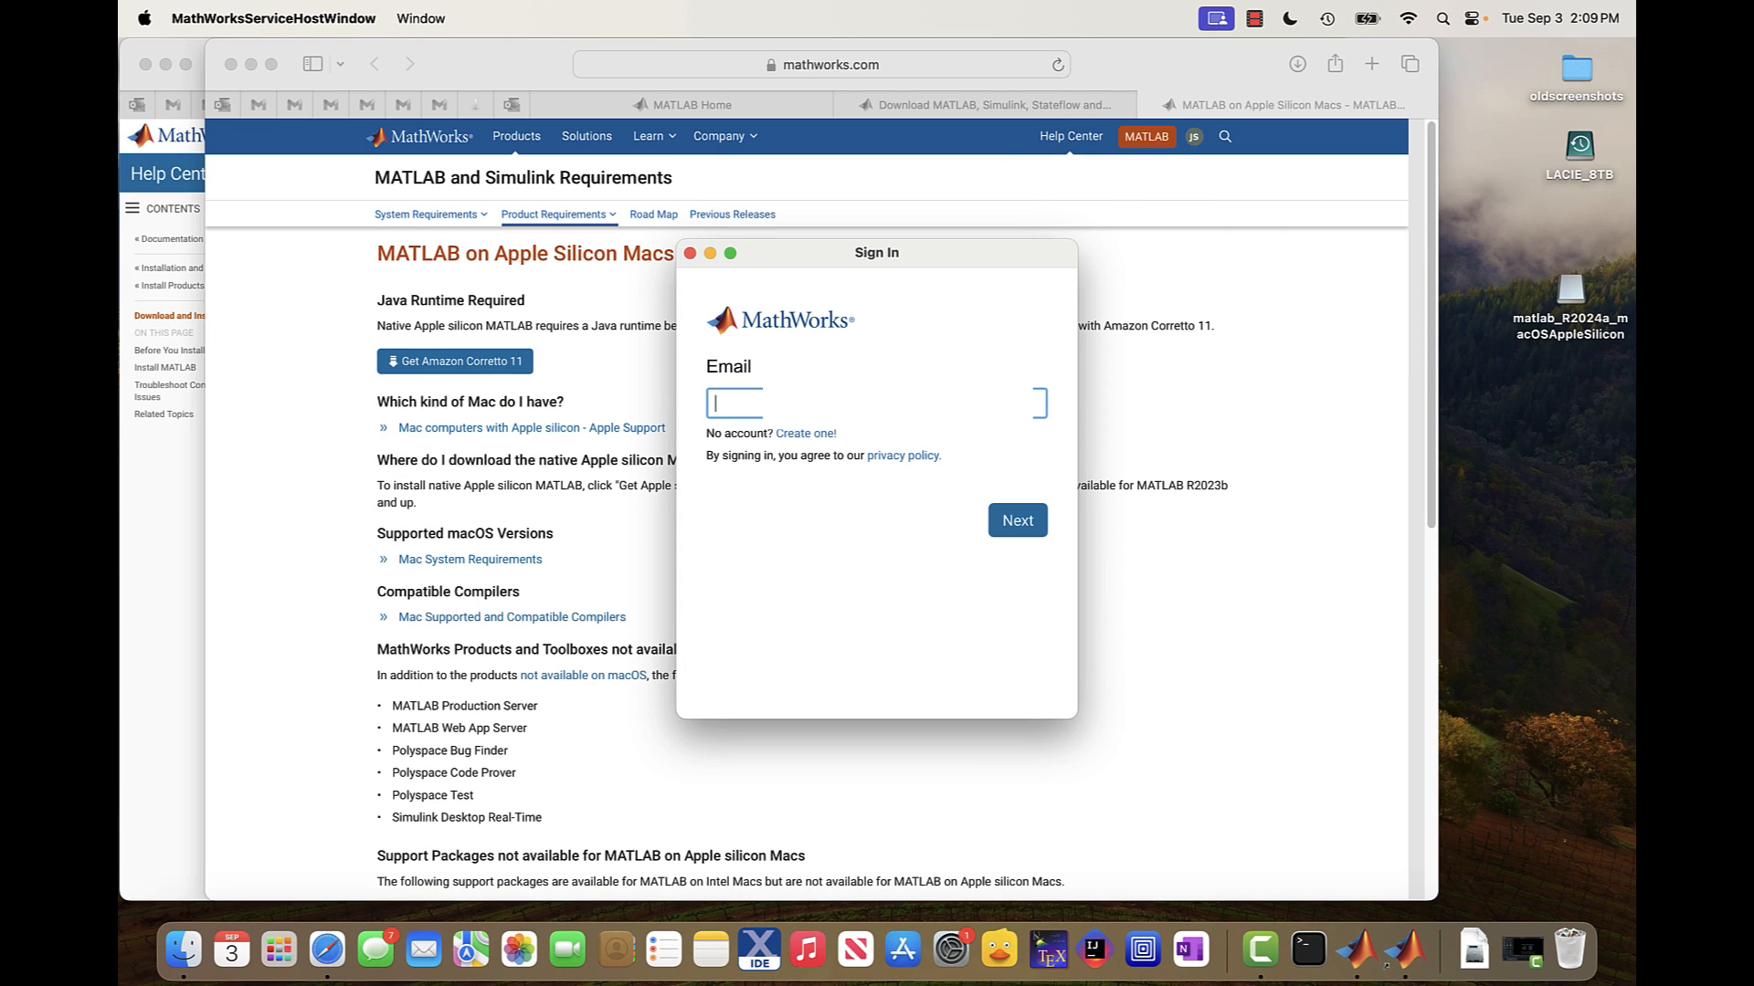
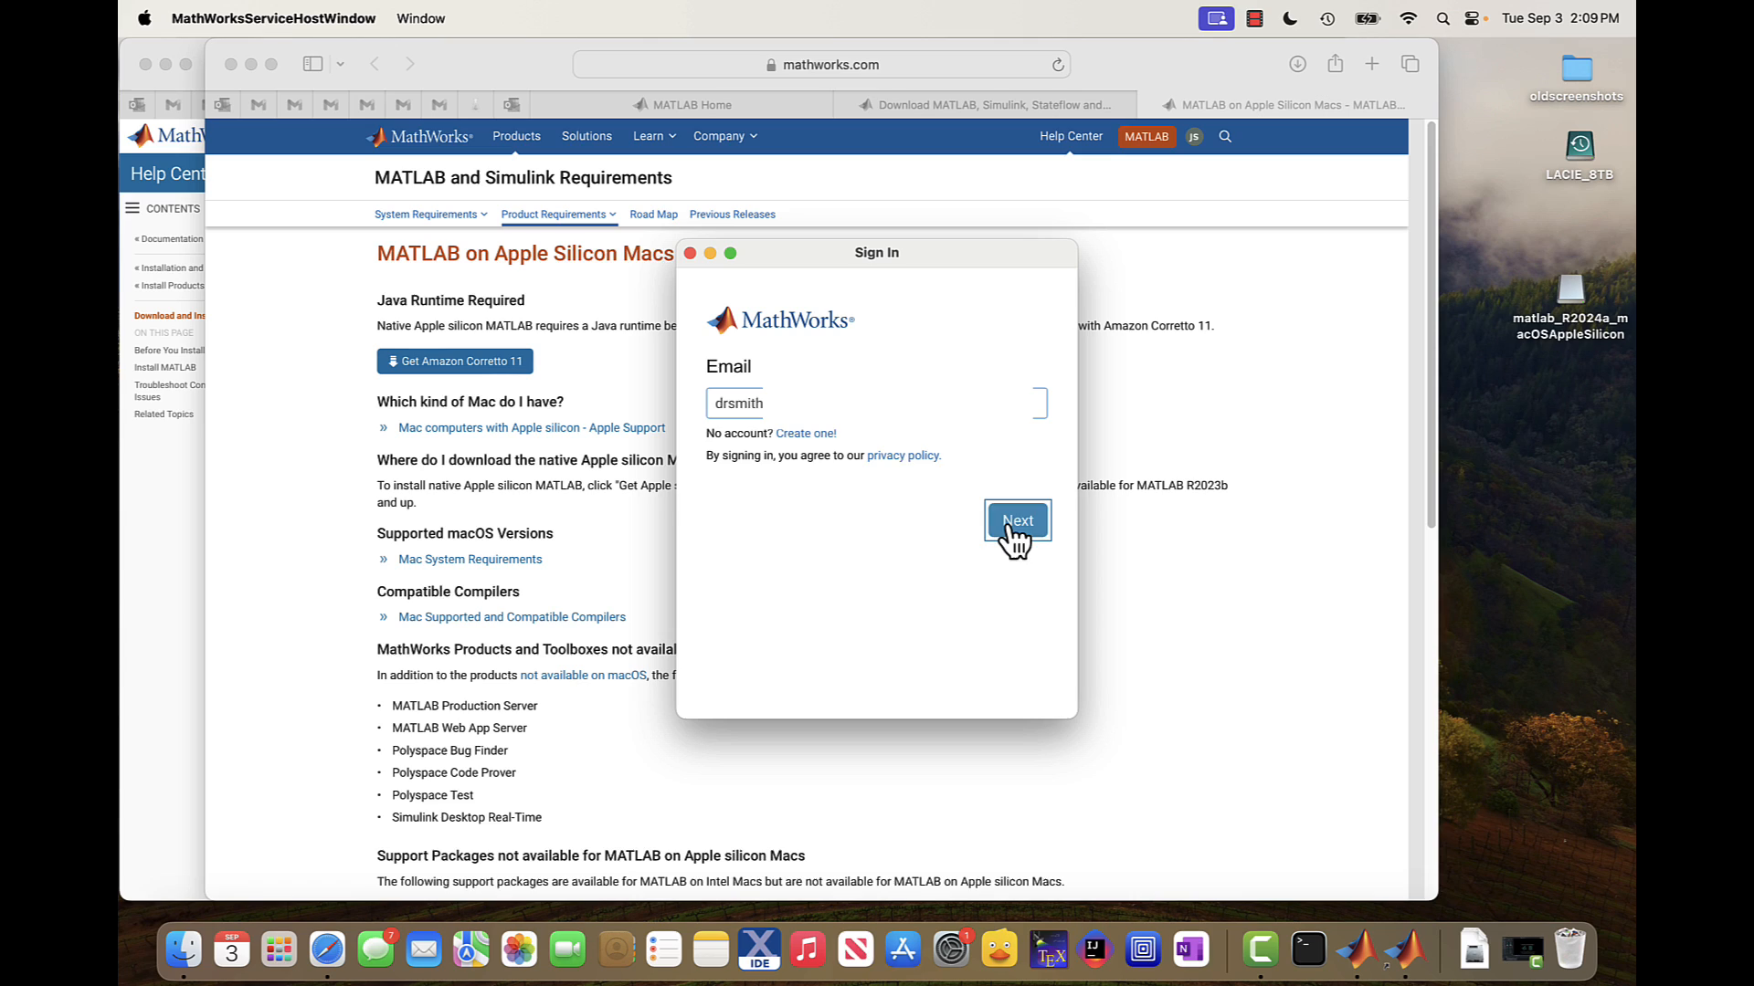
pyautogui.click(1015, 520)
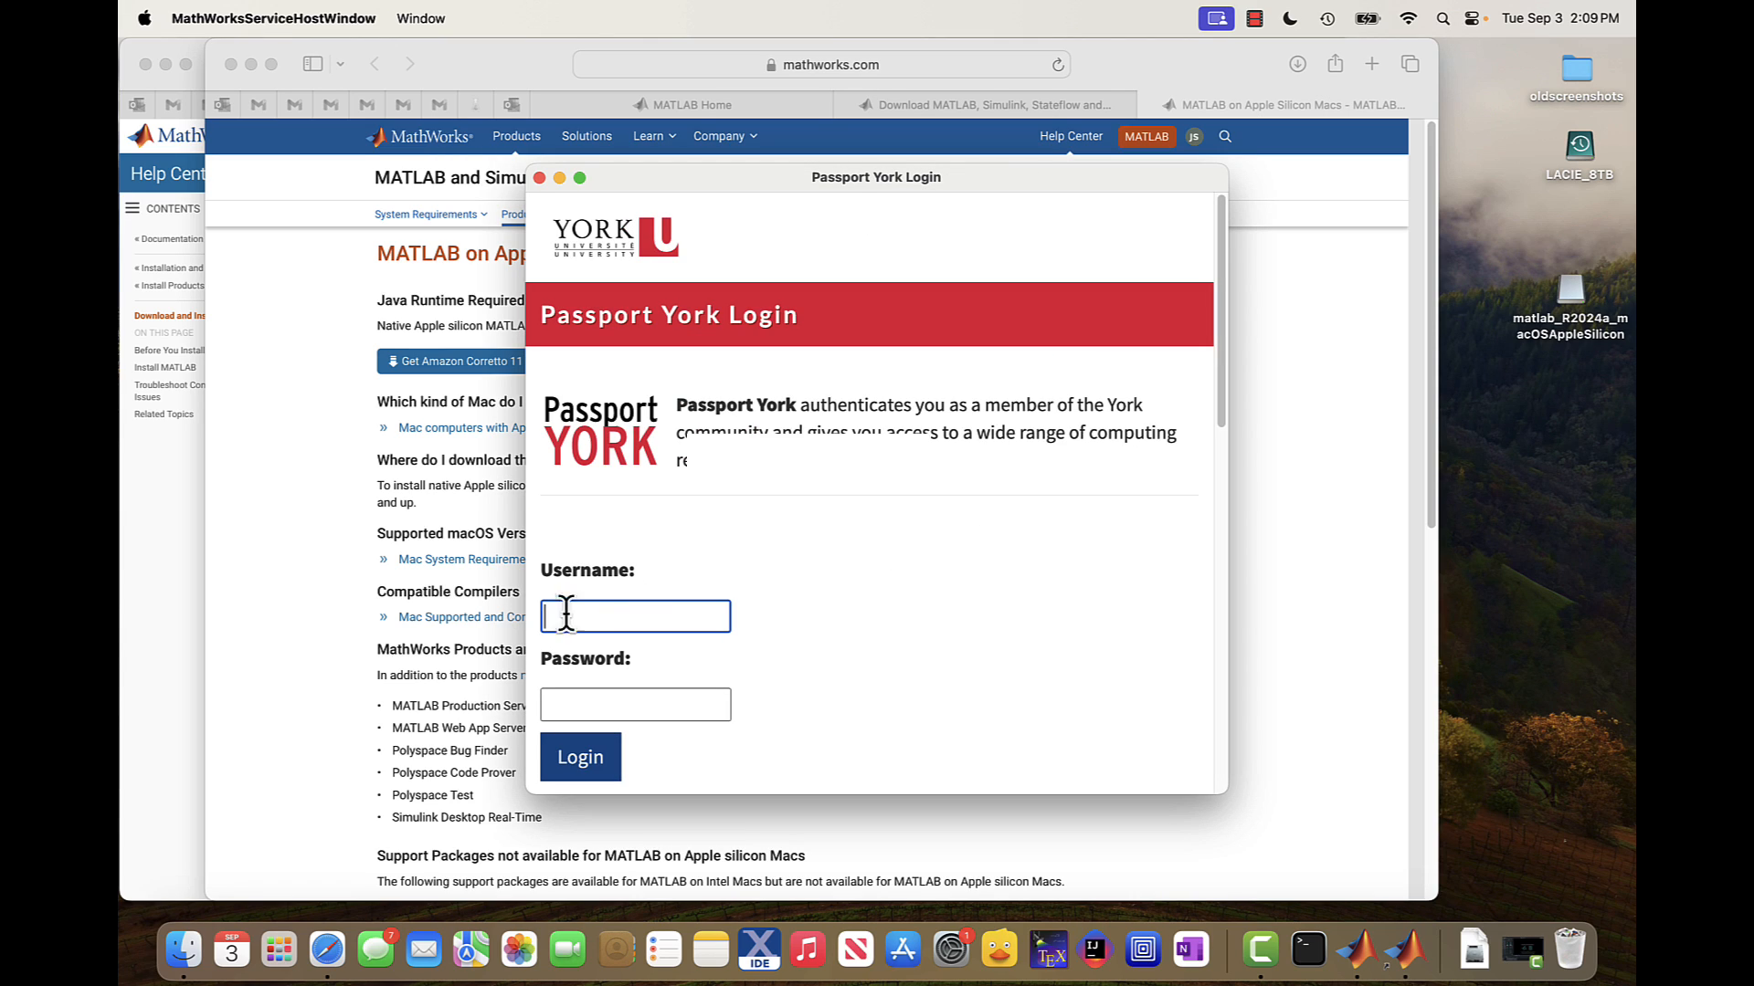
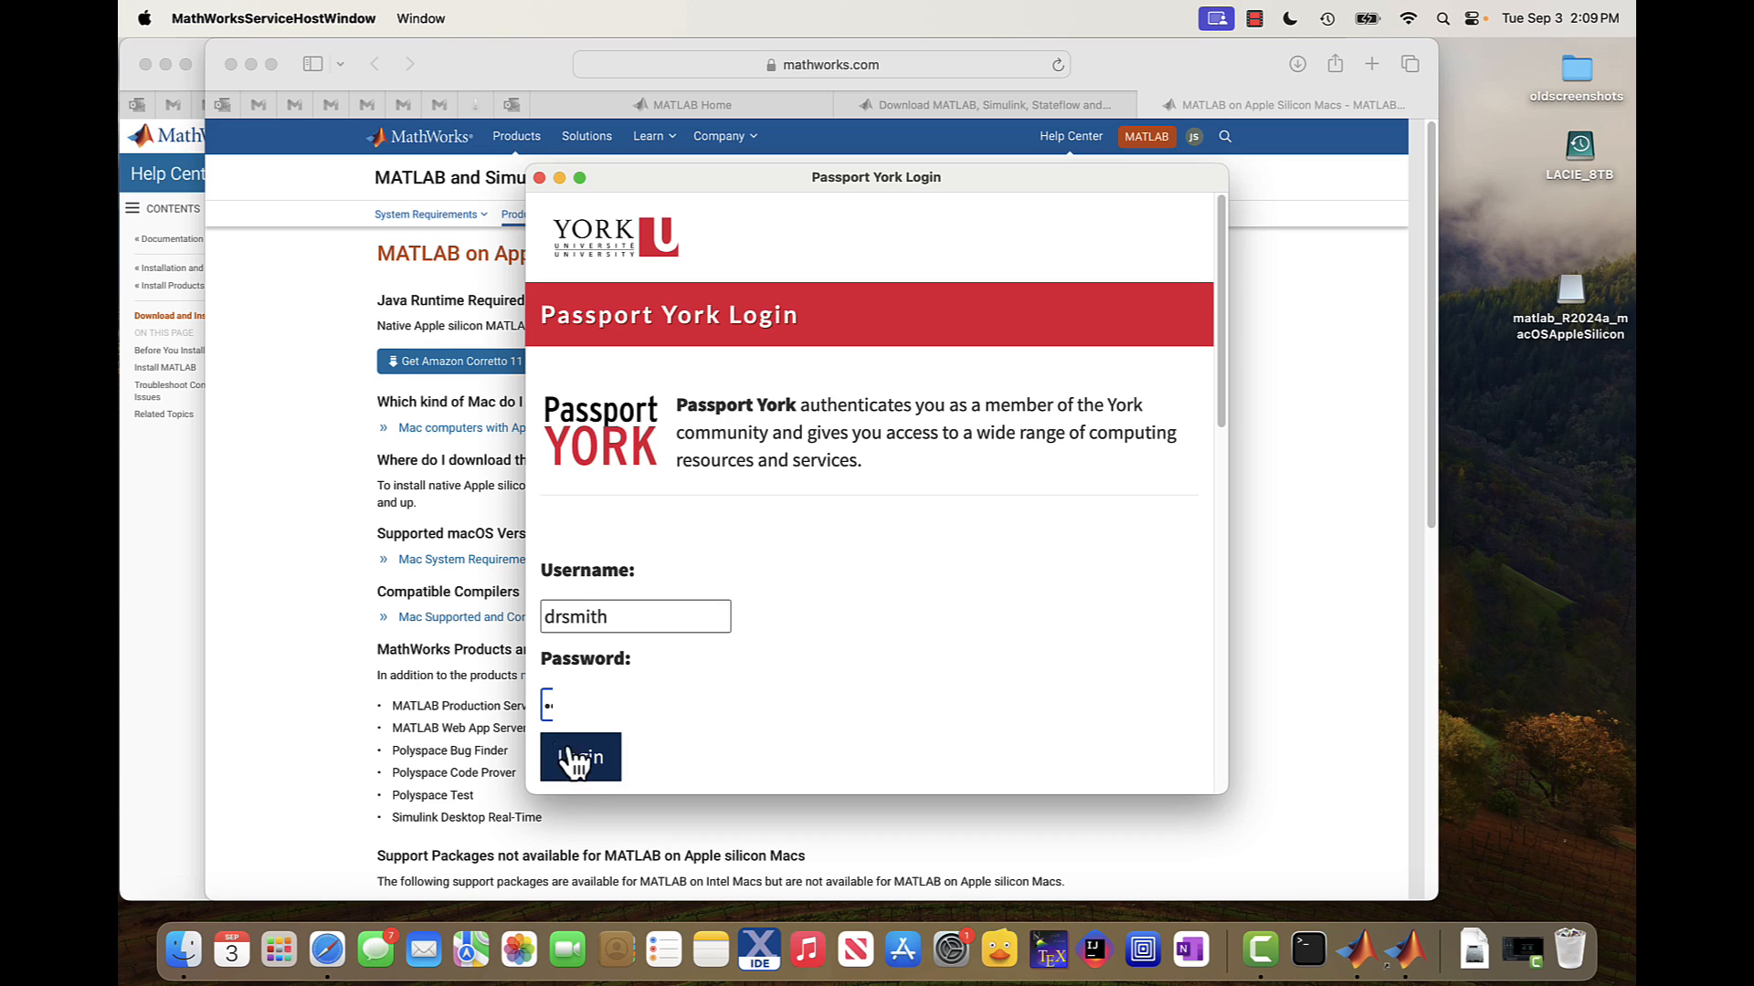
pyautogui.click(579, 757)
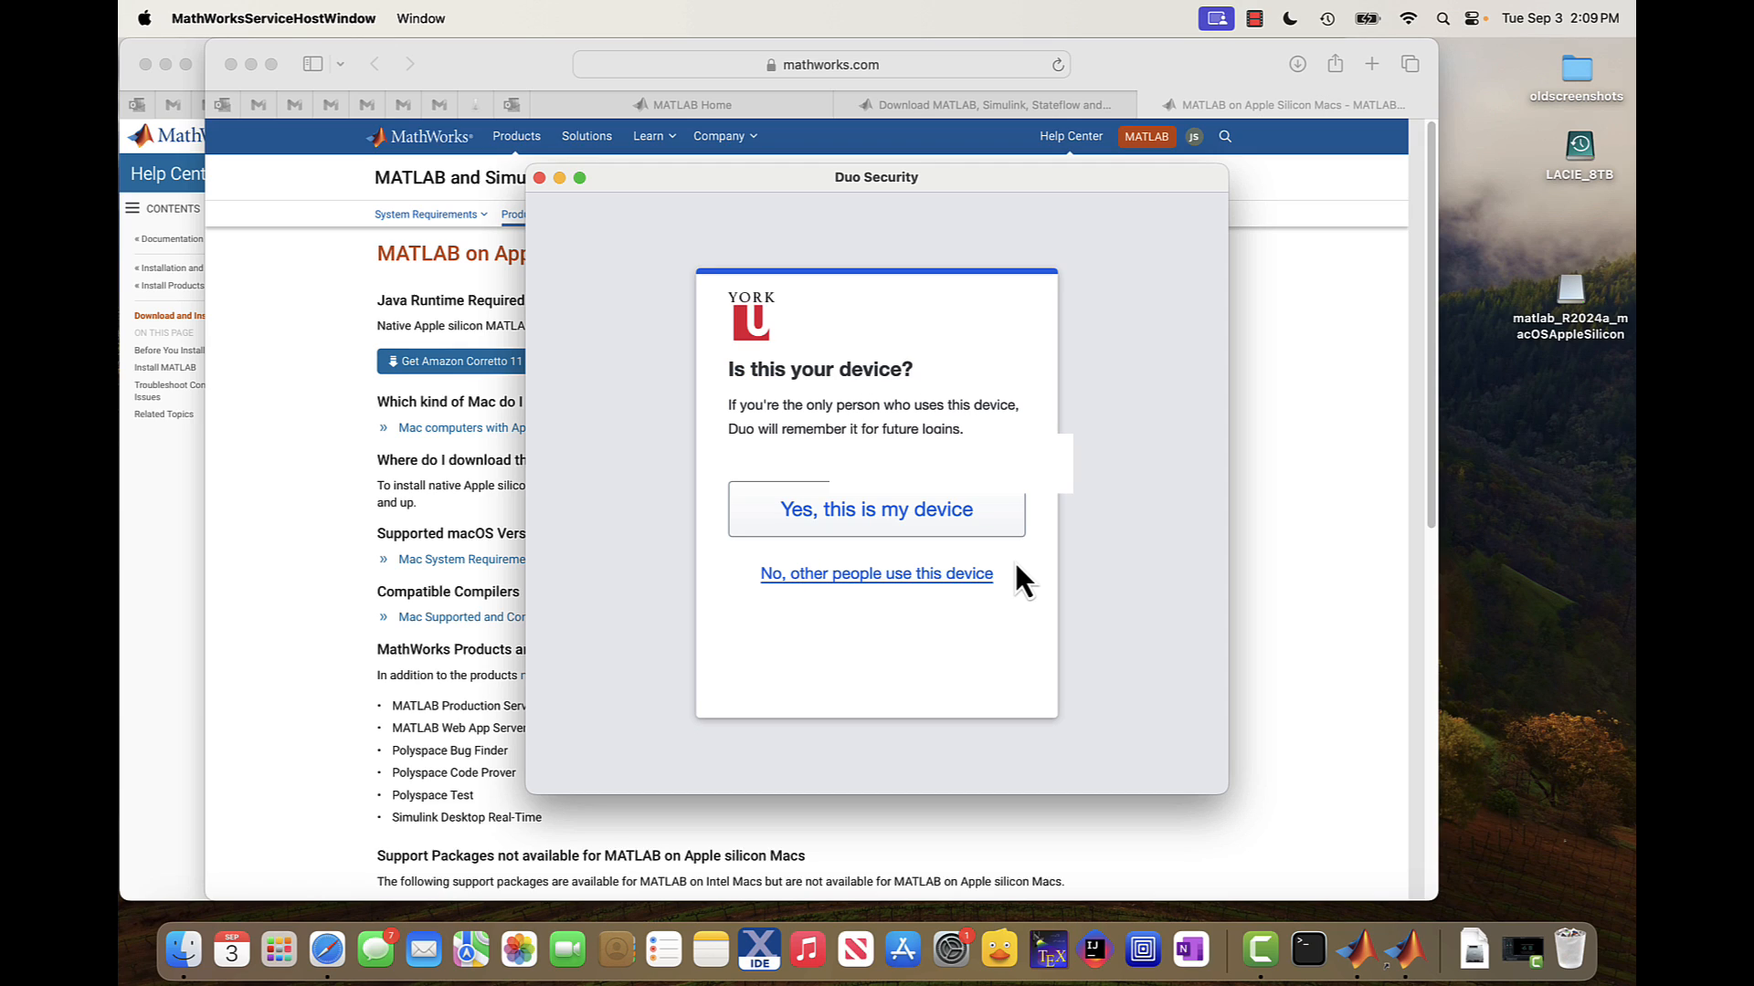
pyautogui.click(876, 509)
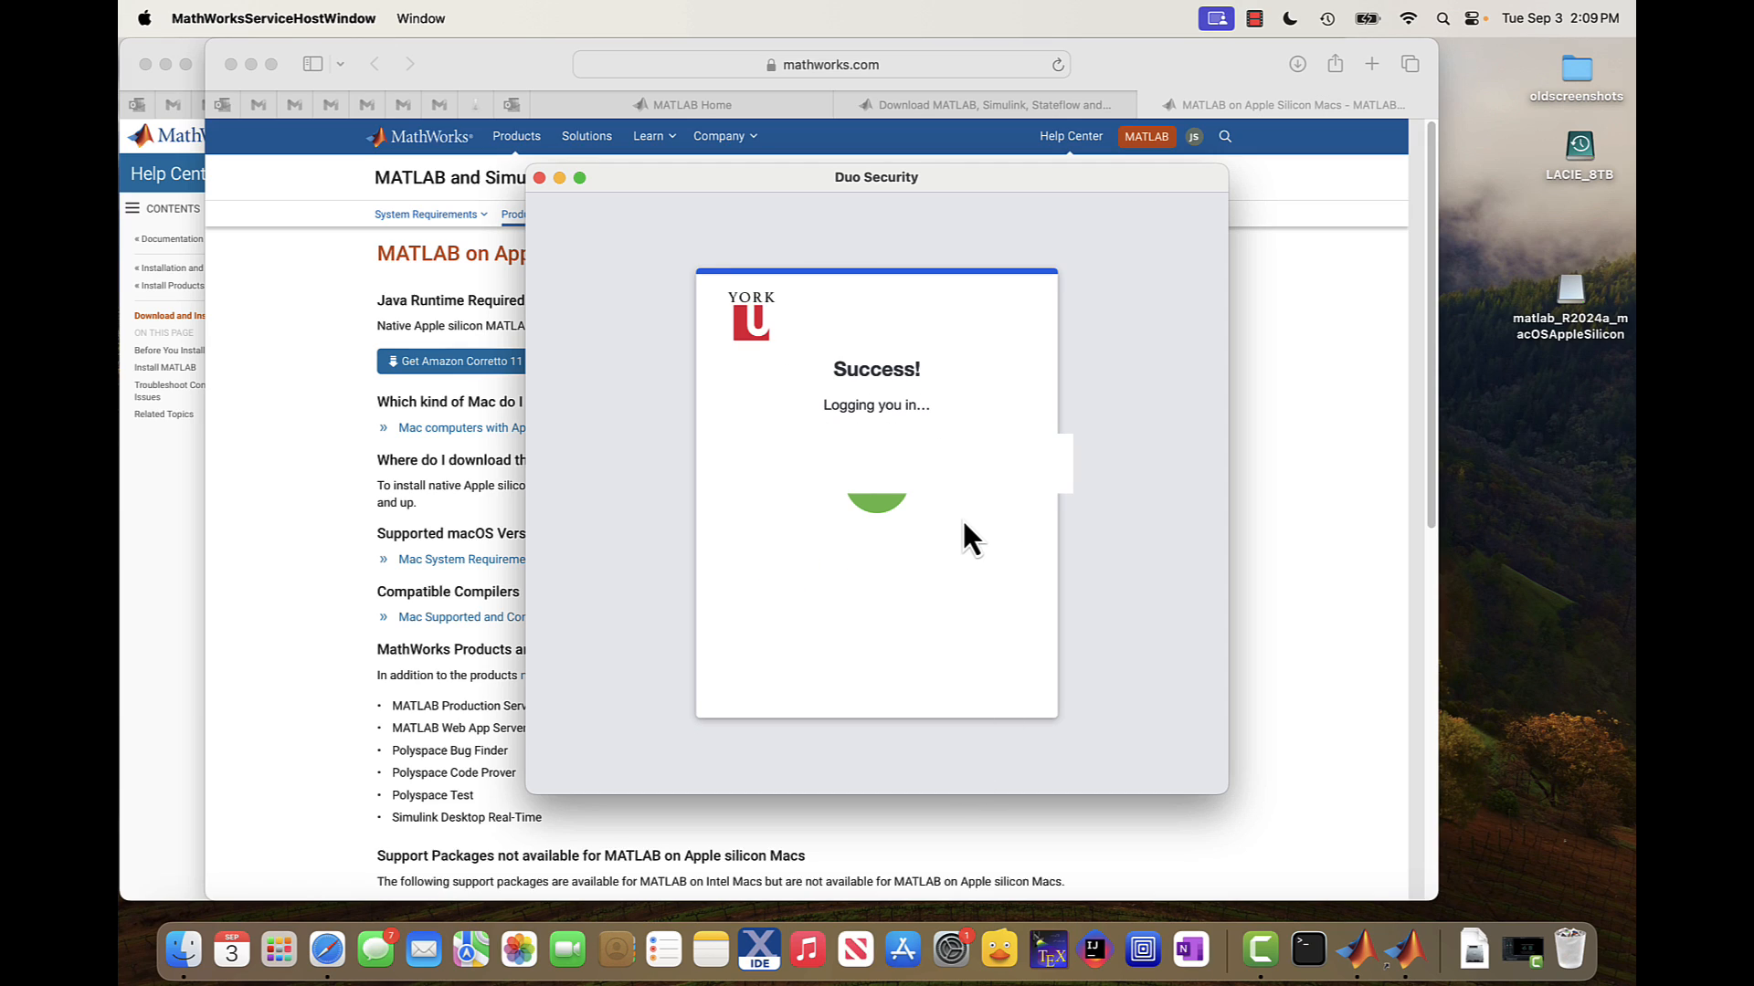